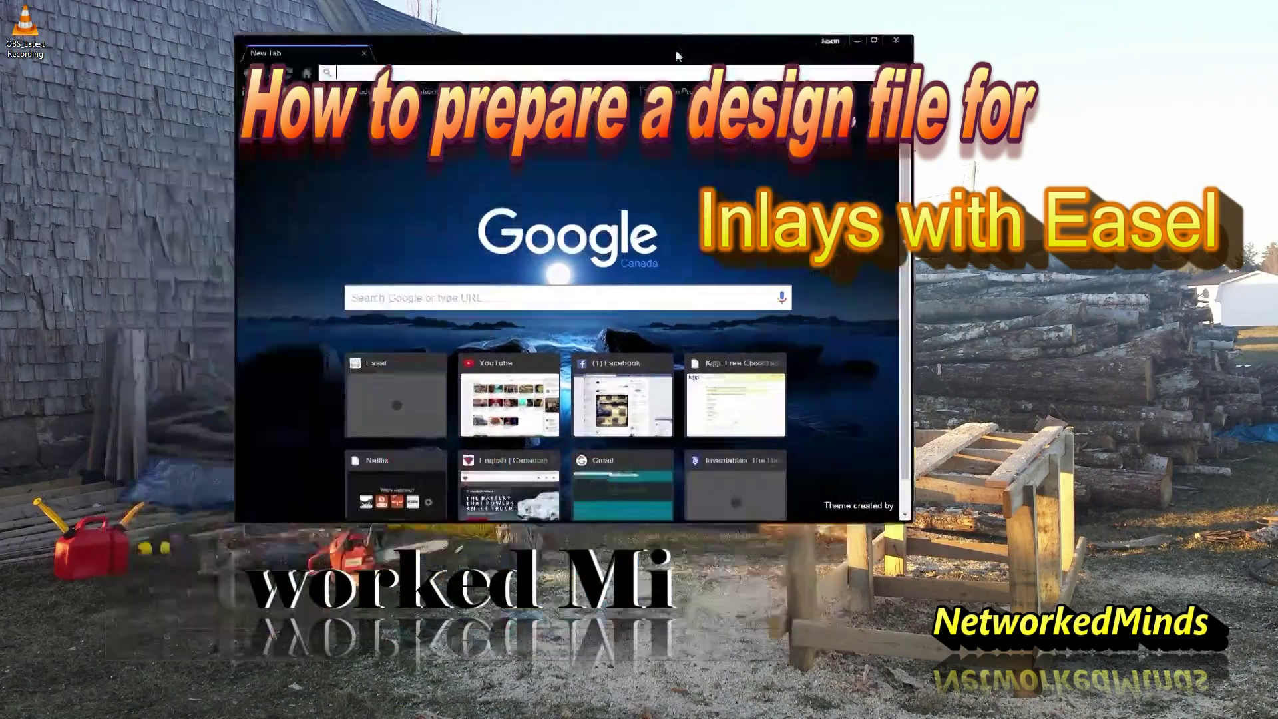
# Step: Launch Easel from the new-tab shortcut, start a new project, and open a second browser tab
pyautogui.click(871, 41)
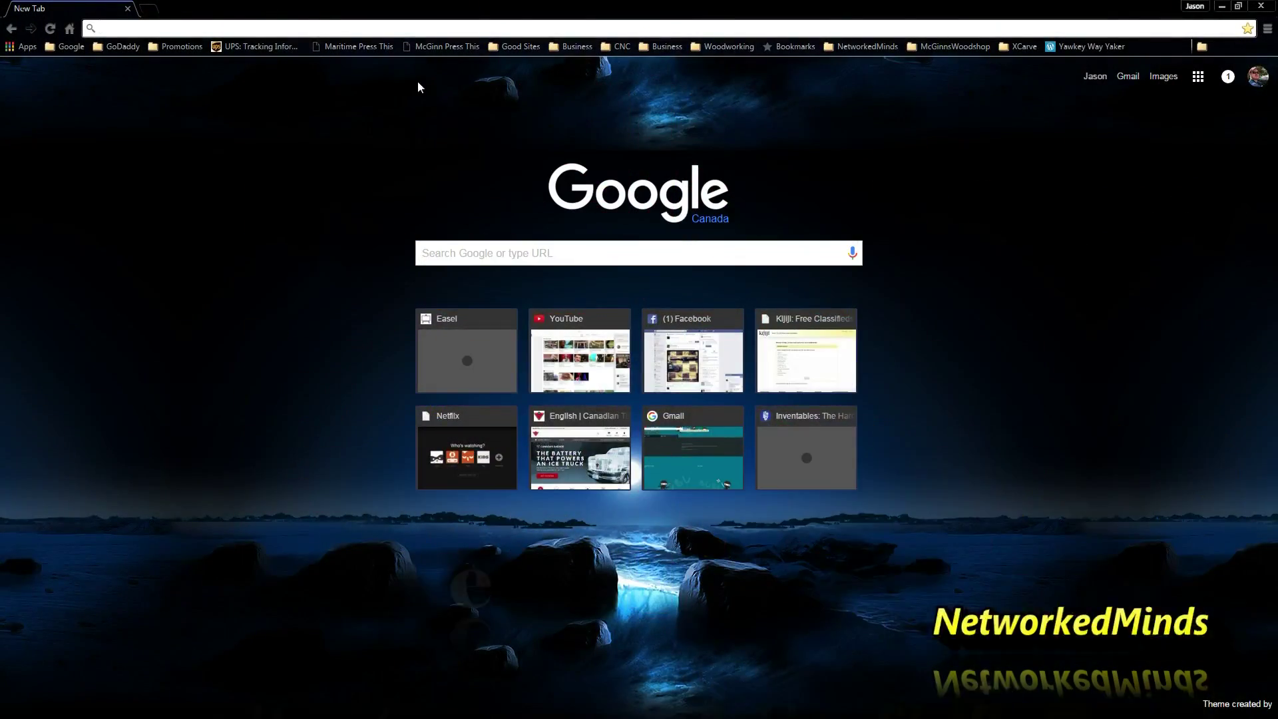
pyautogui.click(466, 350)
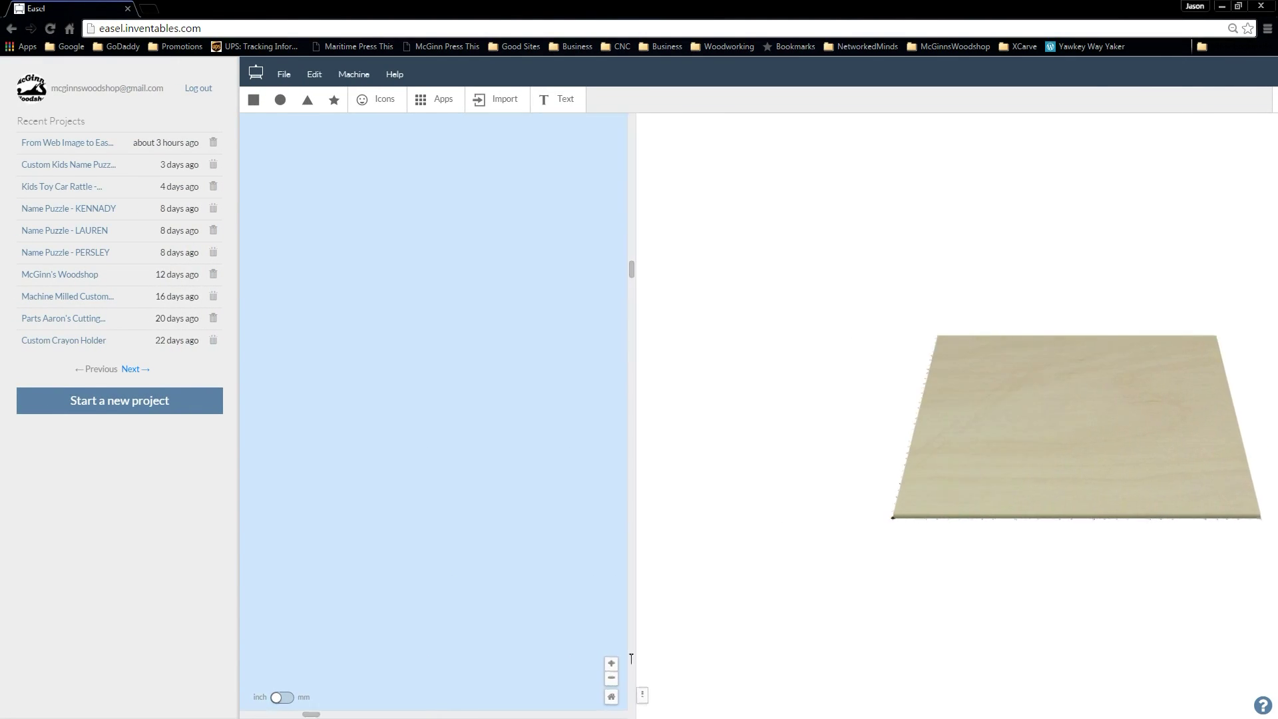
pyautogui.click(119, 401)
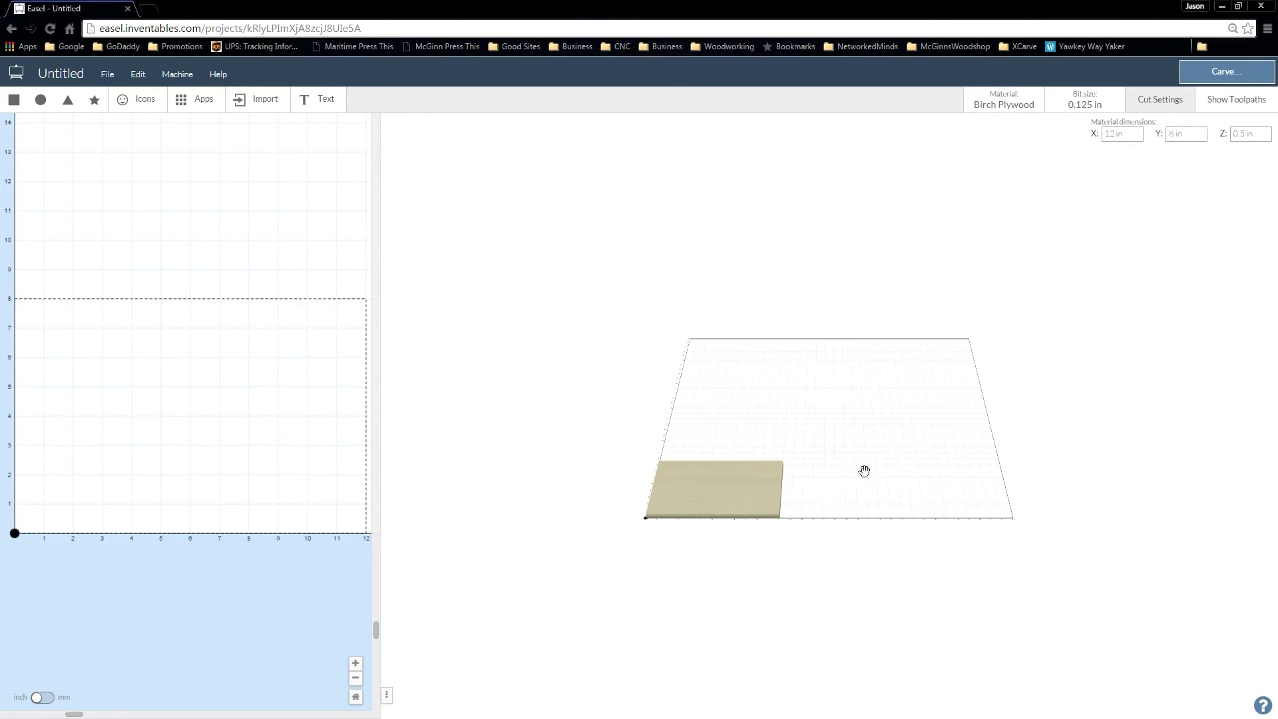
pyautogui.moveTo(556, 473)
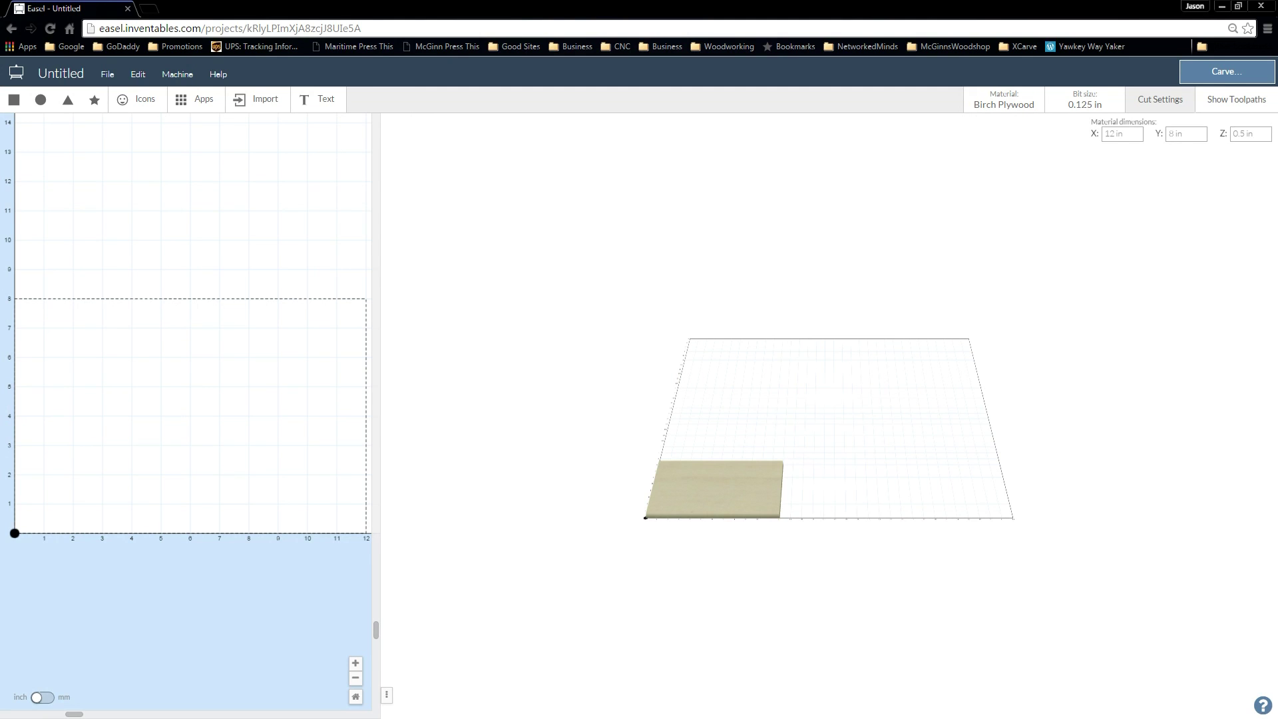
pyautogui.click(150, 8)
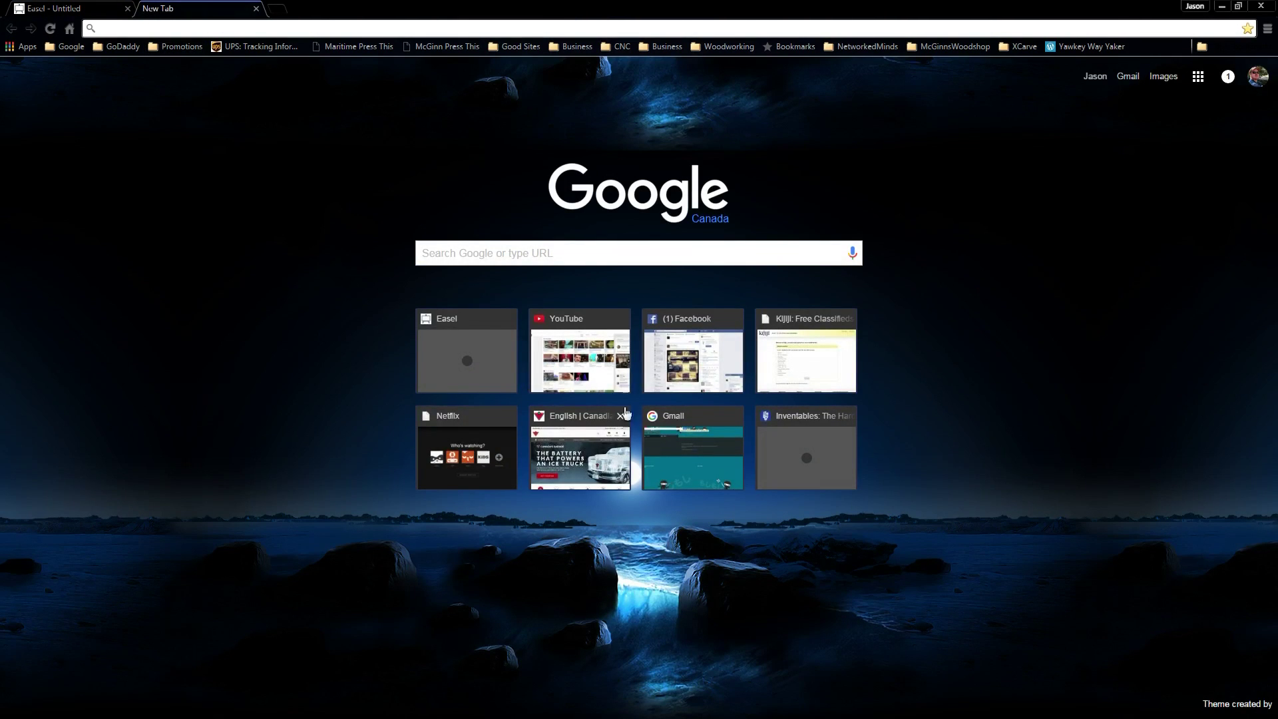
pyautogui.moveTo(187, 215)
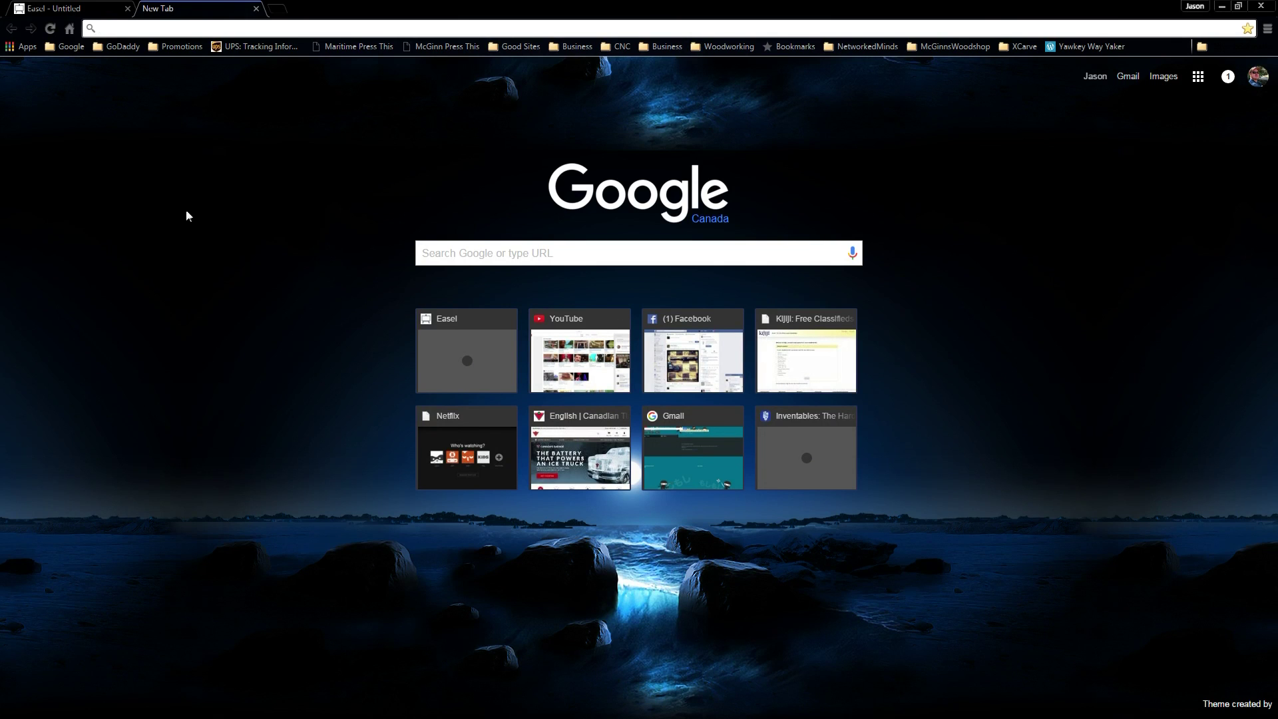
pyautogui.moveTo(205, 313)
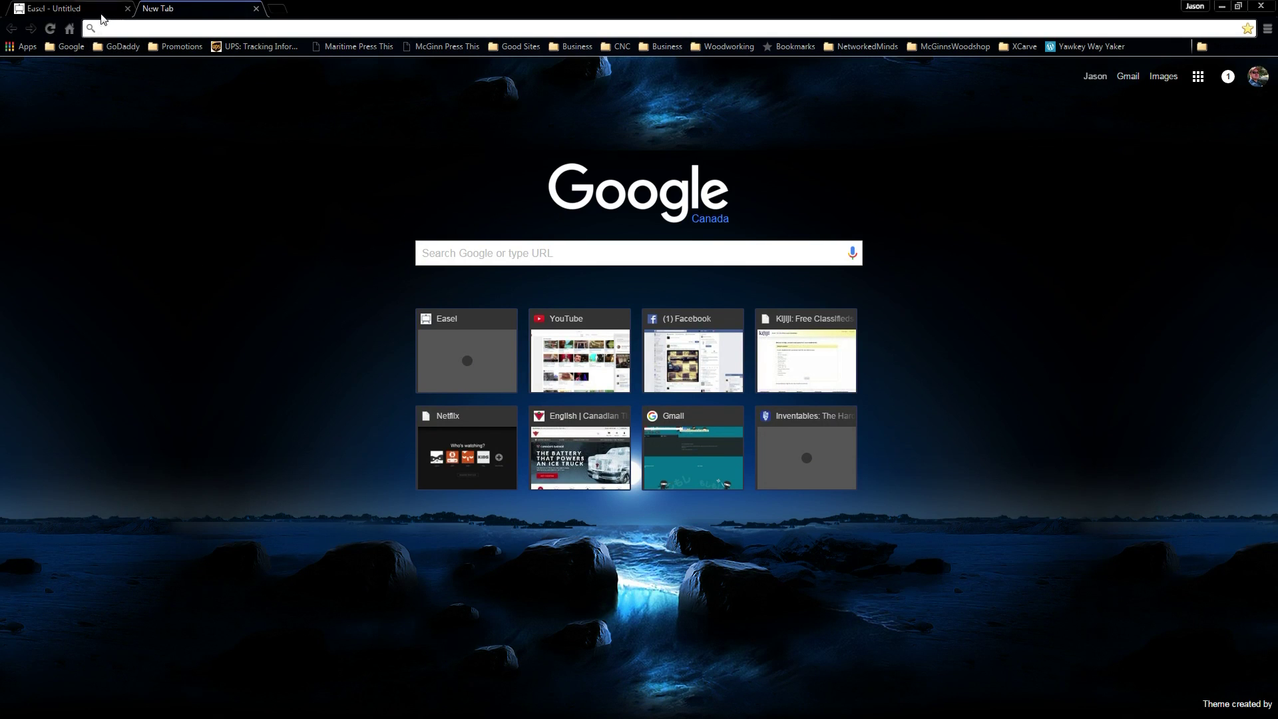
pyautogui.moveTo(69, 8)
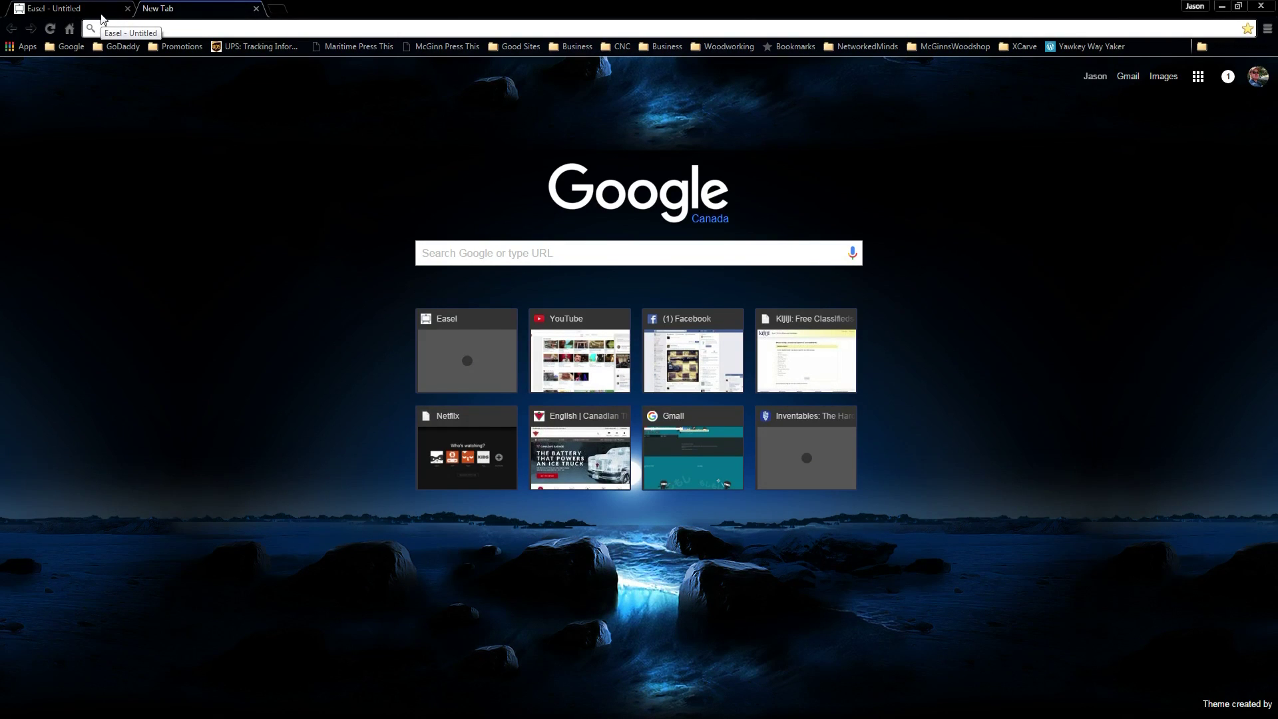
# Step: Search Google Images for 'boxer dog silhouette'
pyautogui.write('dog sil')
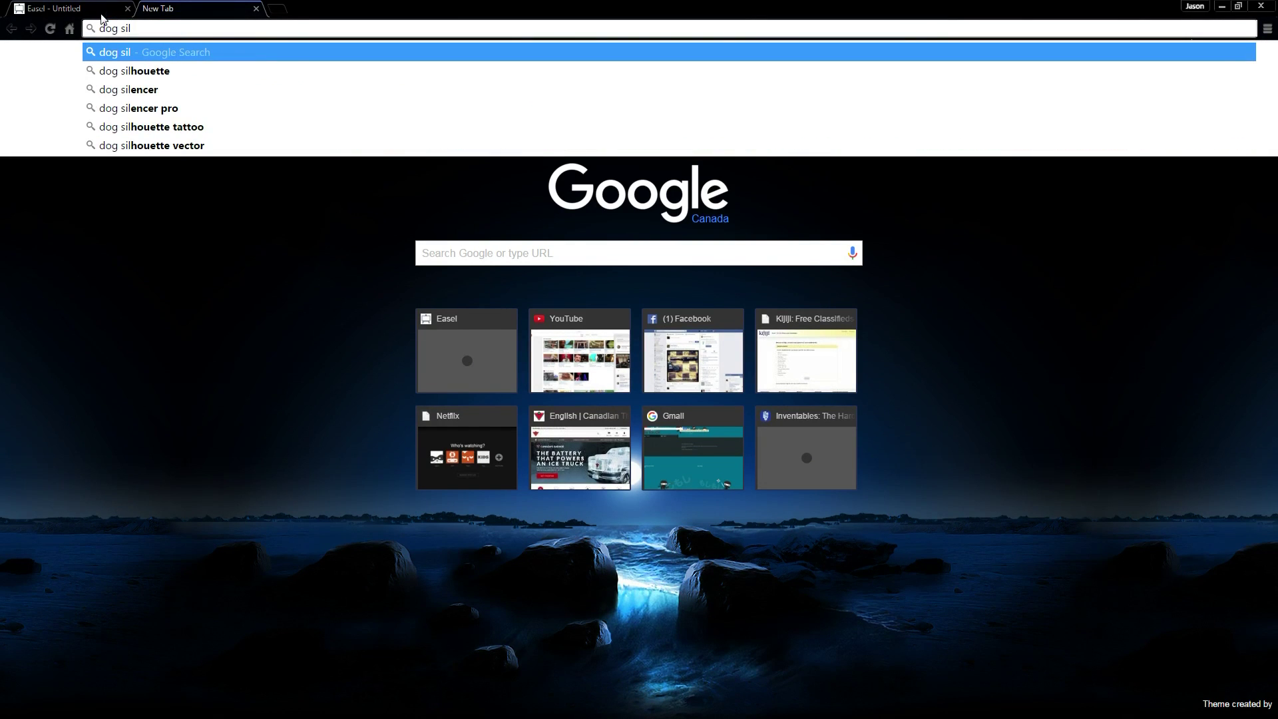
pyautogui.click(136, 70)
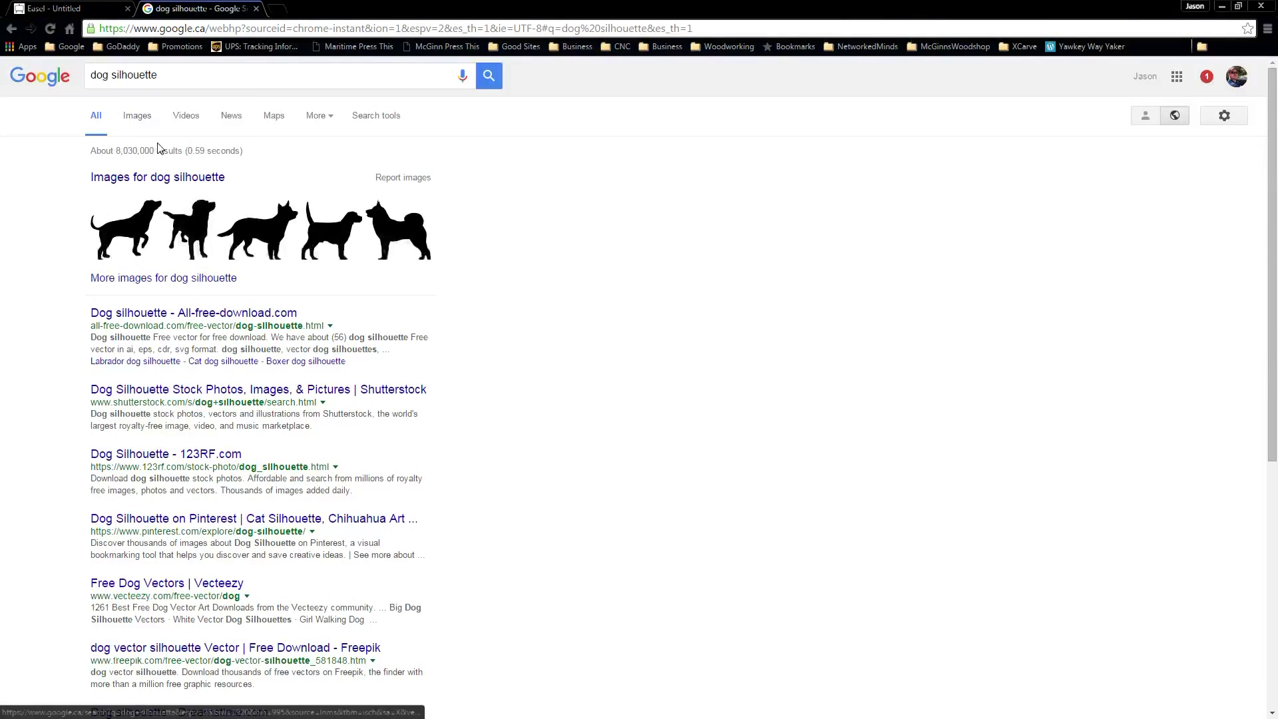
pyautogui.click(138, 115)
pyautogui.write('boxer ')
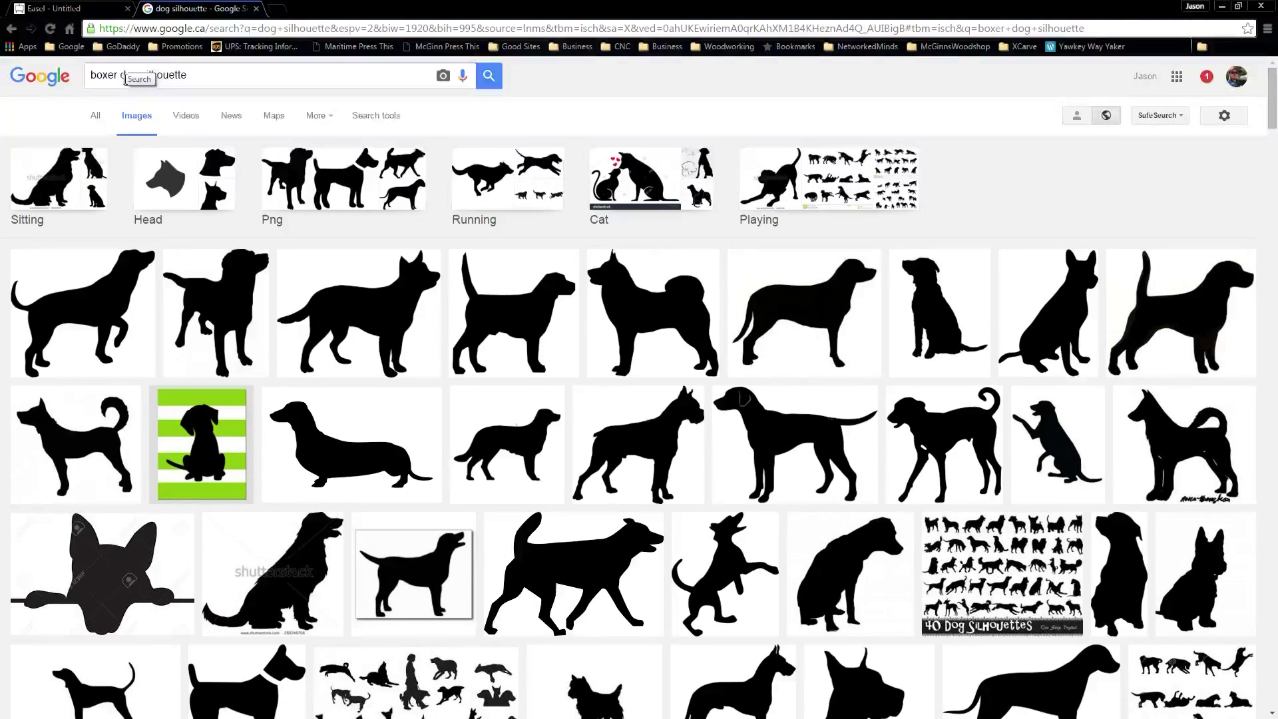
pyautogui.click(487, 75)
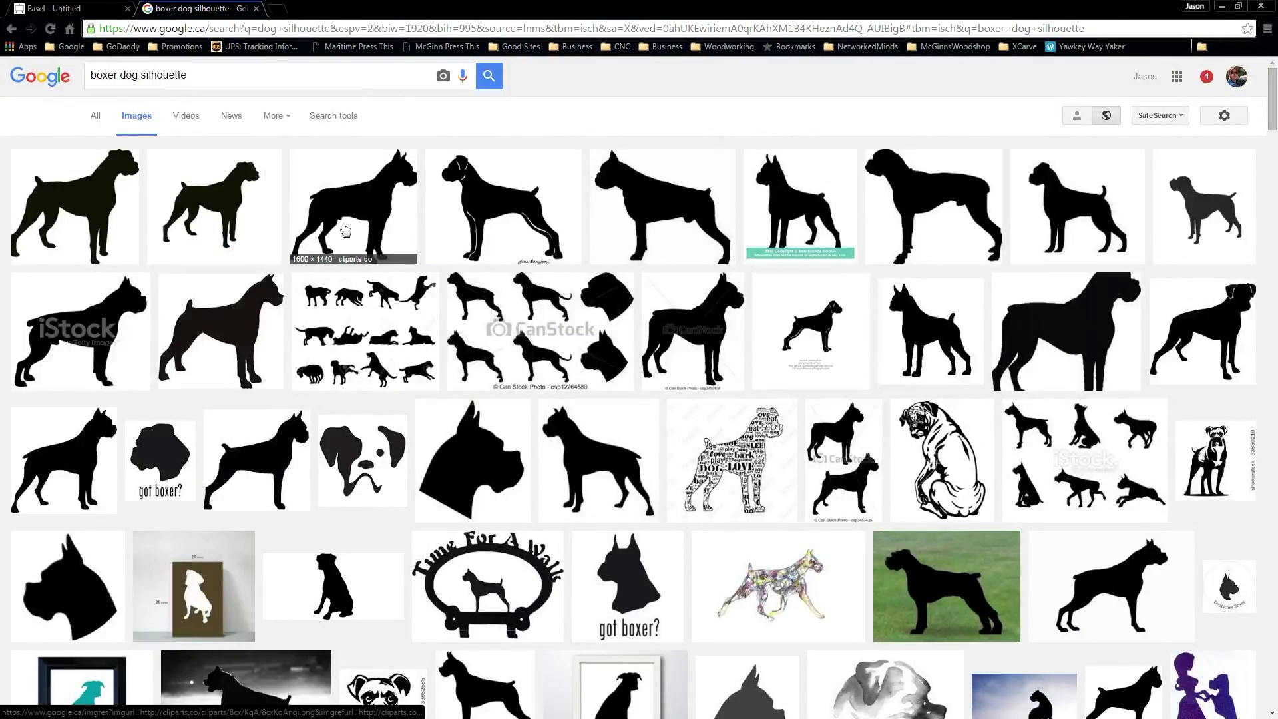
pyautogui.moveTo(534, 228)
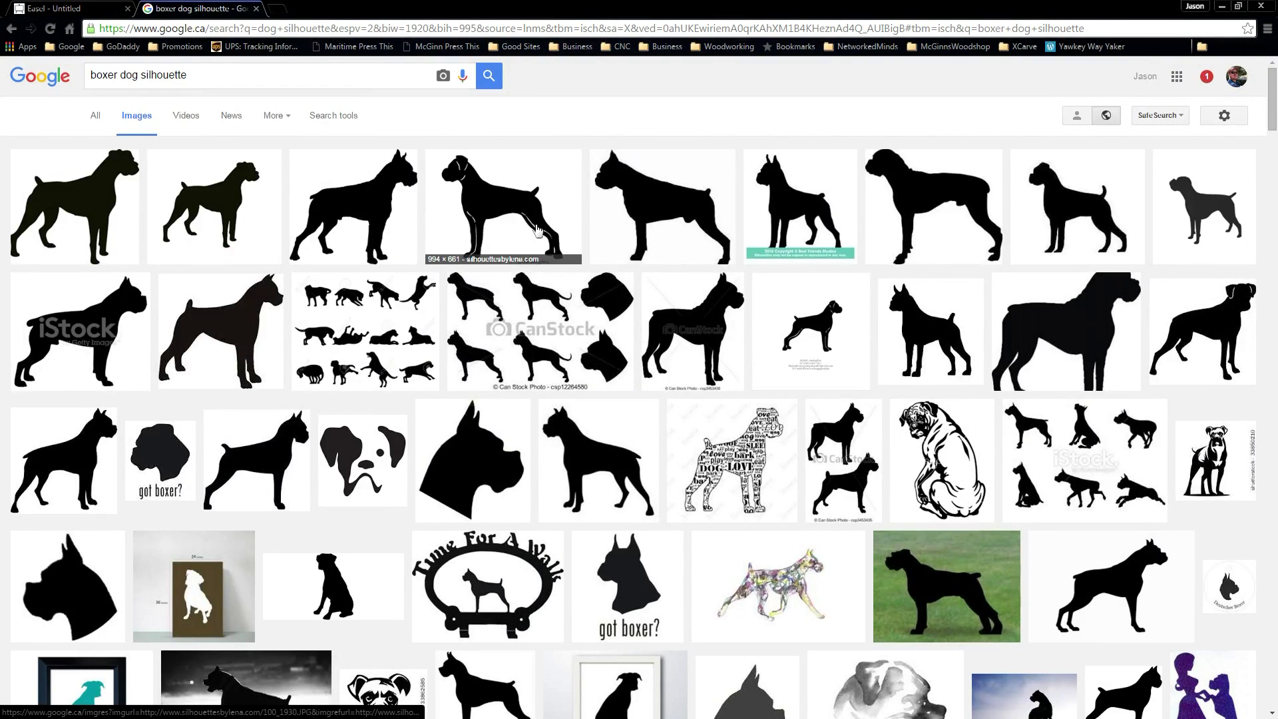
pyautogui.moveTo(84, 202)
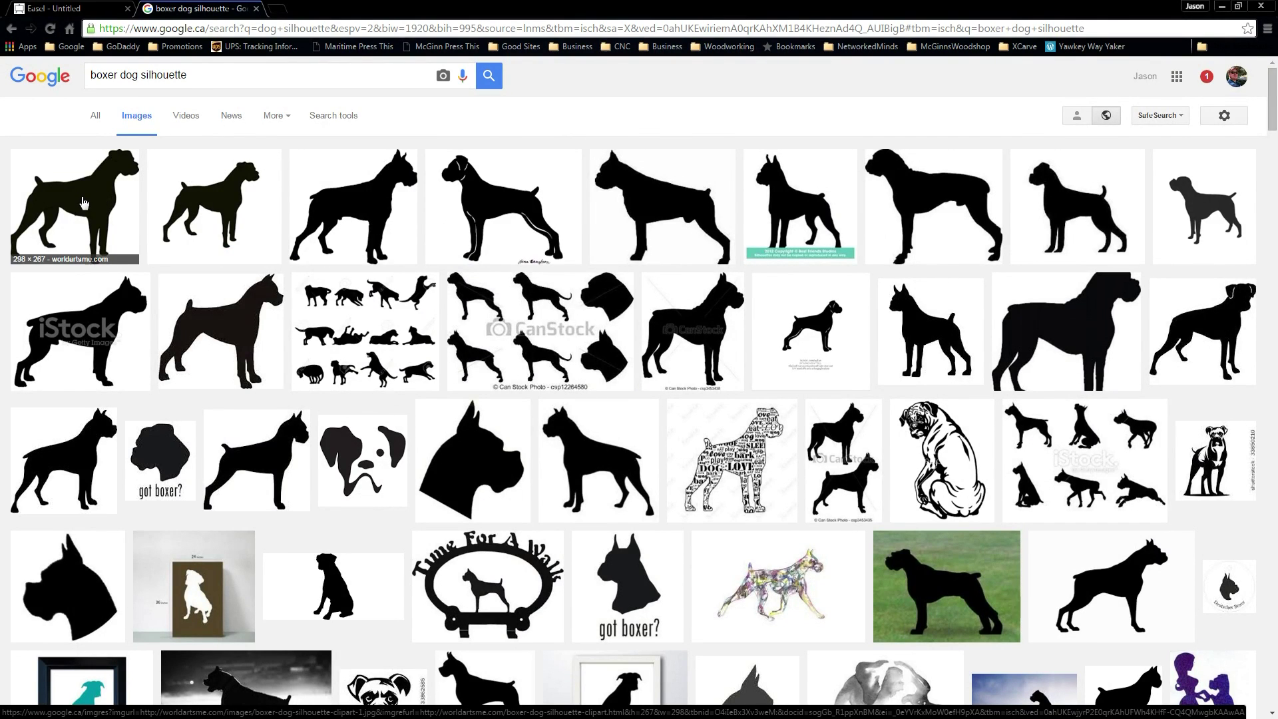
# Step: Save the first boxer dog silhouette result to the Desktop as a JPEG
pyautogui.click(72, 205)
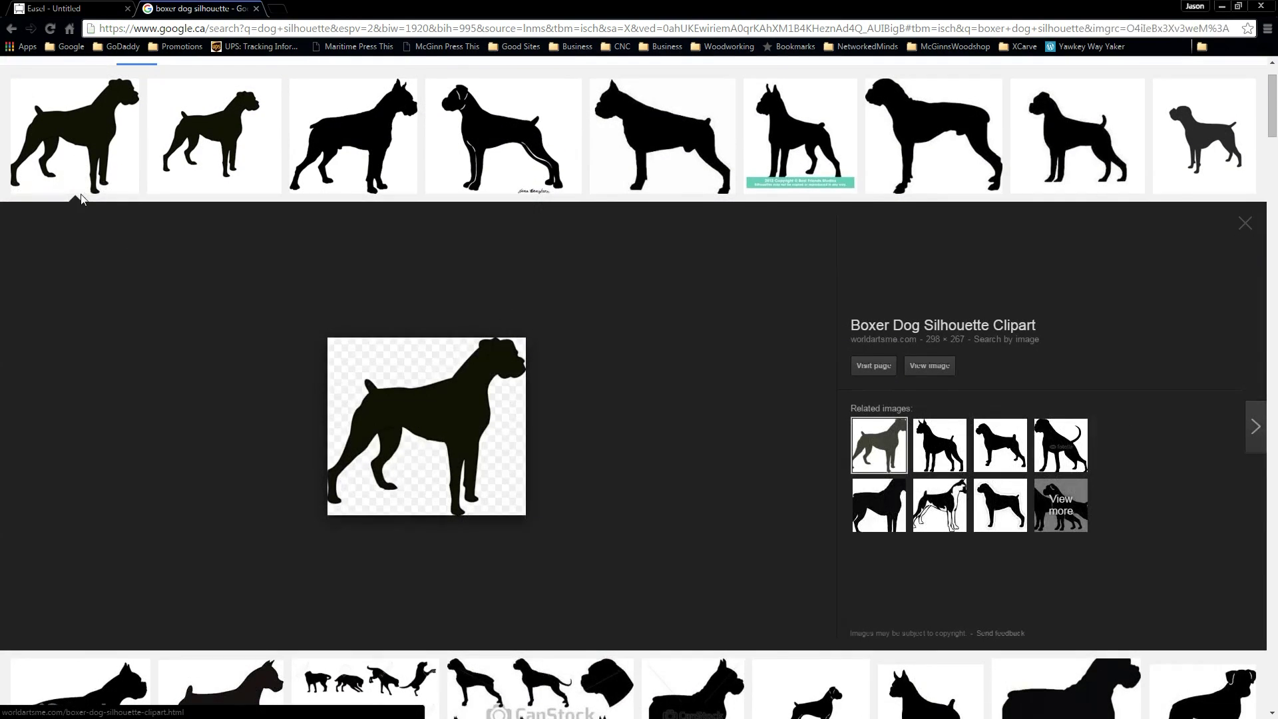
pyautogui.rightClick(426, 426)
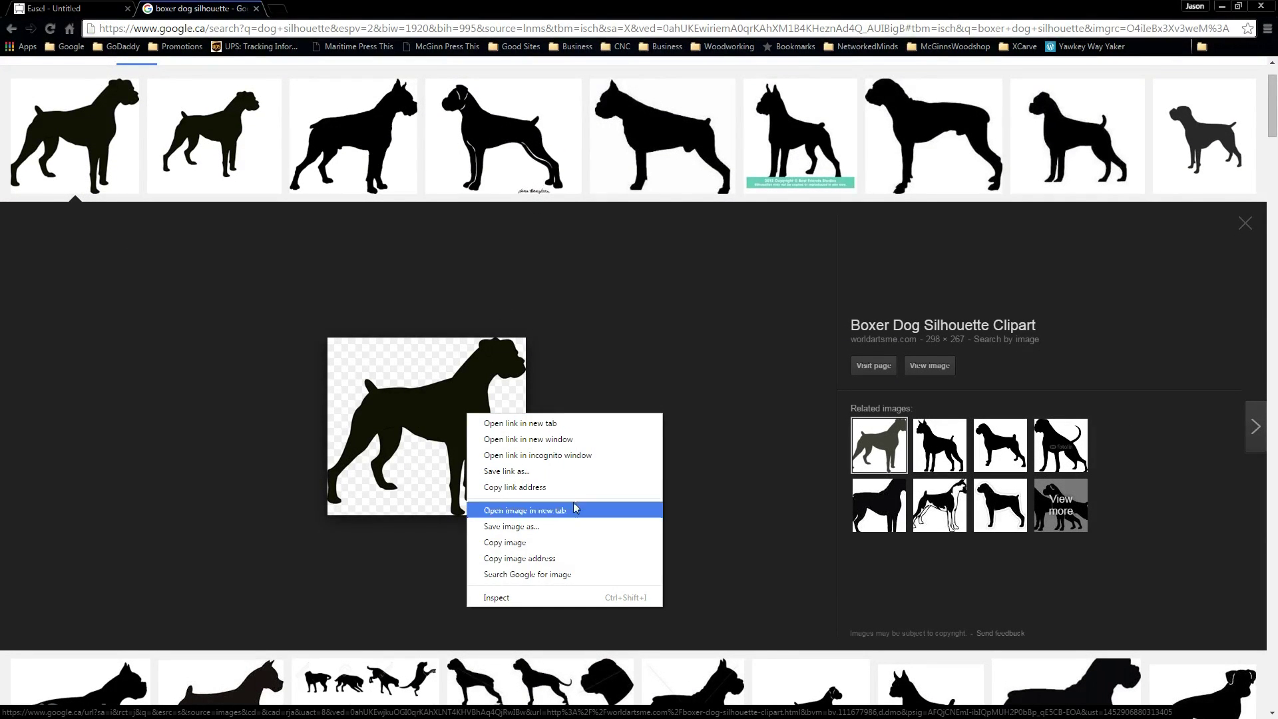
pyautogui.click(511, 526)
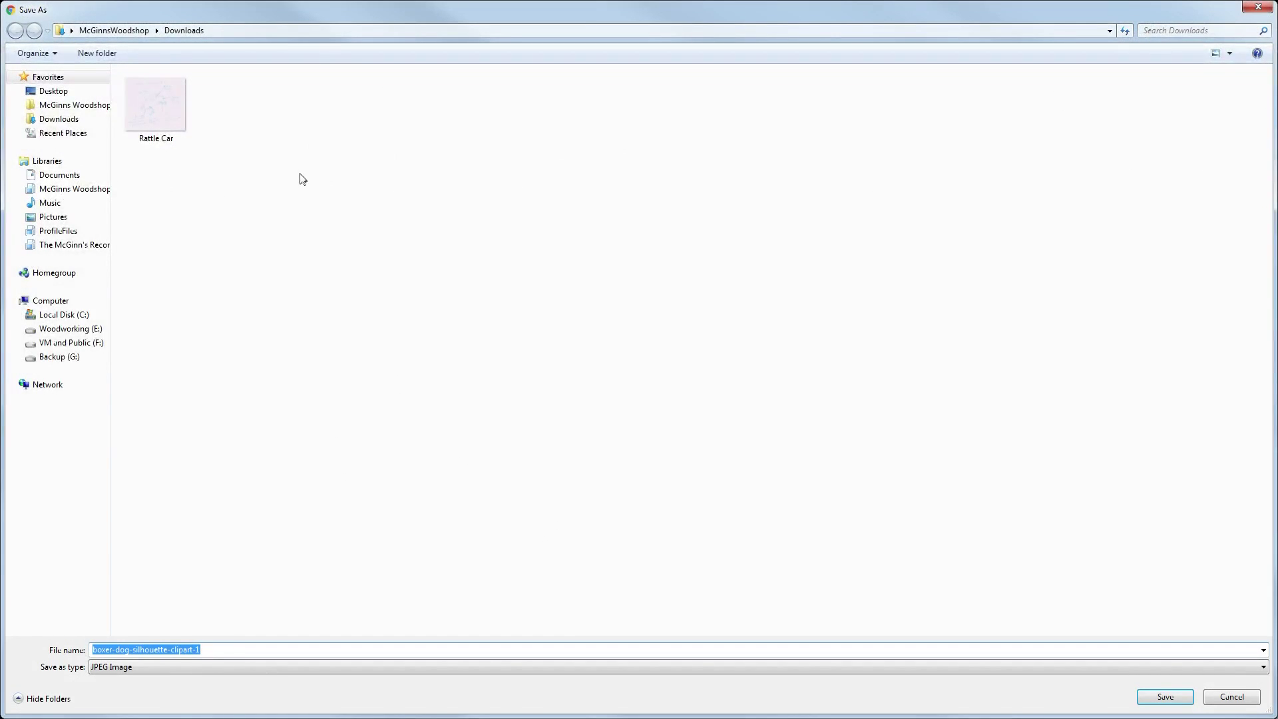
pyautogui.click(54, 91)
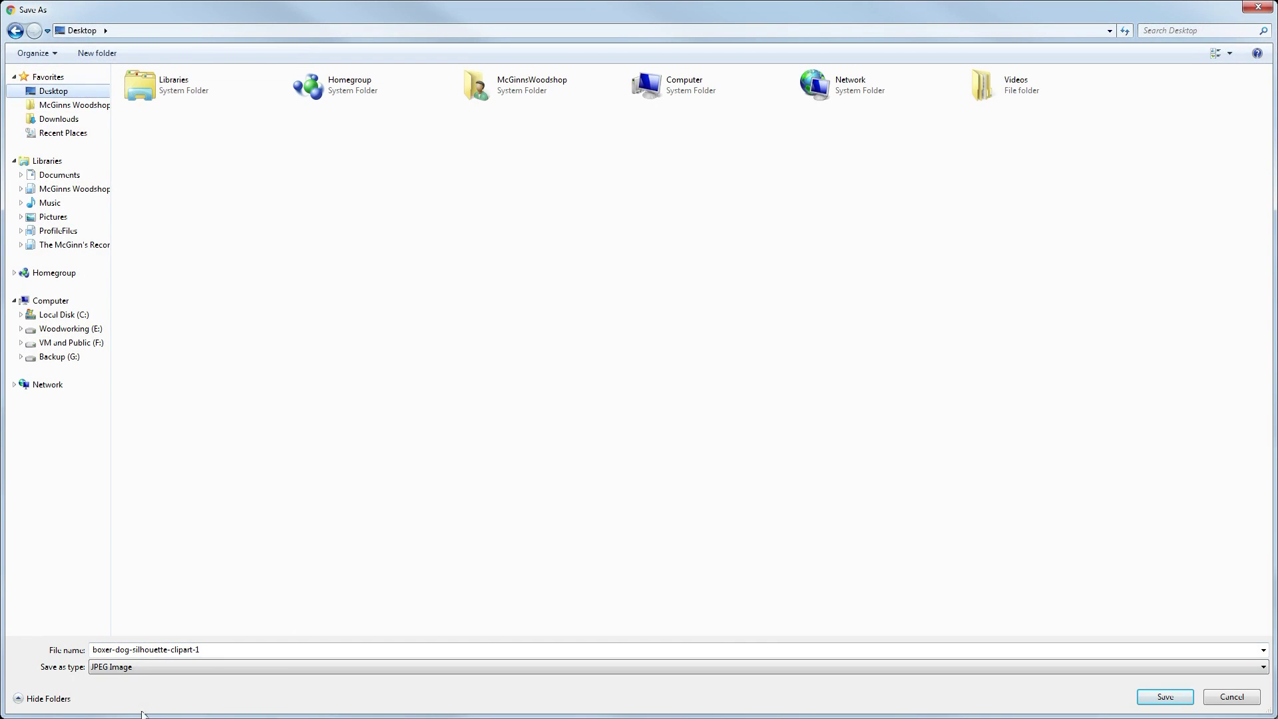
pyautogui.click(1164, 697)
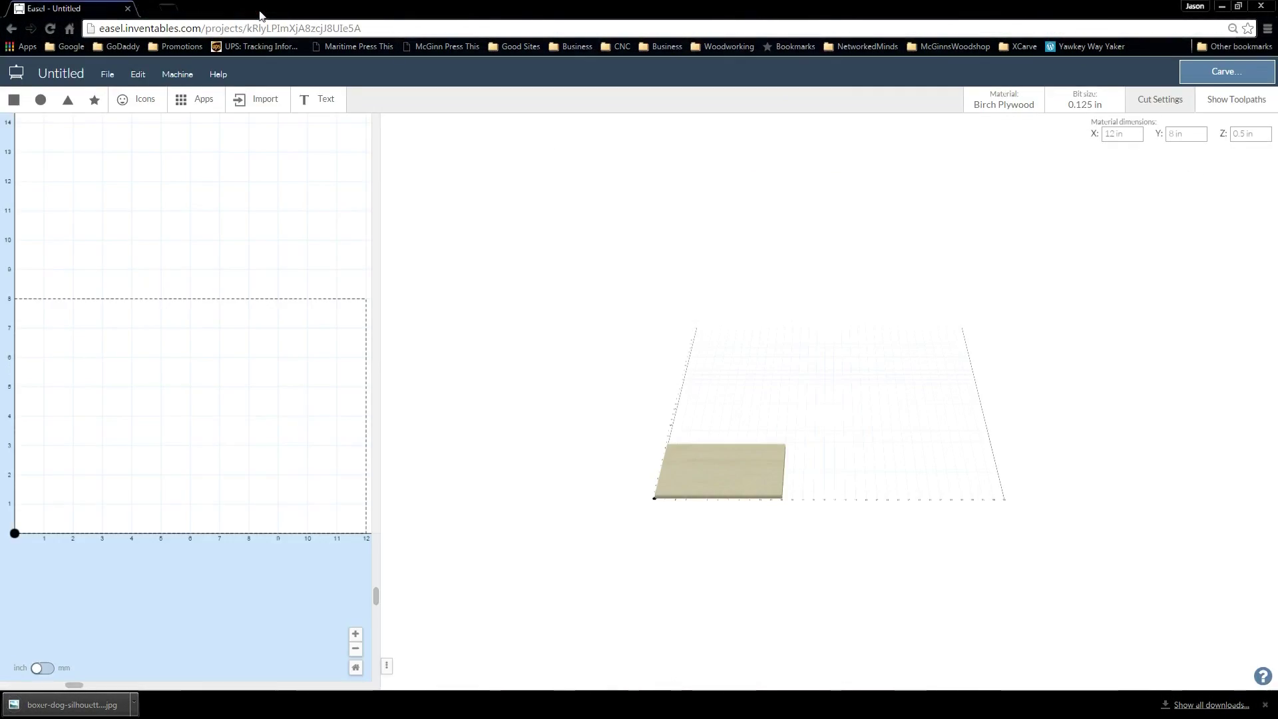
# Step: Search 'inkscape' in a new tab and reach the download page's Windows packages
pyautogui.click(202, 8)
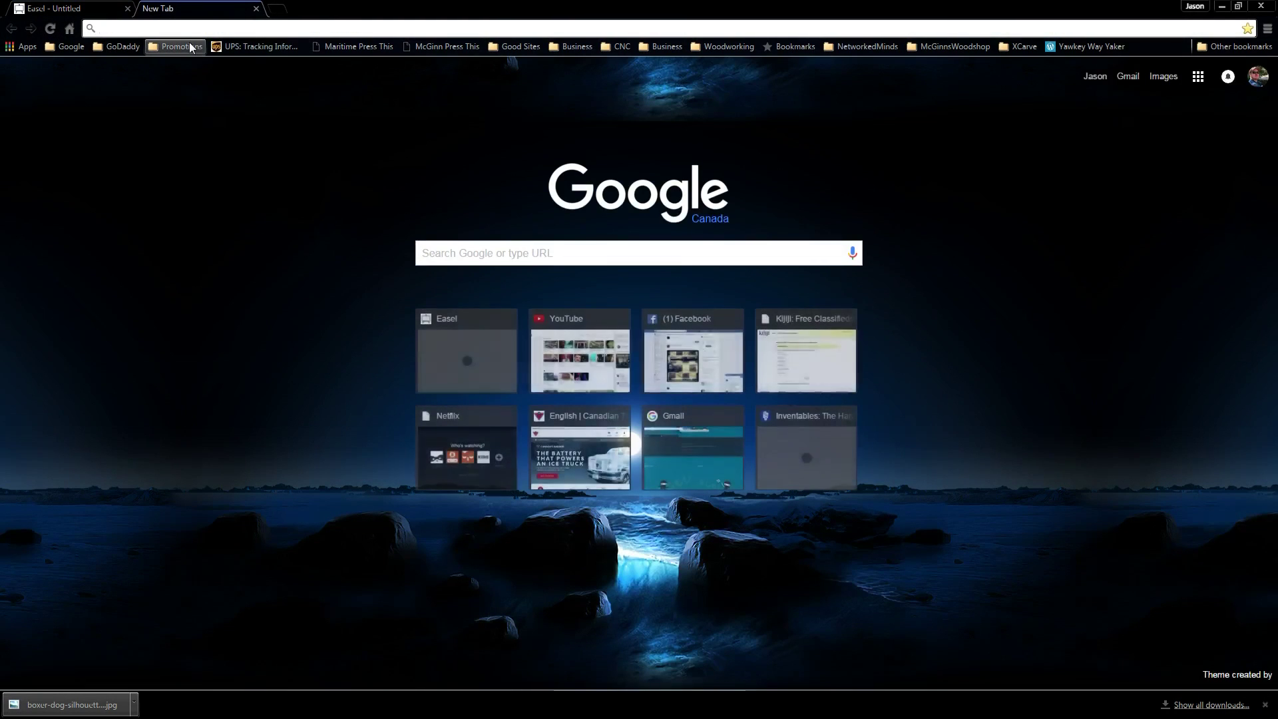
pyautogui.write('inkscape')
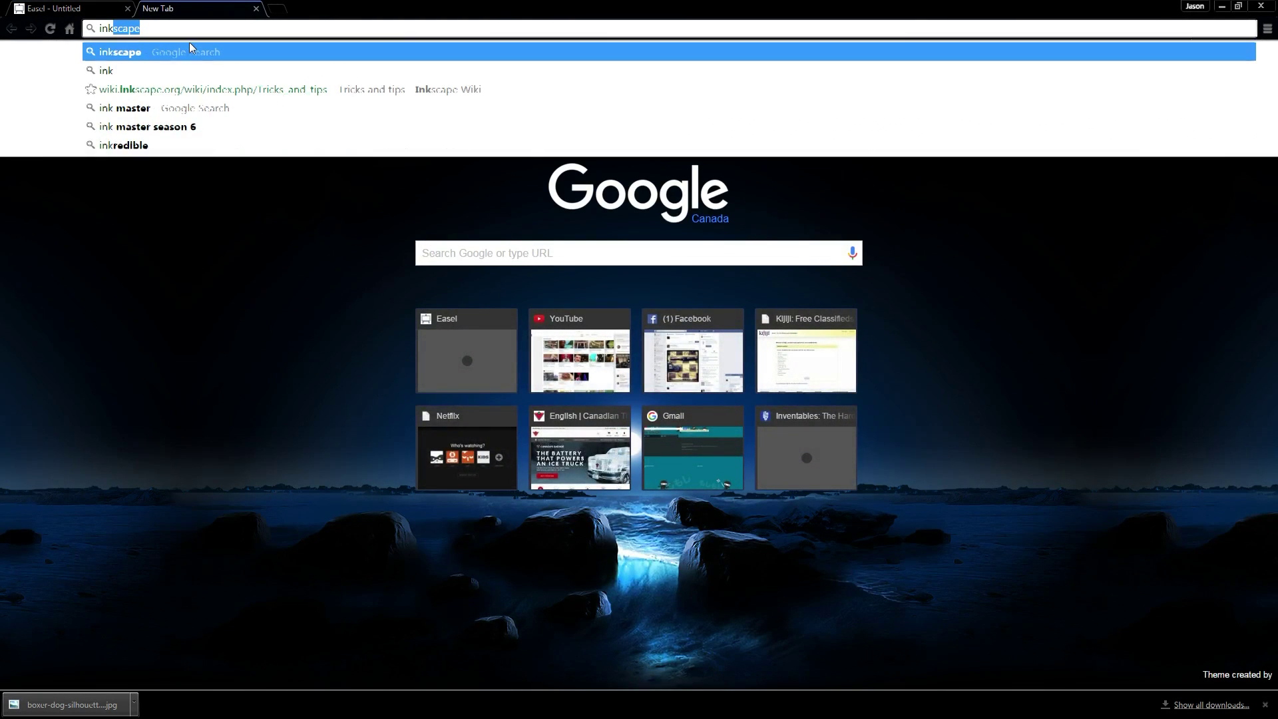
pyautogui.press('Return')
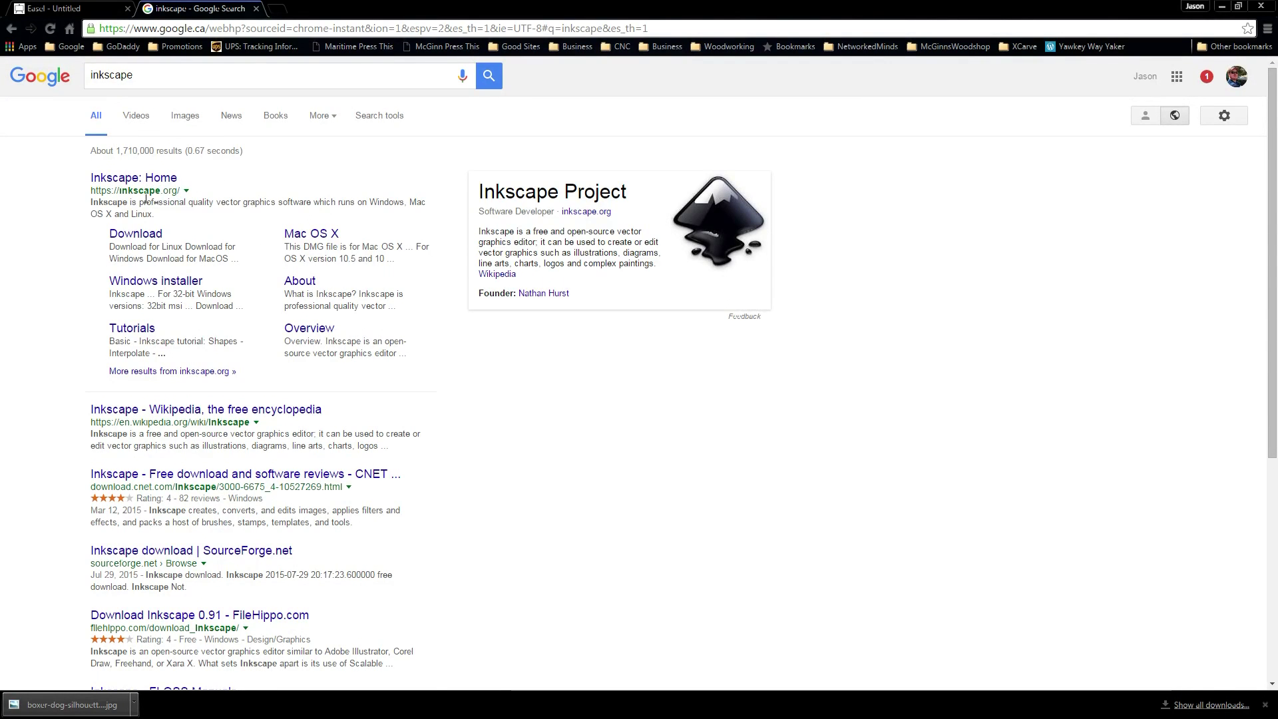
pyautogui.click(136, 234)
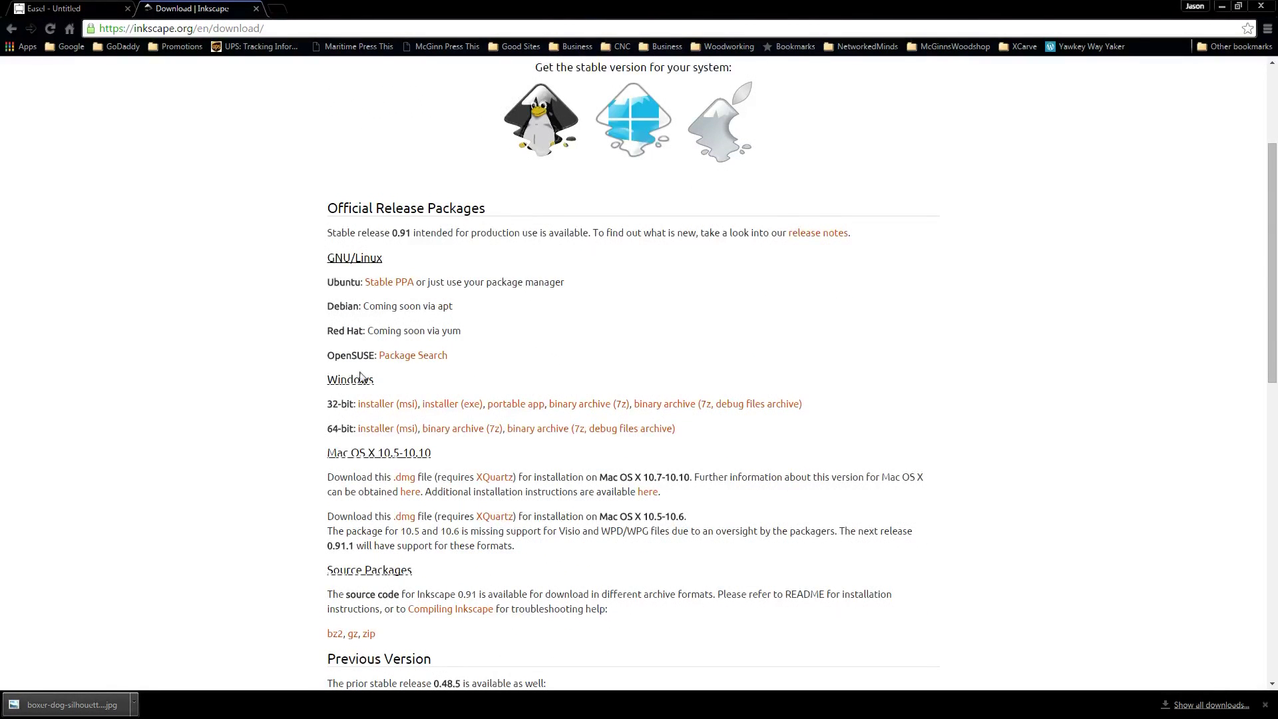
pyautogui.moveTo(376, 552)
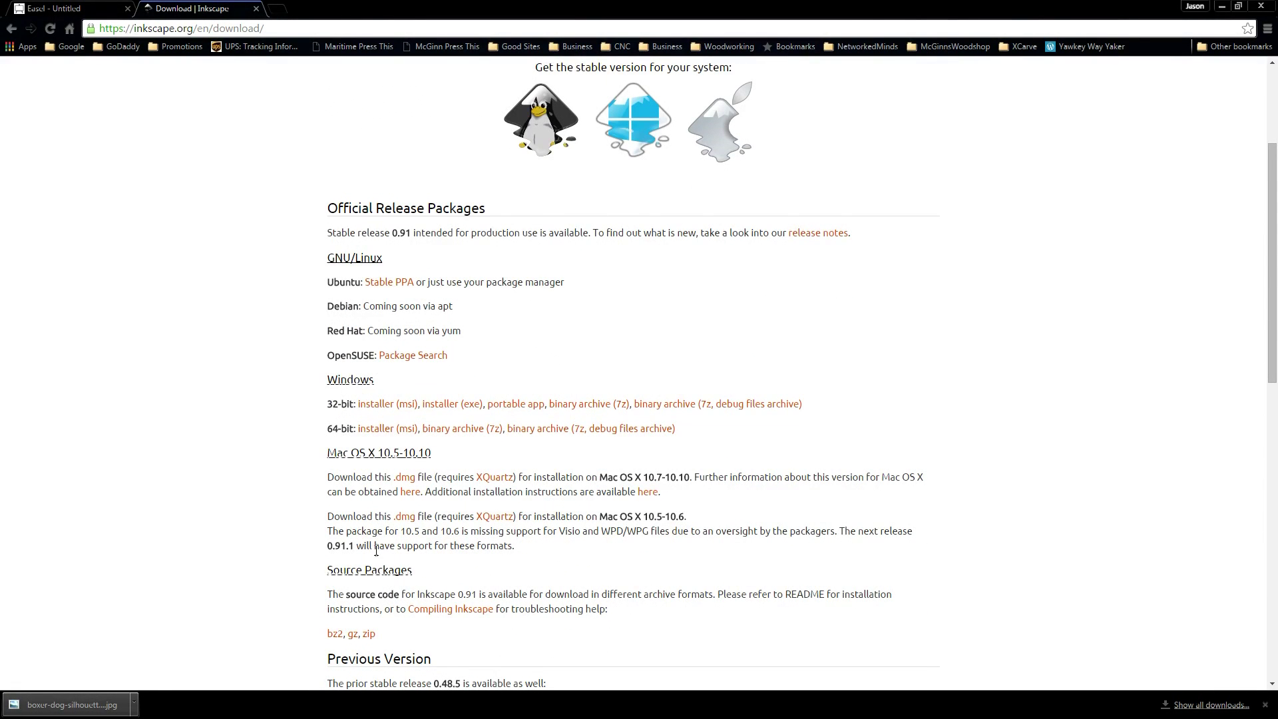
pyautogui.moveTo(296, 406)
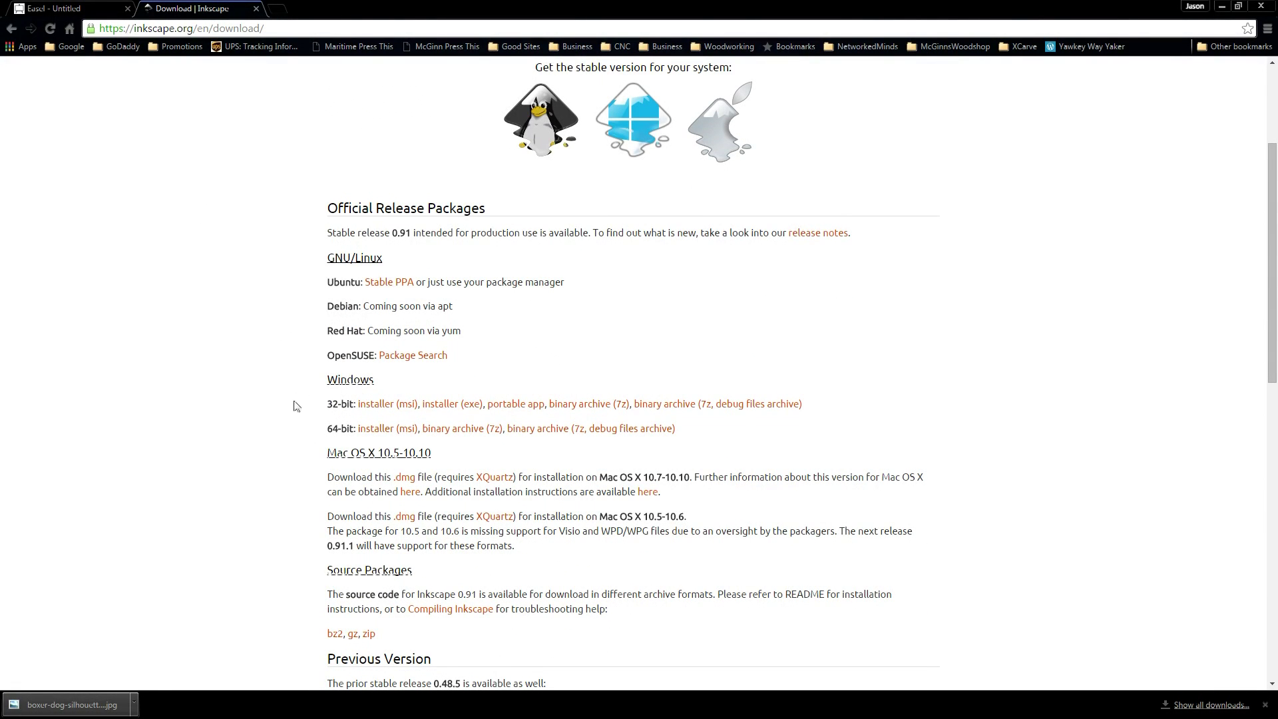
pyautogui.scroll(-3)
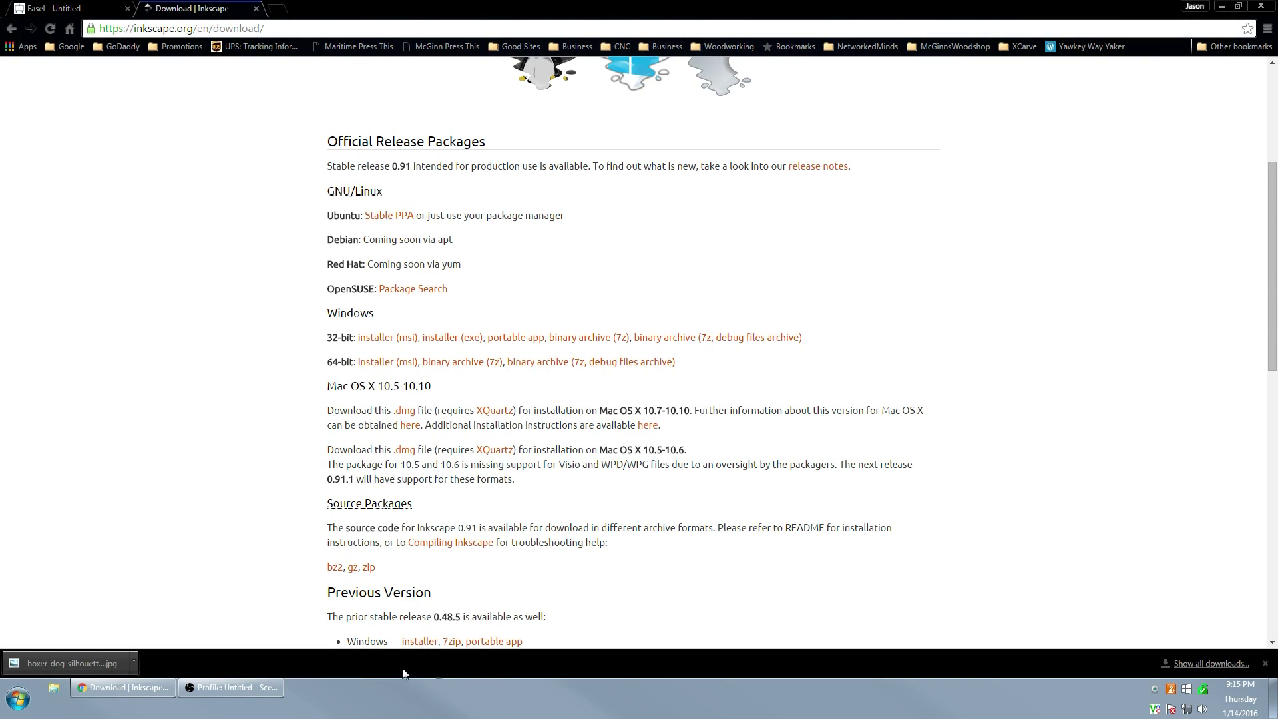
pyautogui.click(16, 699)
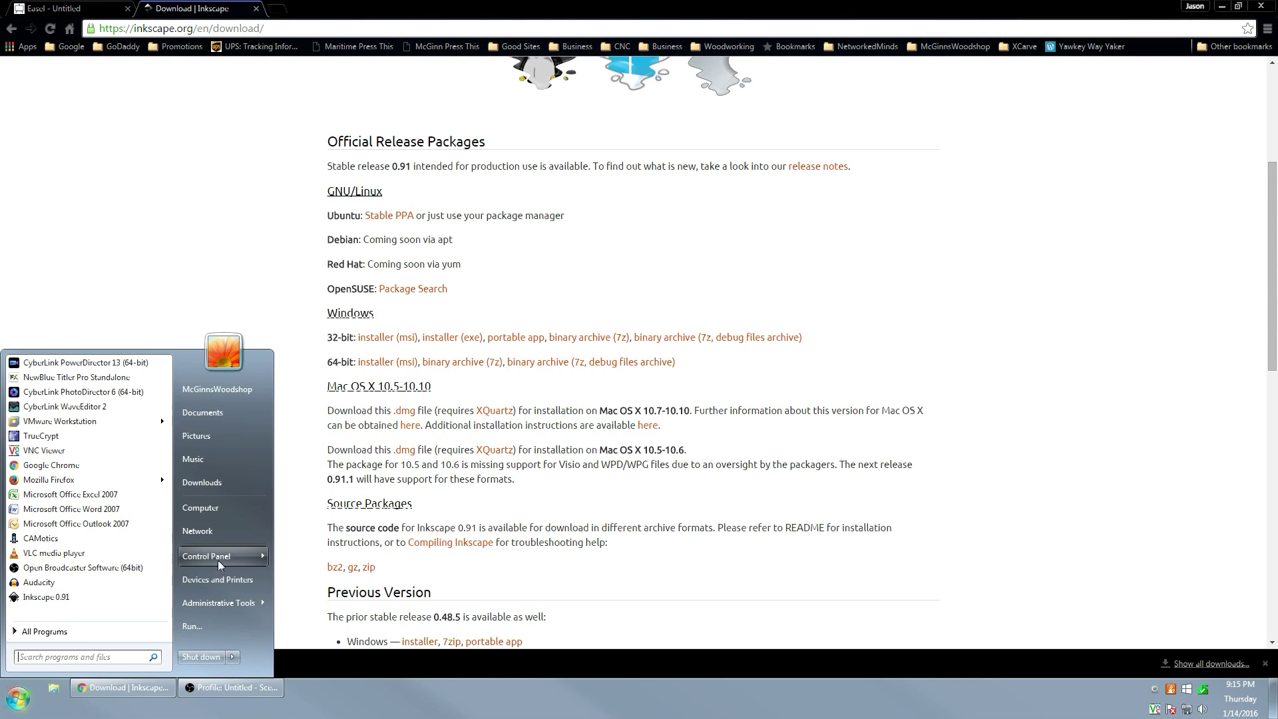
pyautogui.rightClick(200, 508)
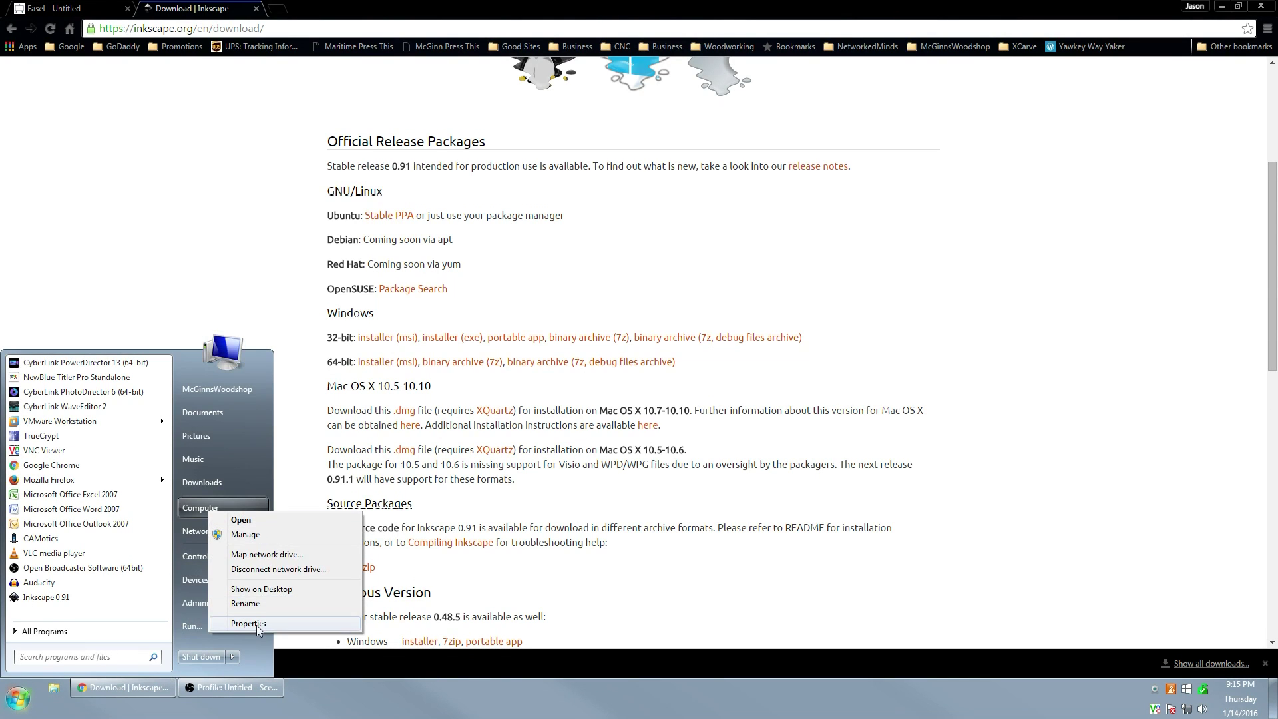
pyautogui.click(248, 623)
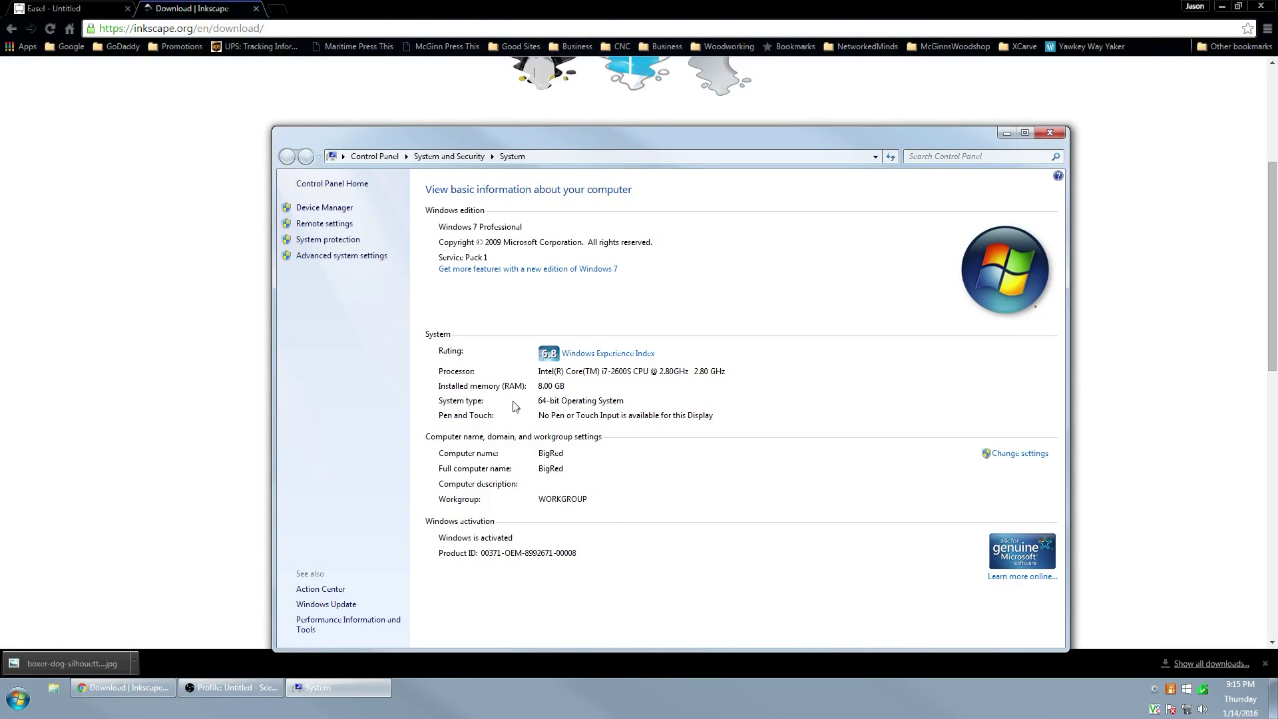
pyautogui.moveTo(548, 408)
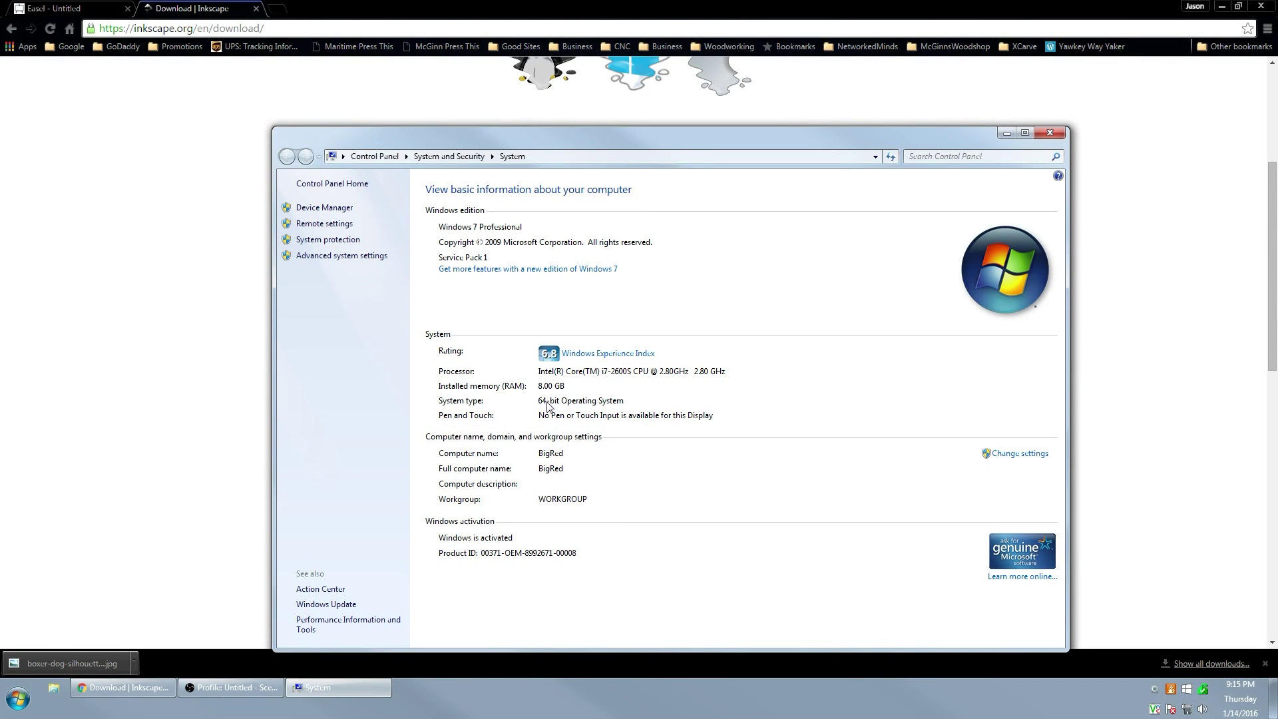
pyautogui.moveTo(596, 409)
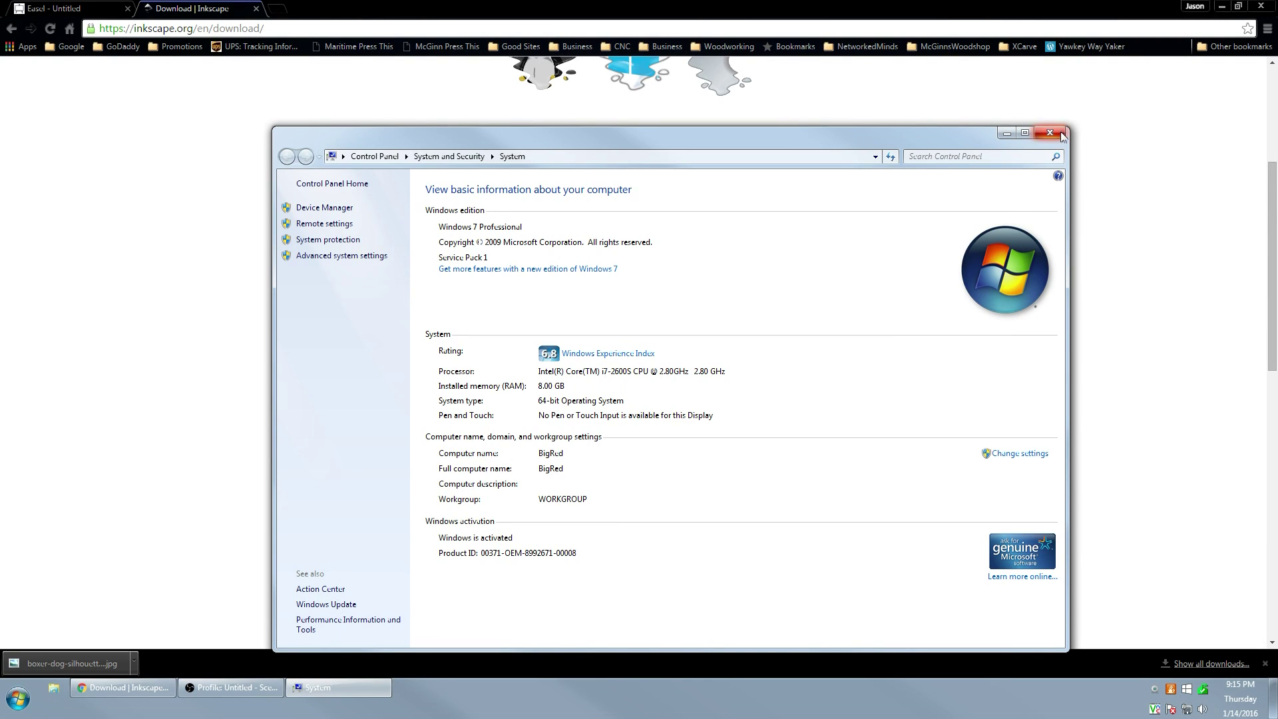
pyautogui.click(1051, 133)
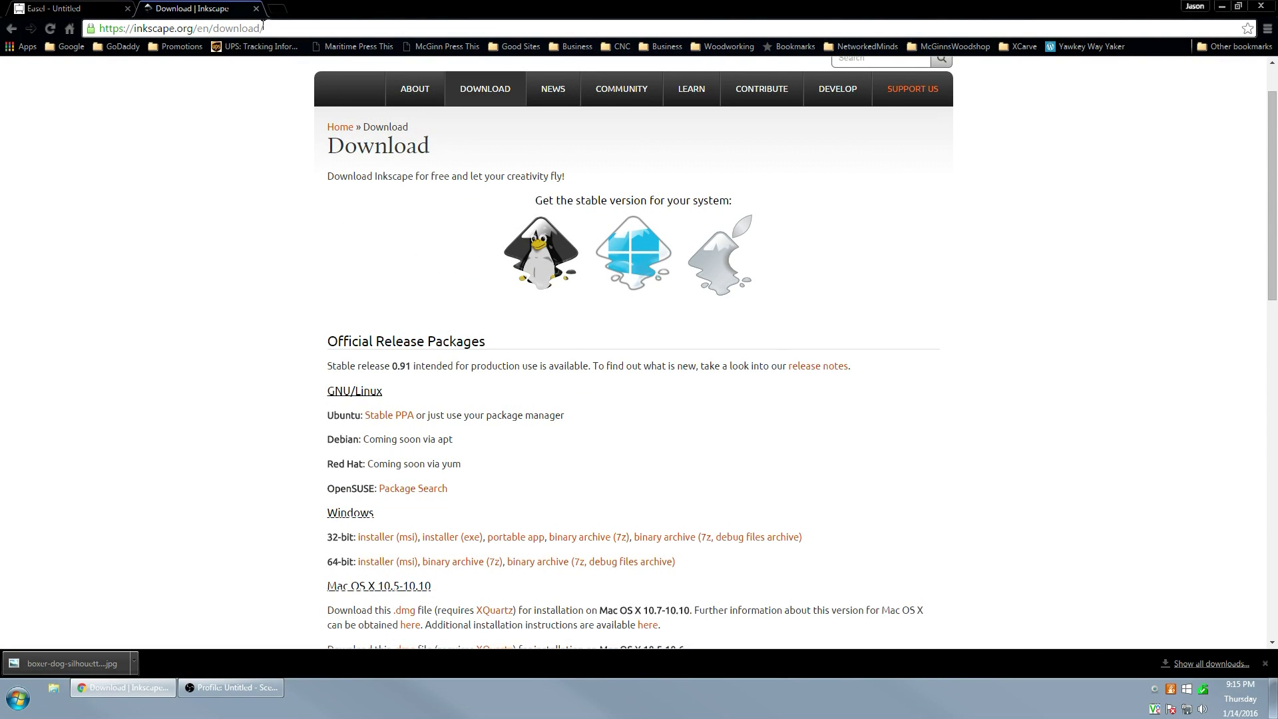
# Step: Switch back to the untitled Easel project tab with its birch plywood workpiece
pyautogui.click(16, 699)
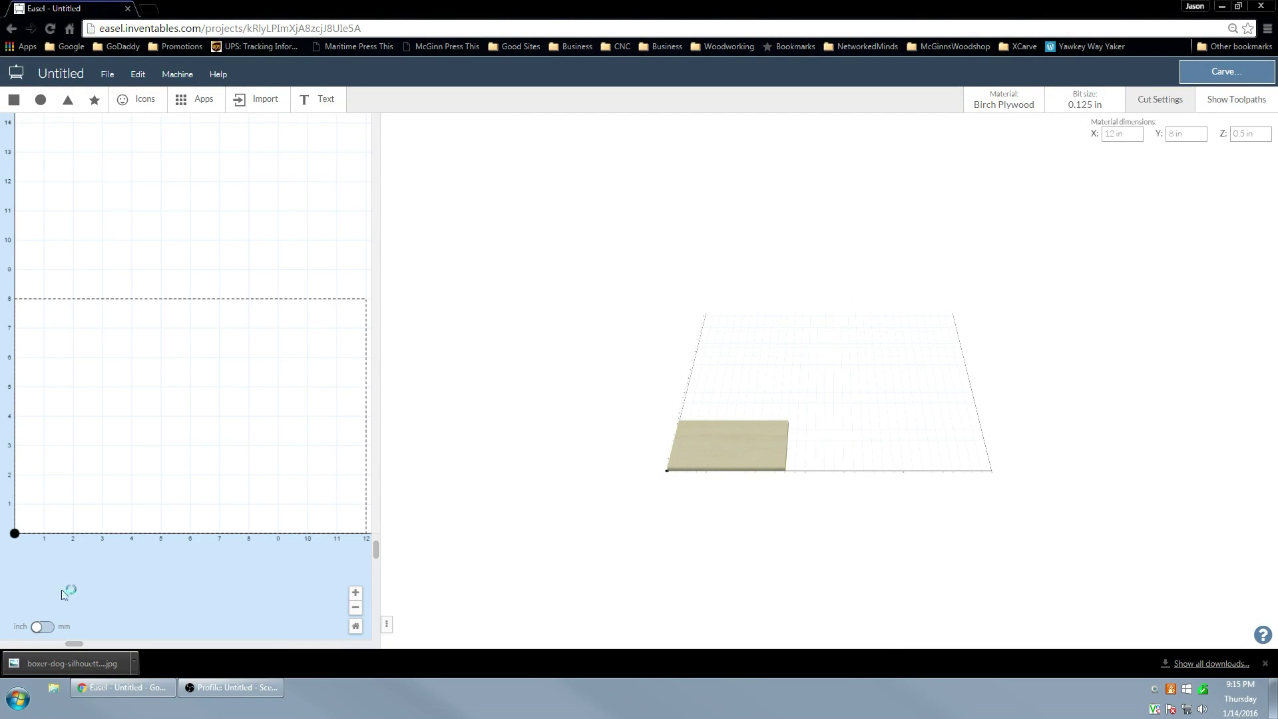
pyautogui.moveTo(334, 651)
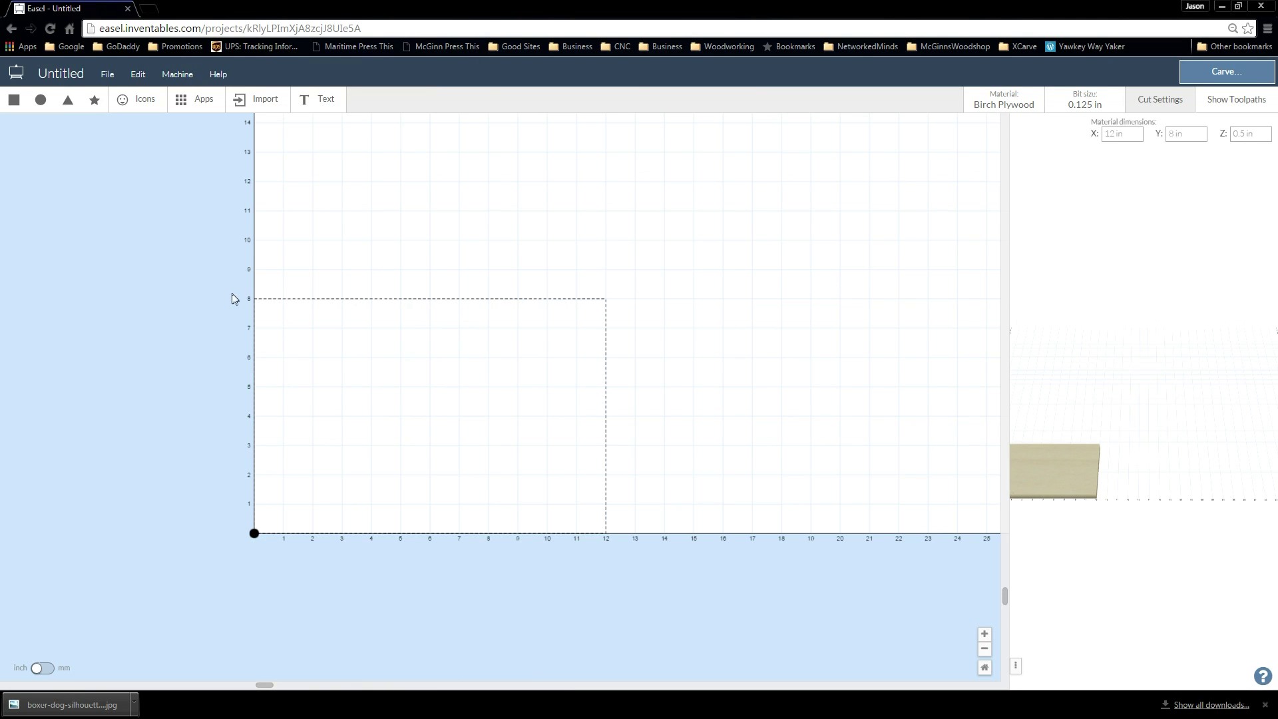
pyautogui.moveTo(612, 542)
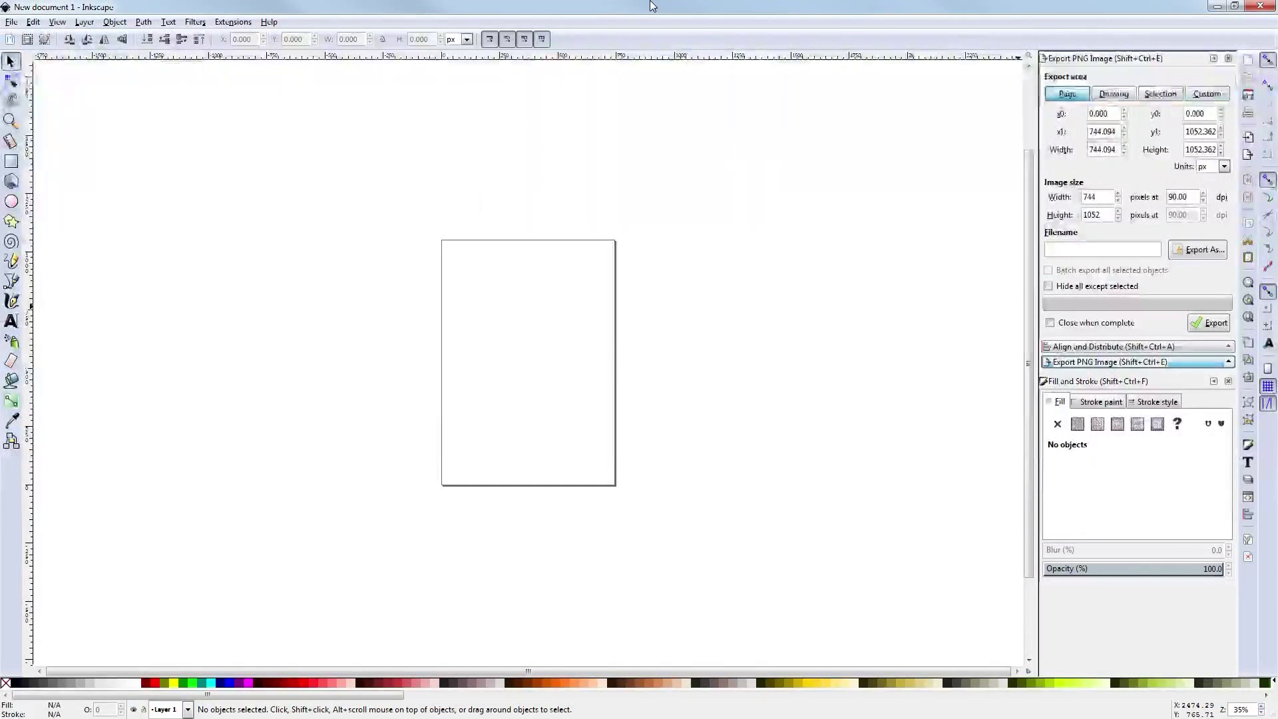
# Step: Set Document Properties to inches, 12 by 8 in page, landscape orientation
pyautogui.click(12, 23)
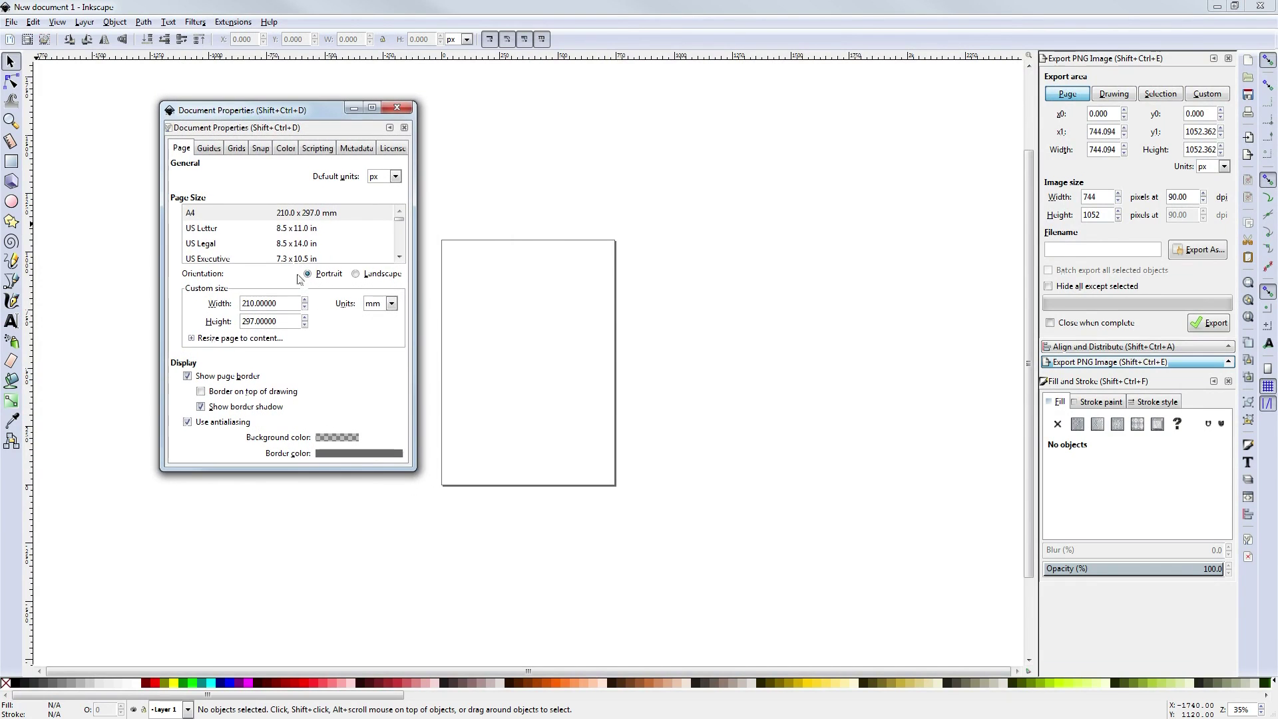
pyautogui.click(383, 176)
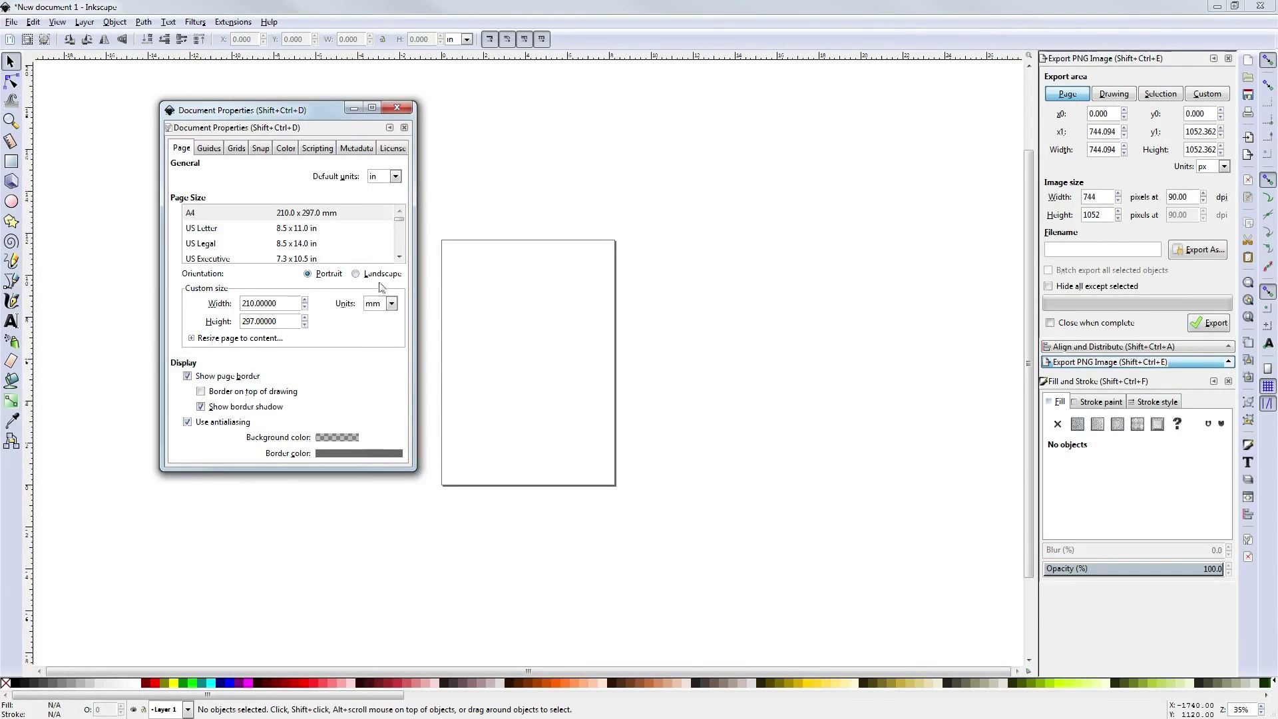
pyautogui.click(390, 304)
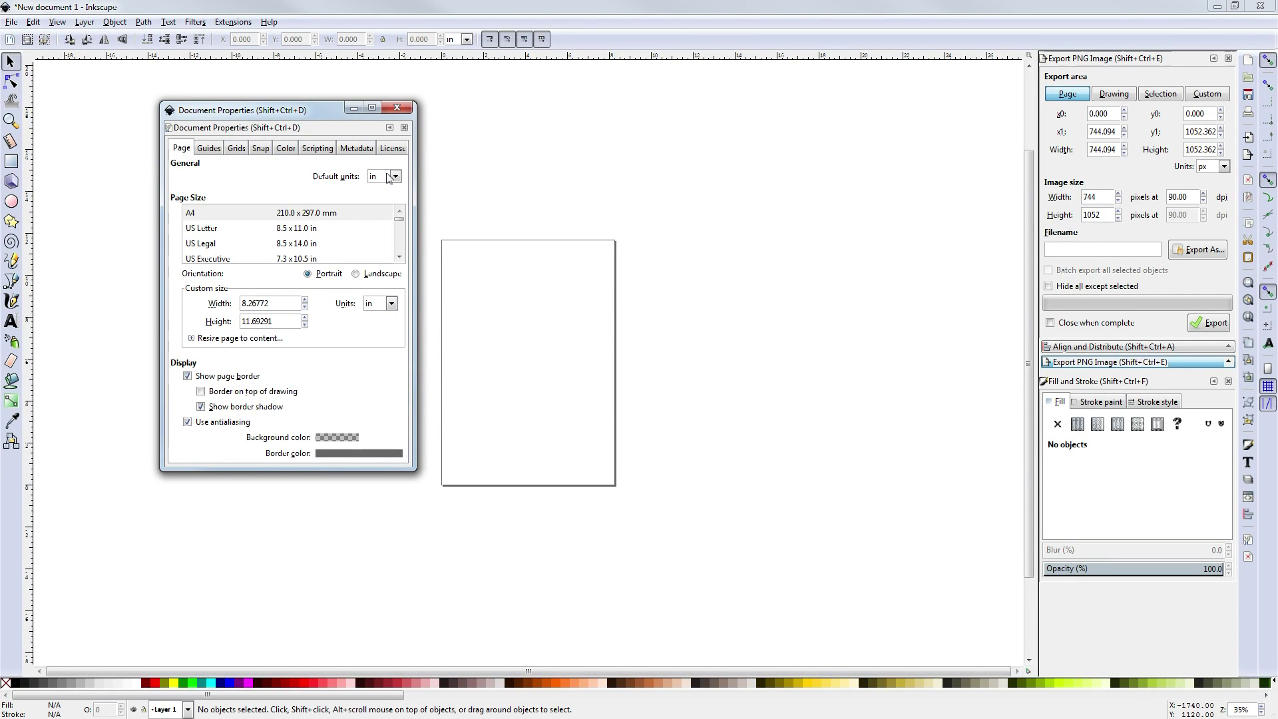
pyautogui.moveTo(464, 65)
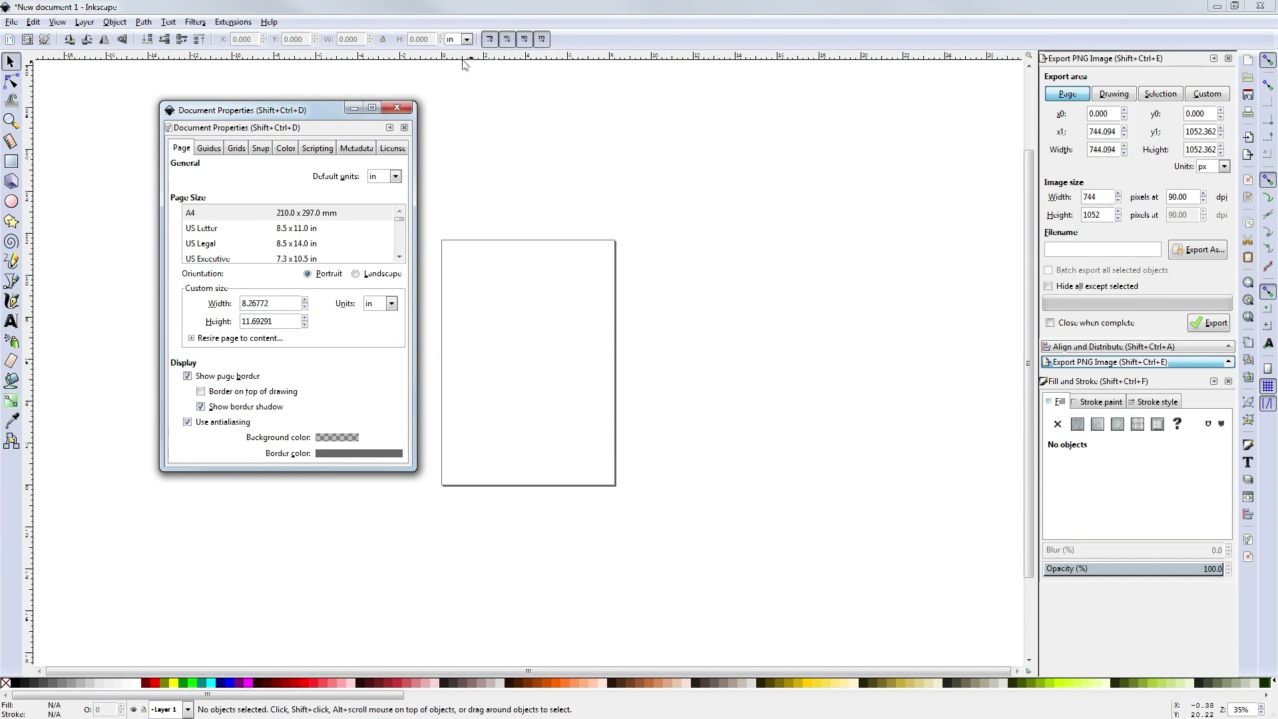
pyautogui.moveTo(206, 296)
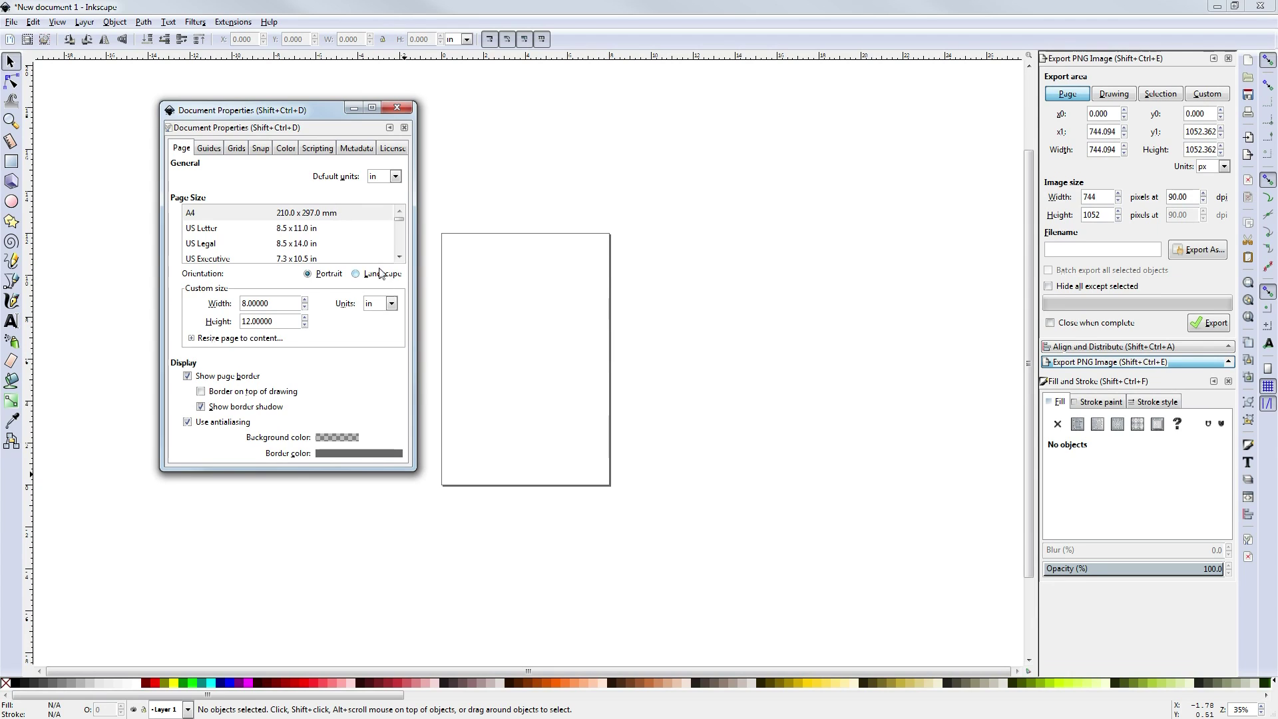
pyautogui.click(356, 273)
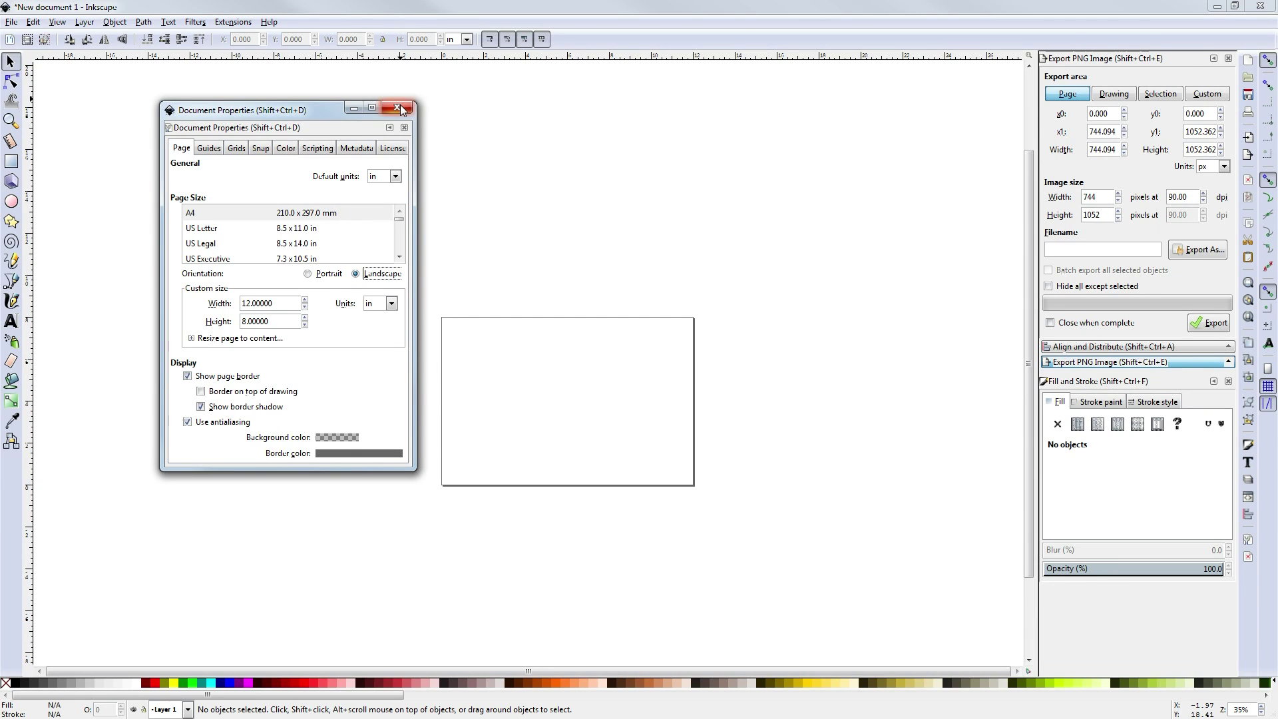
pyautogui.click(400, 108)
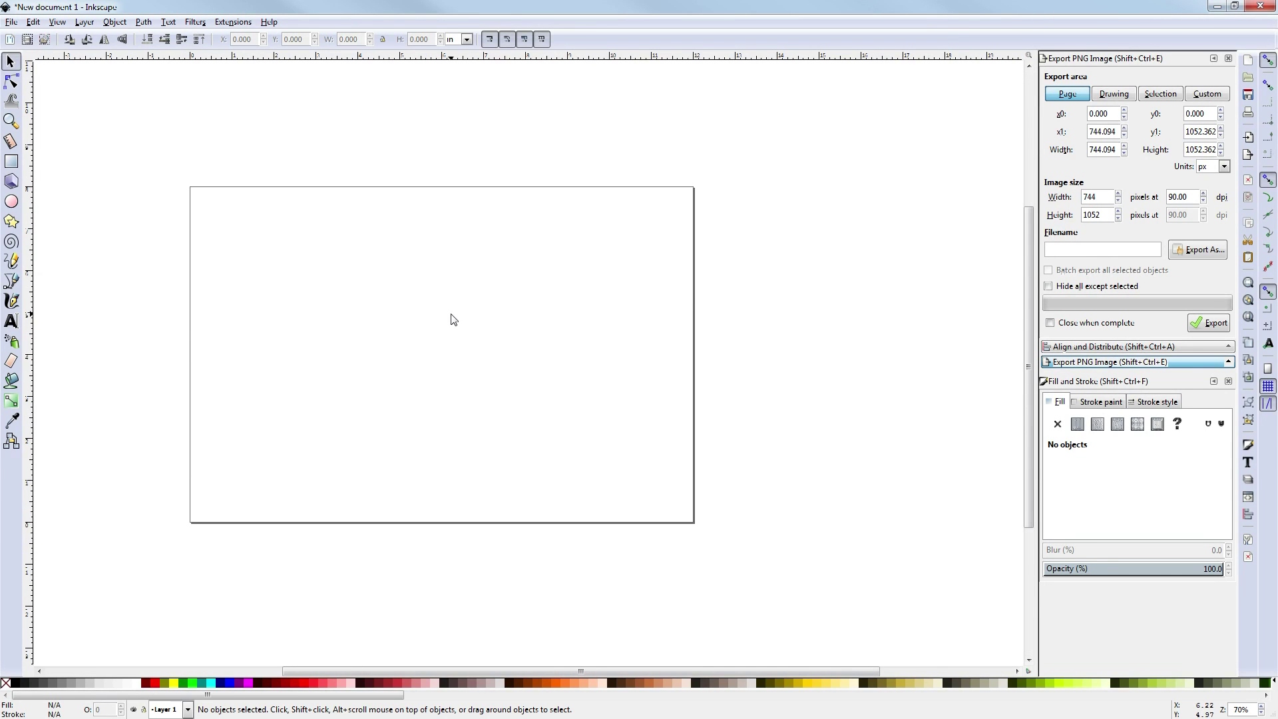
pyautogui.moveTo(349, 321)
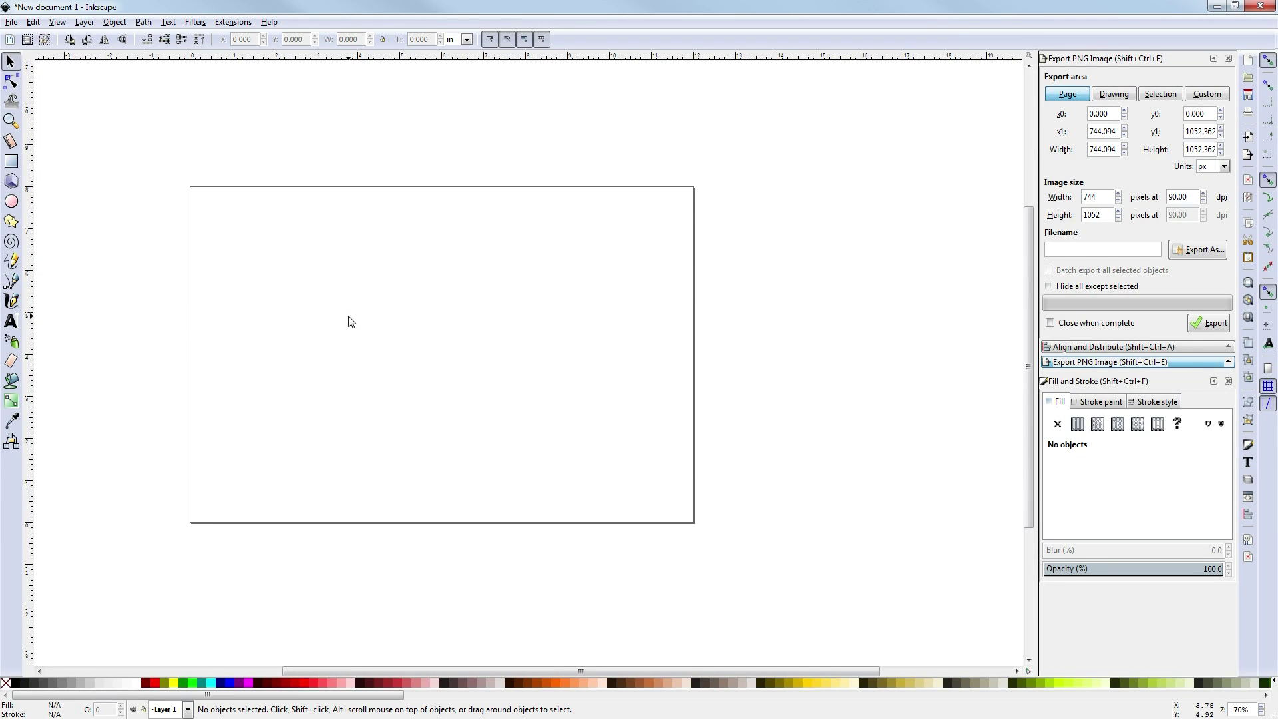
pyautogui.moveTo(249, 419)
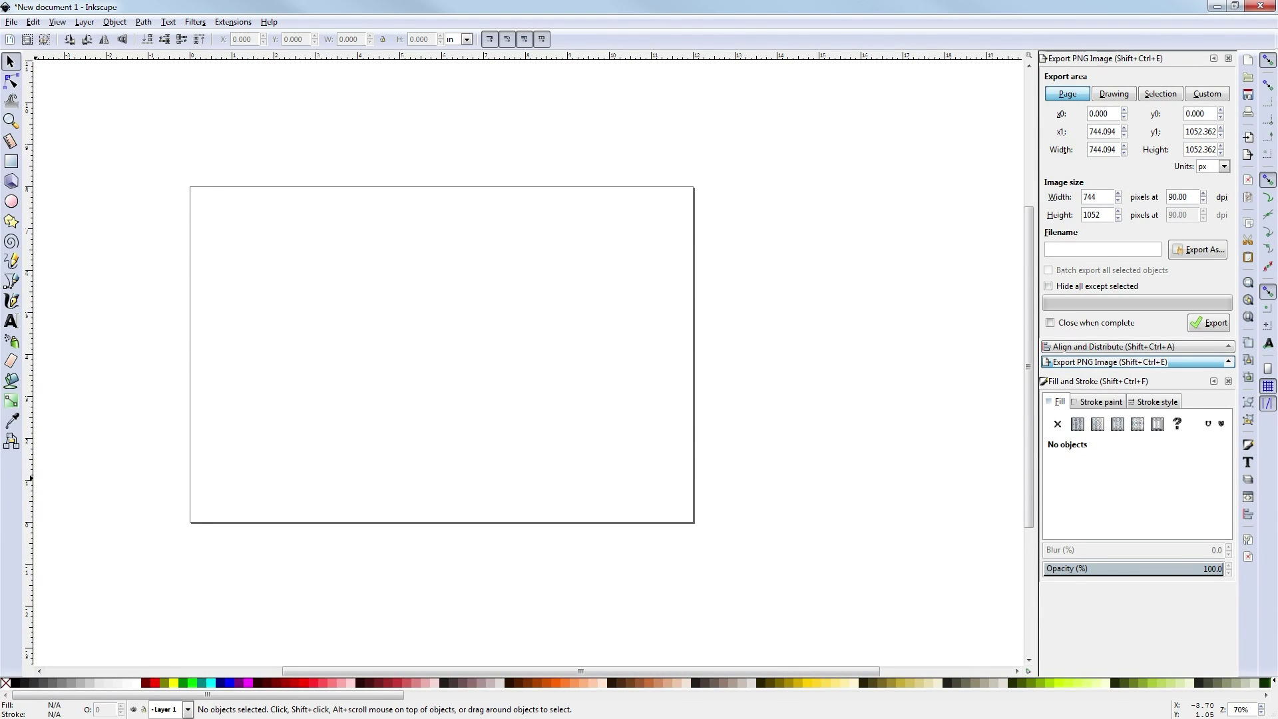
# Step: Import boxer-dog-silhouette-clipart-1 JPEG as an embedded image
pyautogui.click(12, 23)
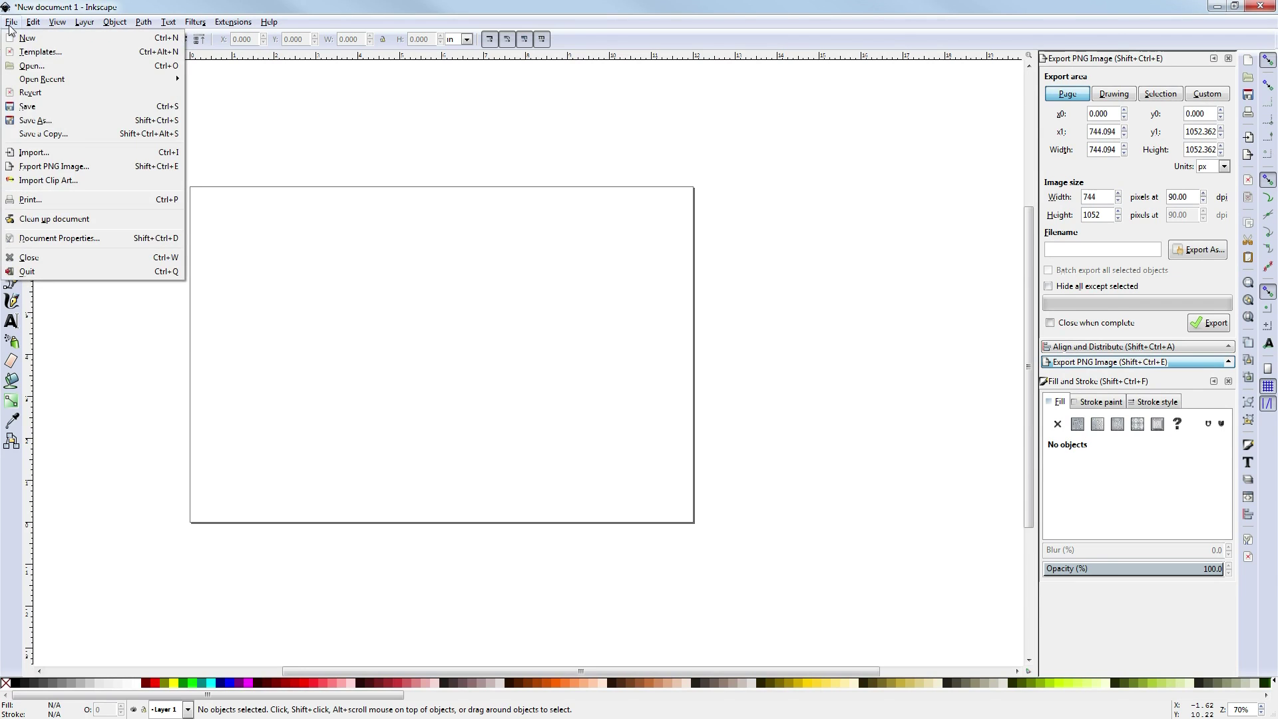
pyautogui.click(35, 152)
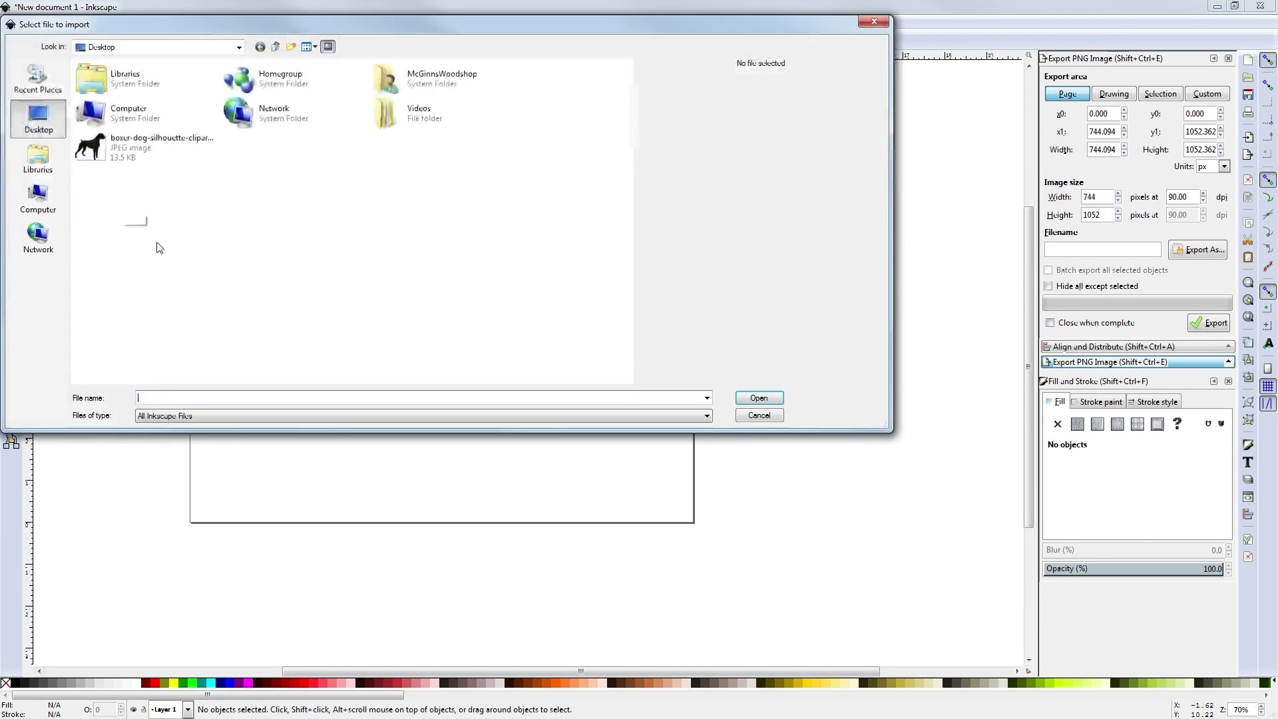
pyautogui.click(162, 148)
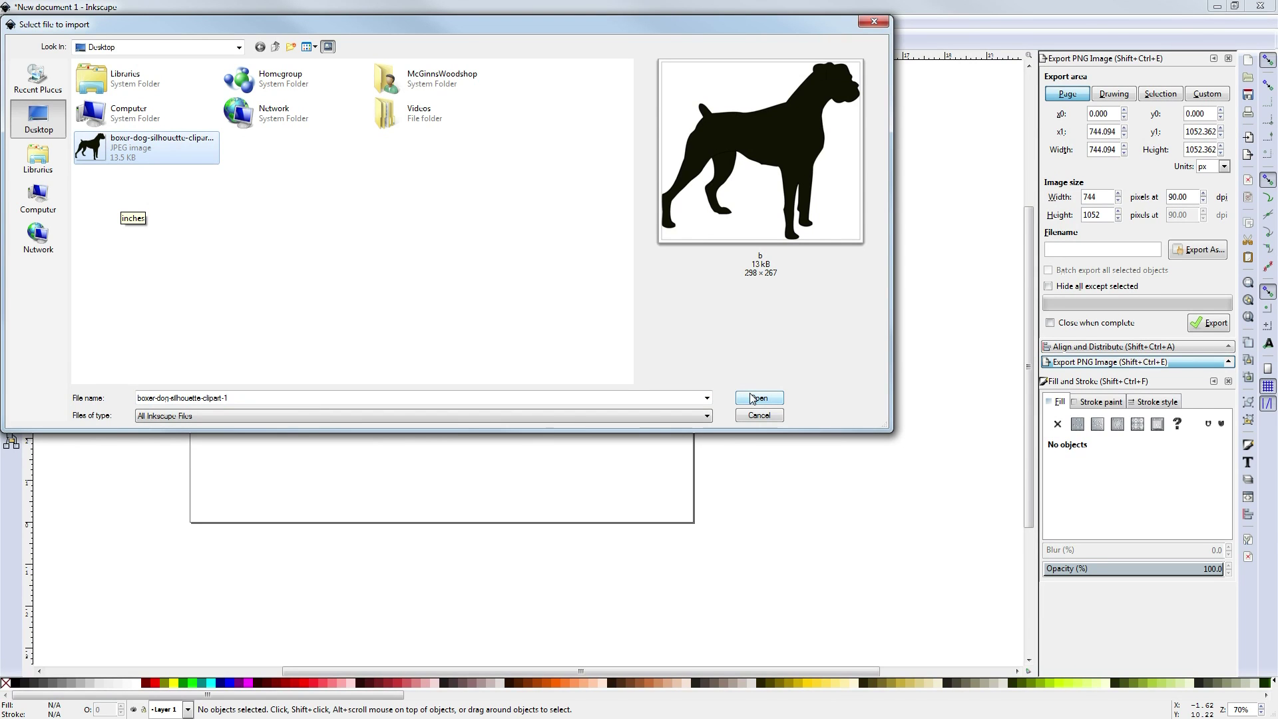
pyautogui.click(758, 398)
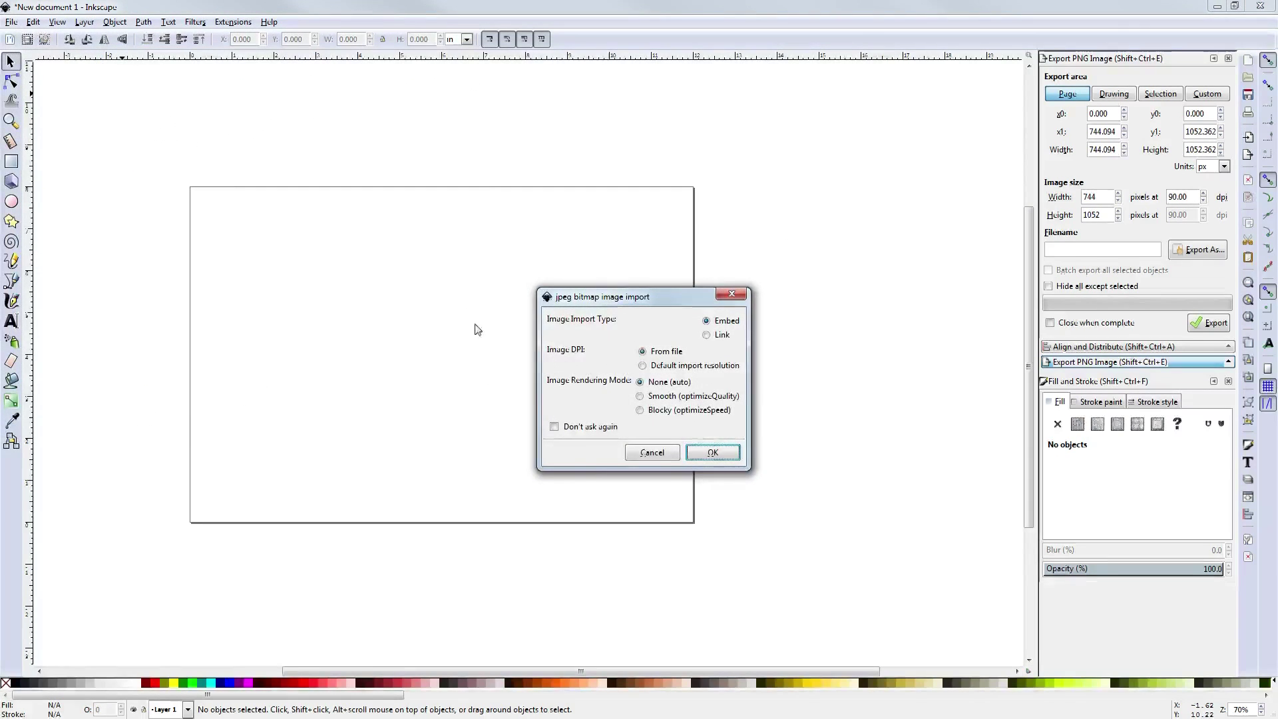
pyautogui.moveTo(585, 291)
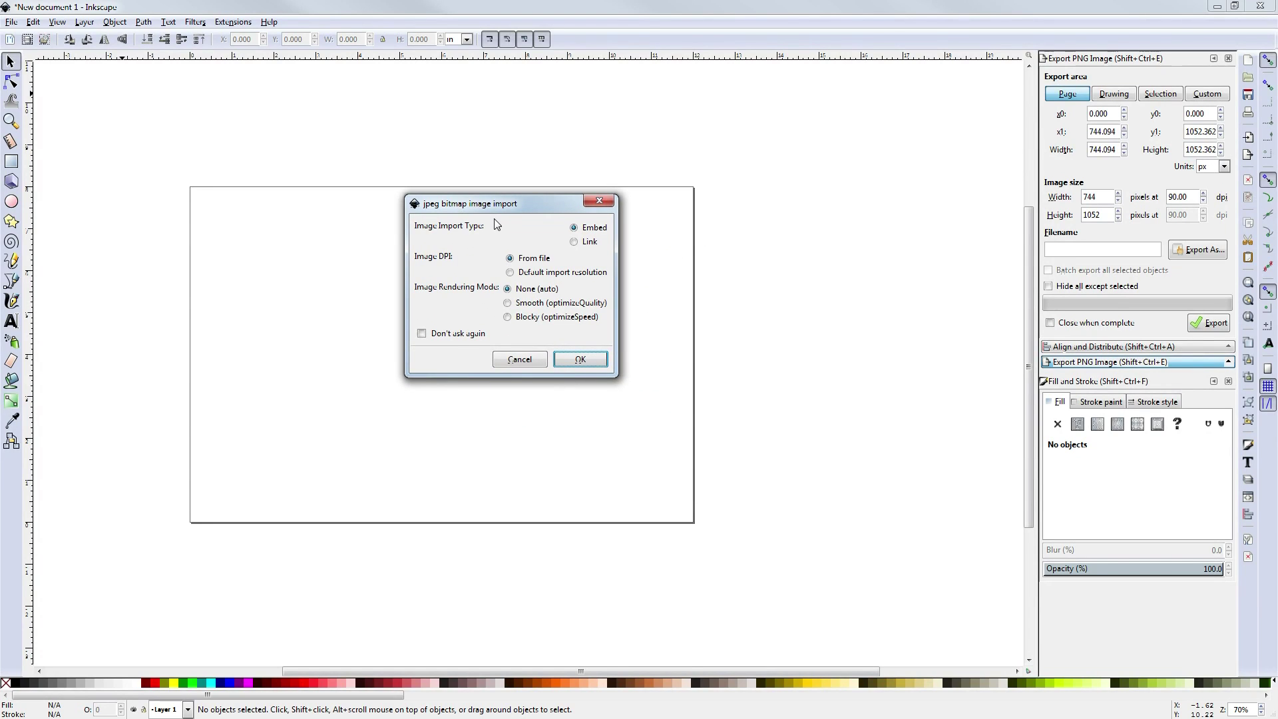
pyautogui.moveTo(563, 316)
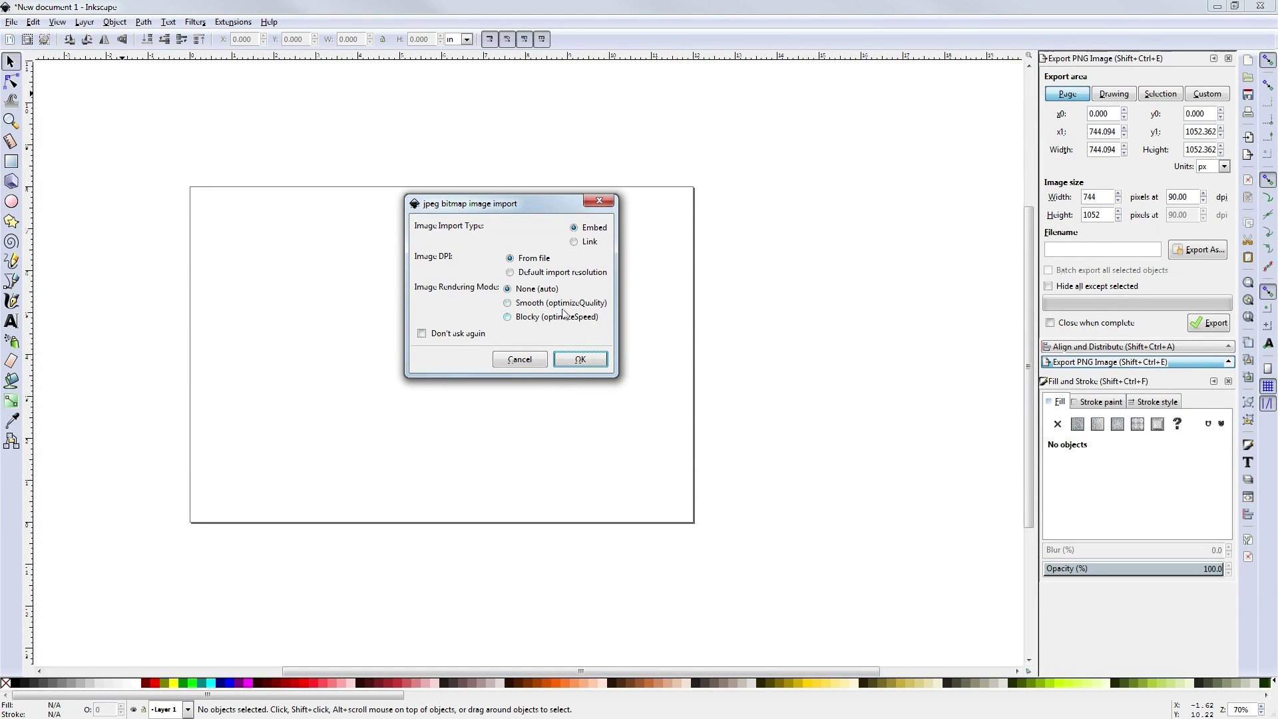
pyautogui.moveTo(488, 237)
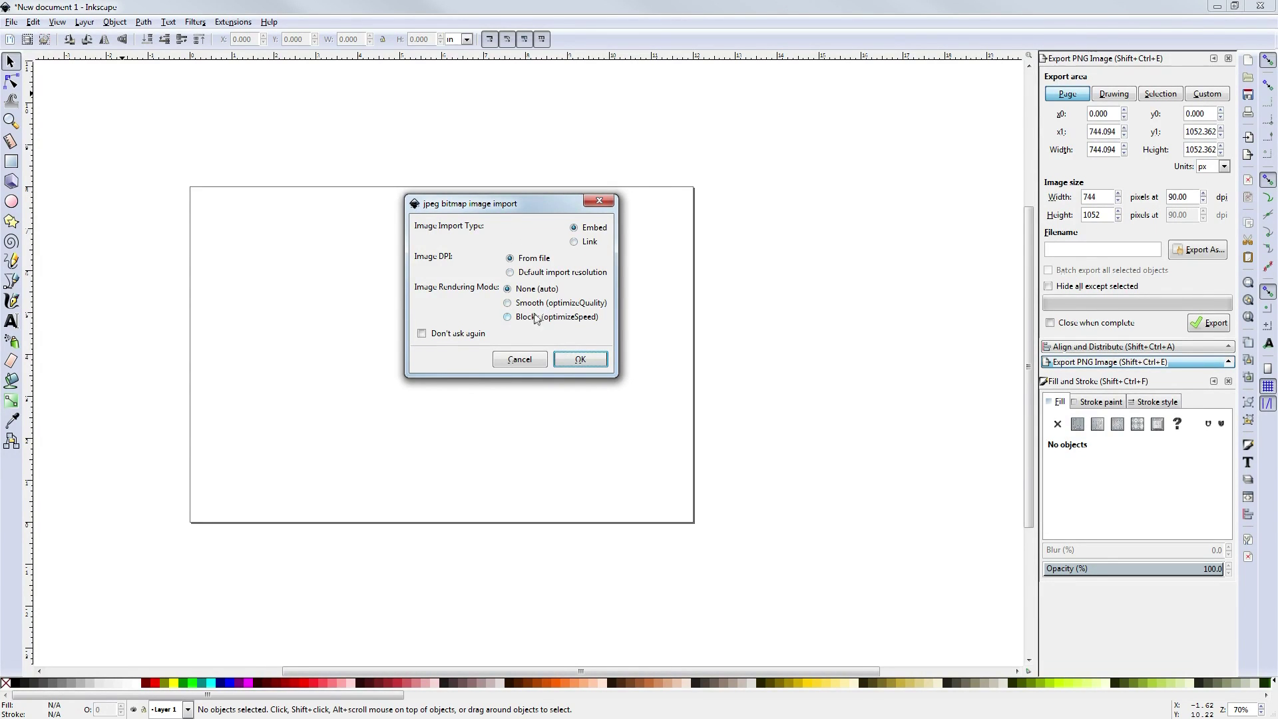
pyautogui.moveTo(581, 360)
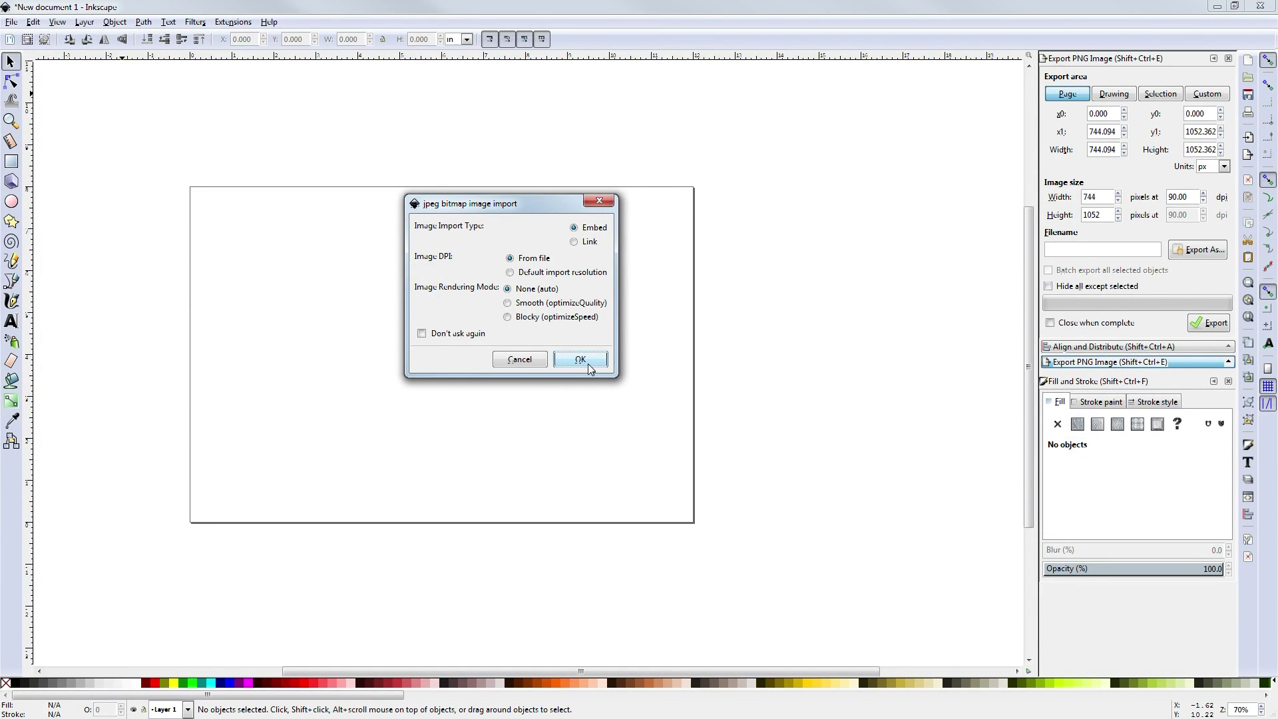
pyautogui.click(579, 359)
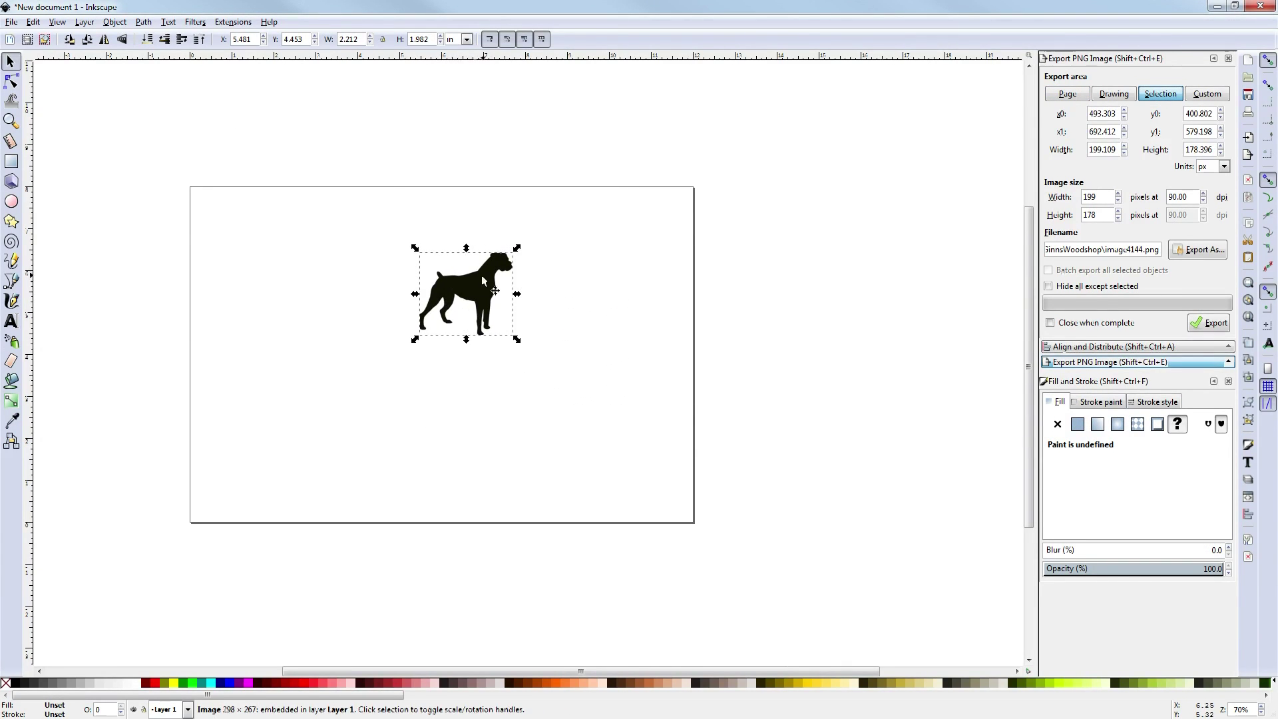
pyautogui.moveTo(445, 310)
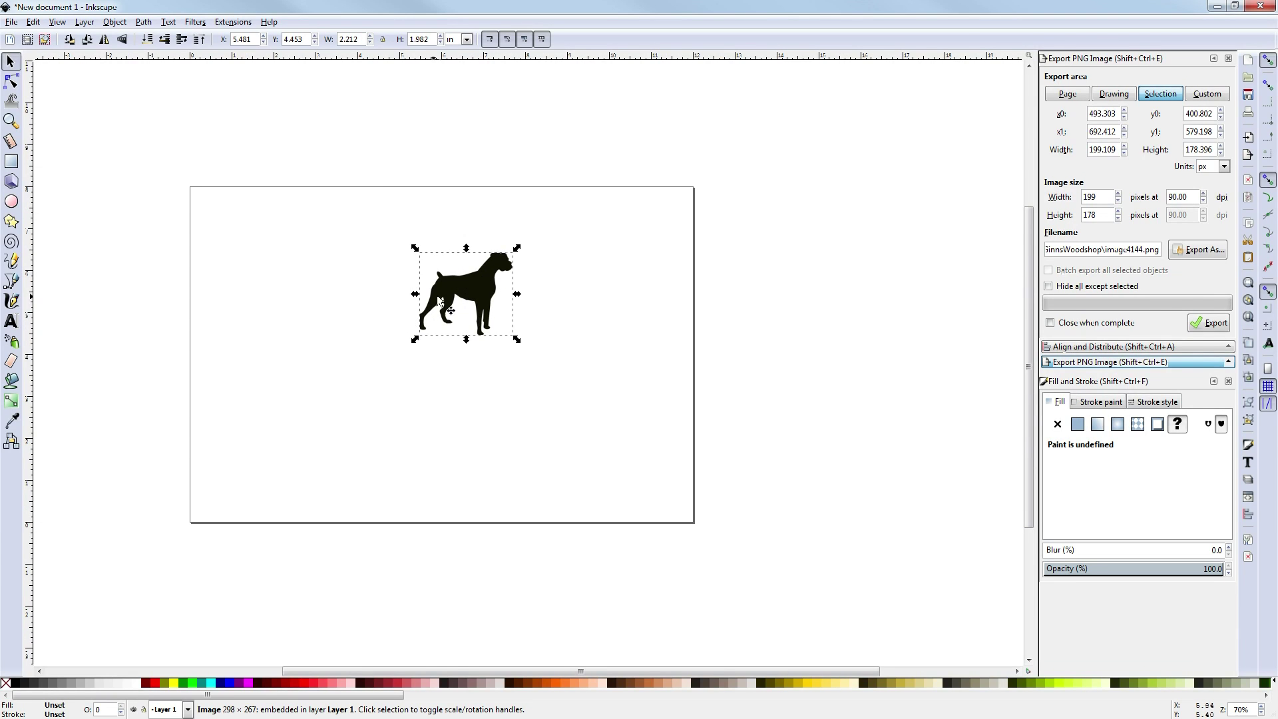
pyautogui.click(144, 22)
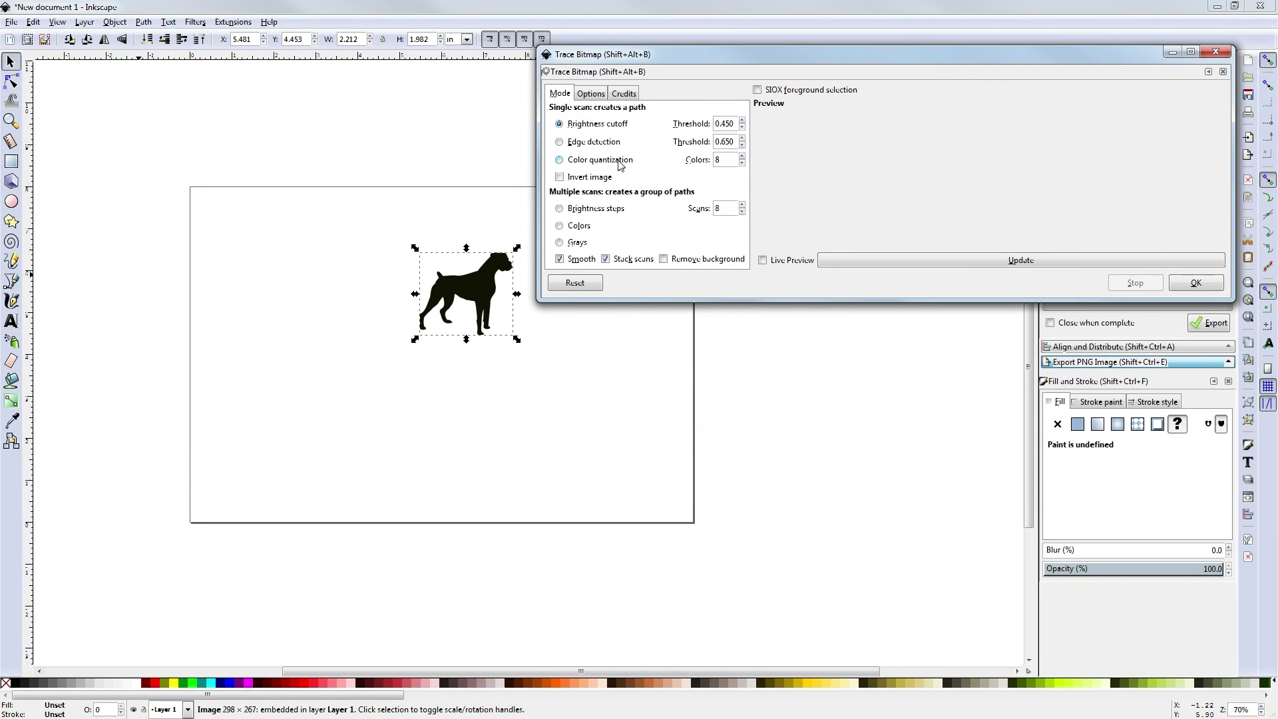
pyautogui.moveTo(618, 165)
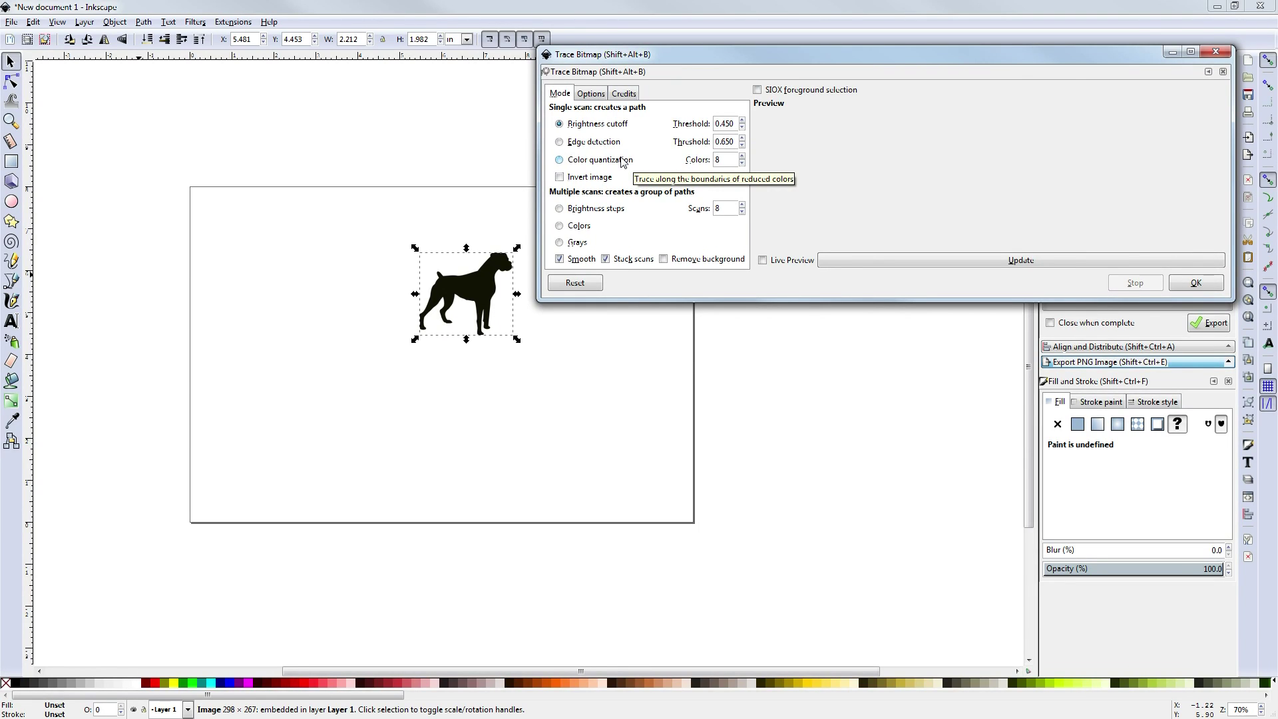
pyautogui.moveTo(569, 318)
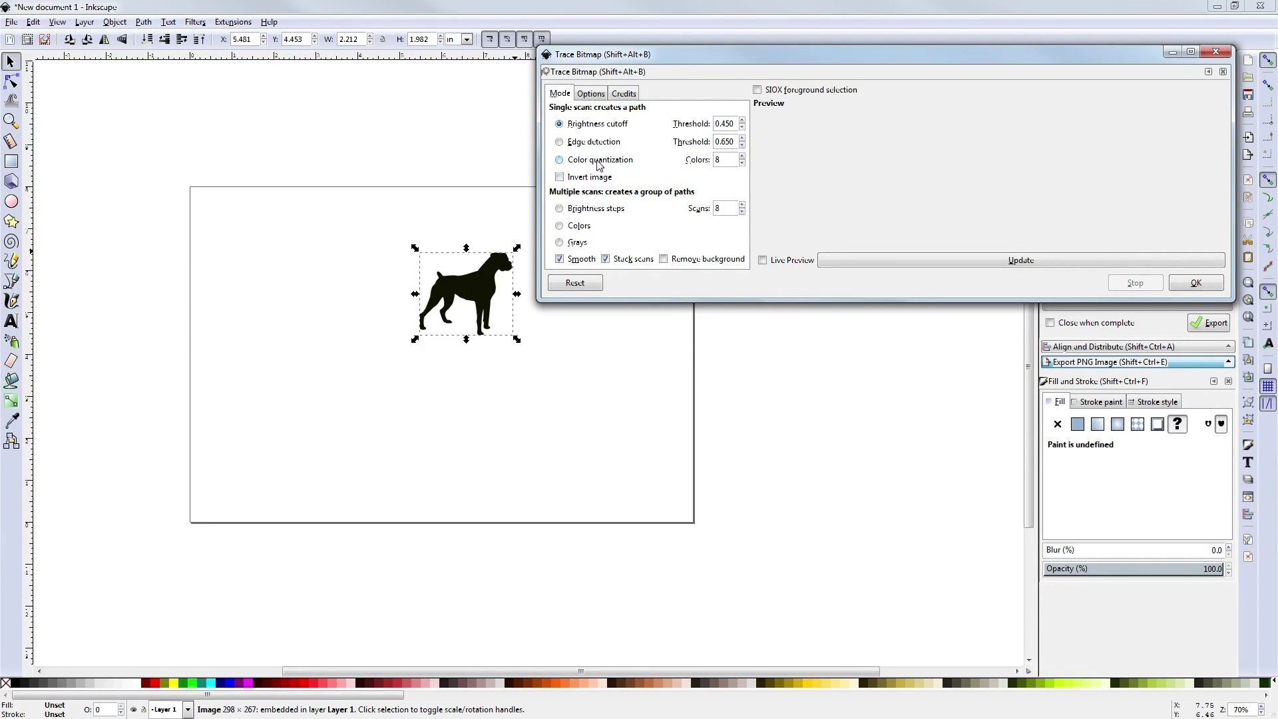
pyautogui.moveTo(599, 159)
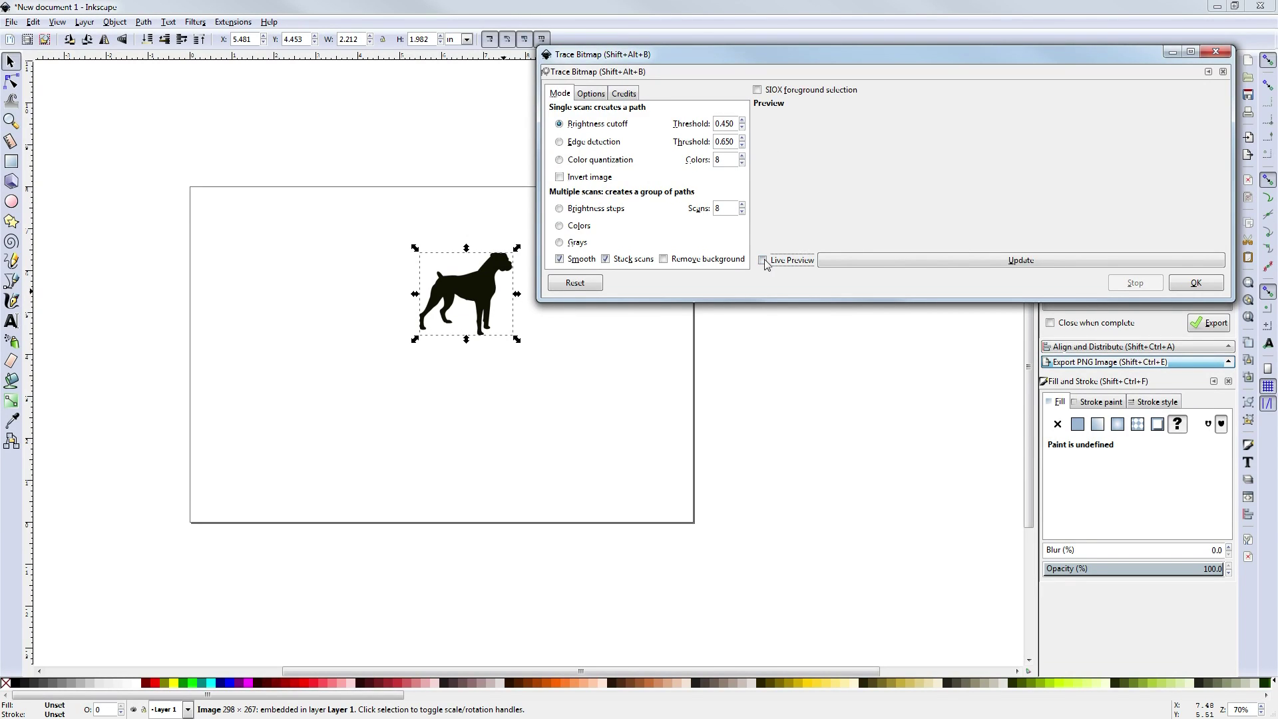
# Step: Trace the bitmap with live preview at a 0.650 brightness threshold and select the traced path
pyautogui.click(762, 259)
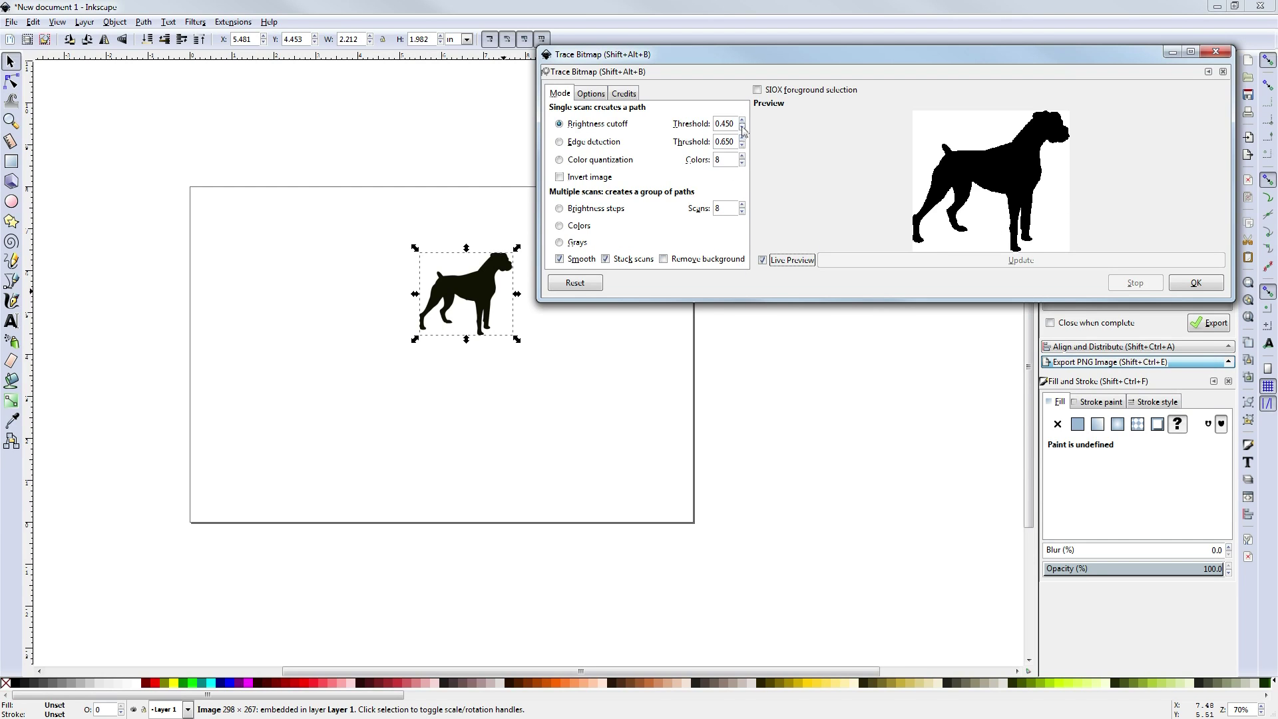
pyautogui.click(742, 121)
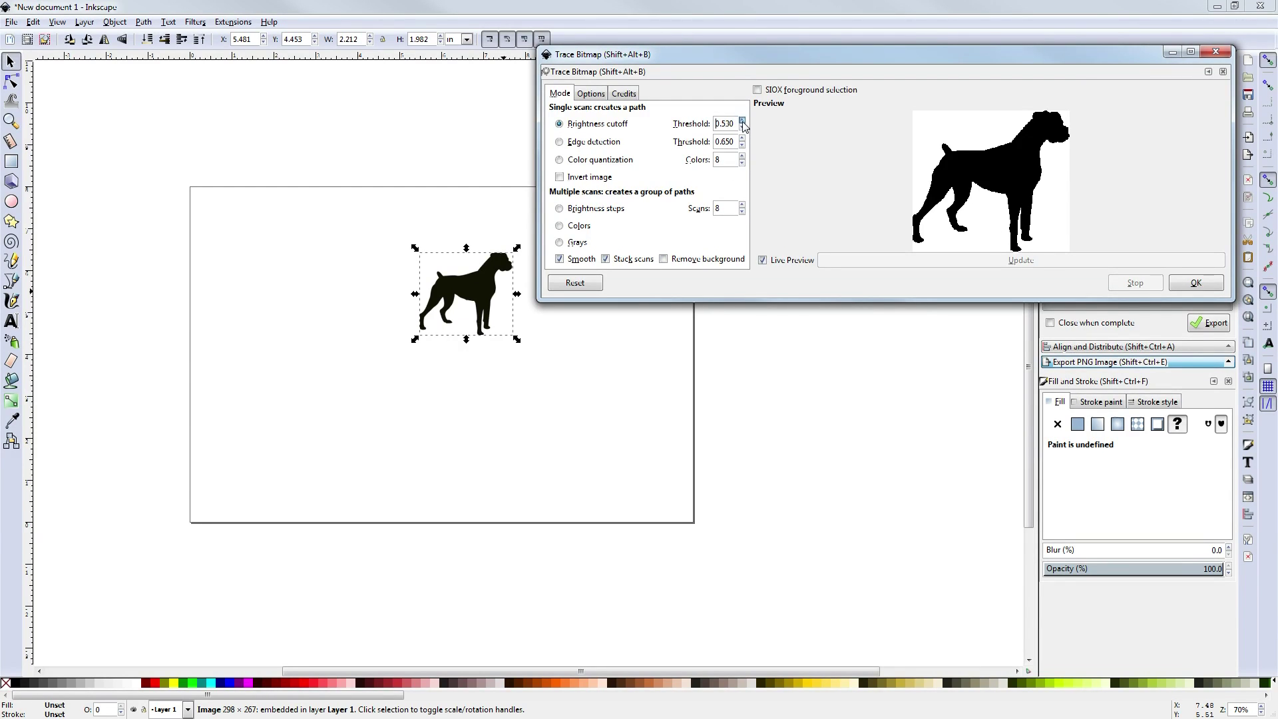
pyautogui.click(742, 121)
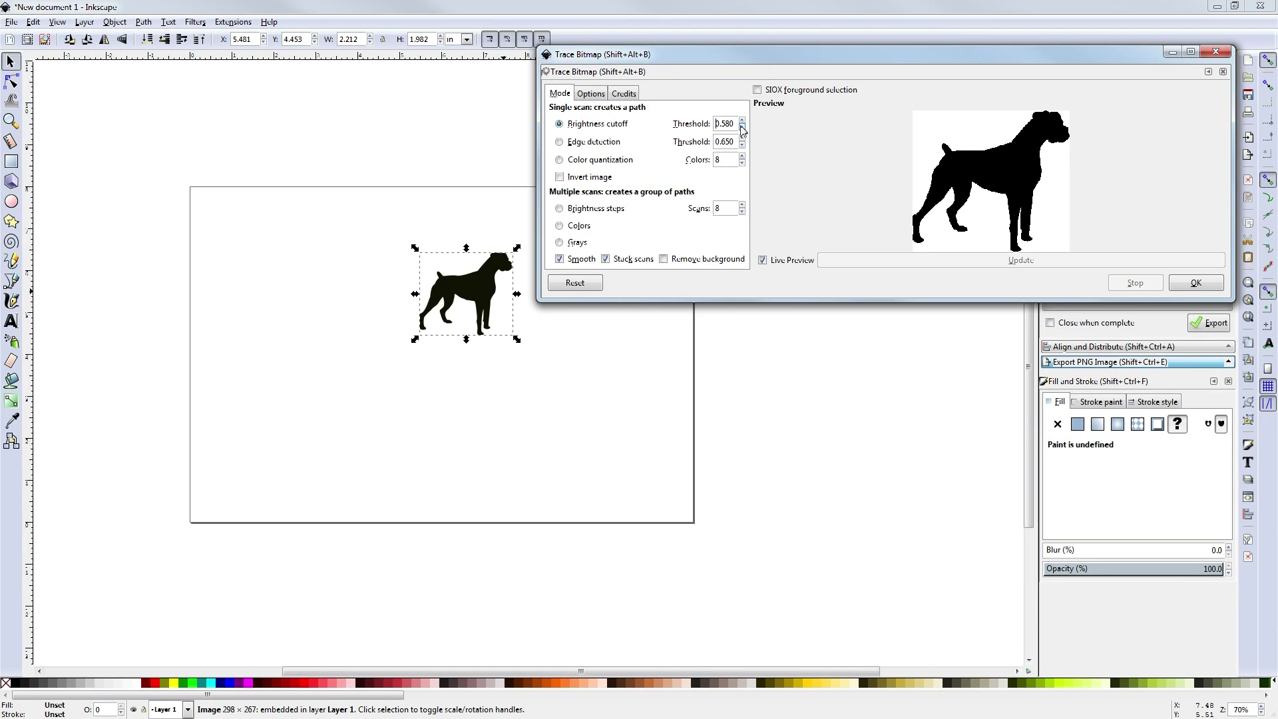
pyautogui.click(741, 121)
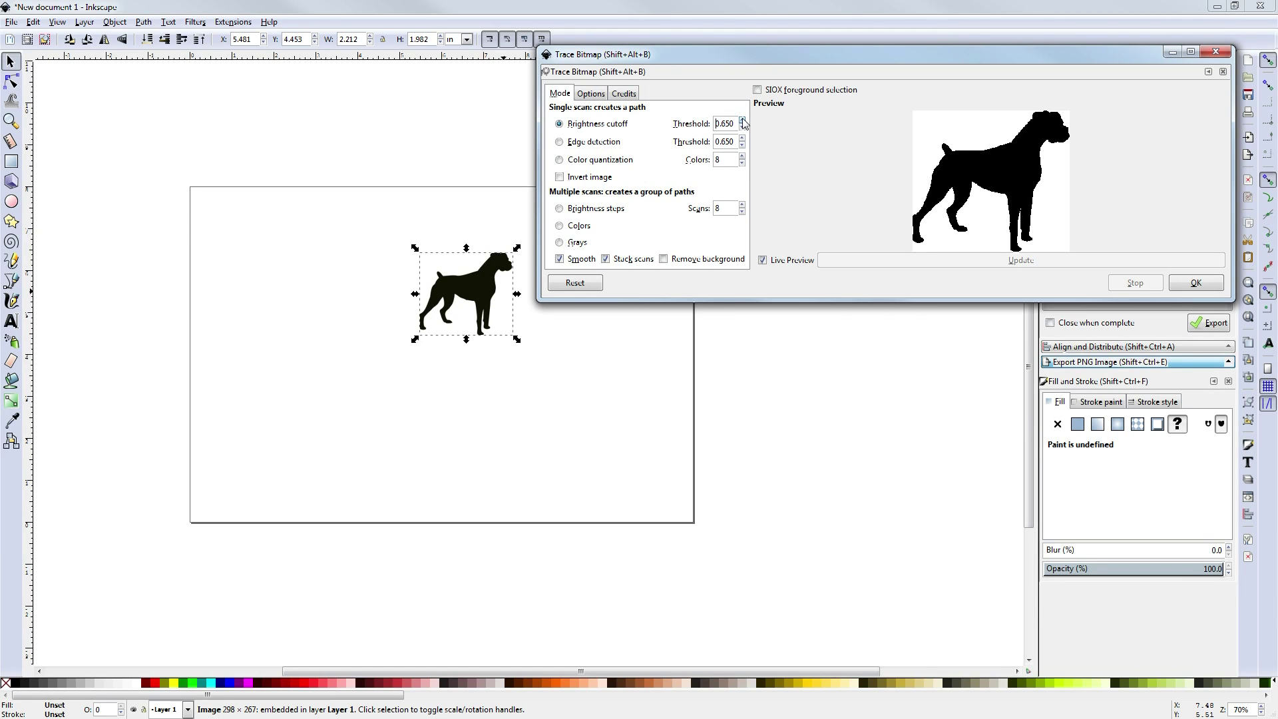
pyautogui.moveTo(775, 235)
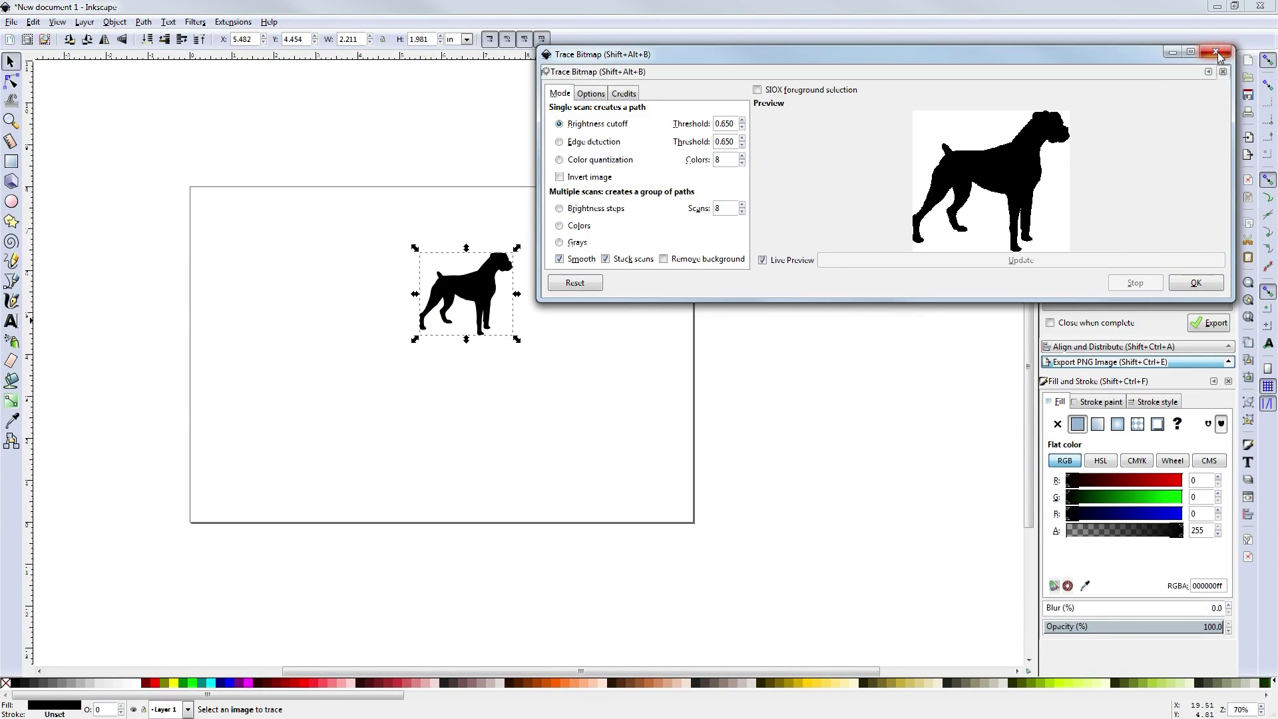
pyautogui.click(1221, 54)
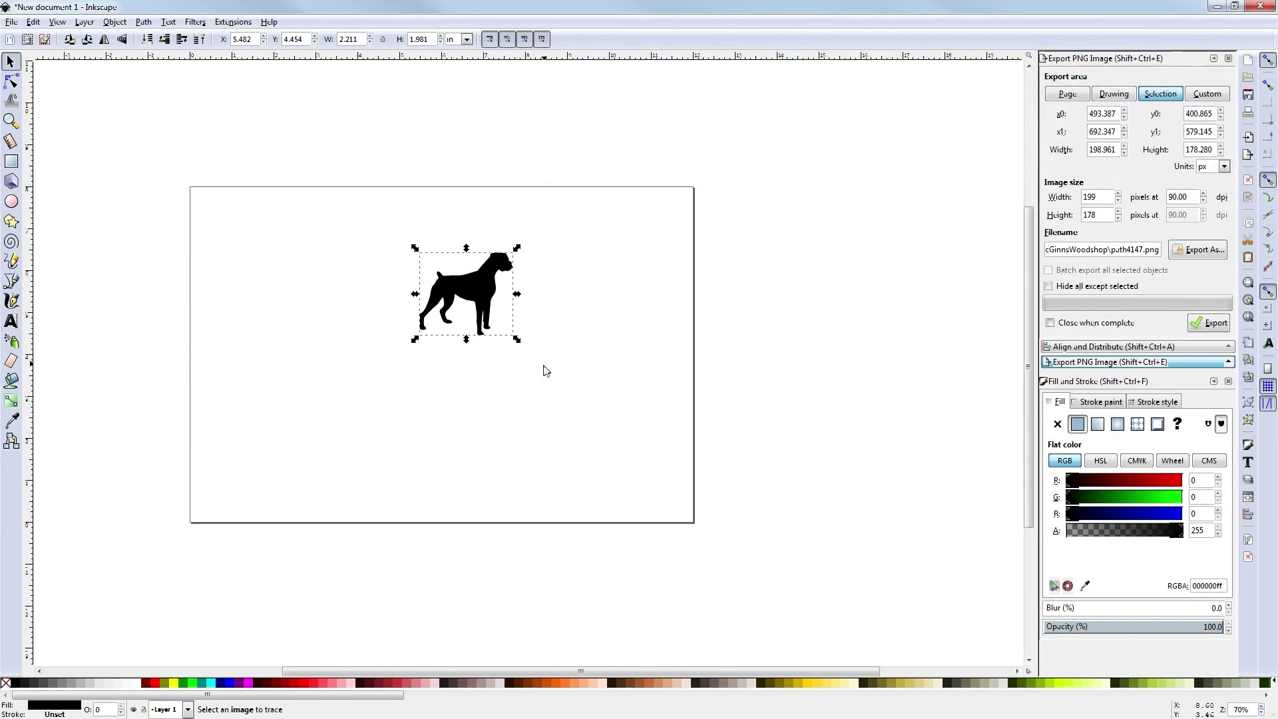
pyautogui.moveTo(476, 257)
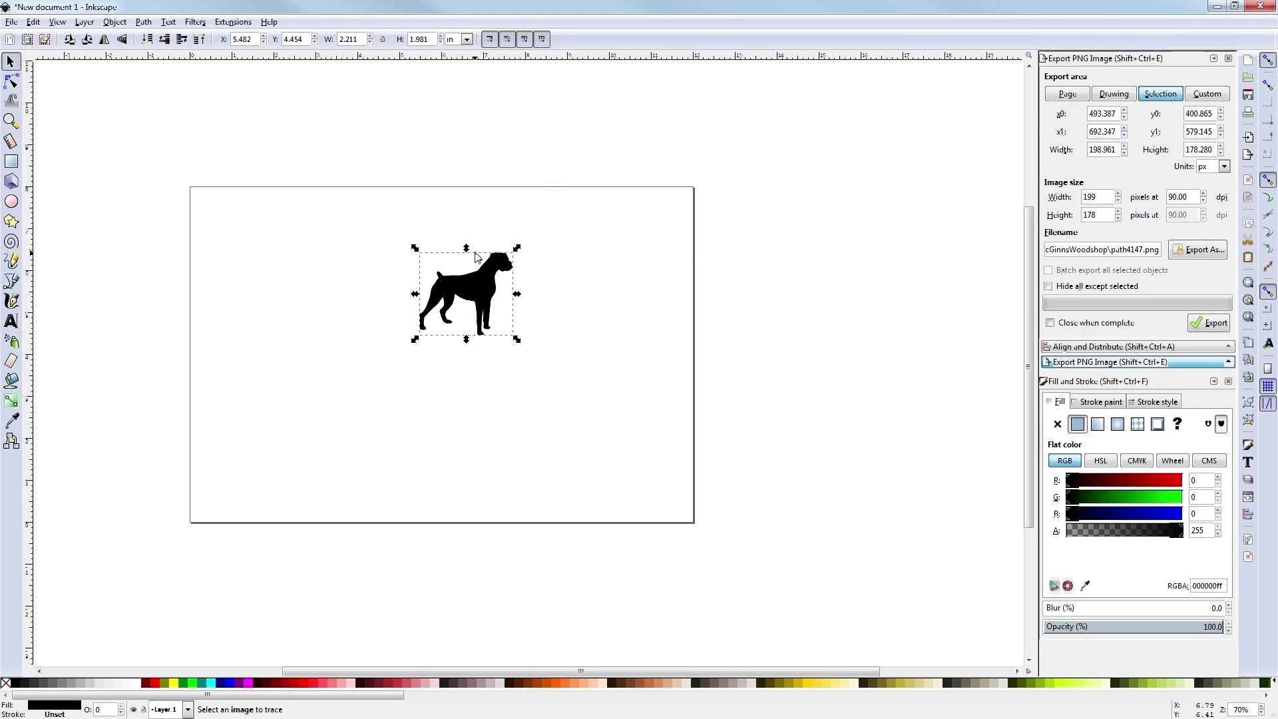
# Step: Drag the traced silhouette aside from the original picture and reselect it
pyautogui.click(12, 62)
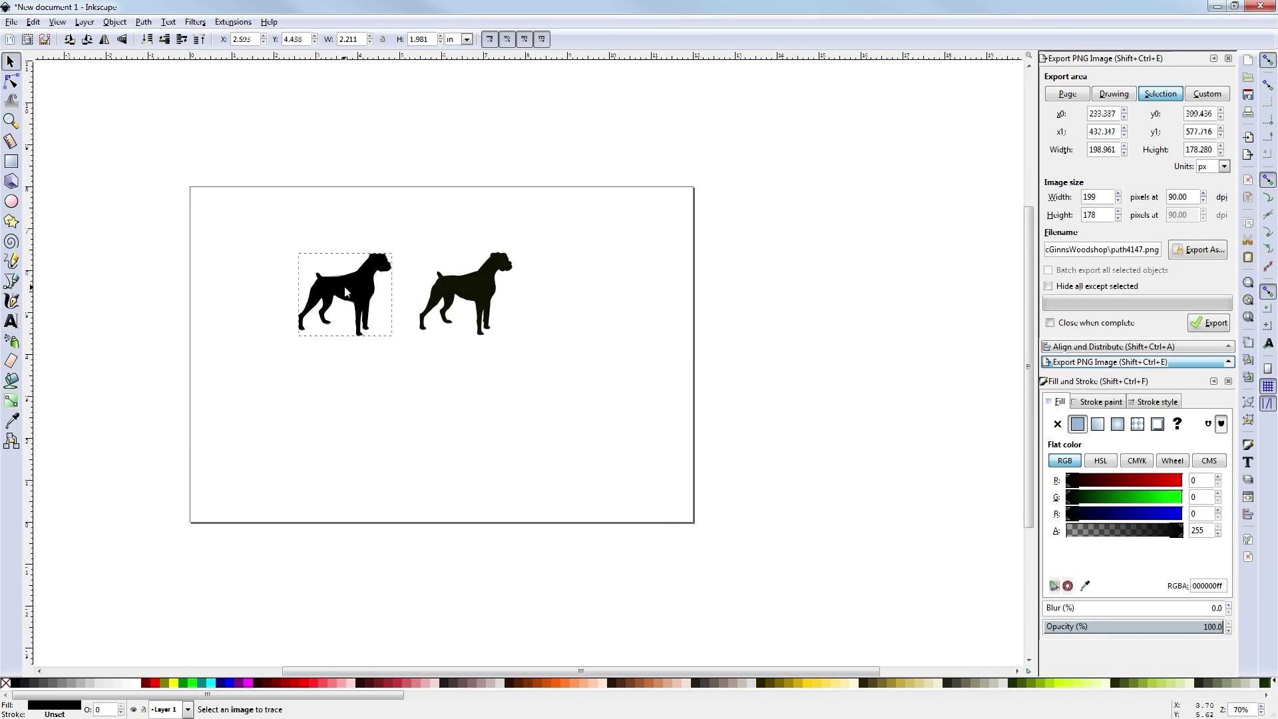
pyautogui.click(339, 296)
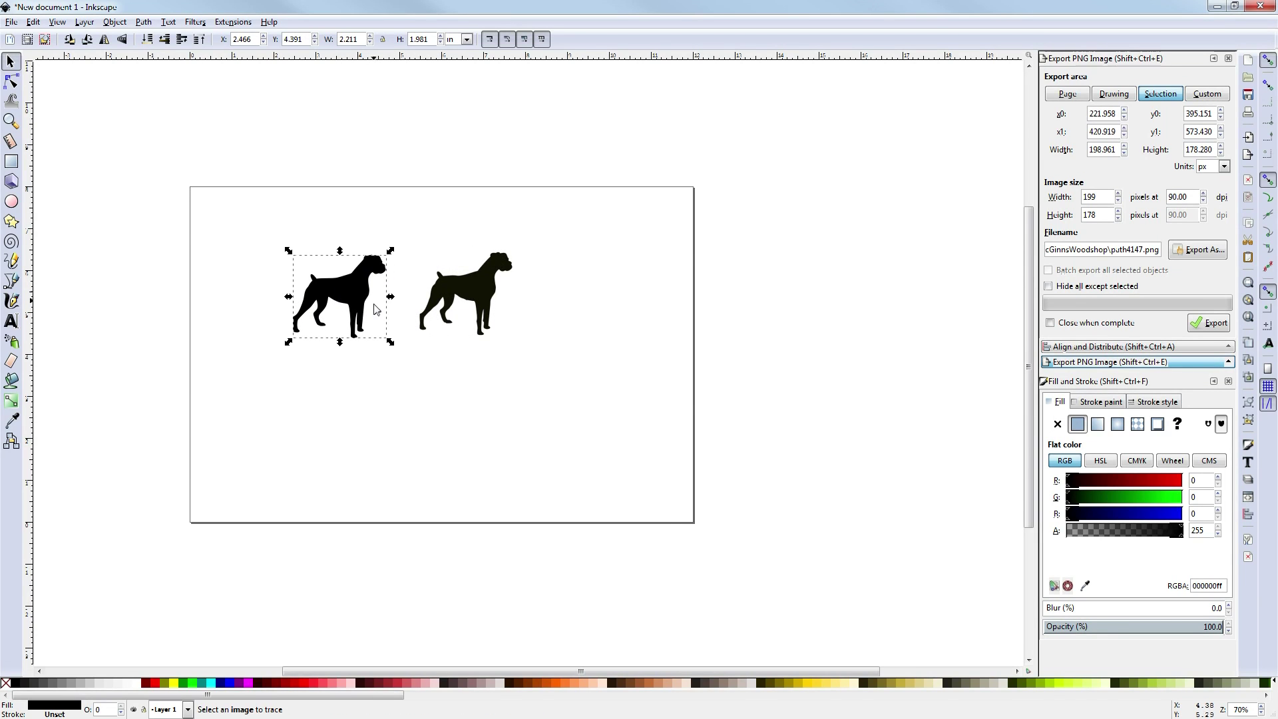
pyautogui.click(1114, 93)
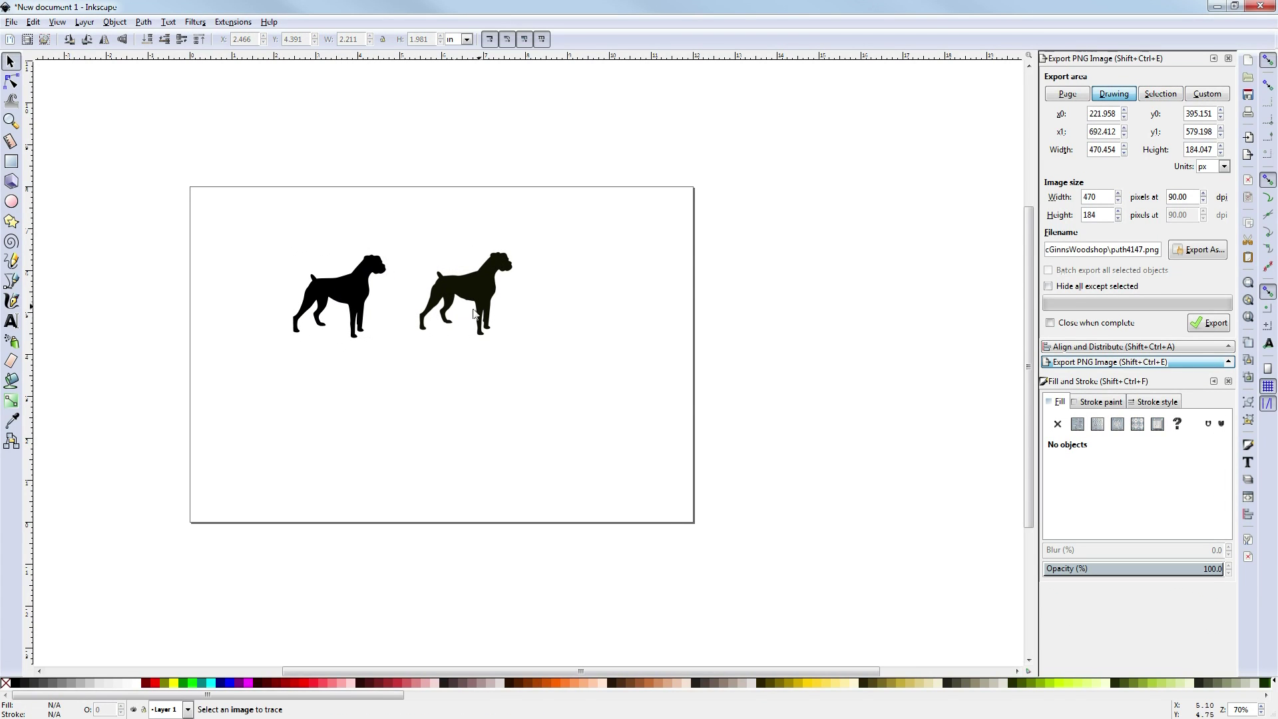
pyautogui.click(338, 297)
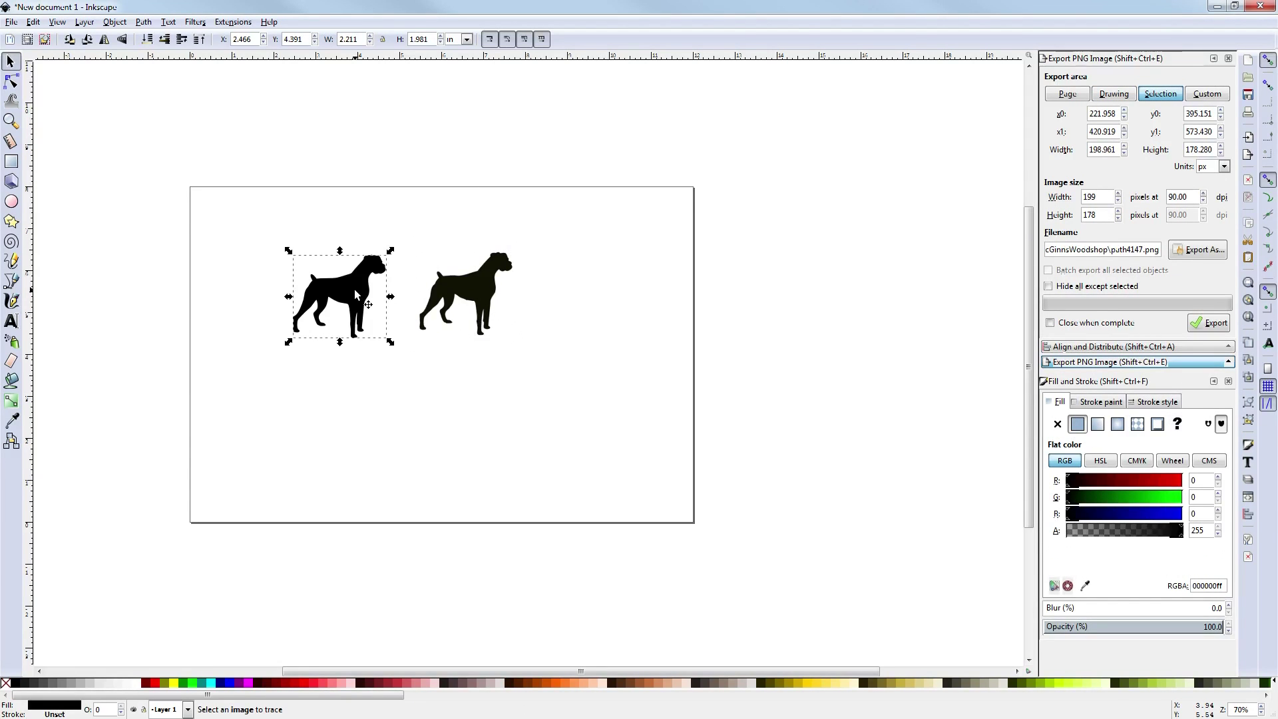
pyautogui.moveTo(142, 134)
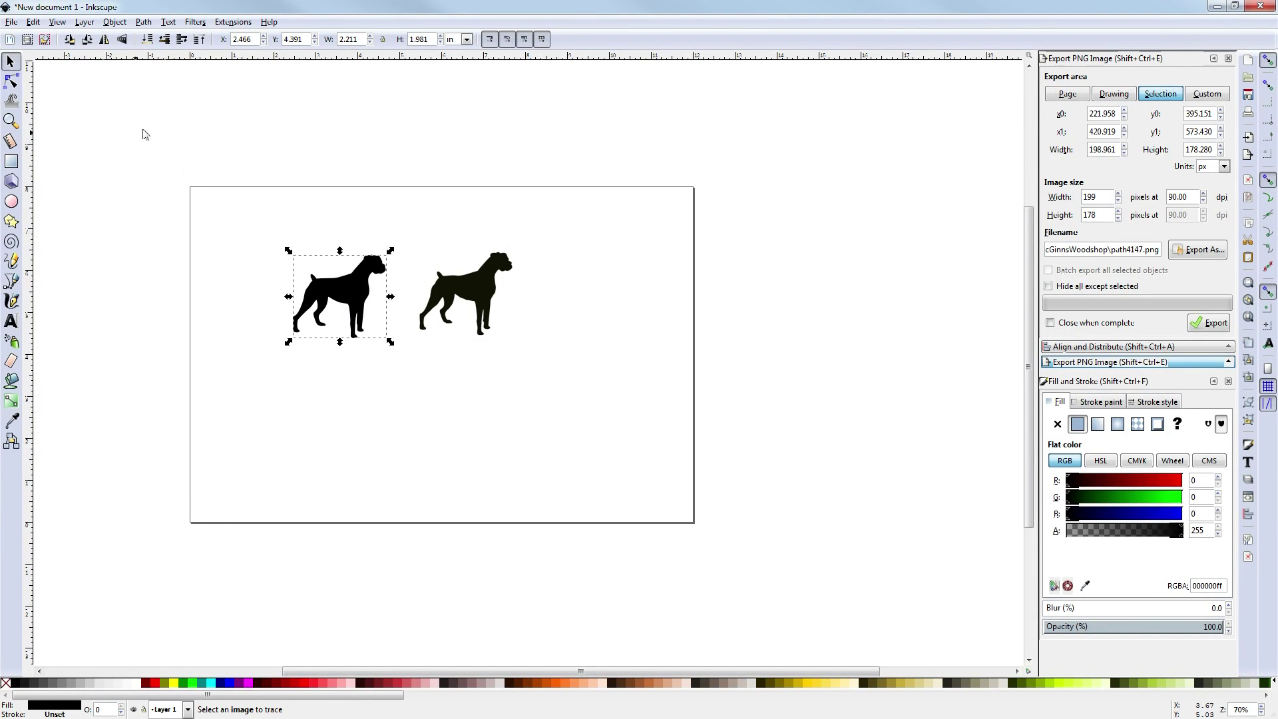
pyautogui.moveTo(173, 249)
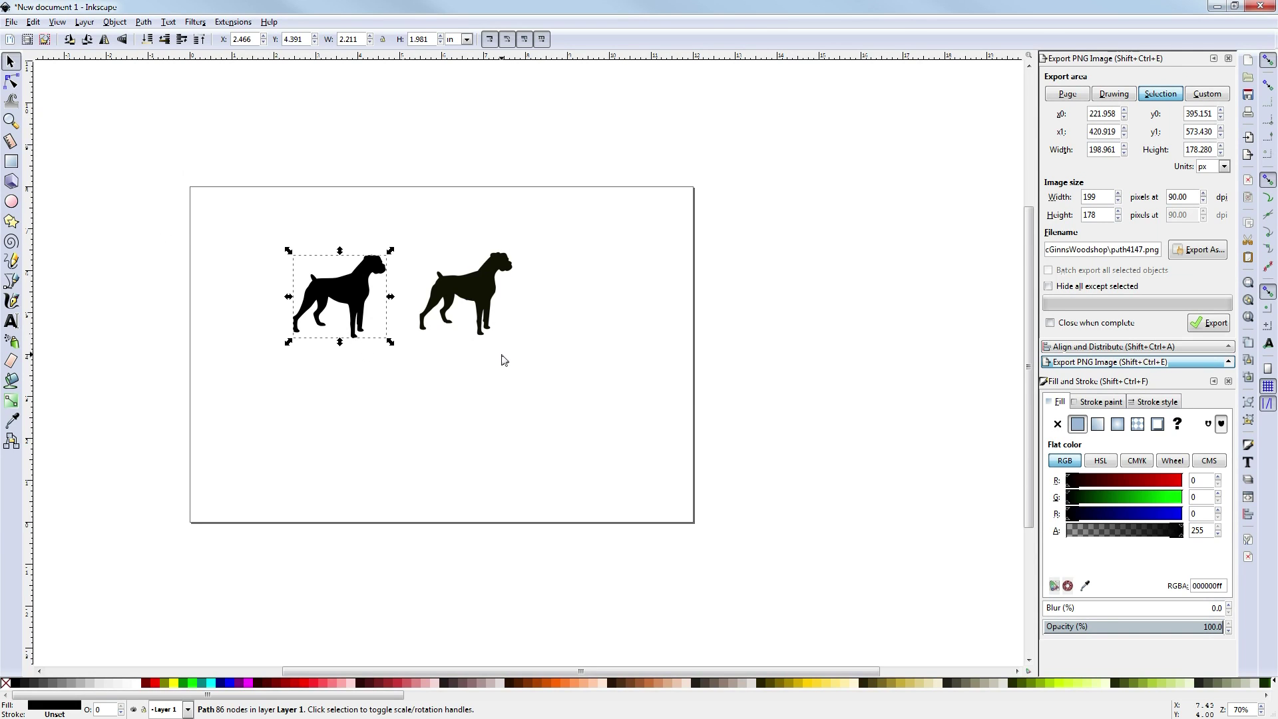
# Step: Check the path's nodes, delete the original bitmap, and keep only the black path selected
pyautogui.click(12, 81)
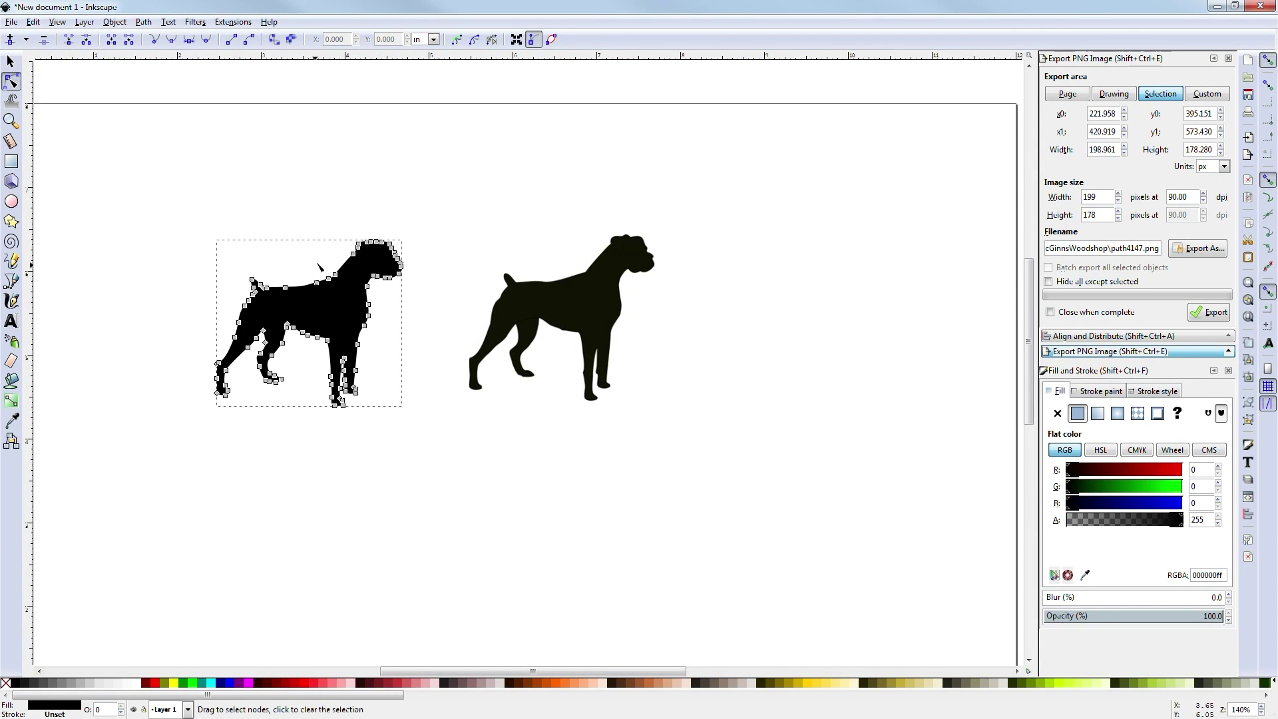
pyautogui.moveTo(342, 323)
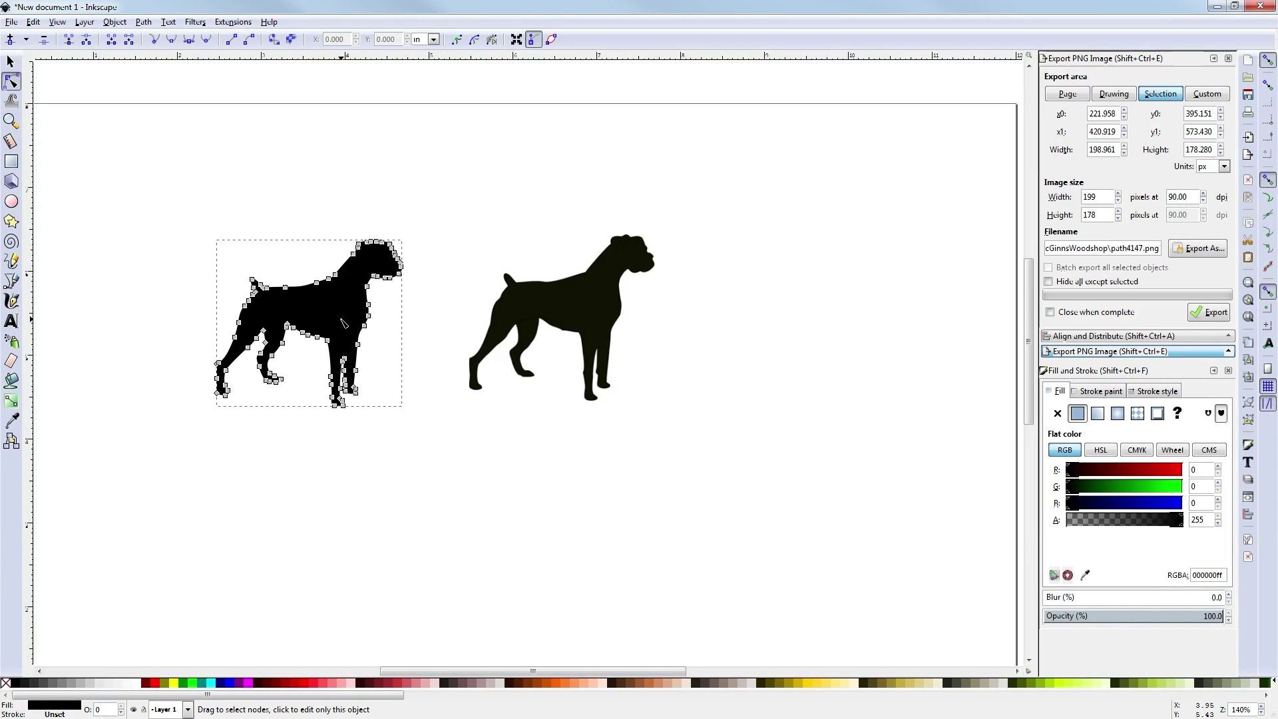
pyautogui.moveTo(368, 343)
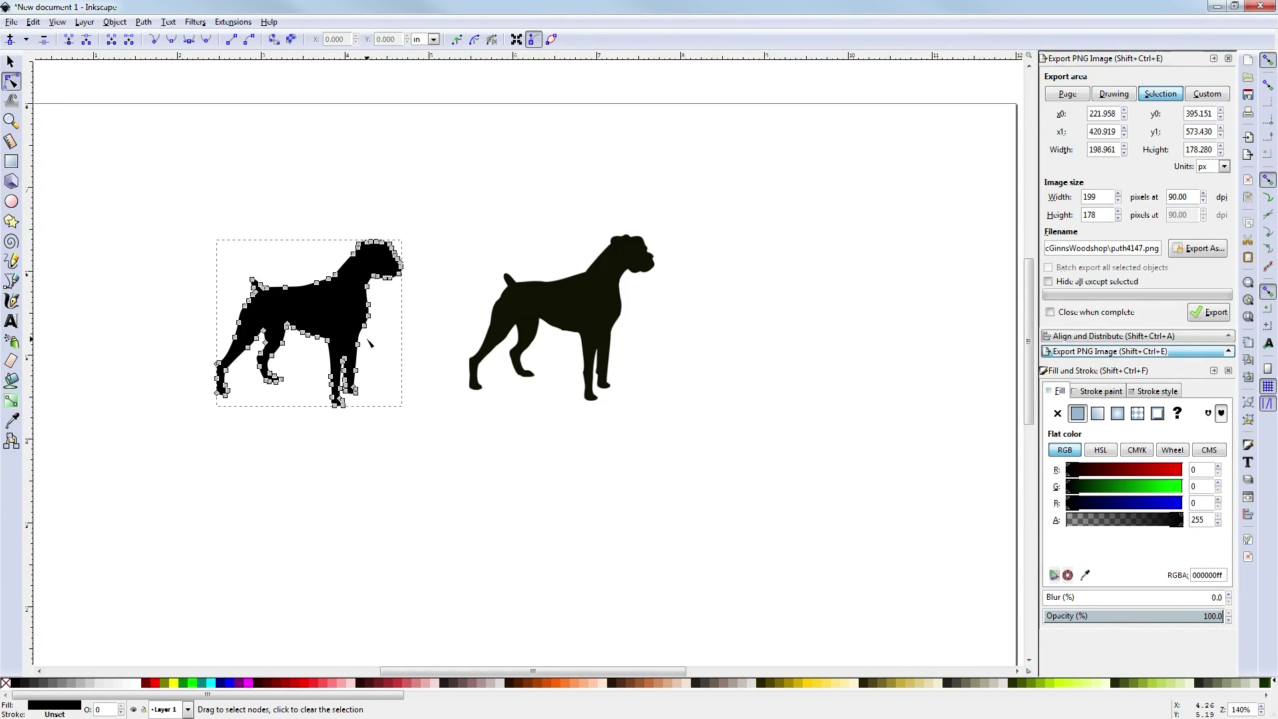
pyautogui.click(560, 318)
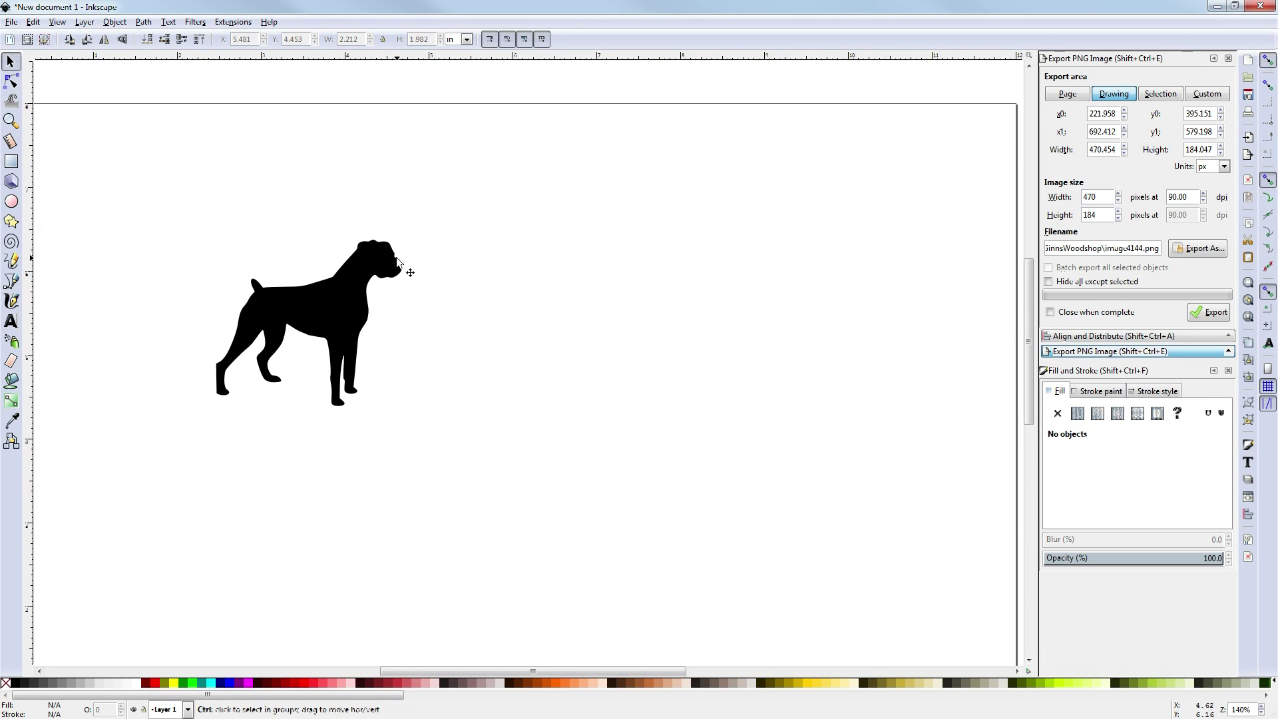
pyautogui.click(376, 269)
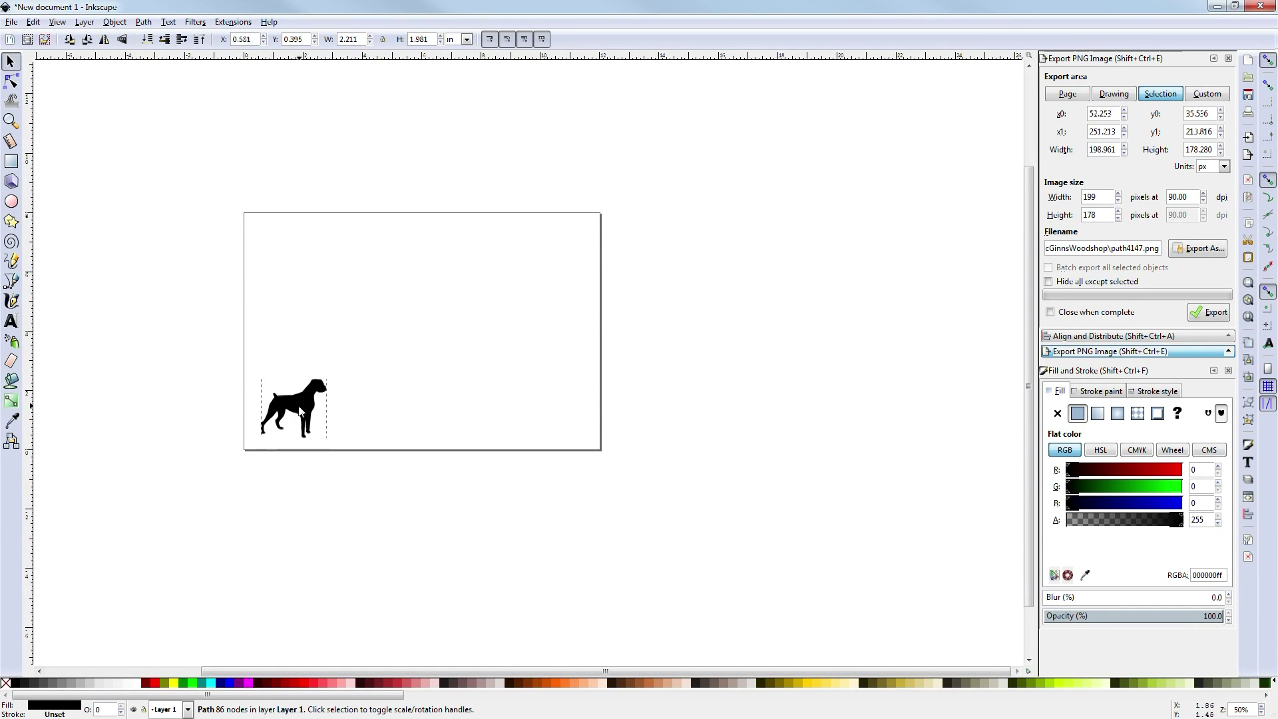
# Step: Scale the silhouette proportionally to width 7.5 in (about 6.72 in tall) near the page center
pyautogui.click(293, 407)
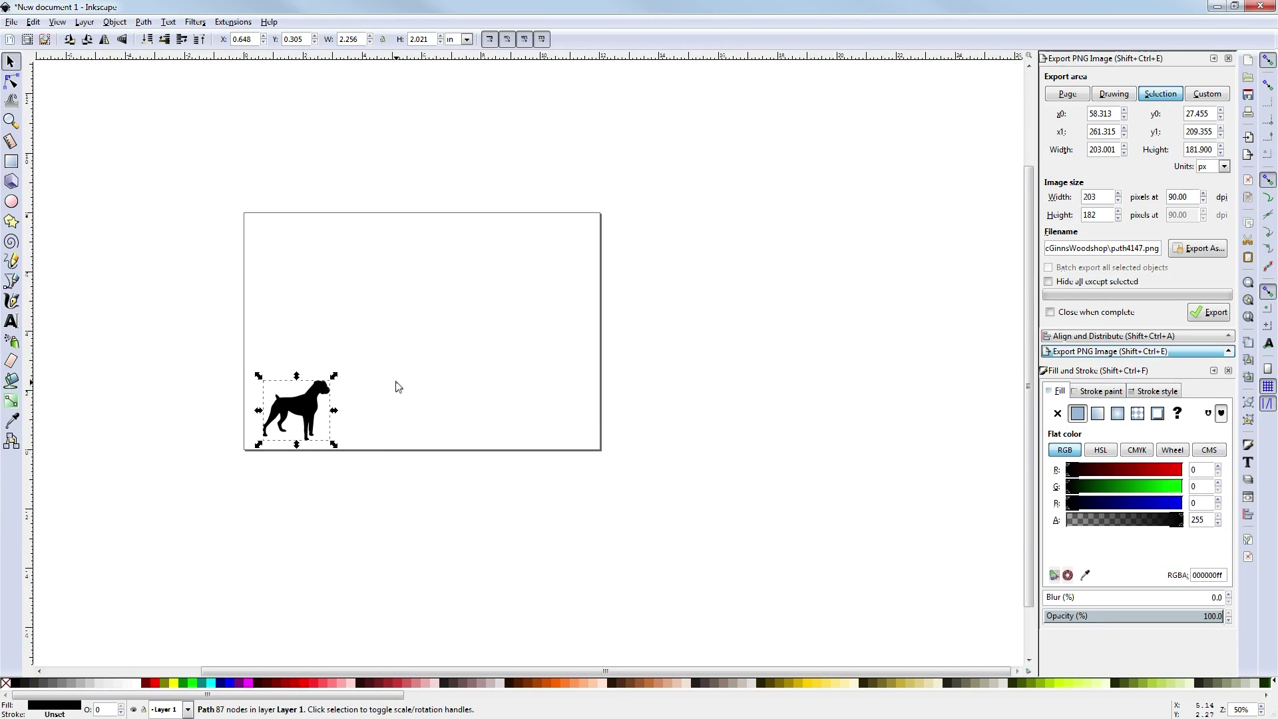
pyautogui.moveTo(325, 416)
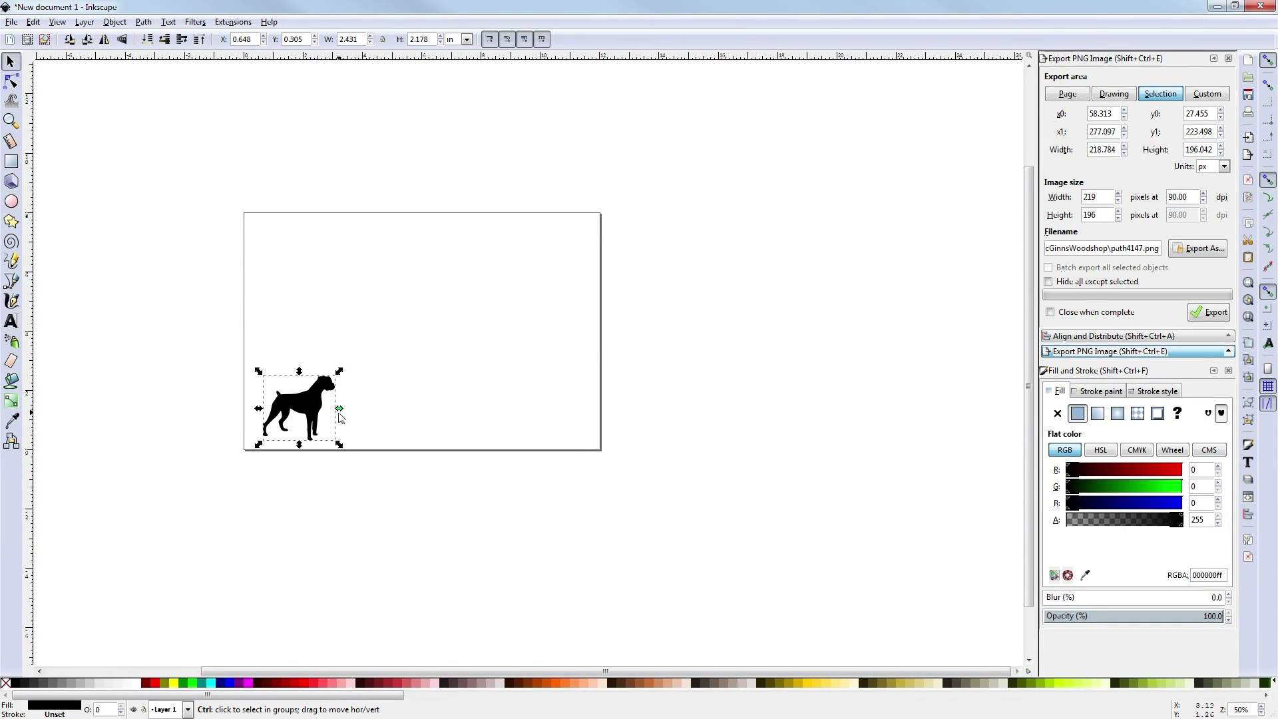
pyautogui.moveTo(343, 376)
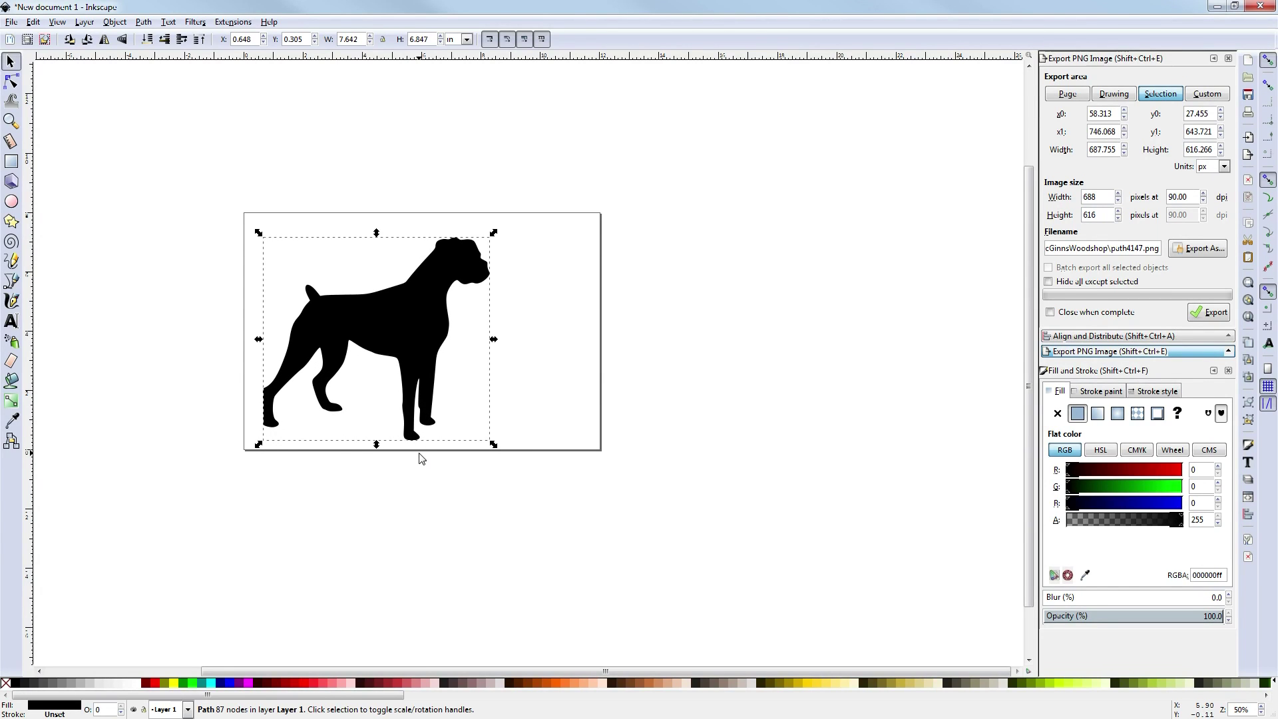
pyautogui.moveTo(477, 309)
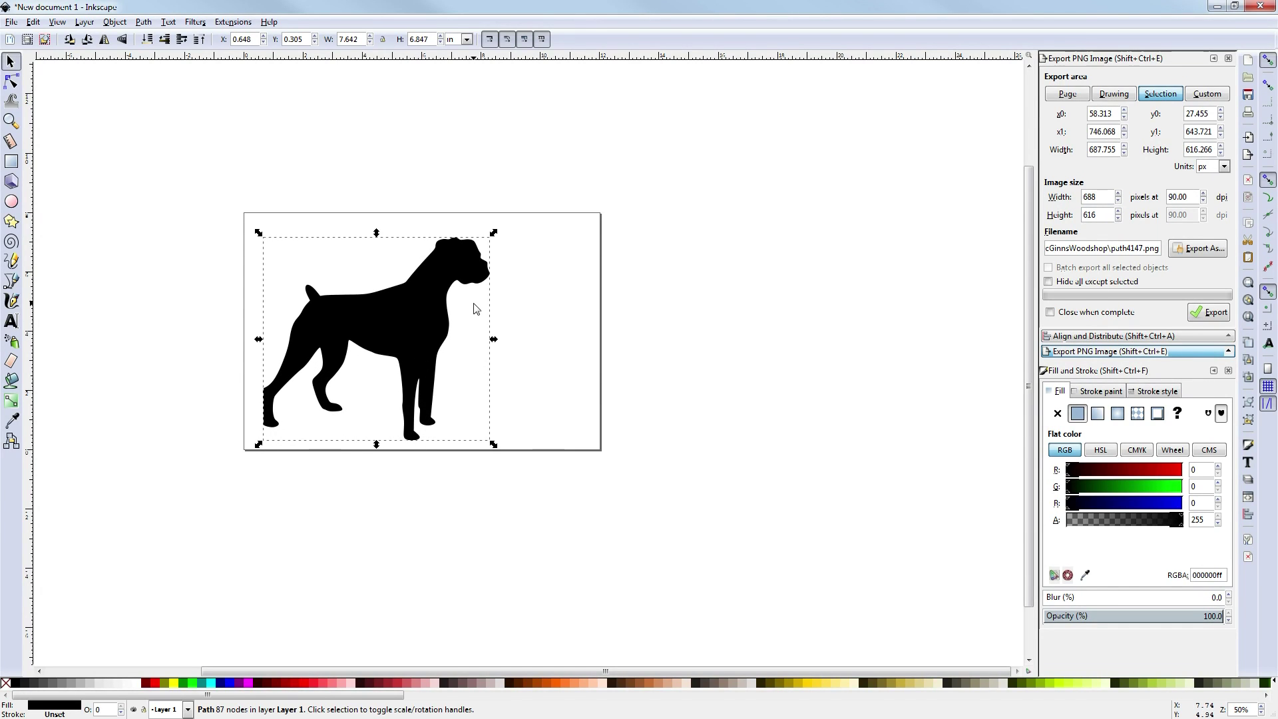
pyautogui.moveTo(397, 51)
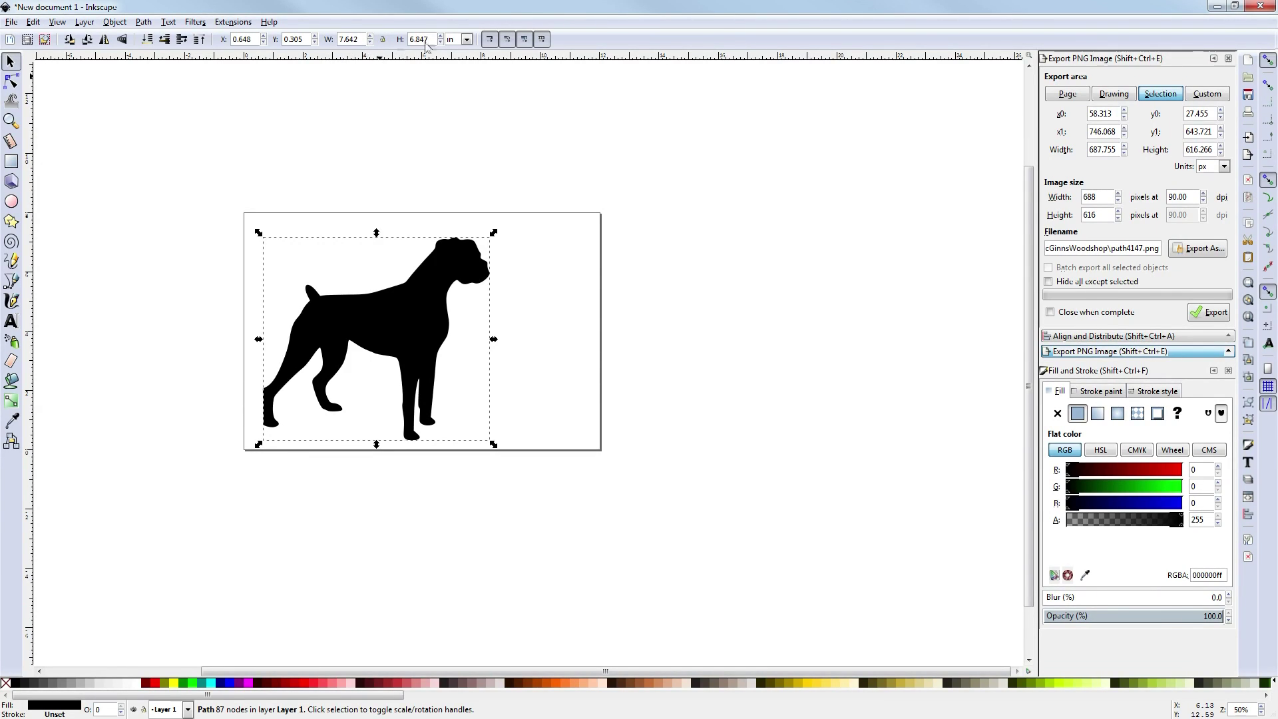
pyautogui.tripleClick(348, 39)
pyautogui.write('7.500')
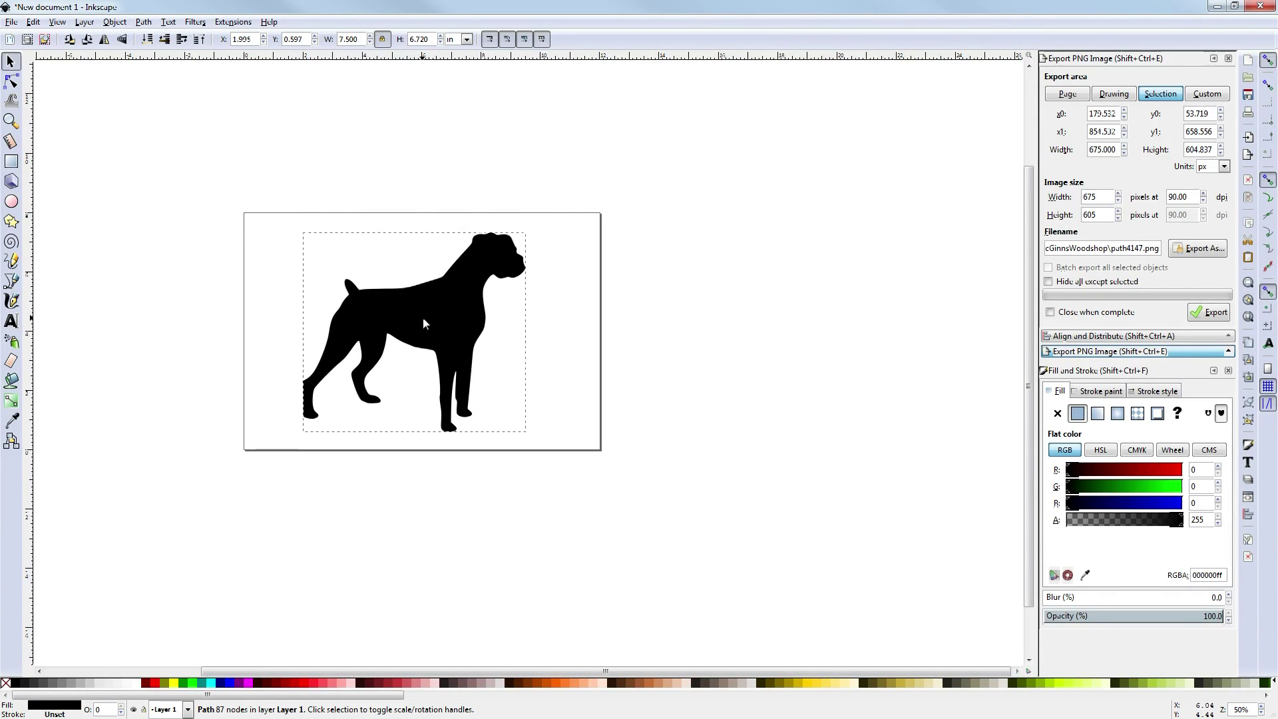
pyautogui.click(424, 323)
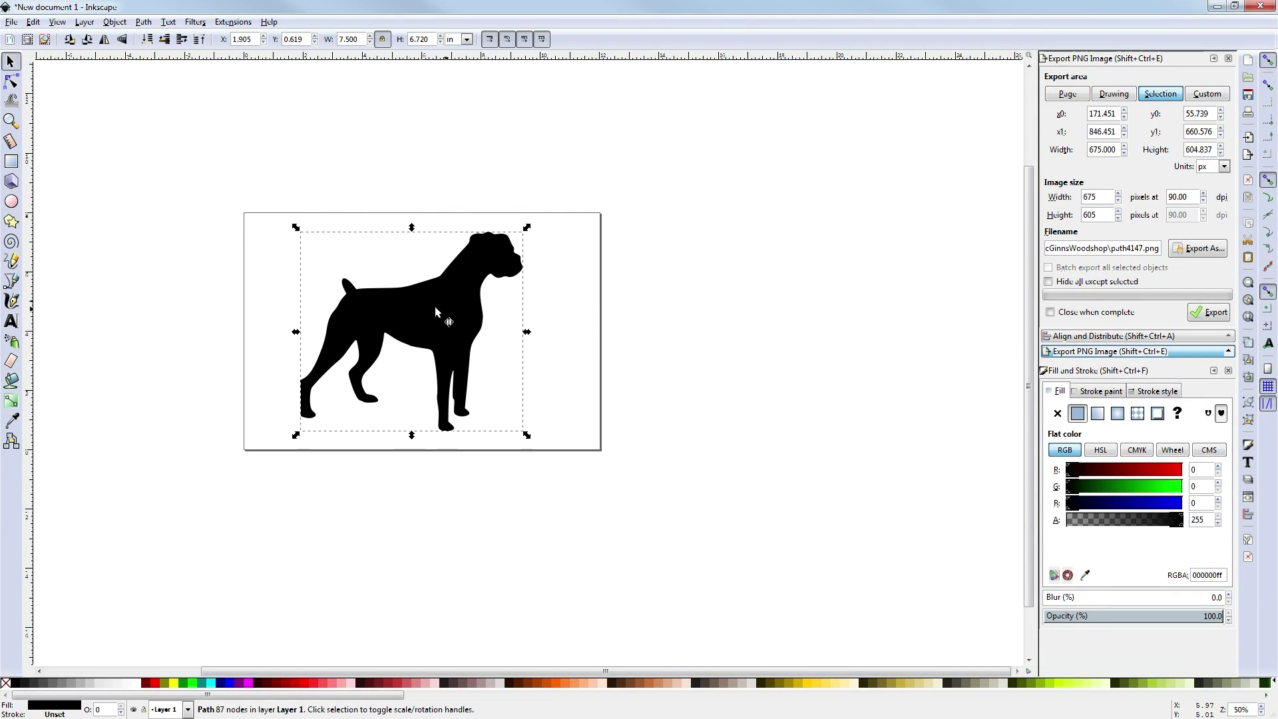
pyautogui.moveTo(1049, 452)
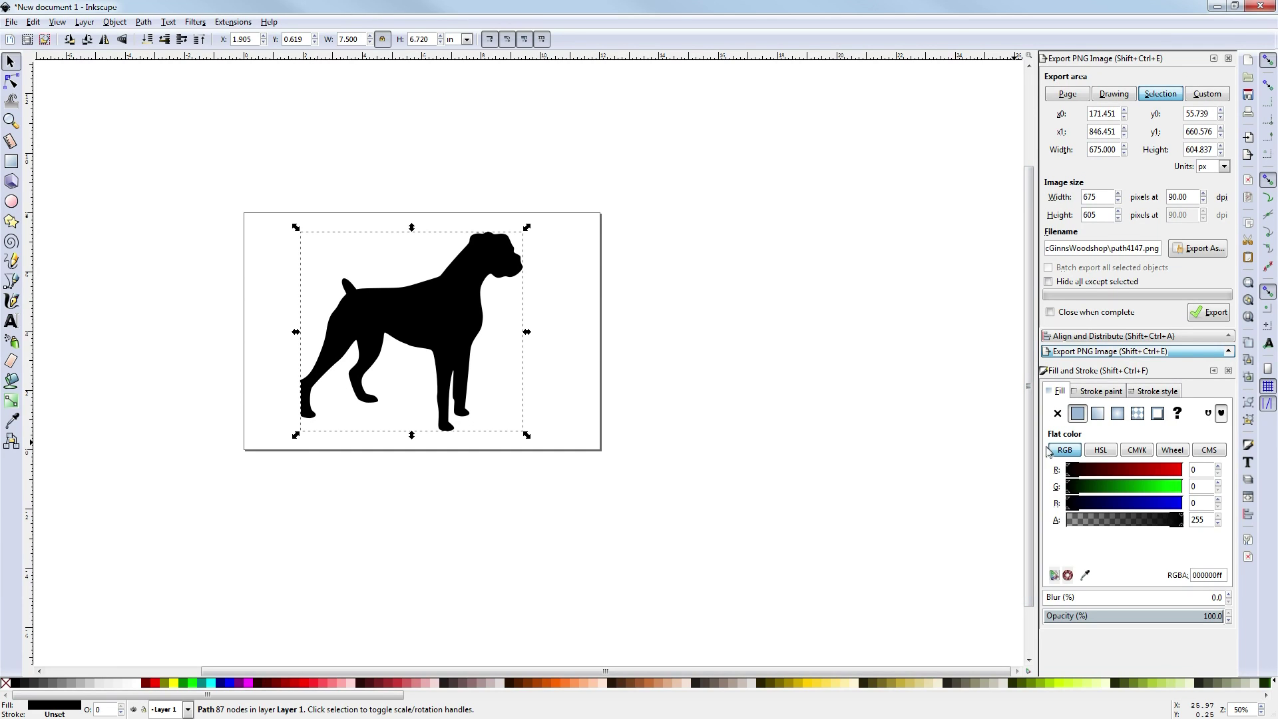
pyautogui.moveTo(1115, 184)
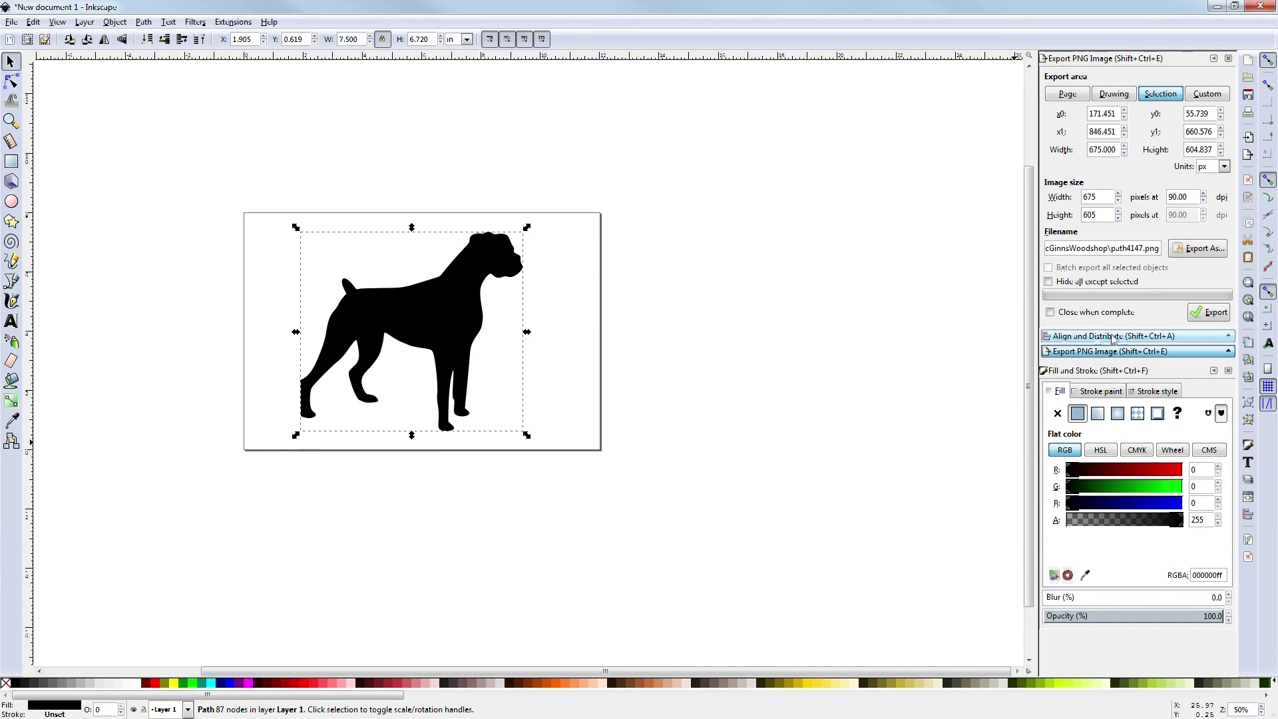
pyautogui.click(1111, 335)
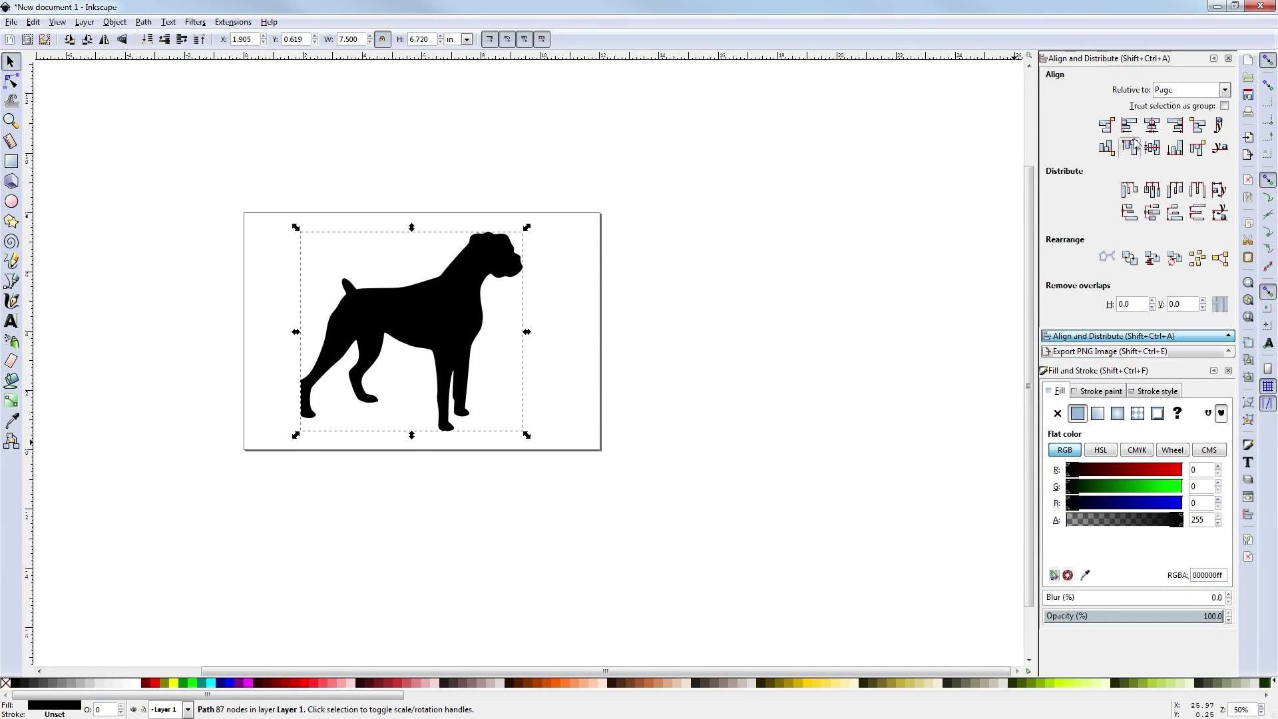
pyautogui.click(1191, 89)
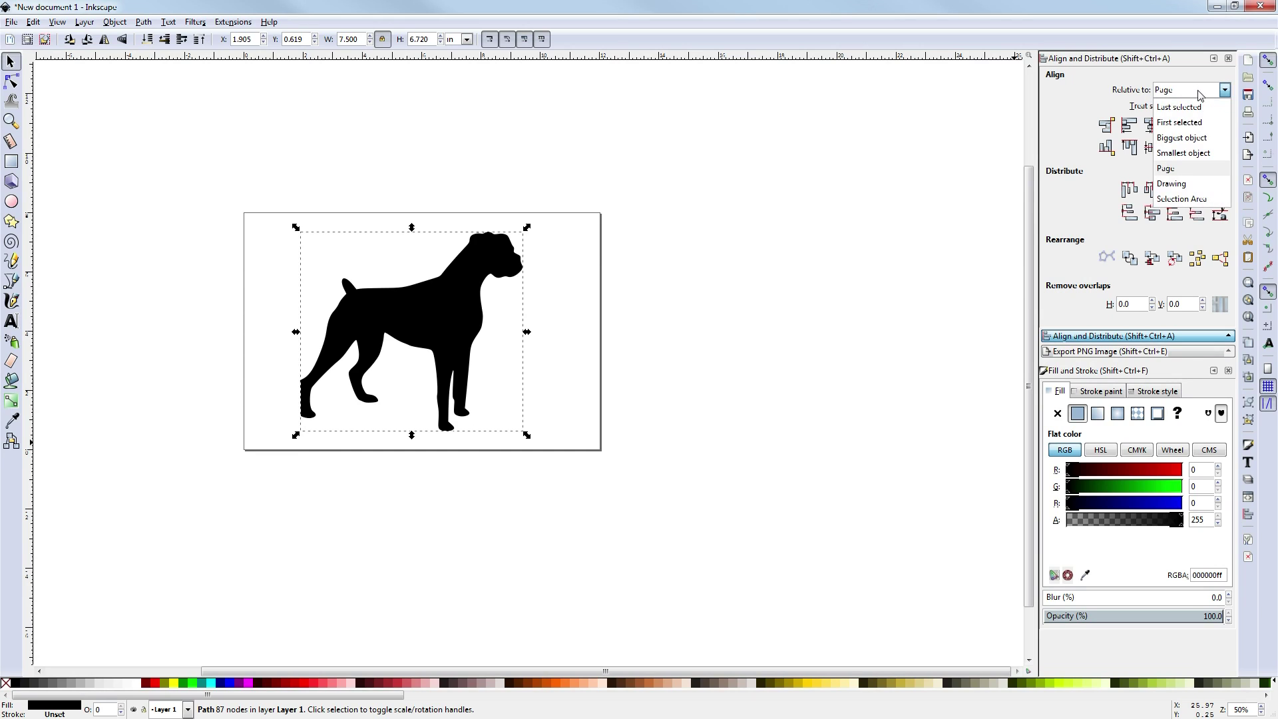
pyautogui.moveTo(1175, 171)
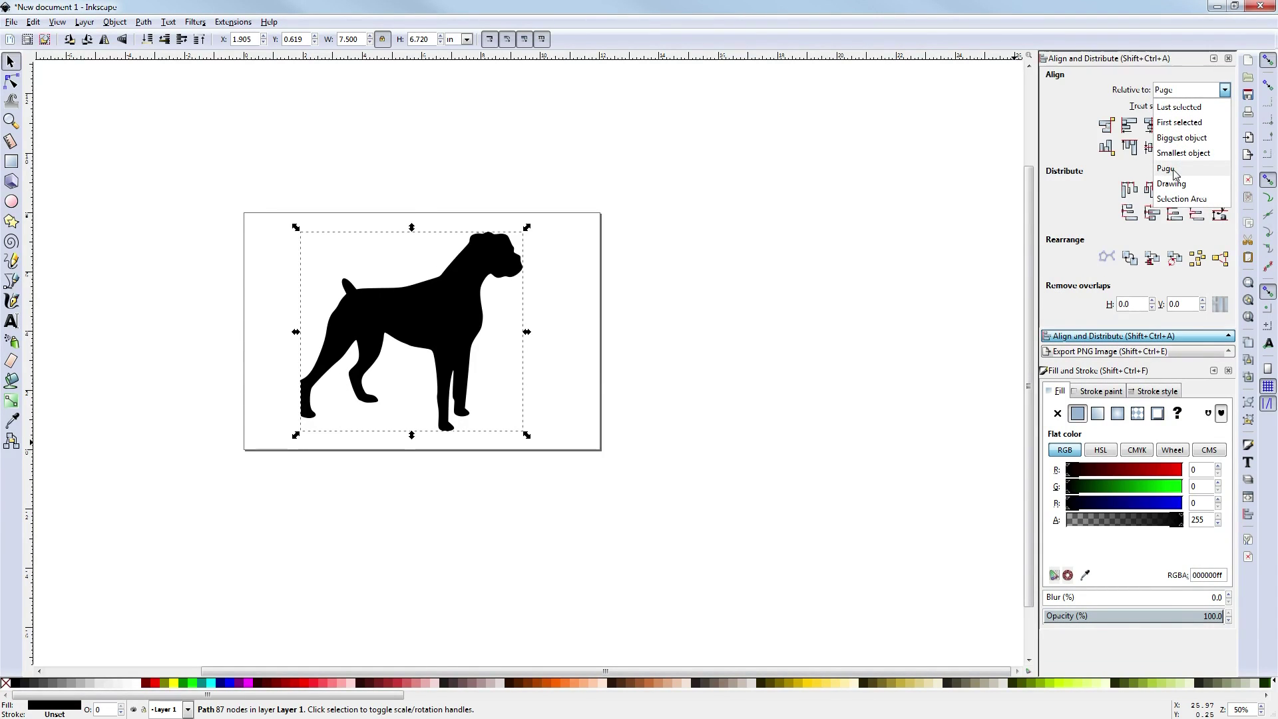
pyautogui.moveTo(1190, 137)
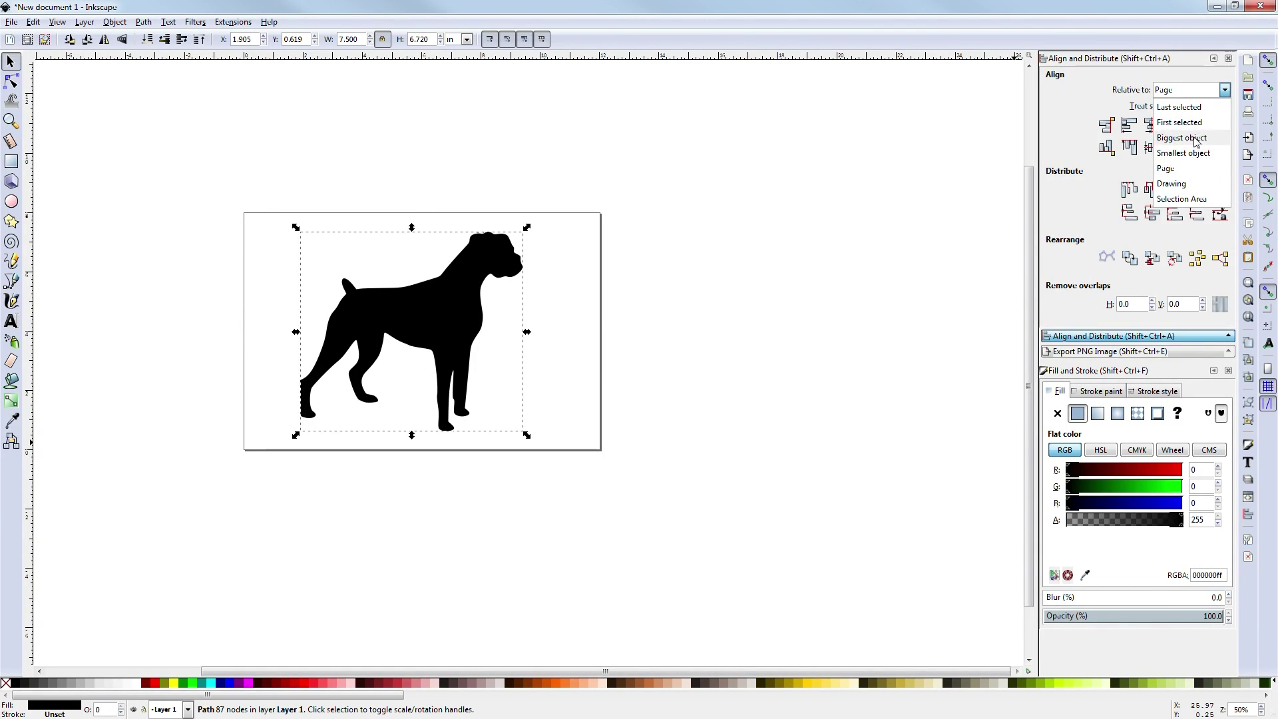
pyautogui.moveTo(1193, 151)
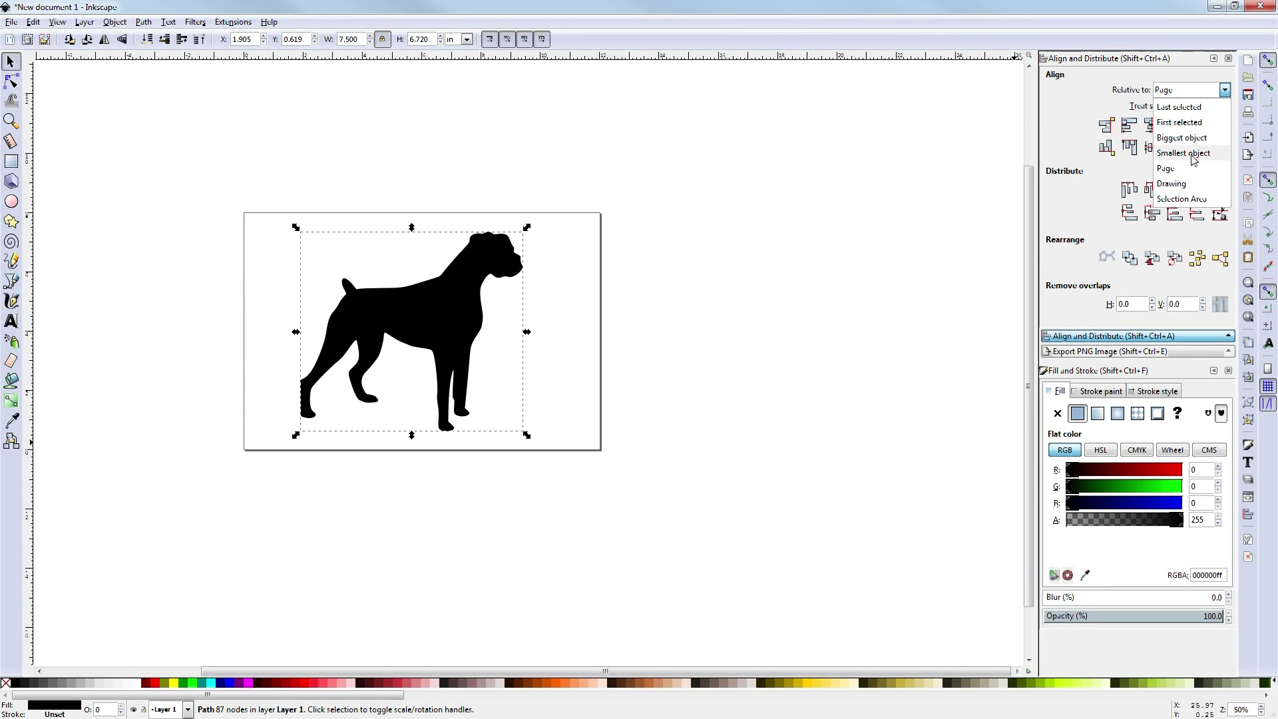
pyautogui.moveTo(1191, 138)
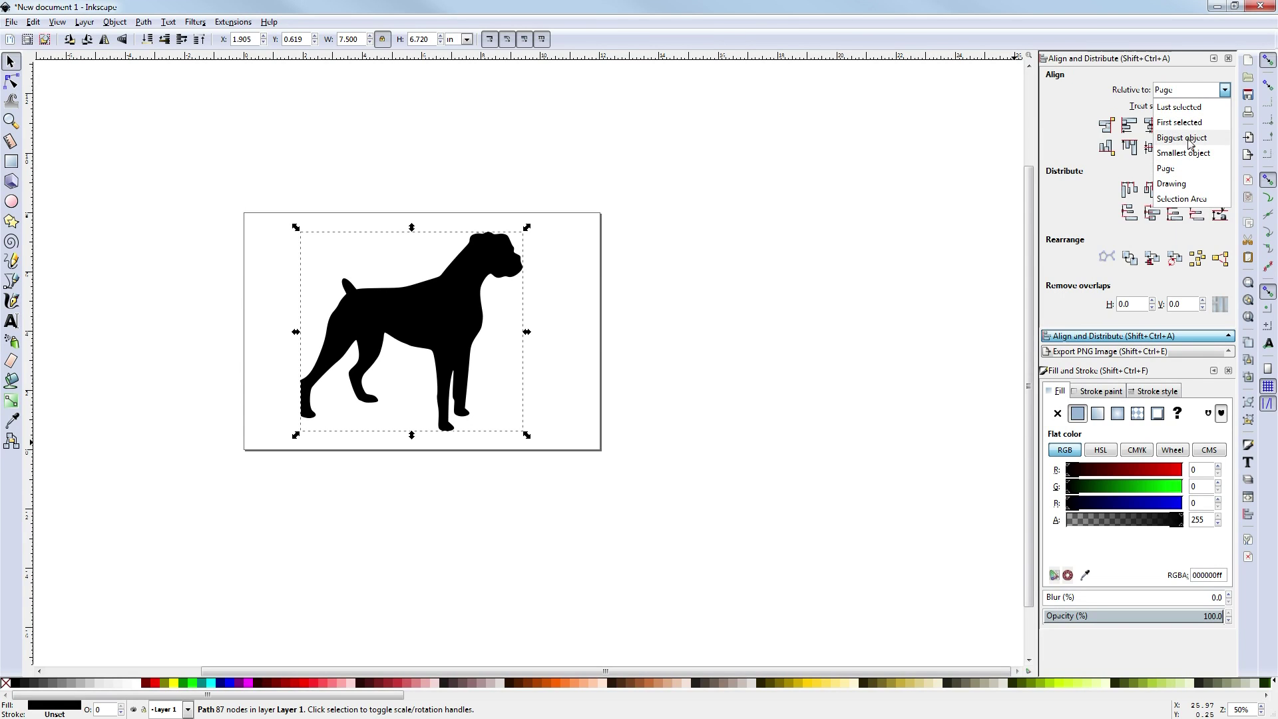
pyautogui.moveTo(1189, 130)
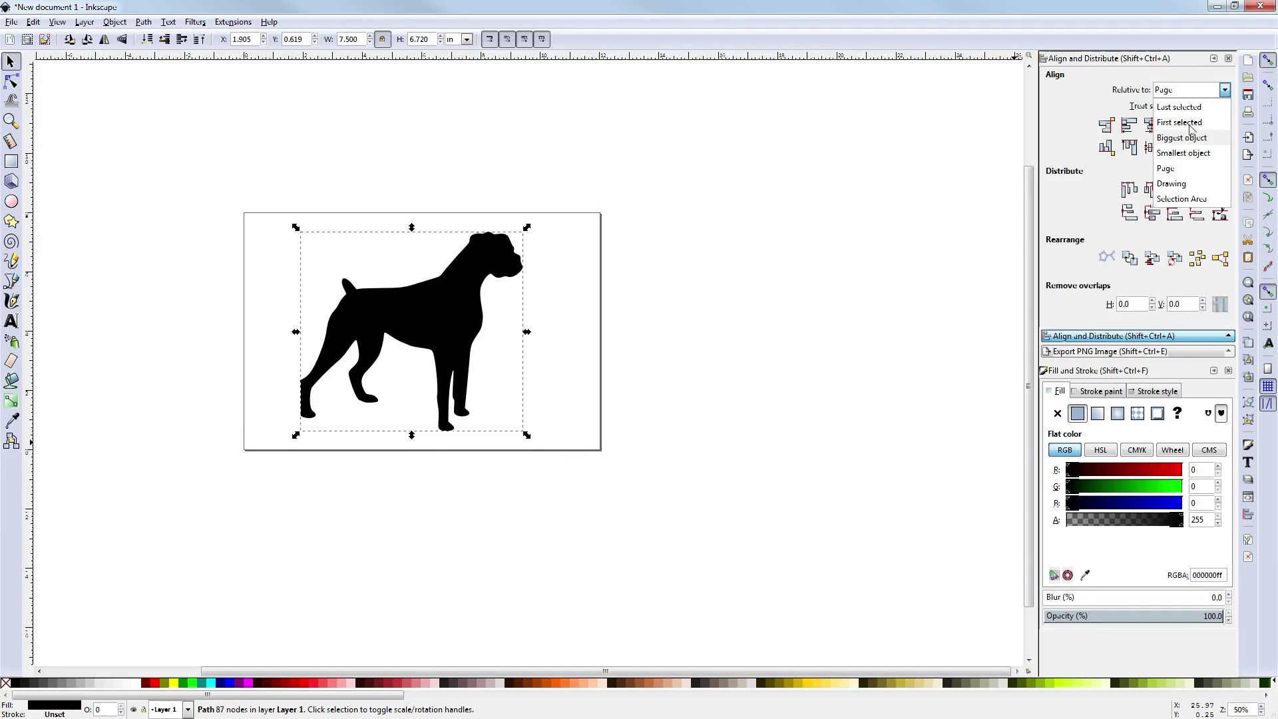
pyautogui.click(1166, 167)
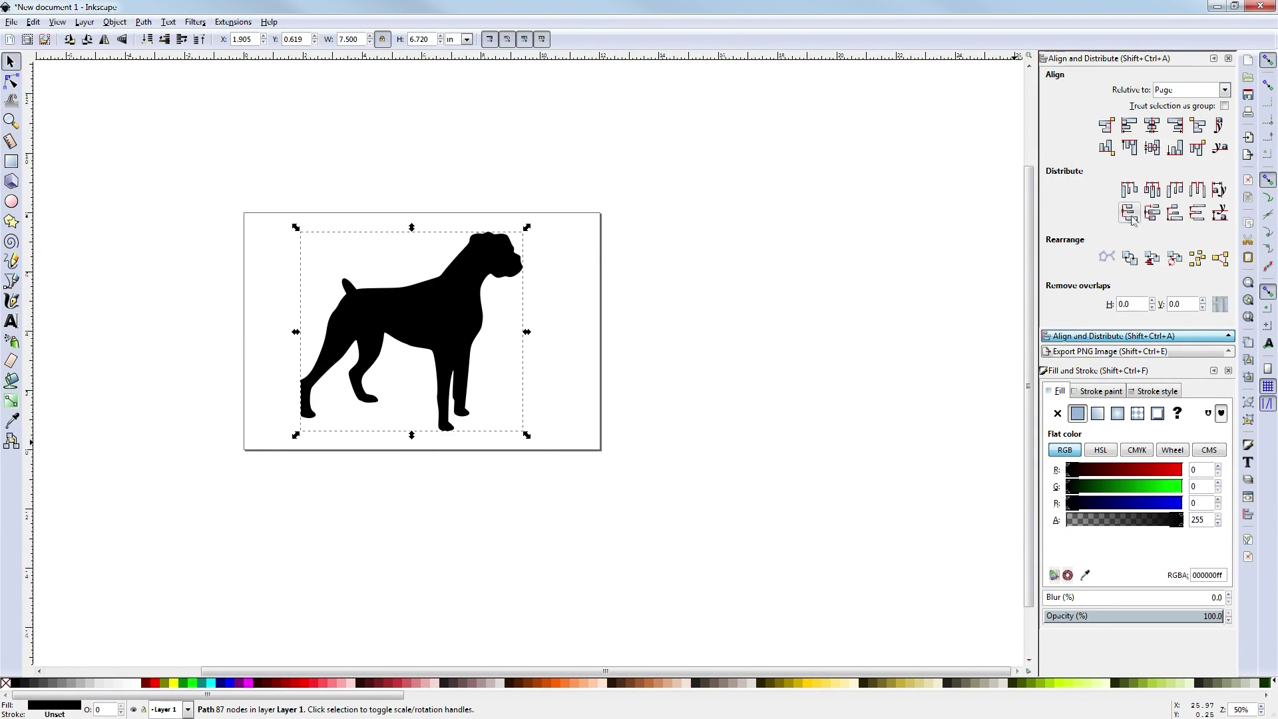
pyautogui.moveTo(1152, 125)
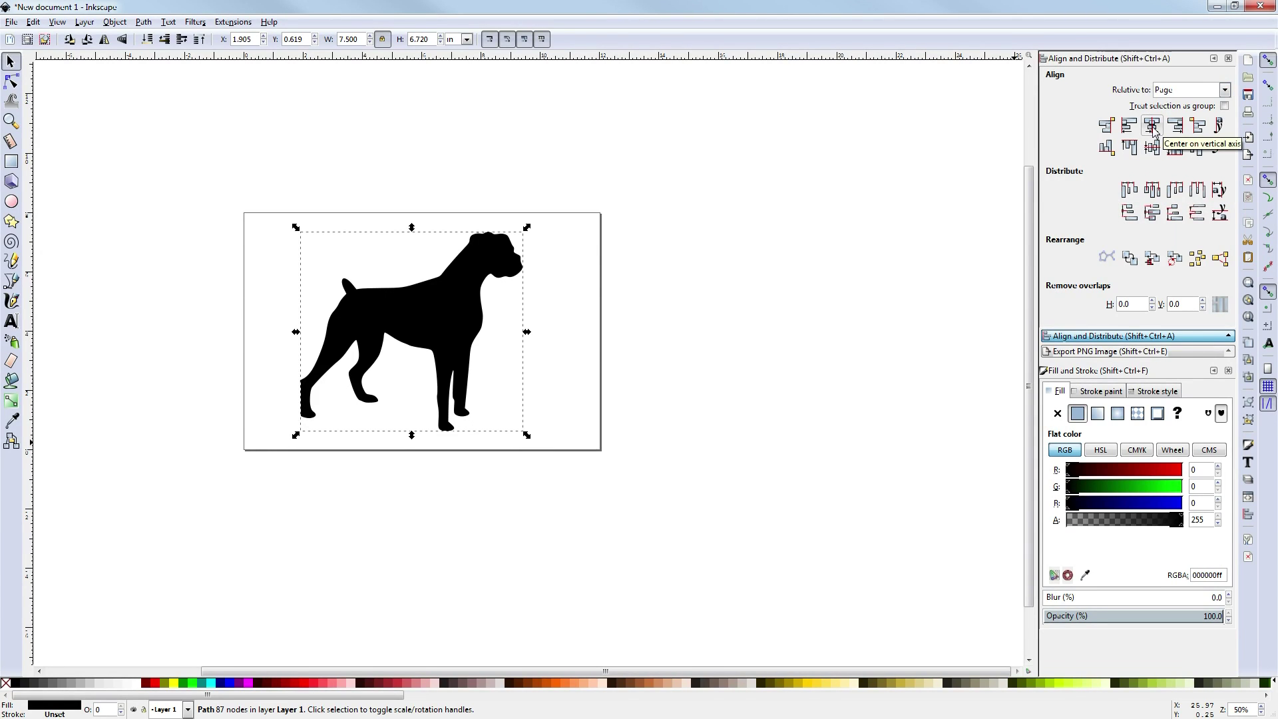
pyautogui.click(1152, 126)
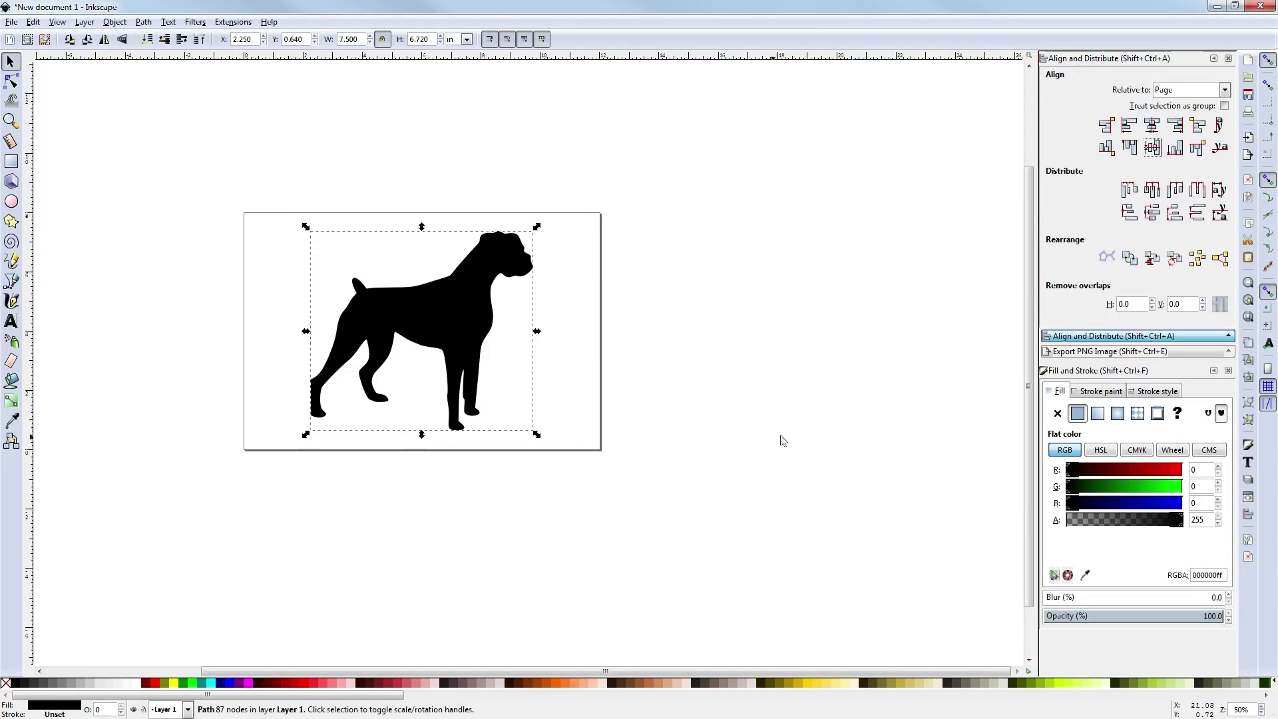
pyautogui.moveTo(444, 269)
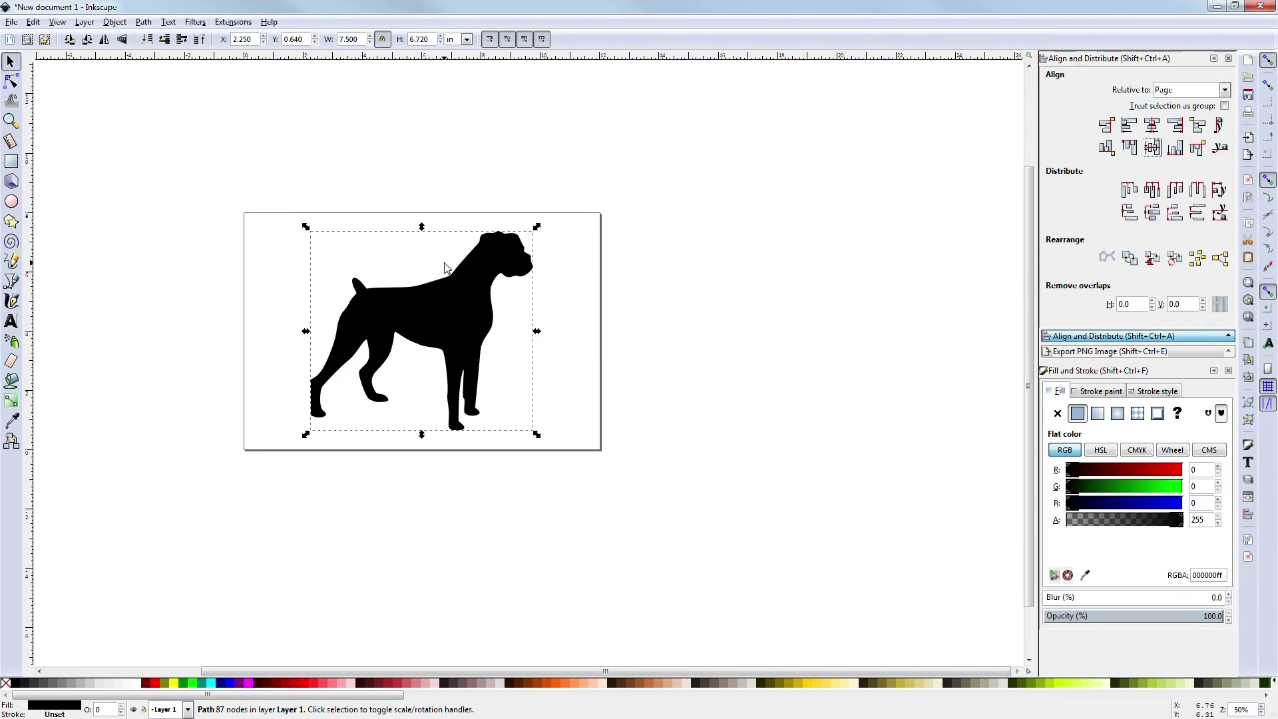
pyautogui.moveTo(967, 425)
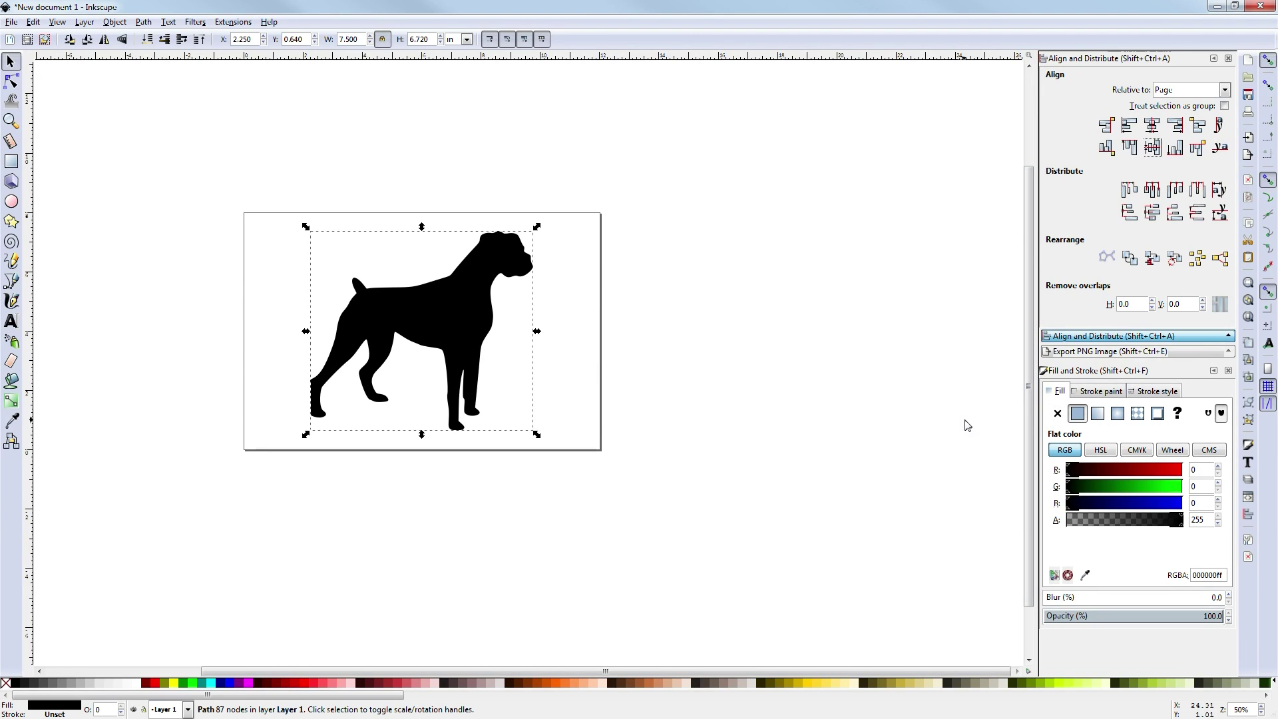
pyautogui.moveTo(453, 293)
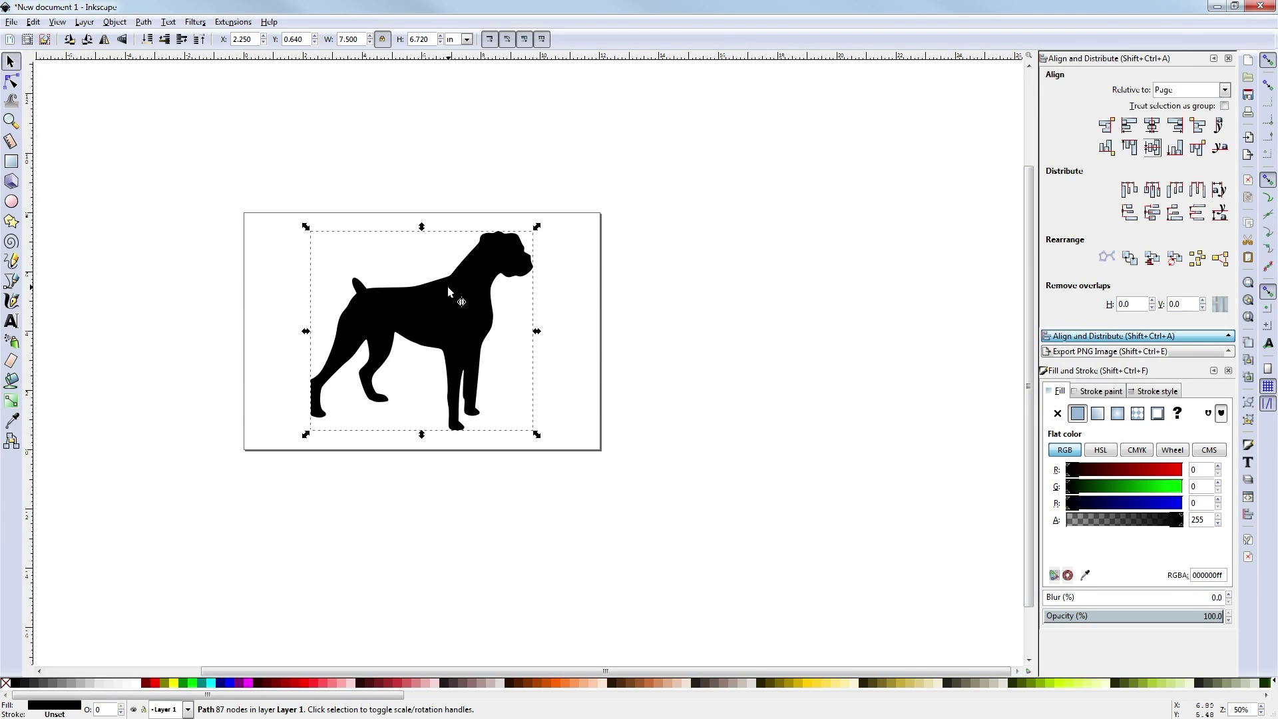
# Step: With the Node tool active, set the path's fill to No paint and view its stroke colour settings
pyautogui.click(12, 81)
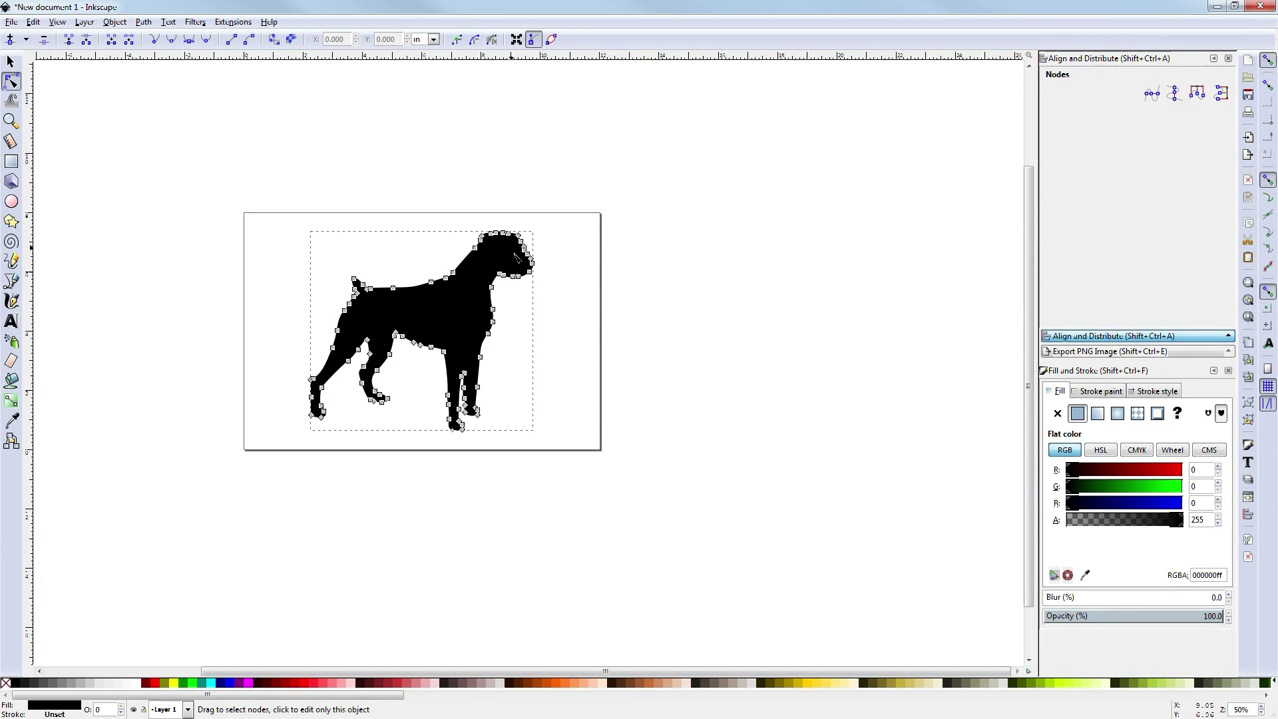
pyautogui.moveTo(465, 295)
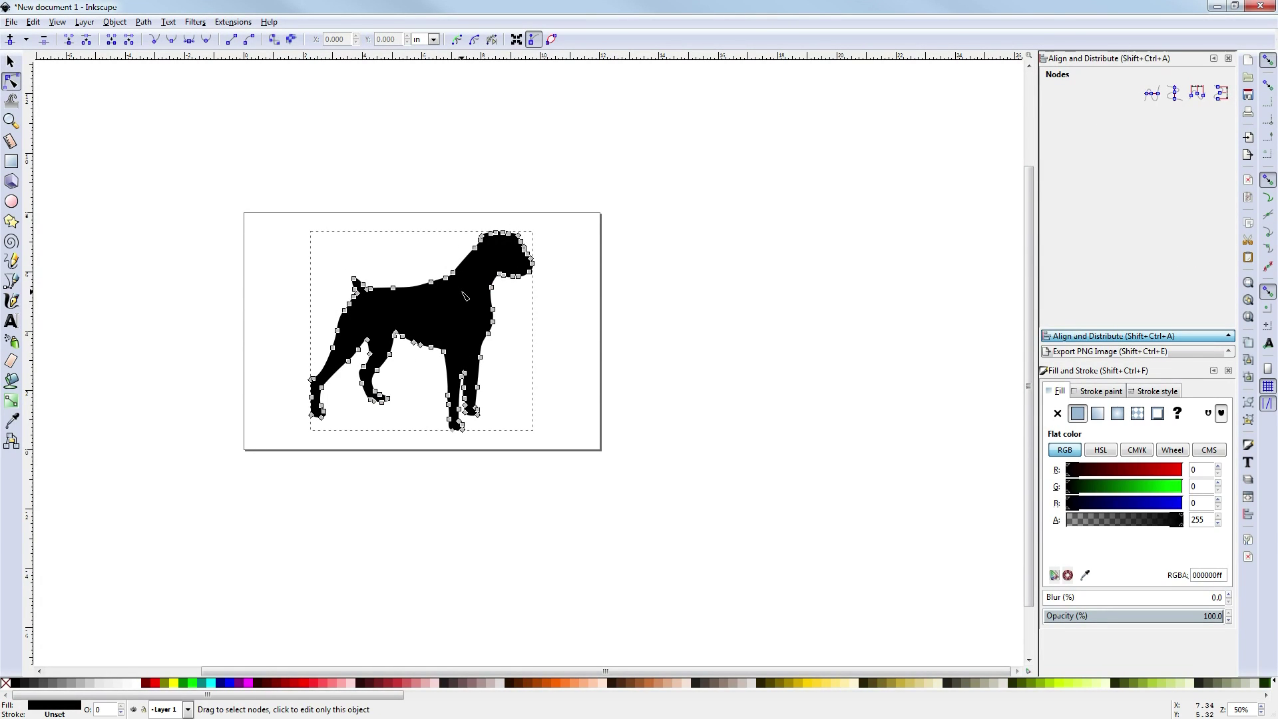
pyautogui.moveTo(438, 304)
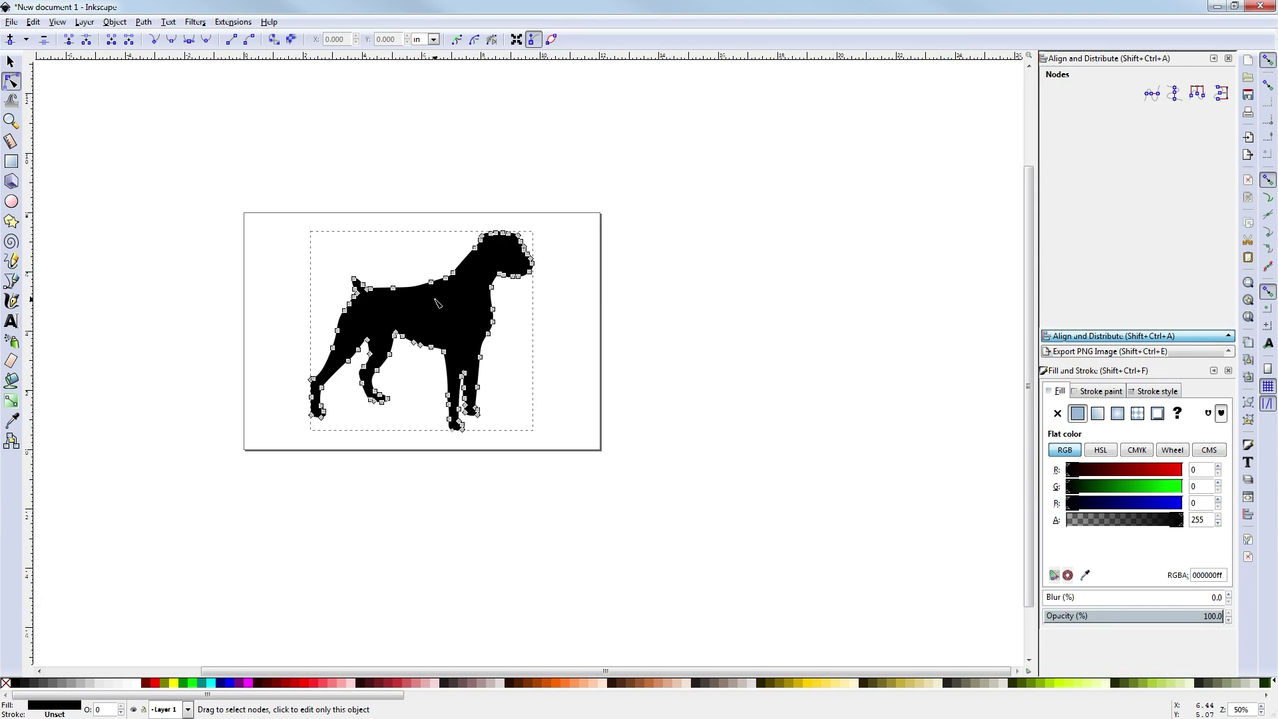
pyautogui.moveTo(1062, 408)
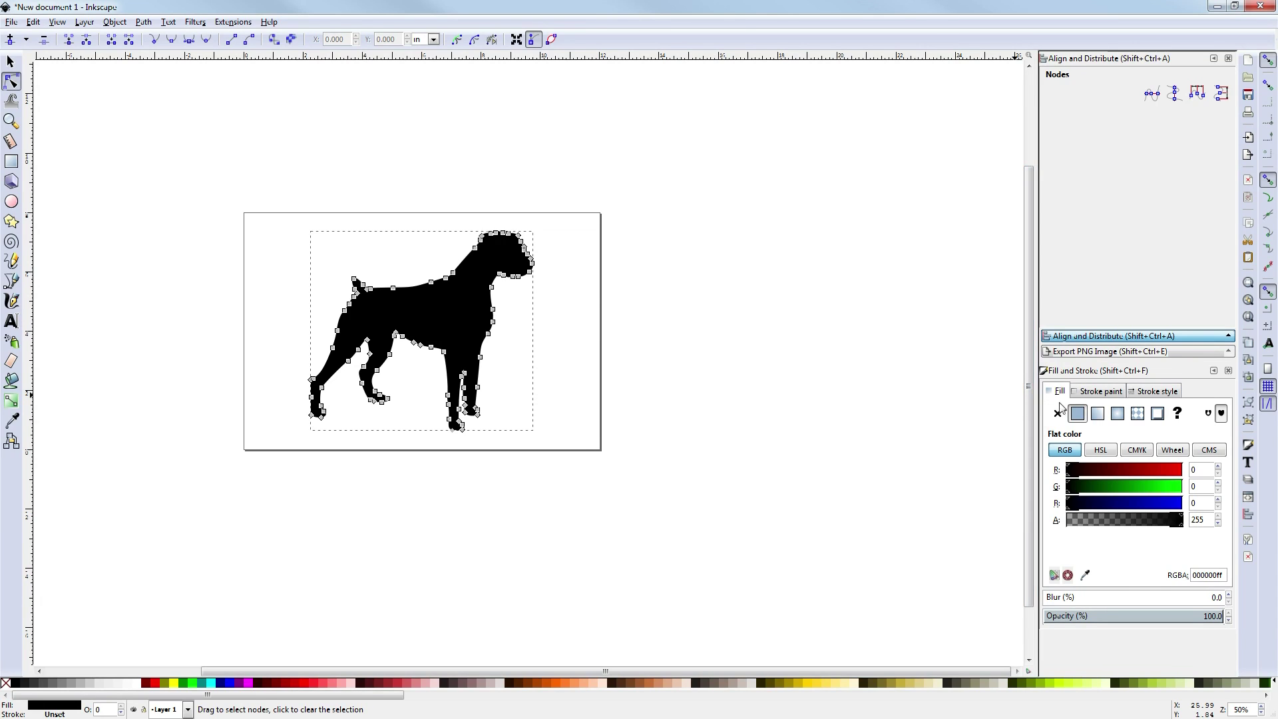
pyautogui.moveTo(1058, 412)
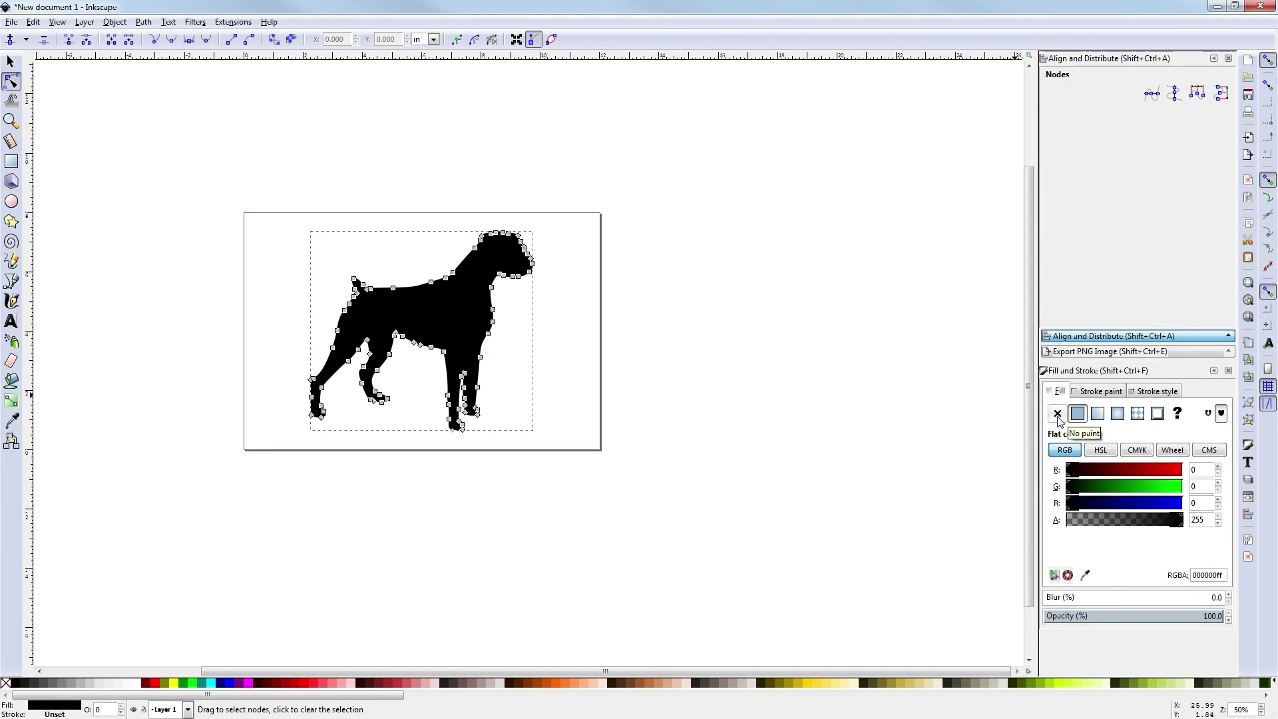
pyautogui.click(1056, 412)
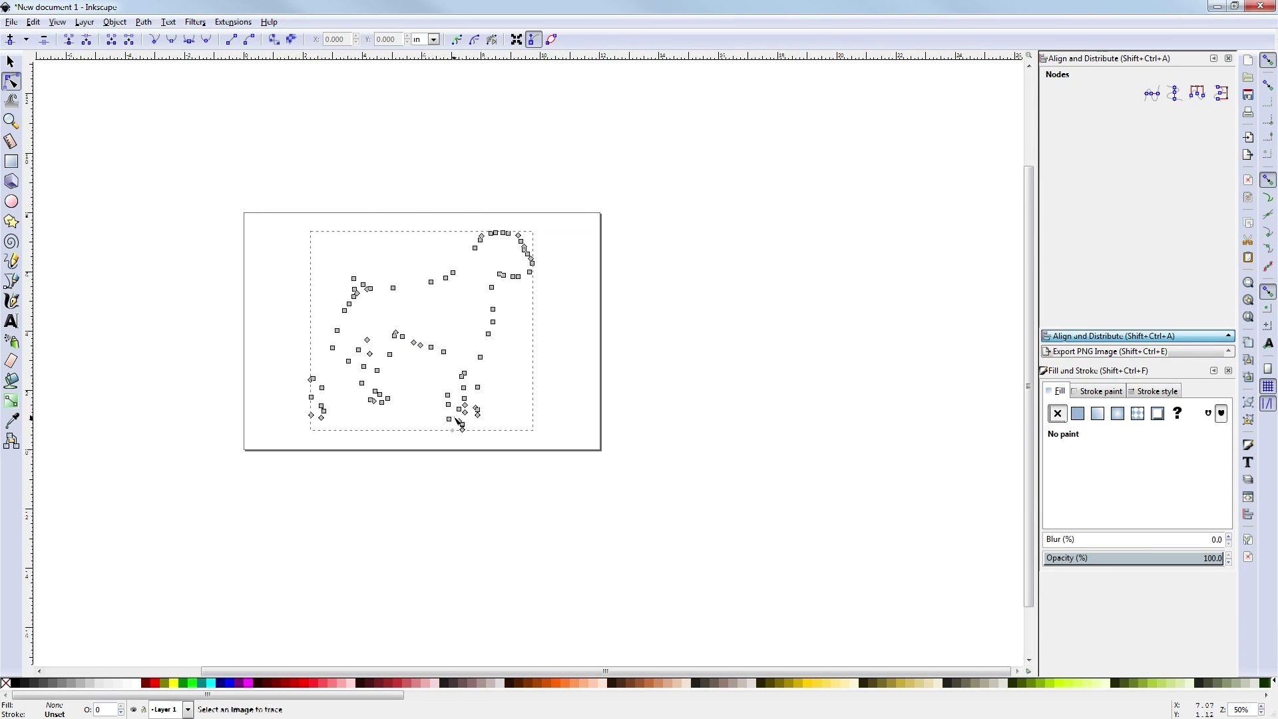
pyautogui.moveTo(1076, 446)
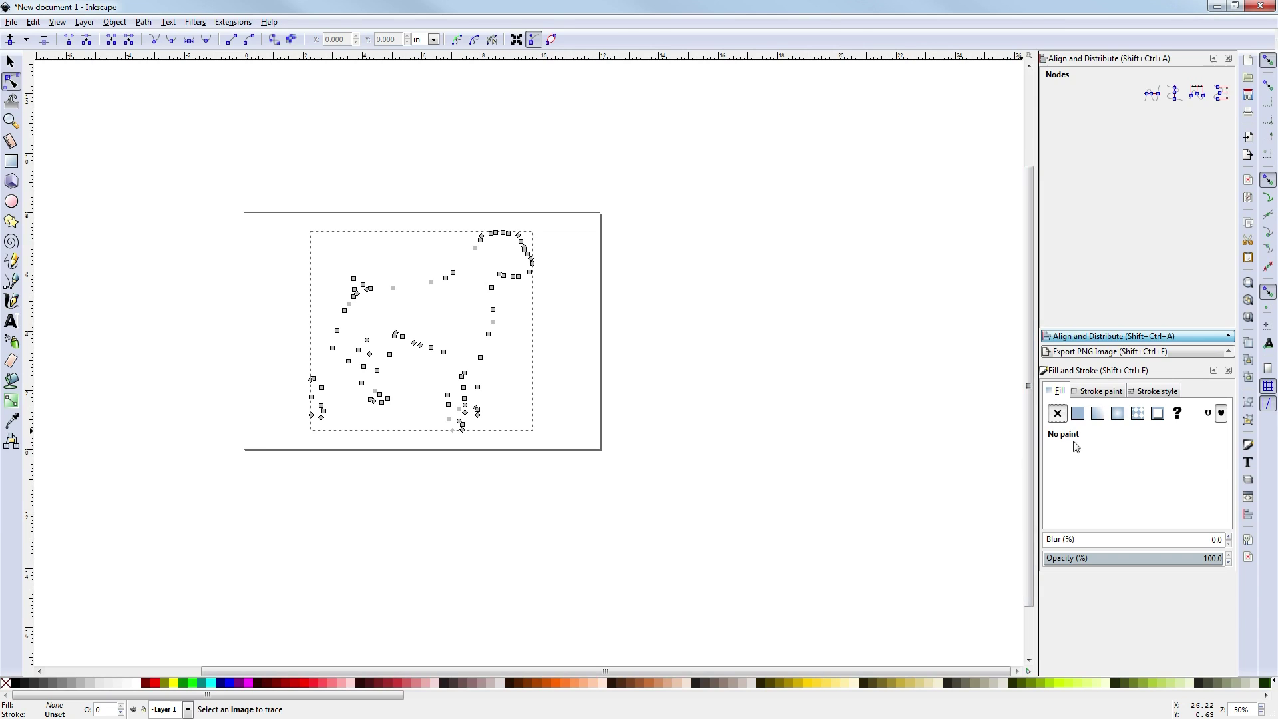
pyautogui.click(1077, 413)
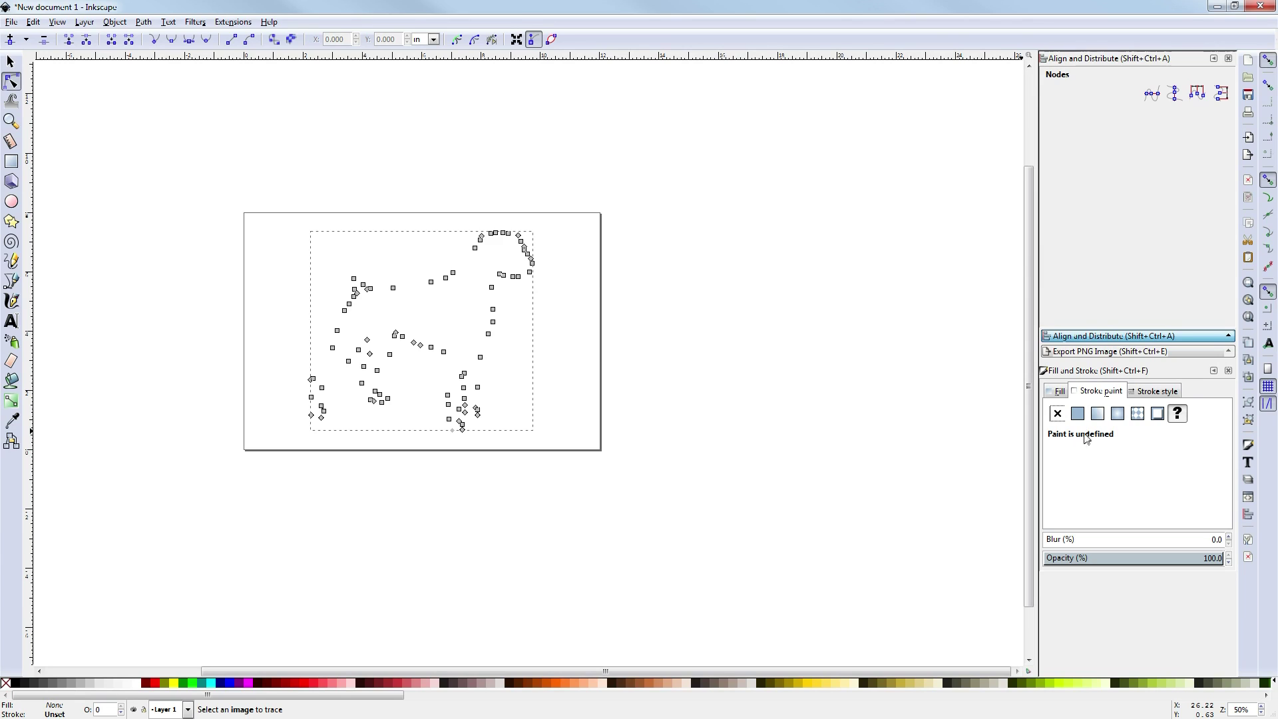
# Step: Give the boxer outline a flat black stroke paint
pyautogui.click(1077, 413)
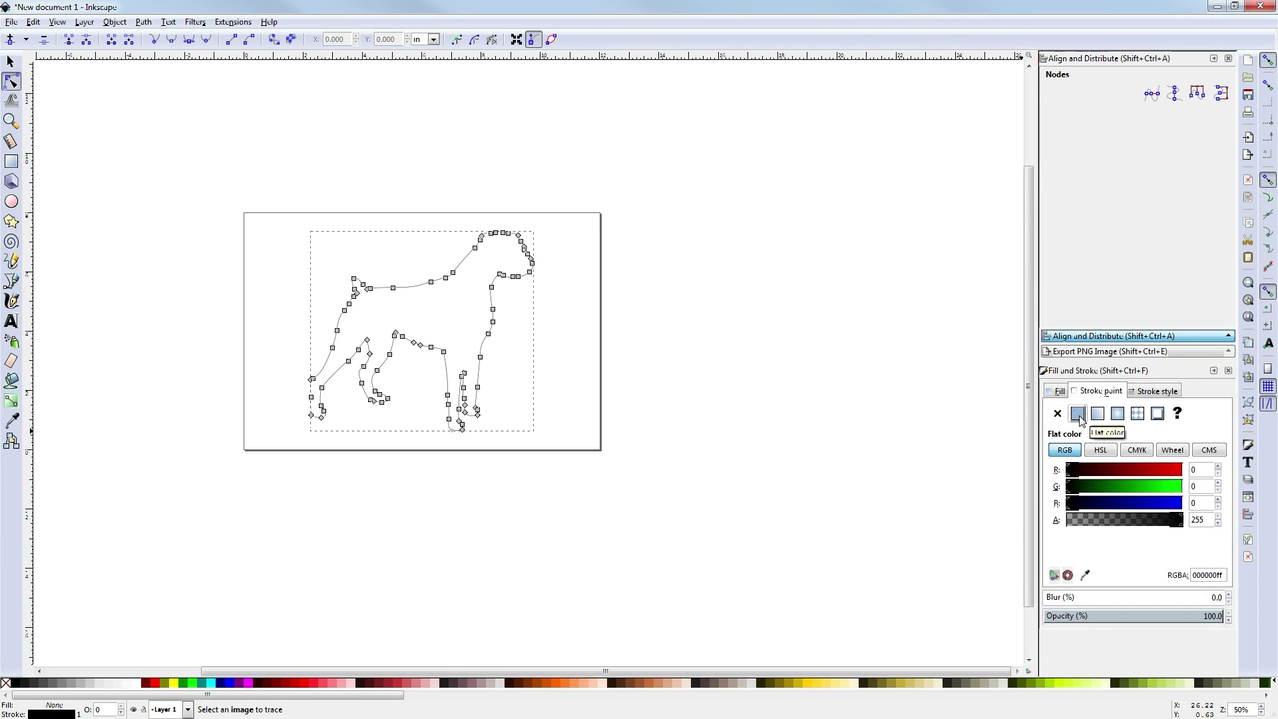
pyautogui.moveTo(1084, 405)
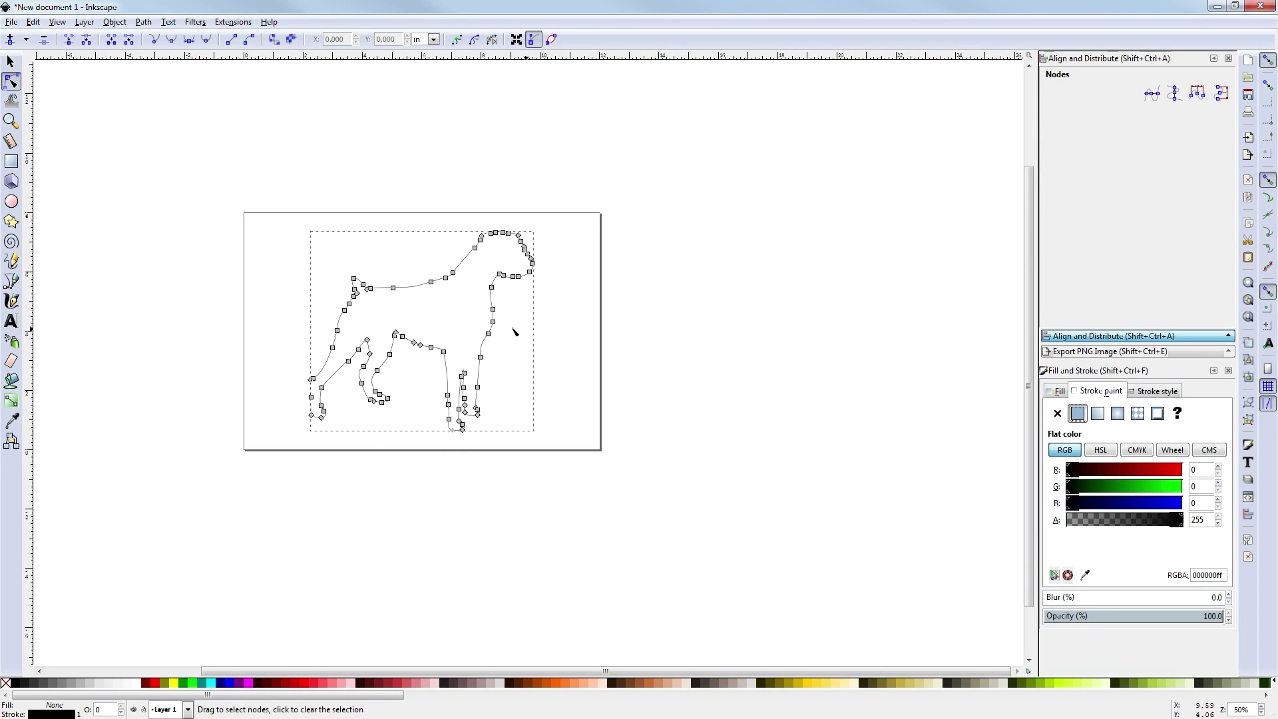
pyautogui.moveTo(913, 445)
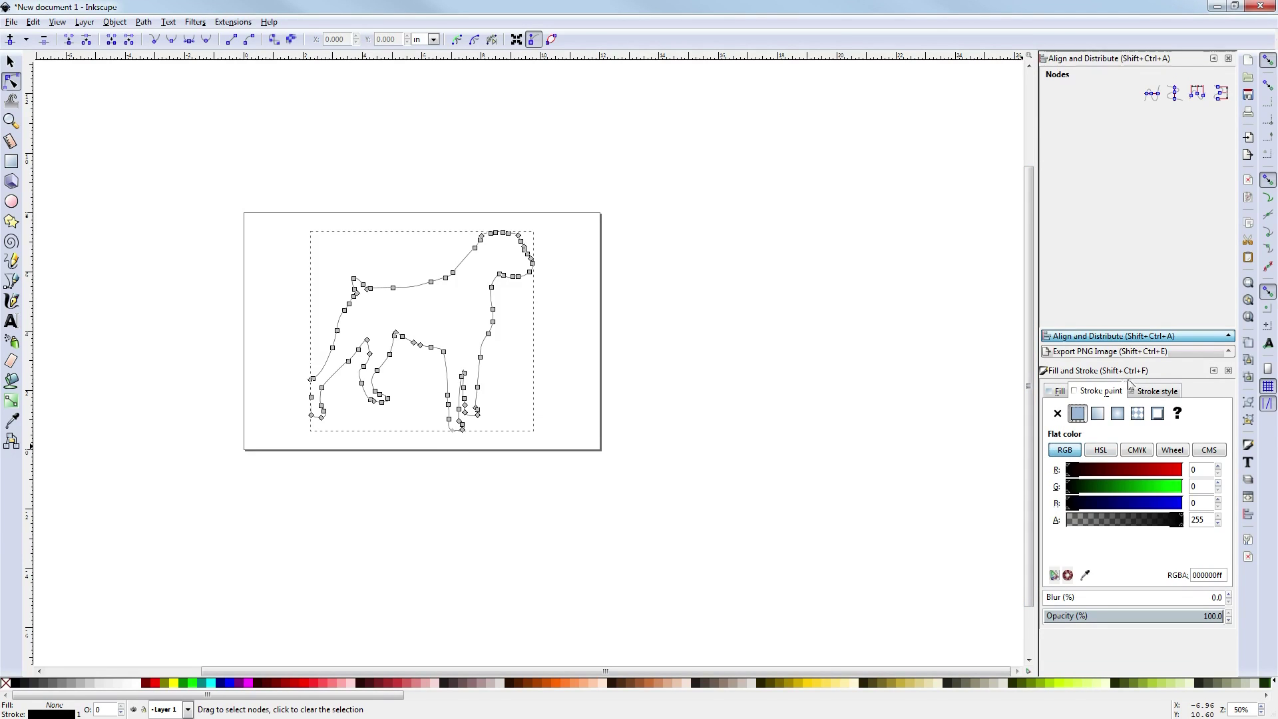
# Step: Switch the stroke width in Stroke style to inches for the hairline setting
pyautogui.click(1158, 390)
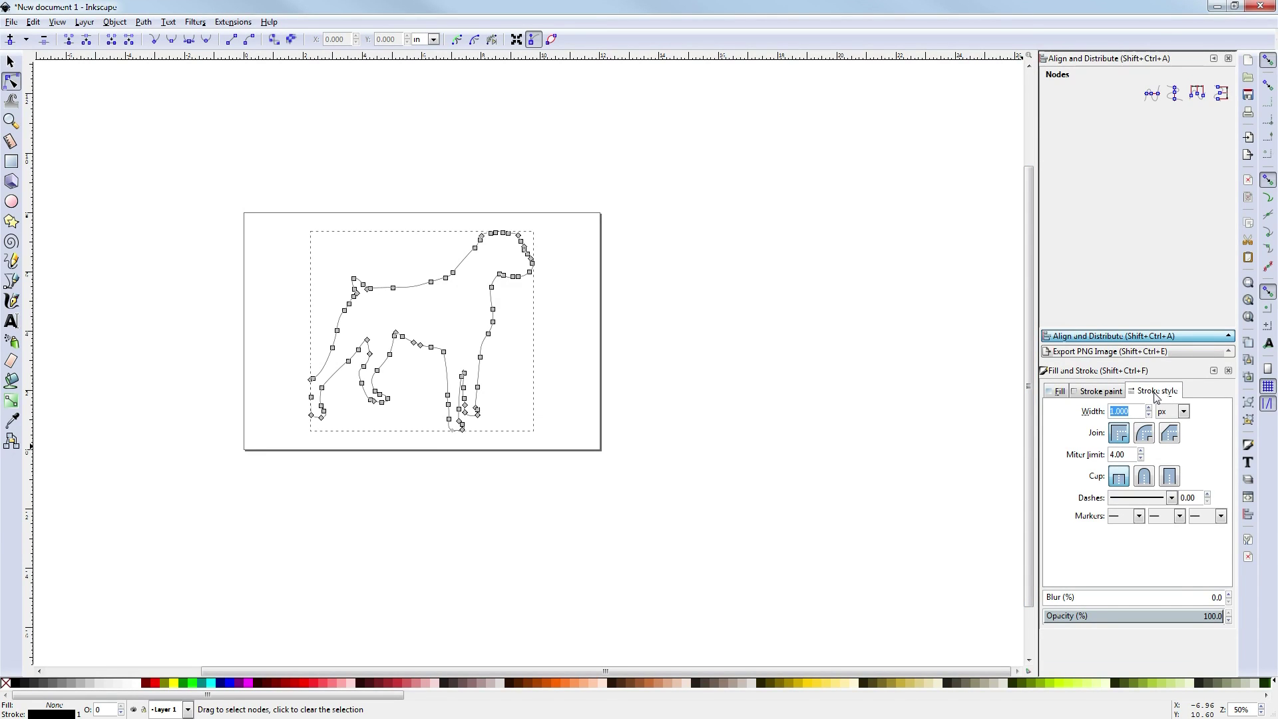
pyautogui.moveTo(1172, 418)
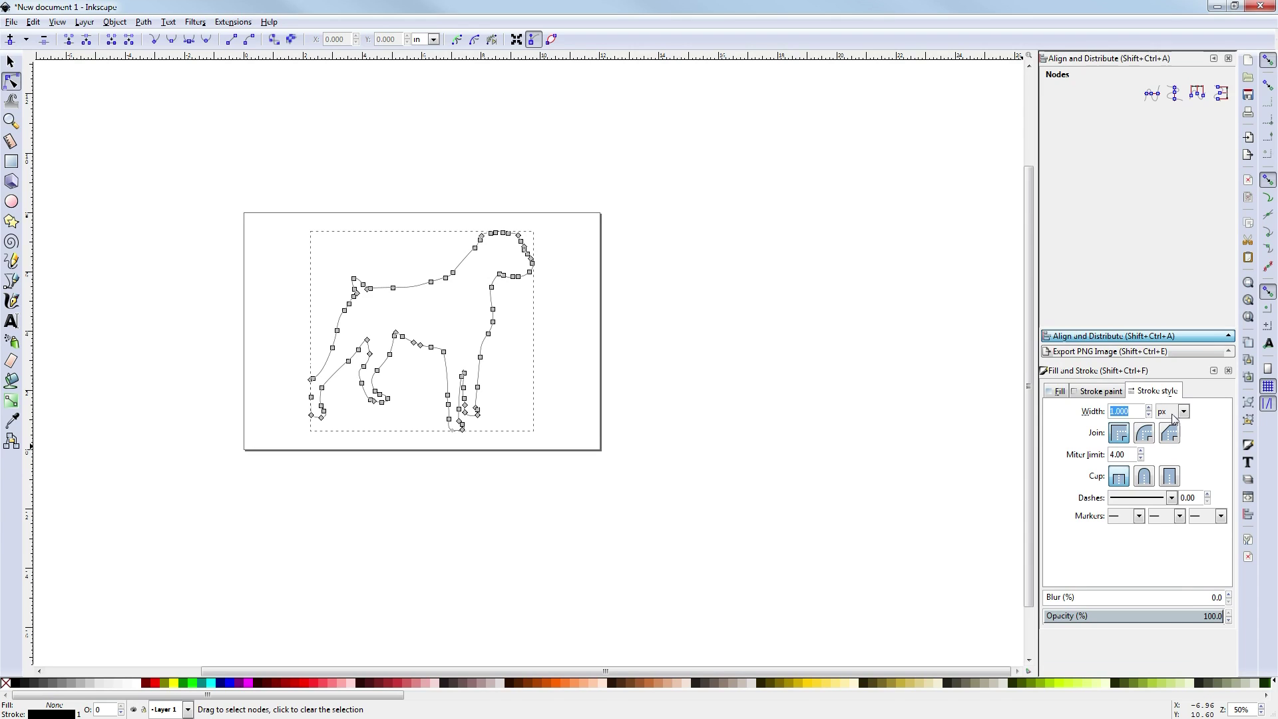
pyautogui.click(1186, 411)
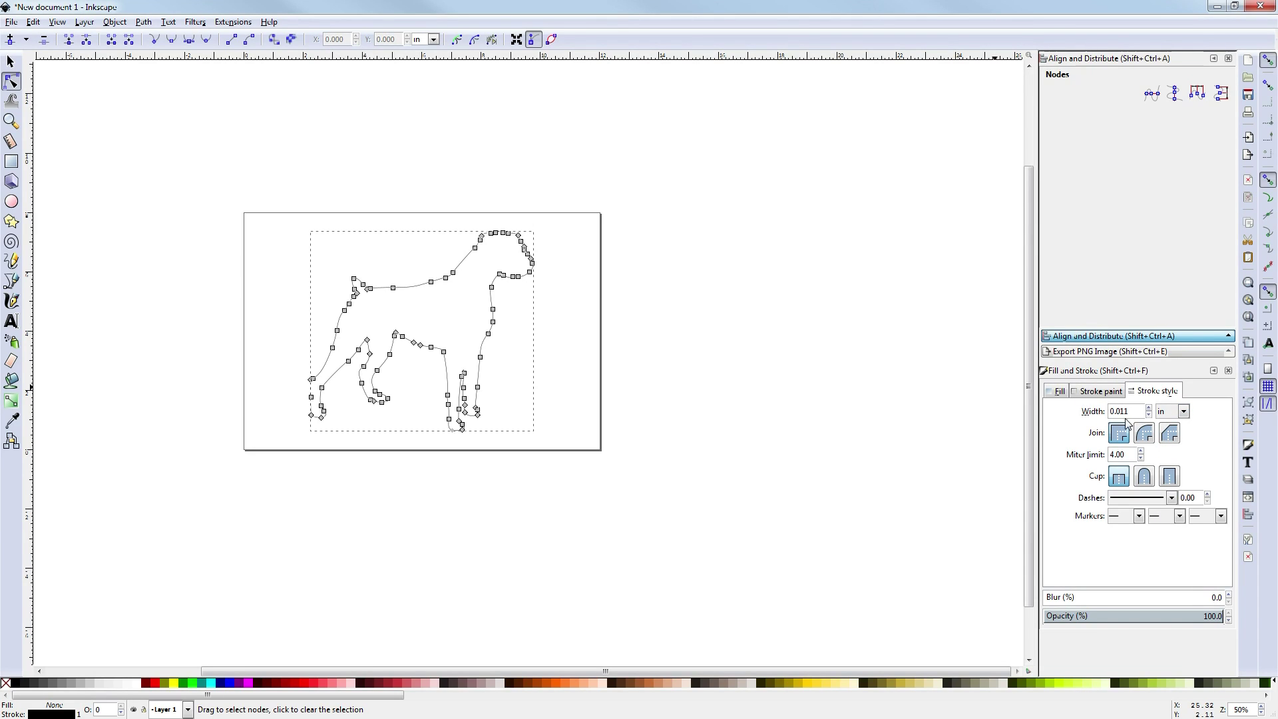
pyautogui.moveTo(1131, 415)
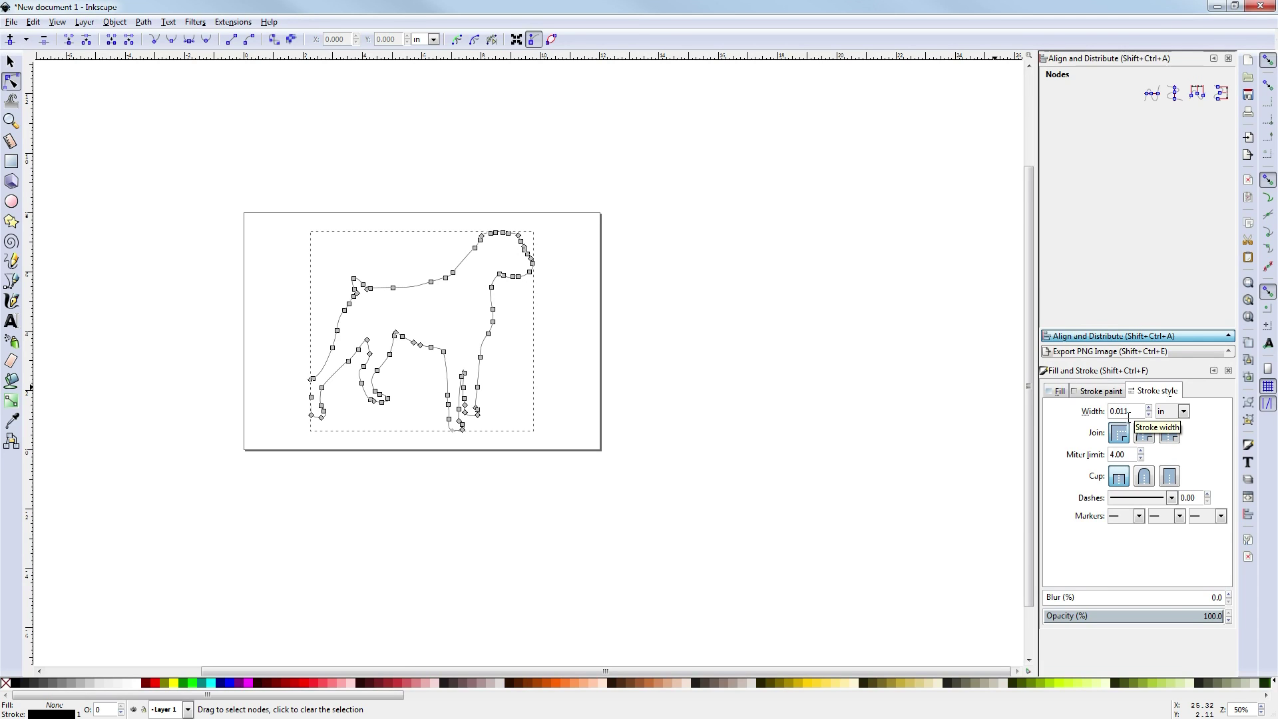
pyautogui.moveTo(864, 353)
pyautogui.write('0.001')
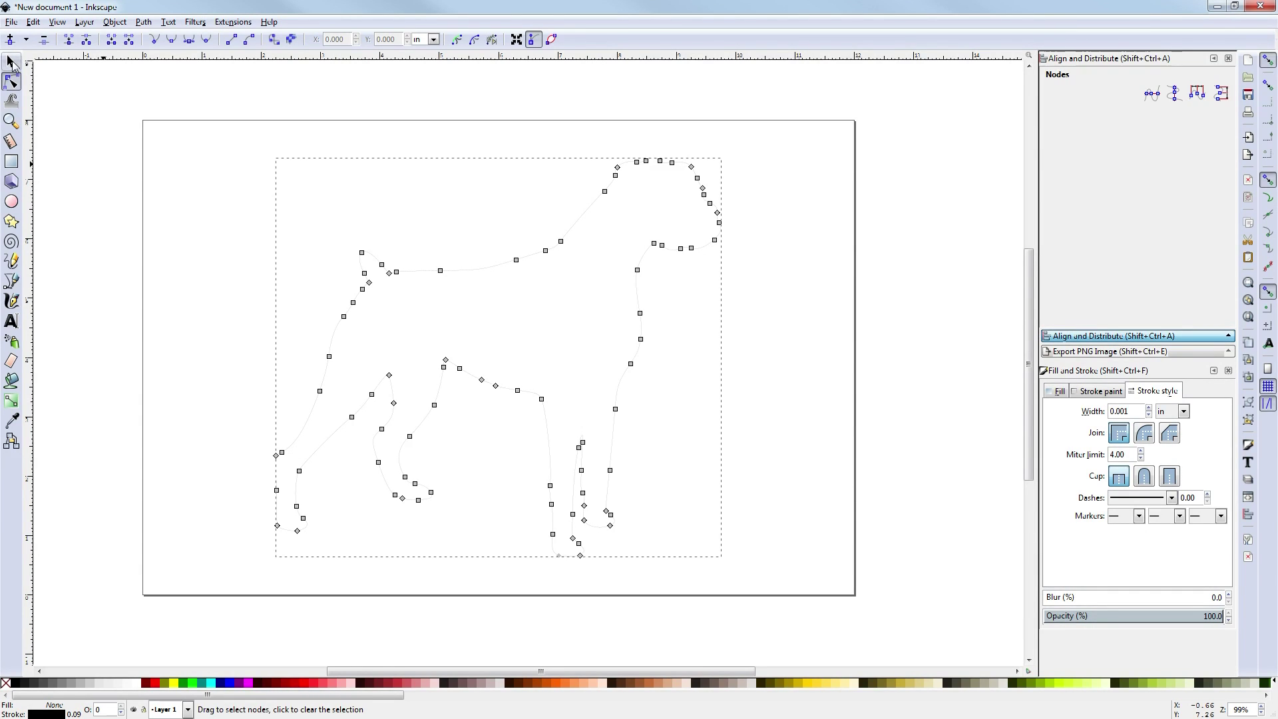
# Step: Replace the stroke width value with a 0.001 in hairline
pyautogui.click(11, 62)
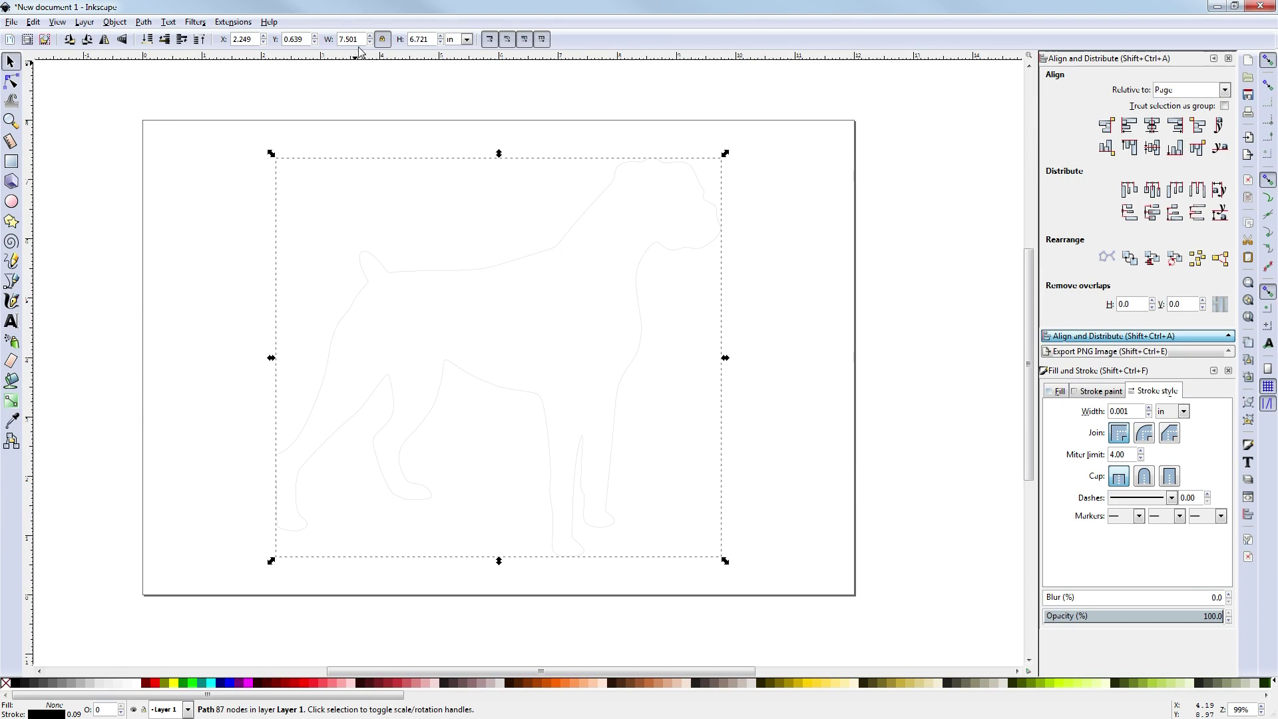
pyautogui.tripleClick(1123, 411)
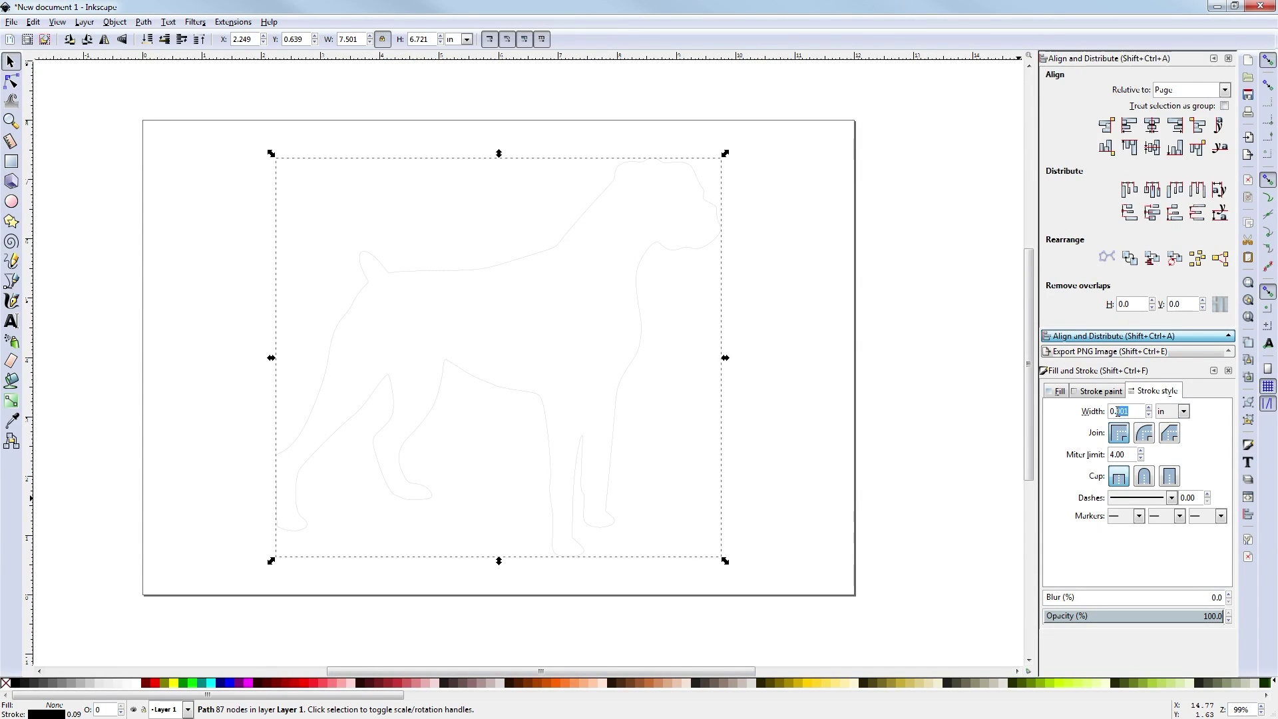
pyautogui.tripleClick(1124, 411)
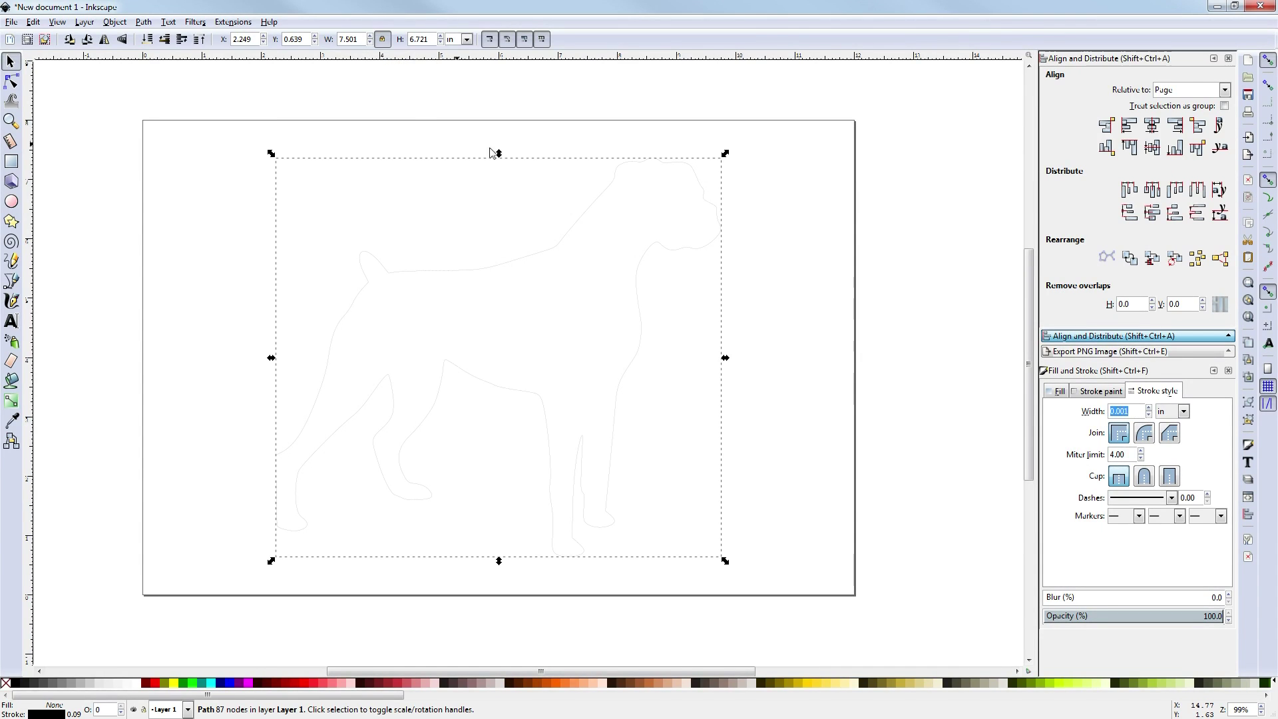
pyautogui.moveTo(621, 255)
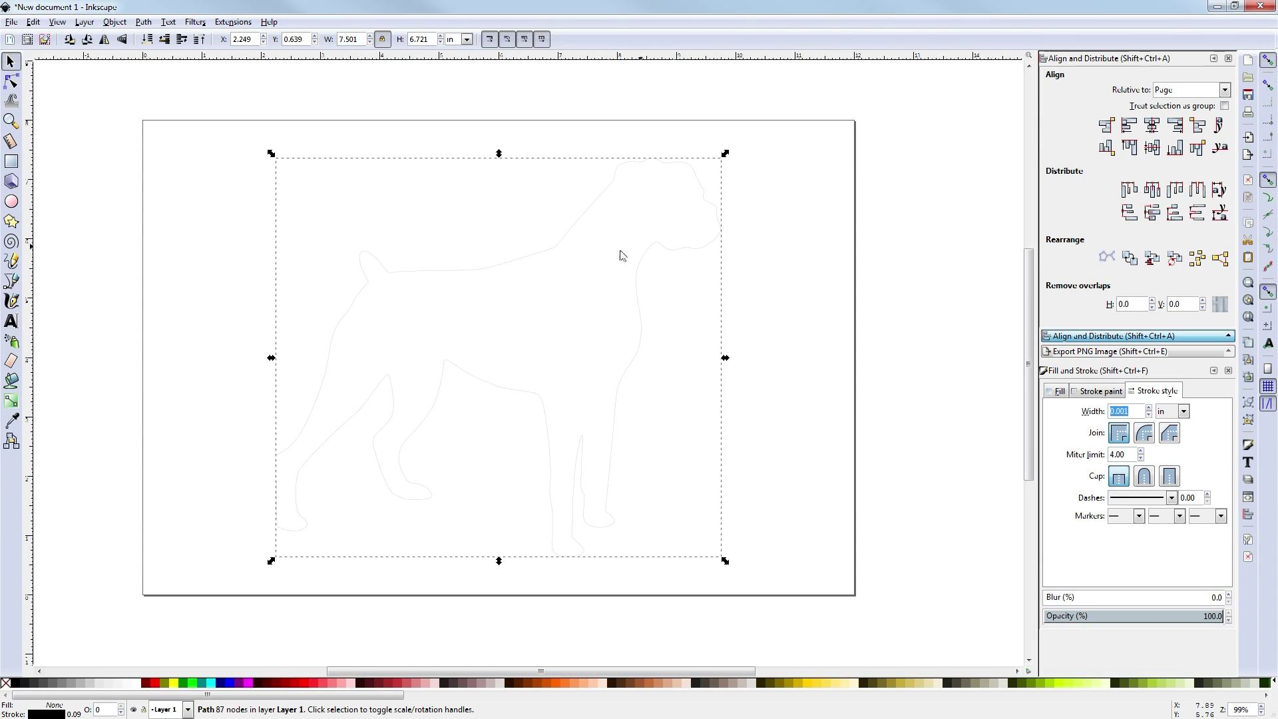
pyautogui.moveTo(669, 246)
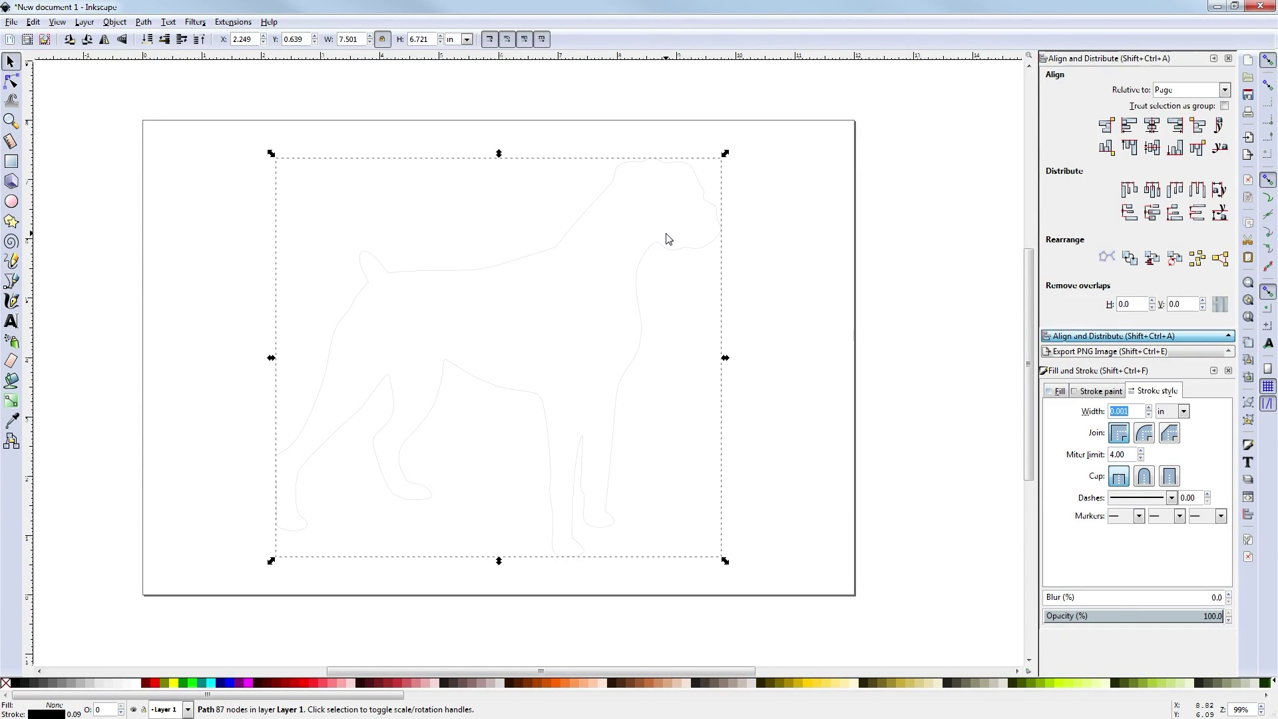
pyautogui.moveTo(609, 200)
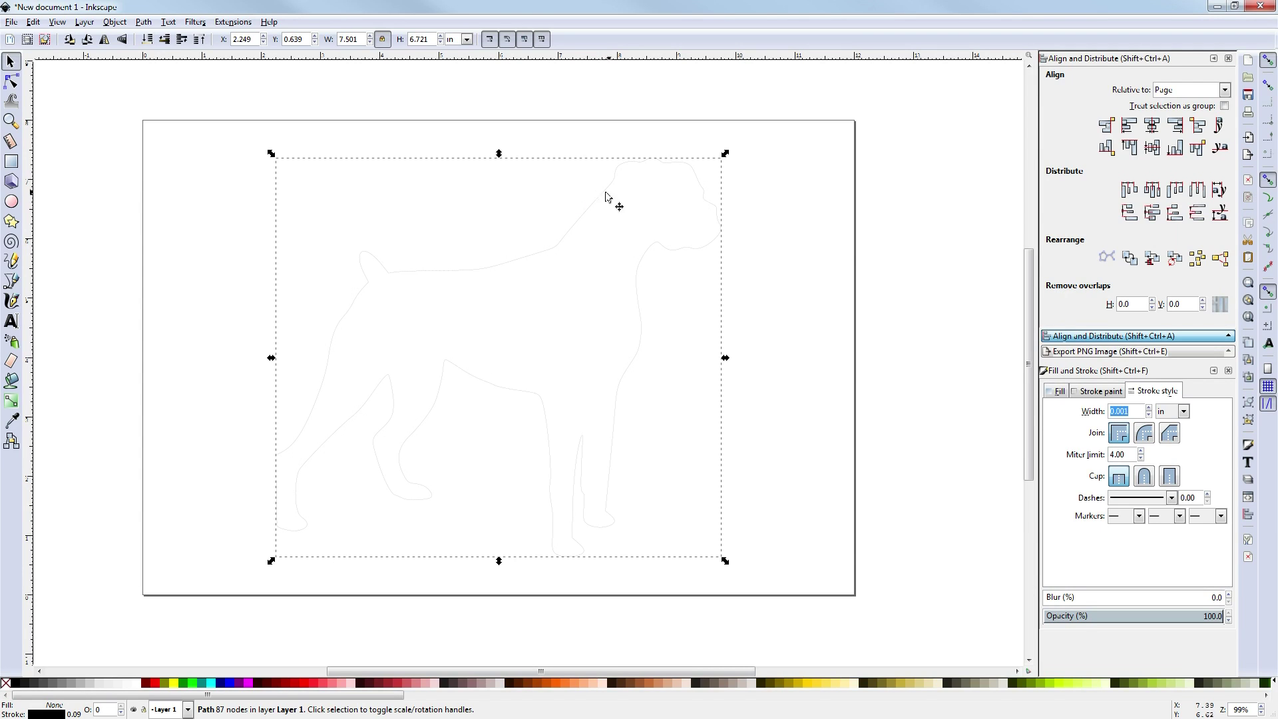
pyautogui.moveTo(772, 198)
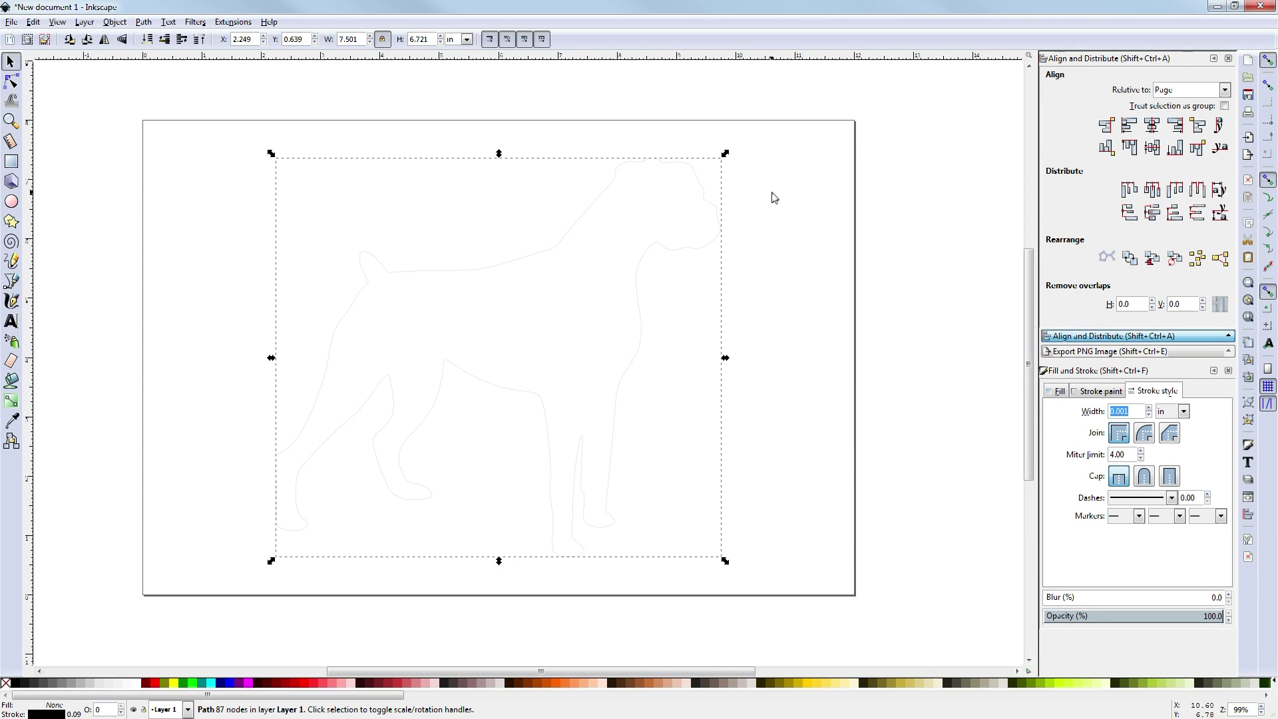
# Step: Save the drawing to the desktop as BoxerDog.svg
pyautogui.press('ctrl+s')
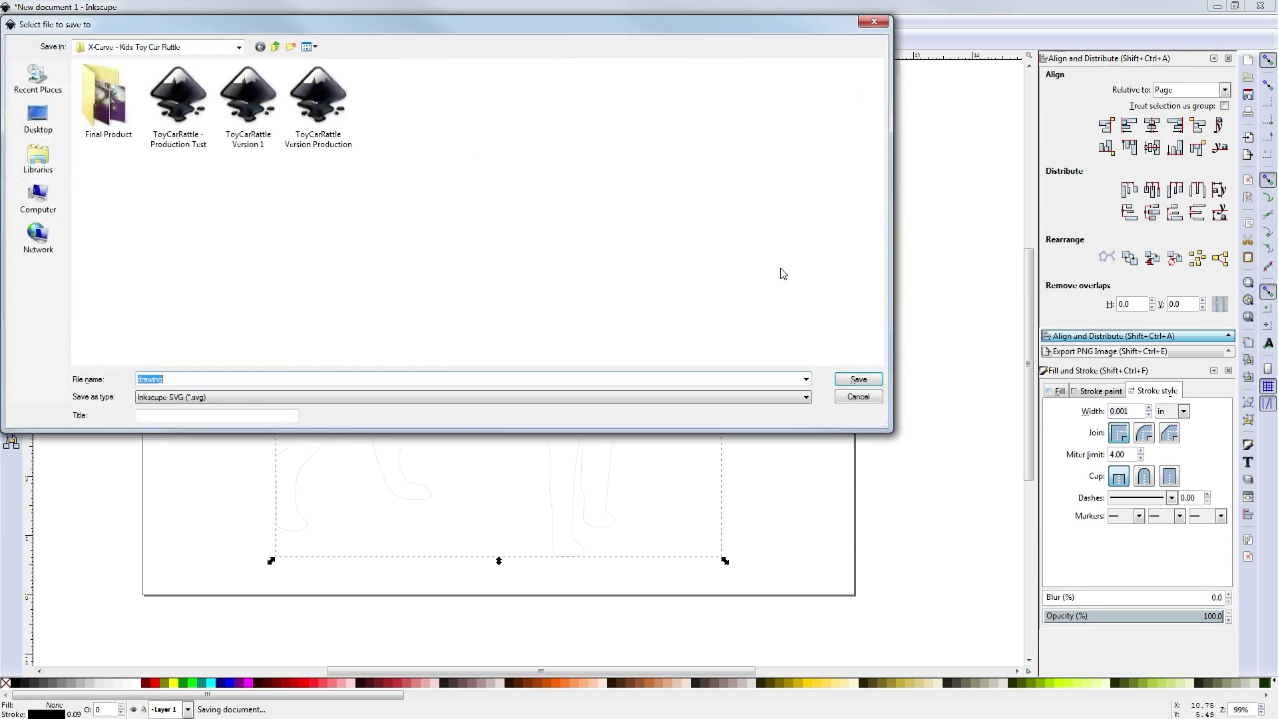
pyautogui.click(37, 119)
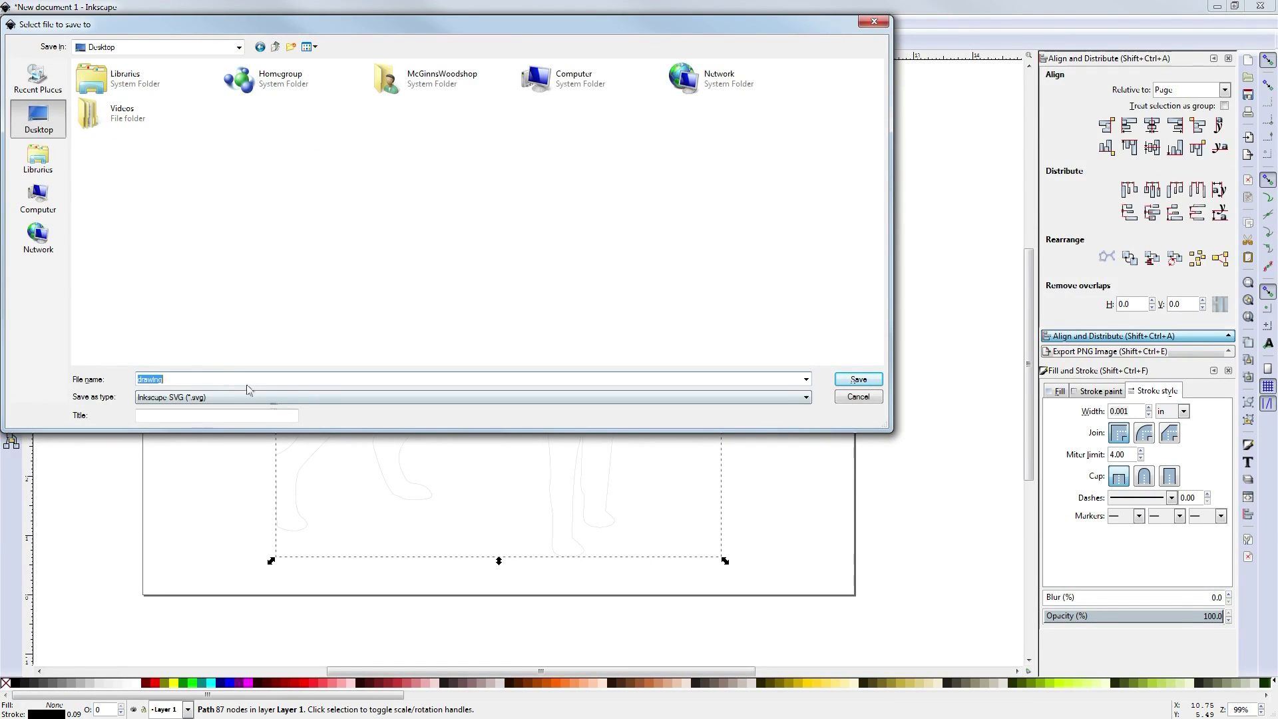
pyautogui.write('Bo')
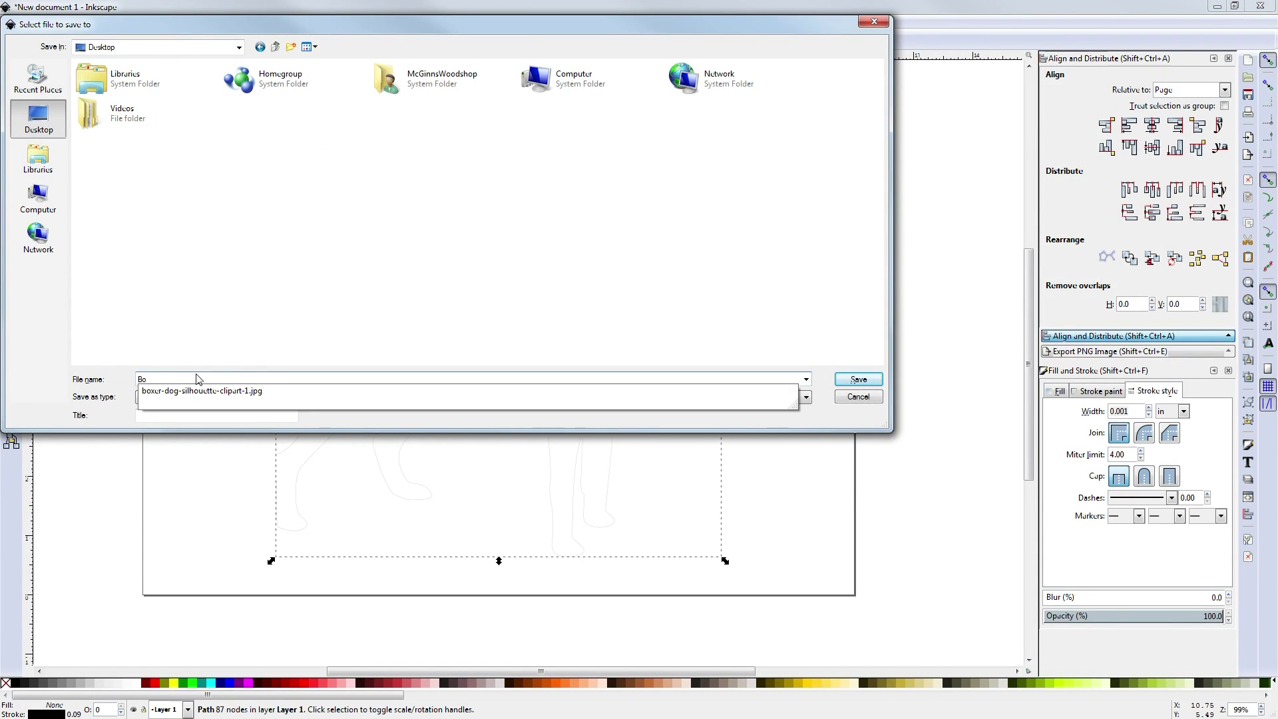
pyautogui.click(857, 378)
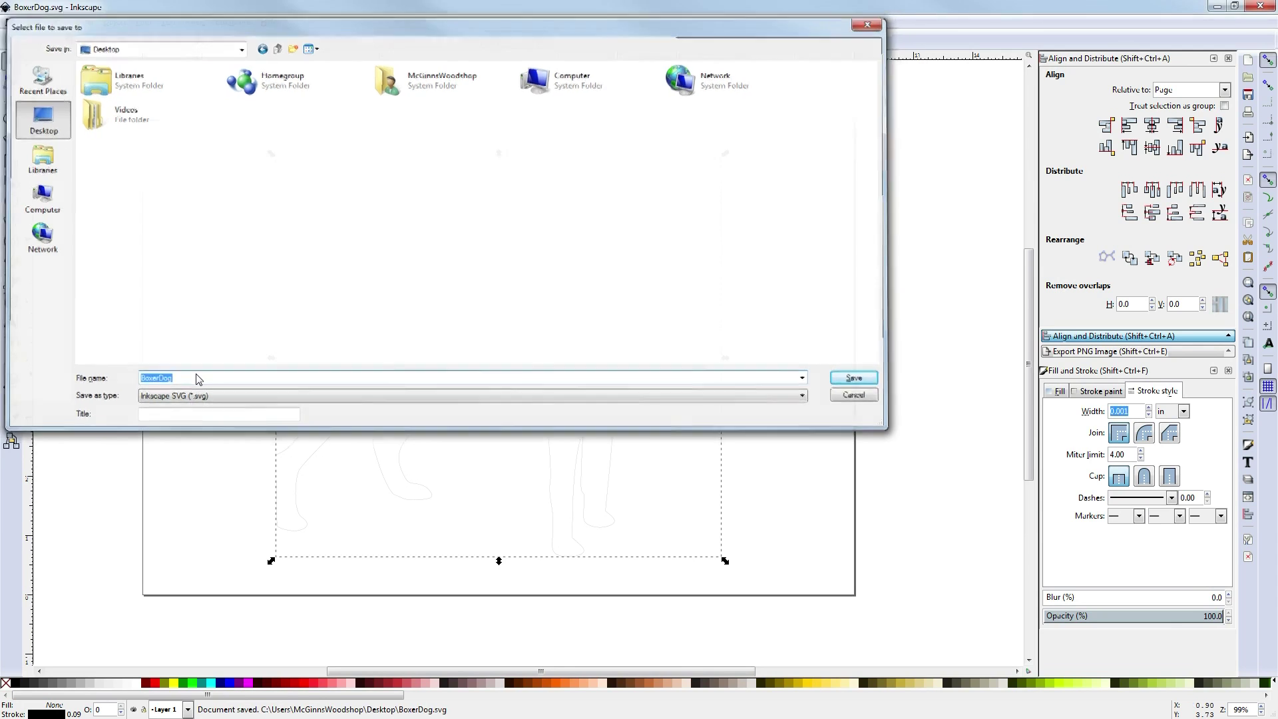
pyautogui.click(852, 377)
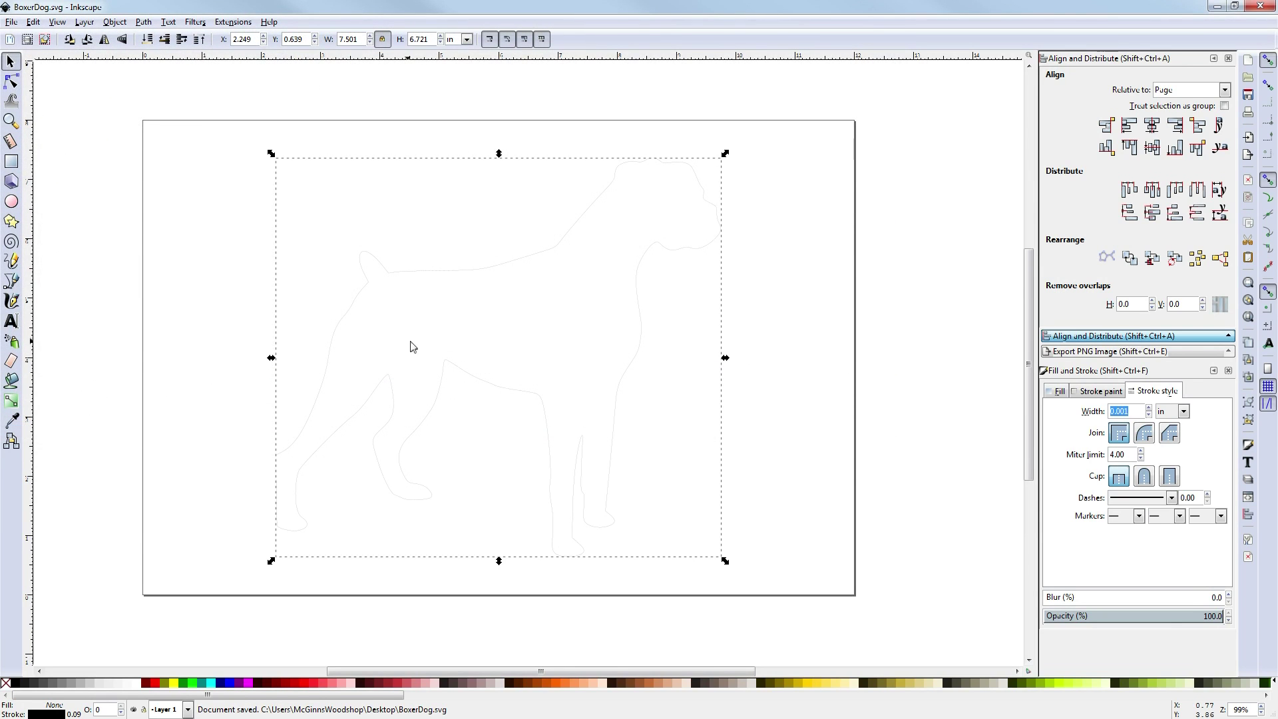
pyautogui.click(167, 21)
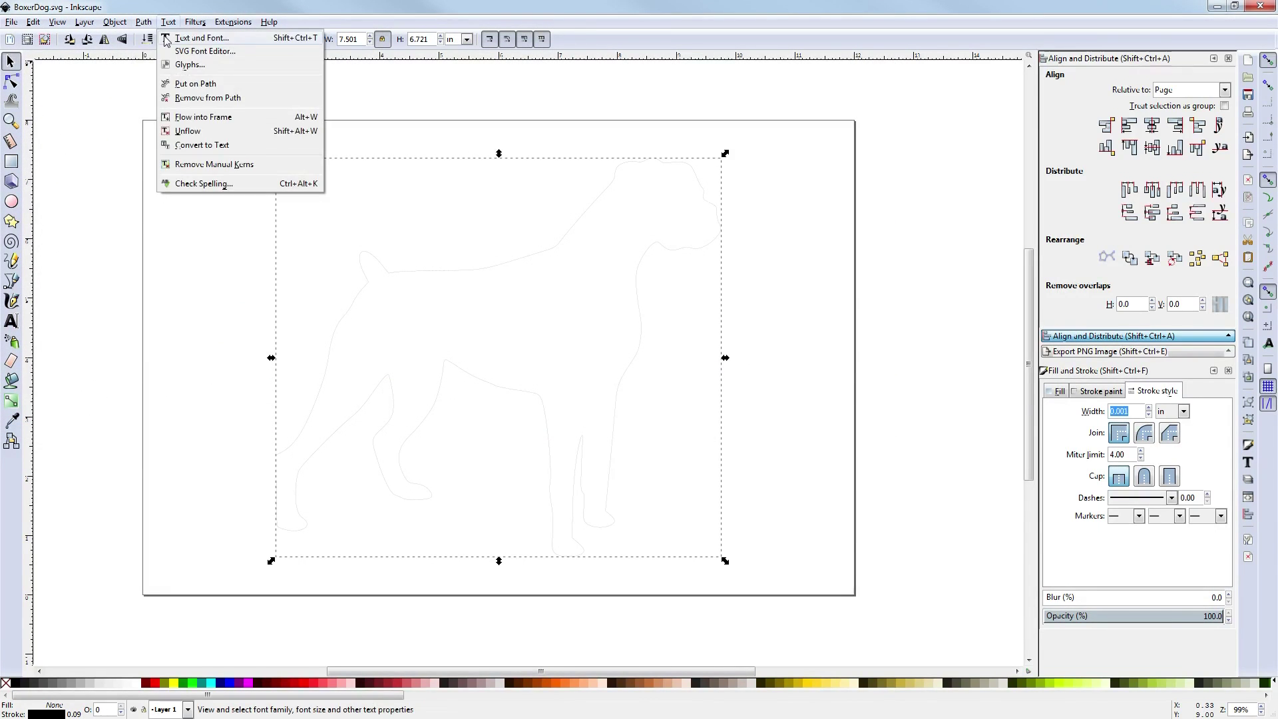
pyautogui.click(201, 144)
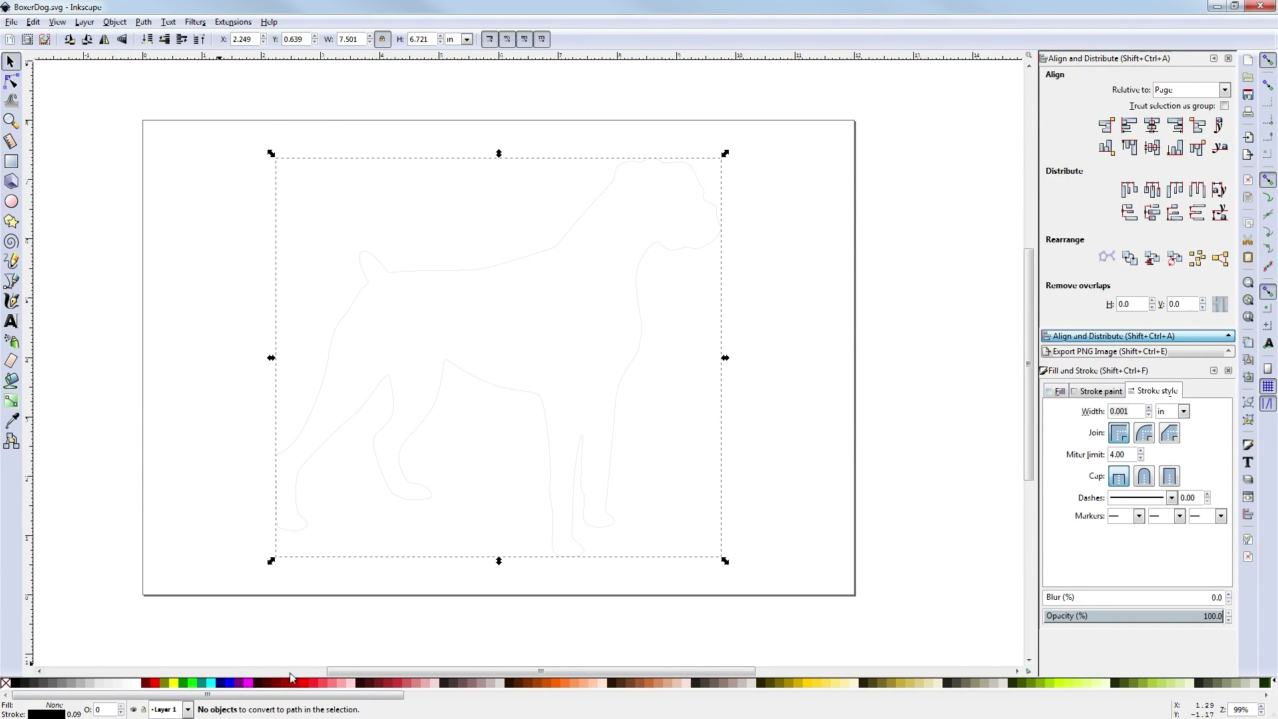
pyautogui.moveTo(265, 659)
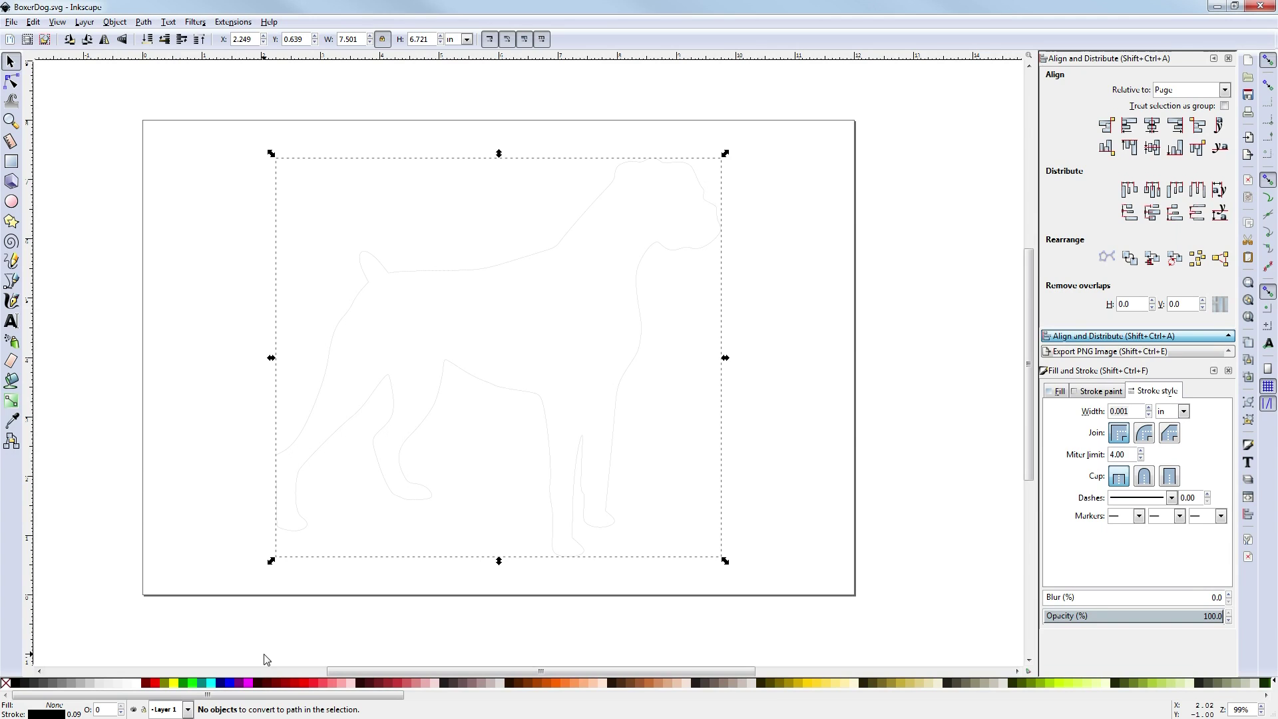
pyautogui.moveTo(291, 670)
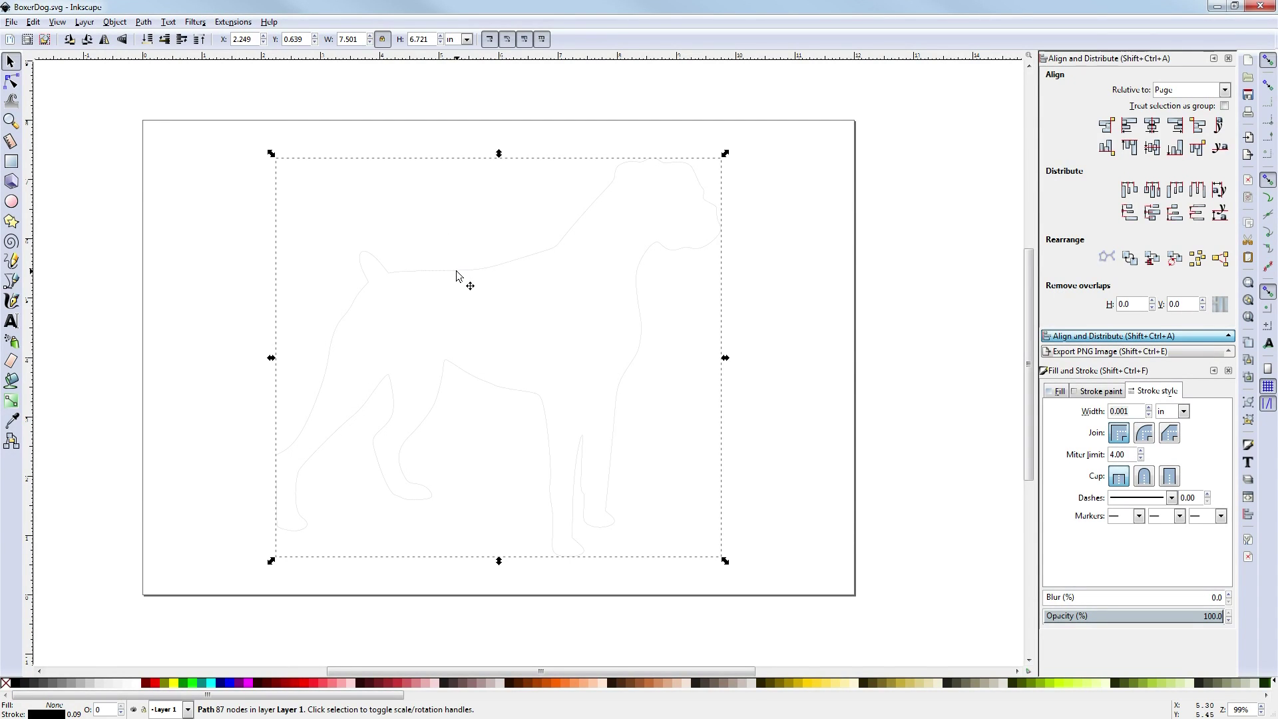
pyautogui.click(891, 293)
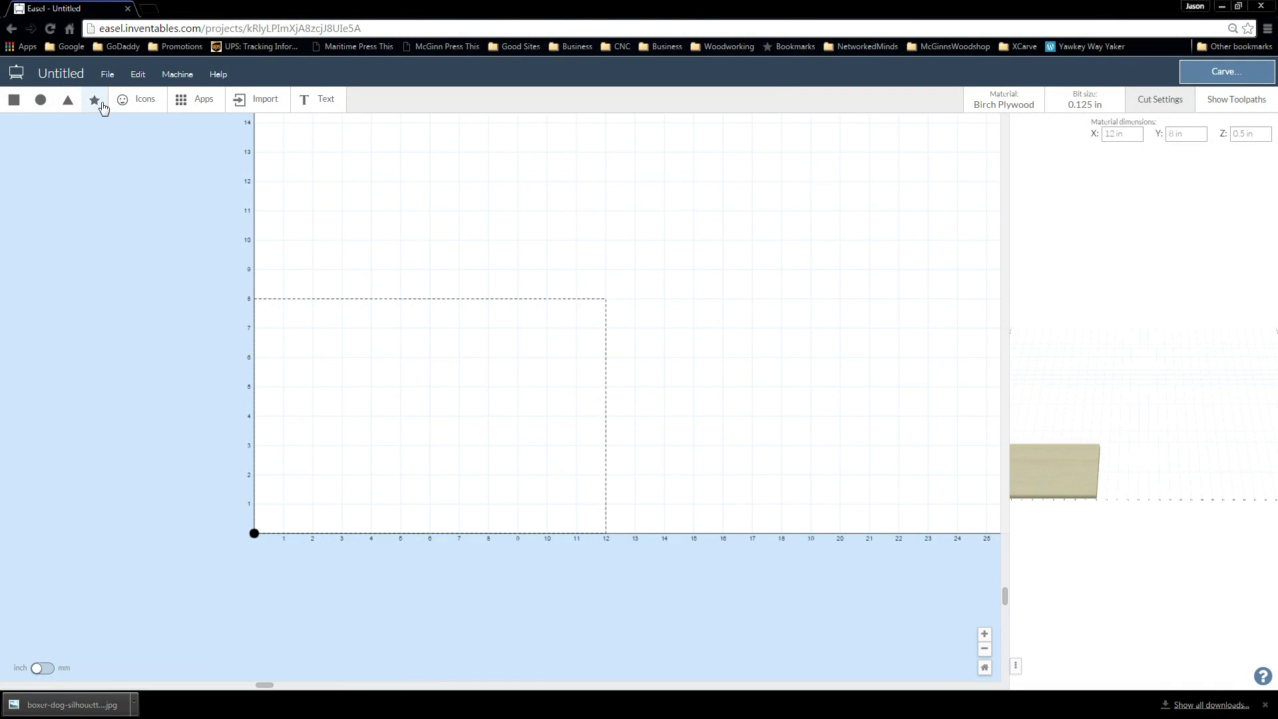
# Step: Rename the untitled Easel project to BoxerDog
pyautogui.click(60, 73)
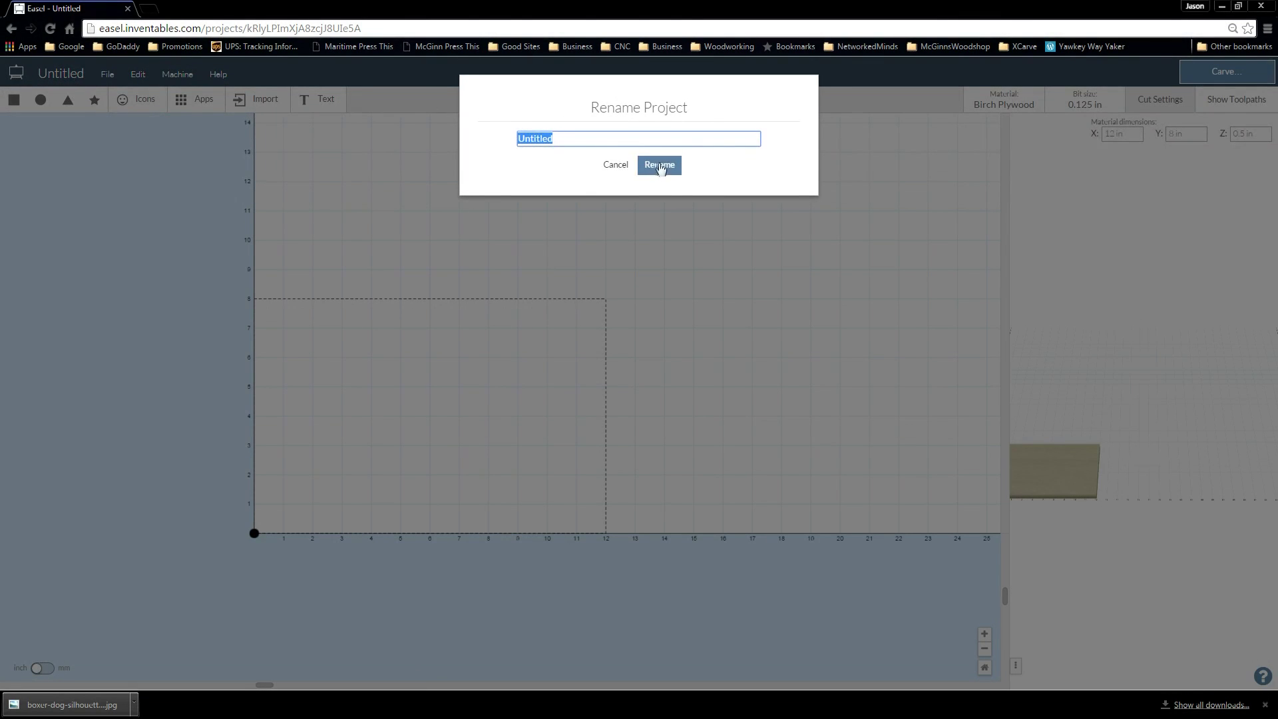
pyautogui.moveTo(422, 7)
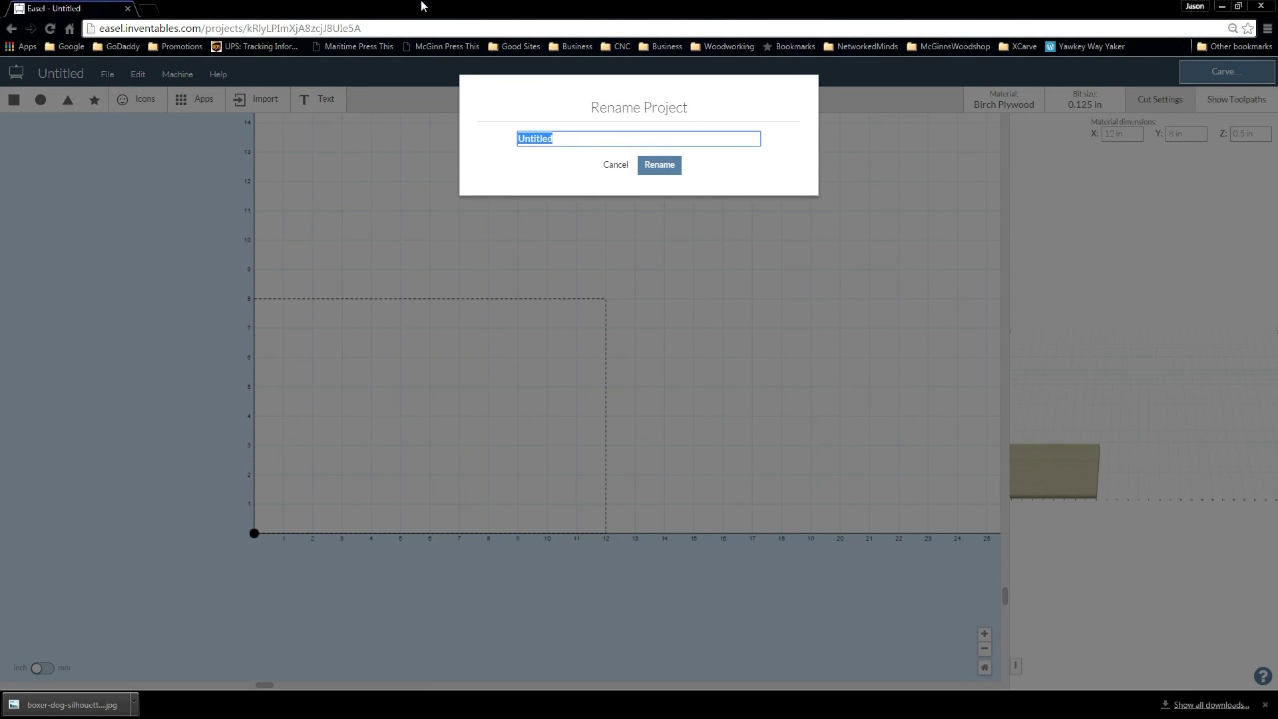
pyautogui.write('B')
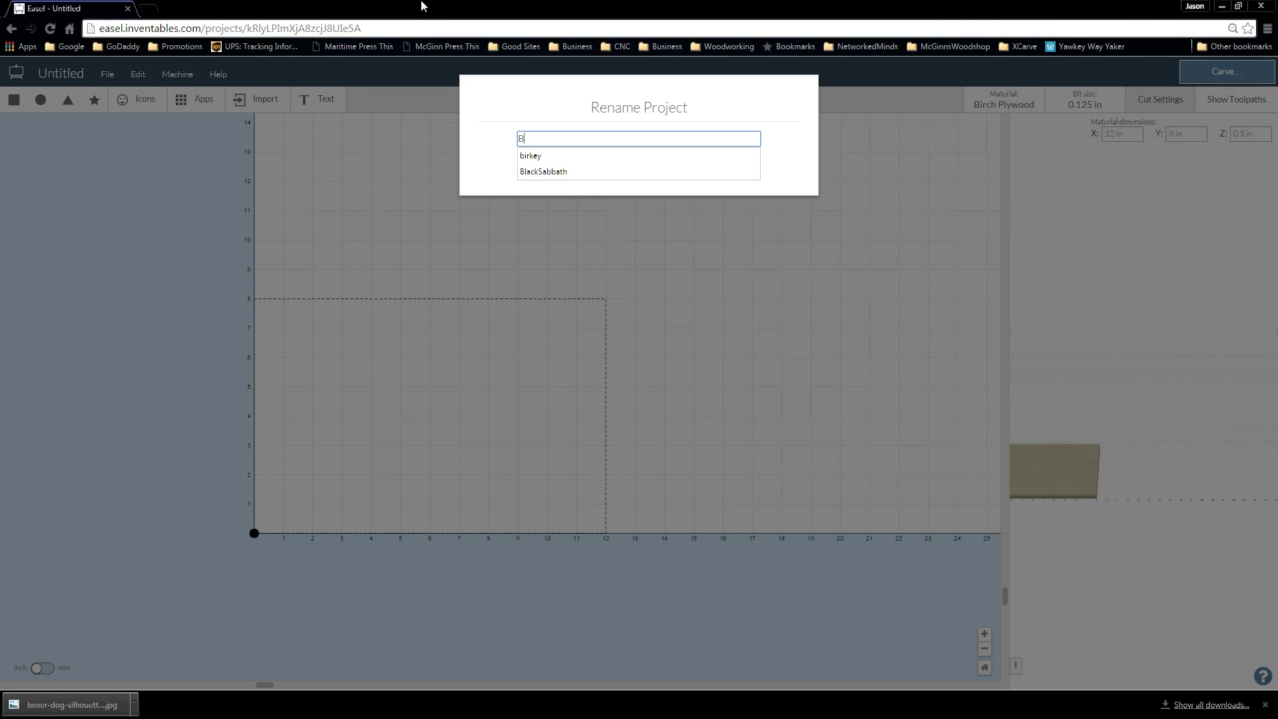
pyautogui.write('oxerD')
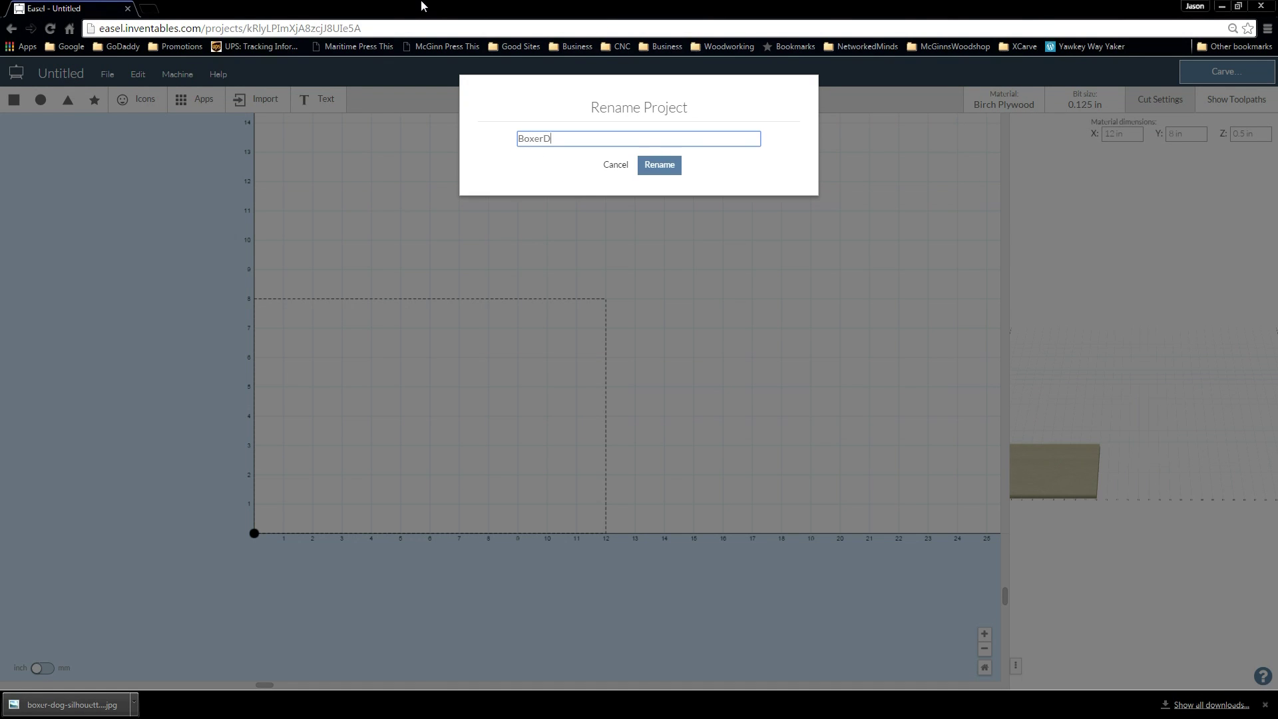
pyautogui.click(659, 163)
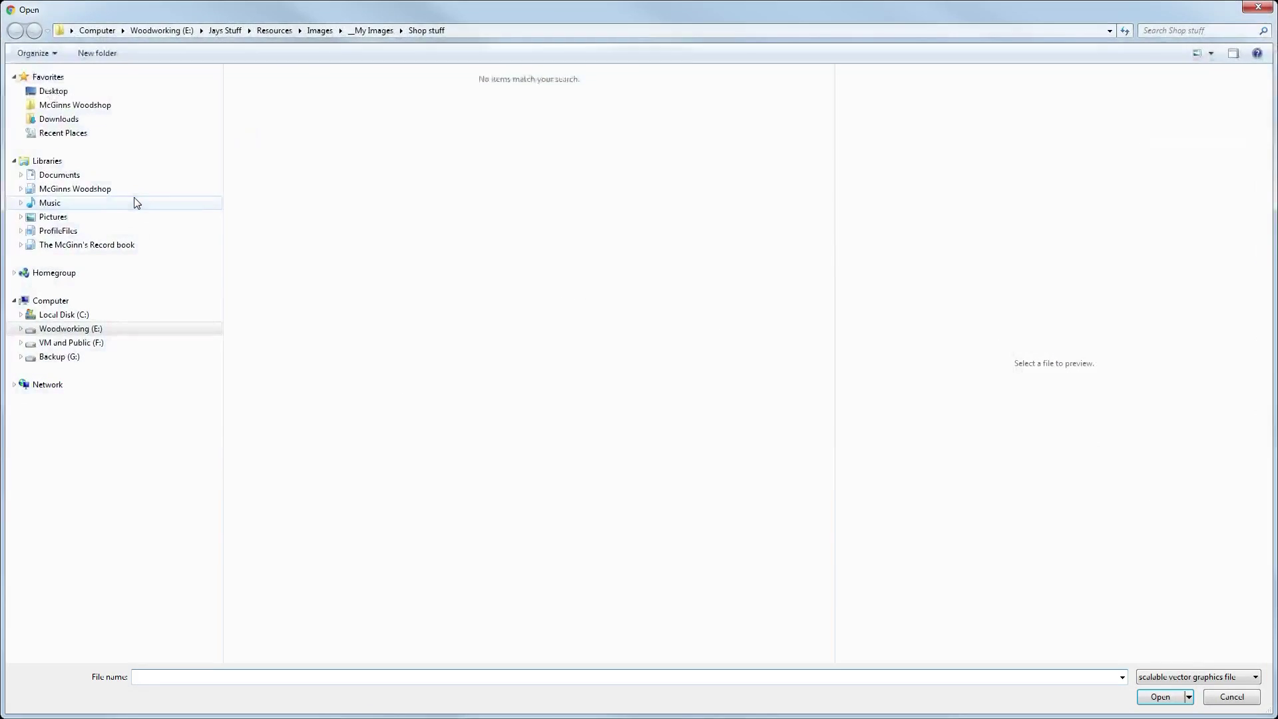
# Step: Import BoxerDog.svg from the desktop onto the 12 by 8 inch workpiece
pyautogui.click(53, 90)
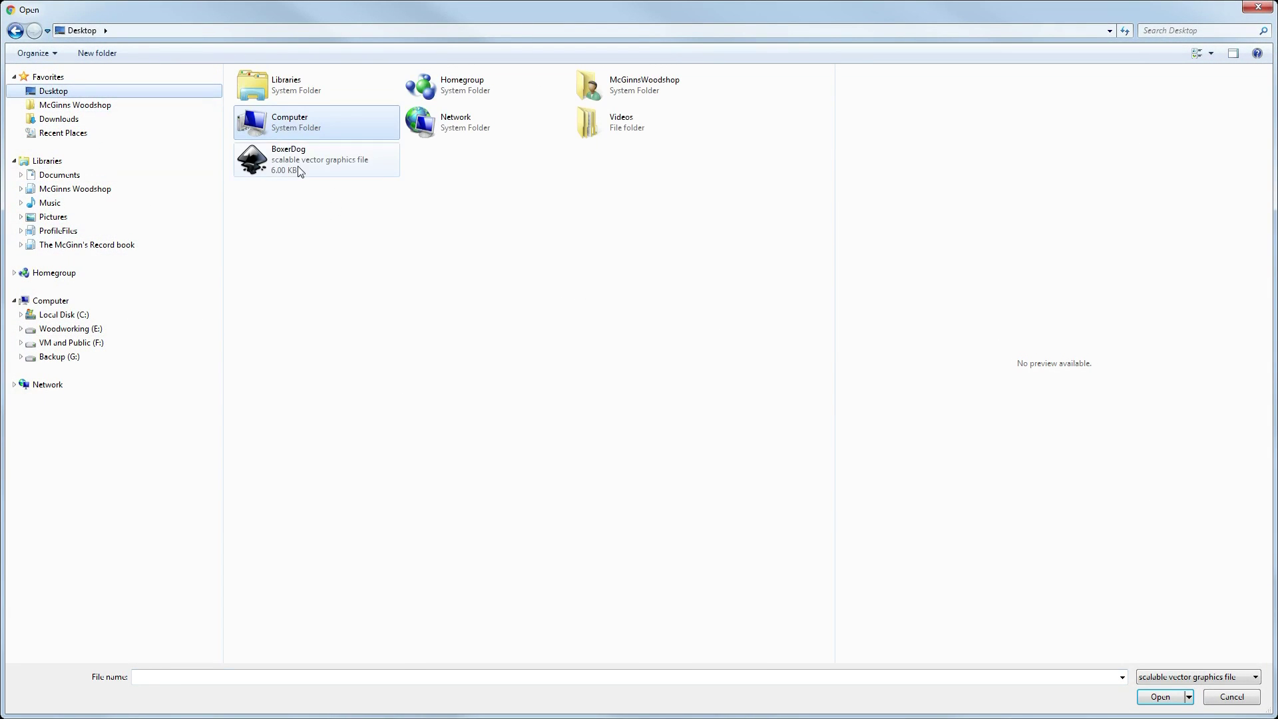
pyautogui.click(1159, 696)
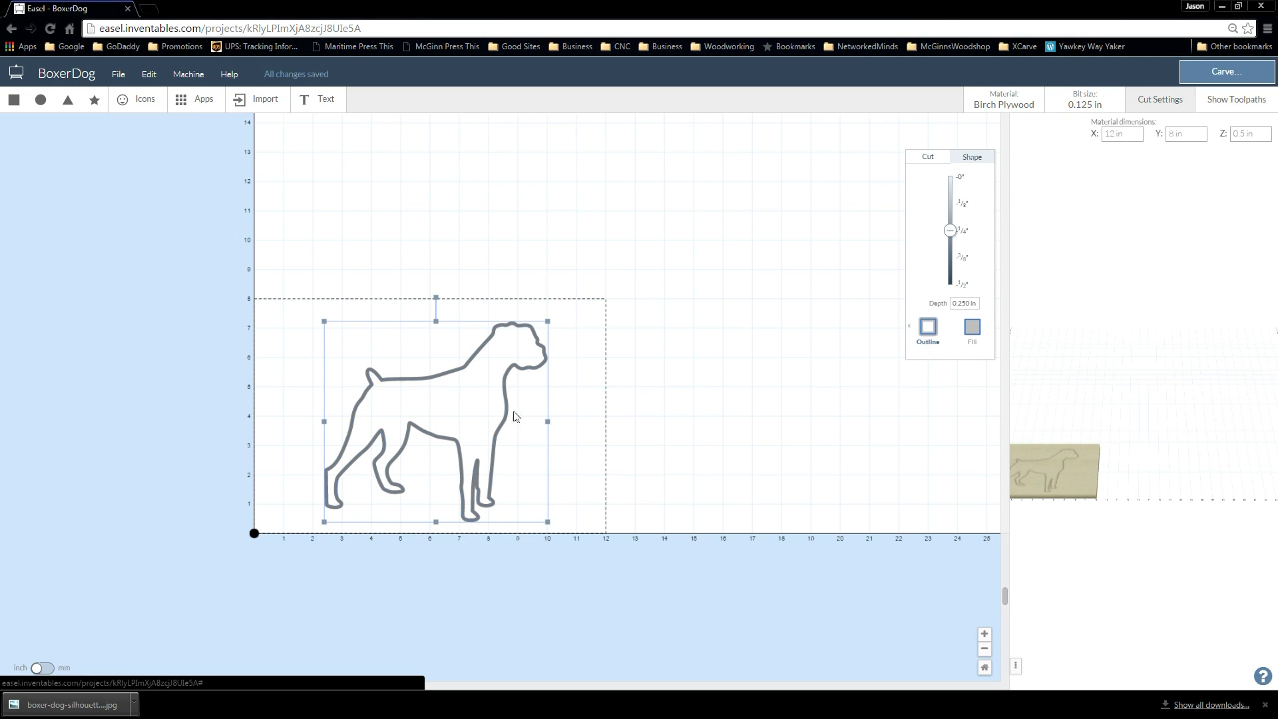
pyautogui.moveTo(568, 348)
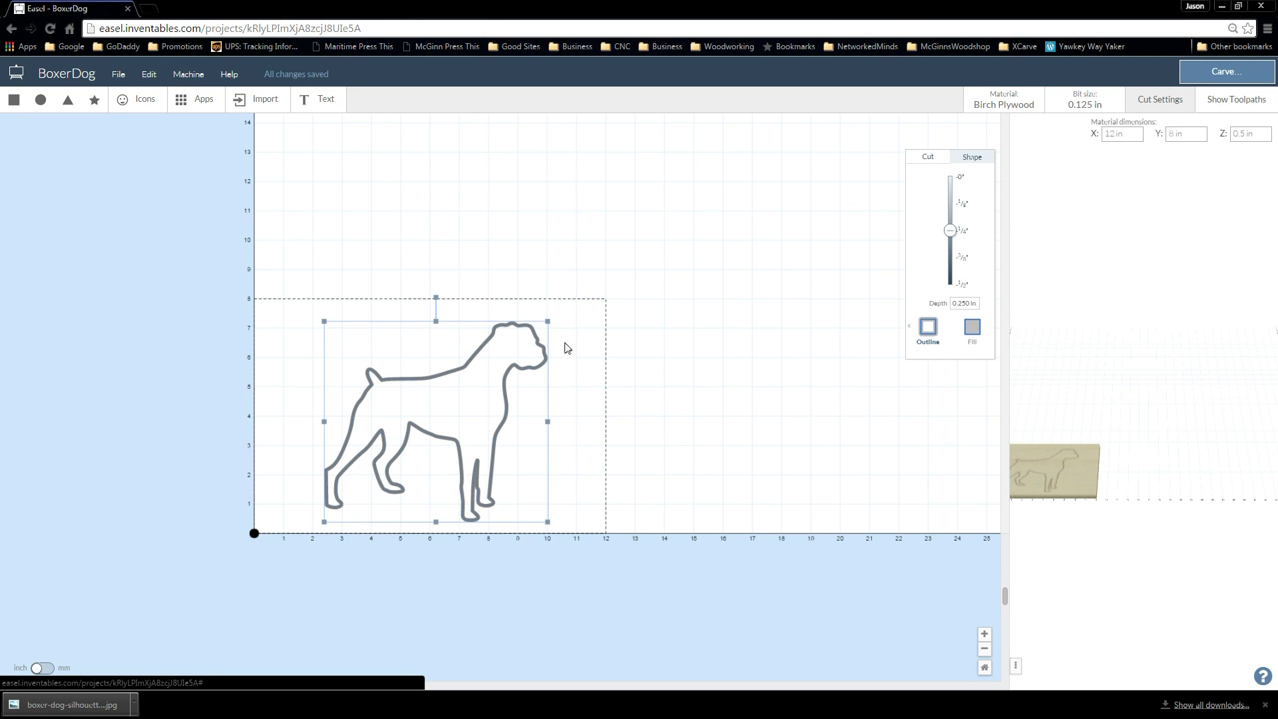
# Step: Switch the dog's cut in the Cut panel from outline to a solid fill
pyautogui.click(927, 330)
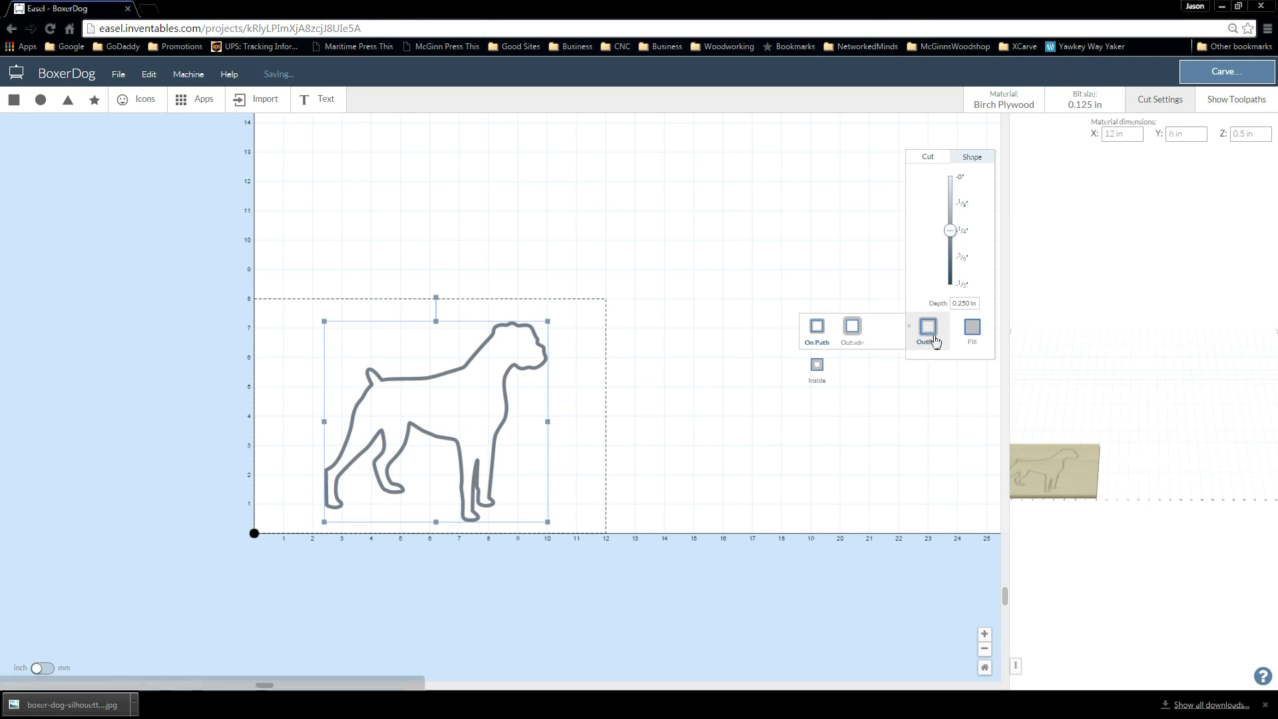
pyautogui.click(926, 330)
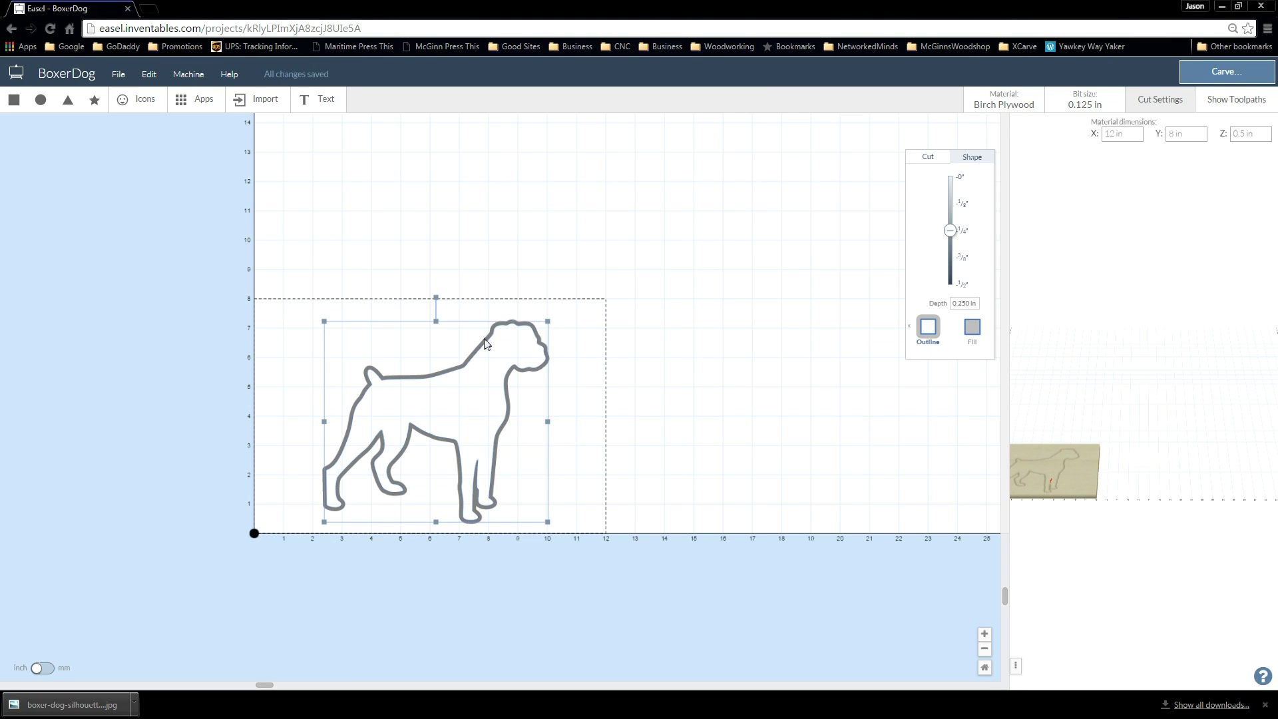
pyautogui.moveTo(928, 327)
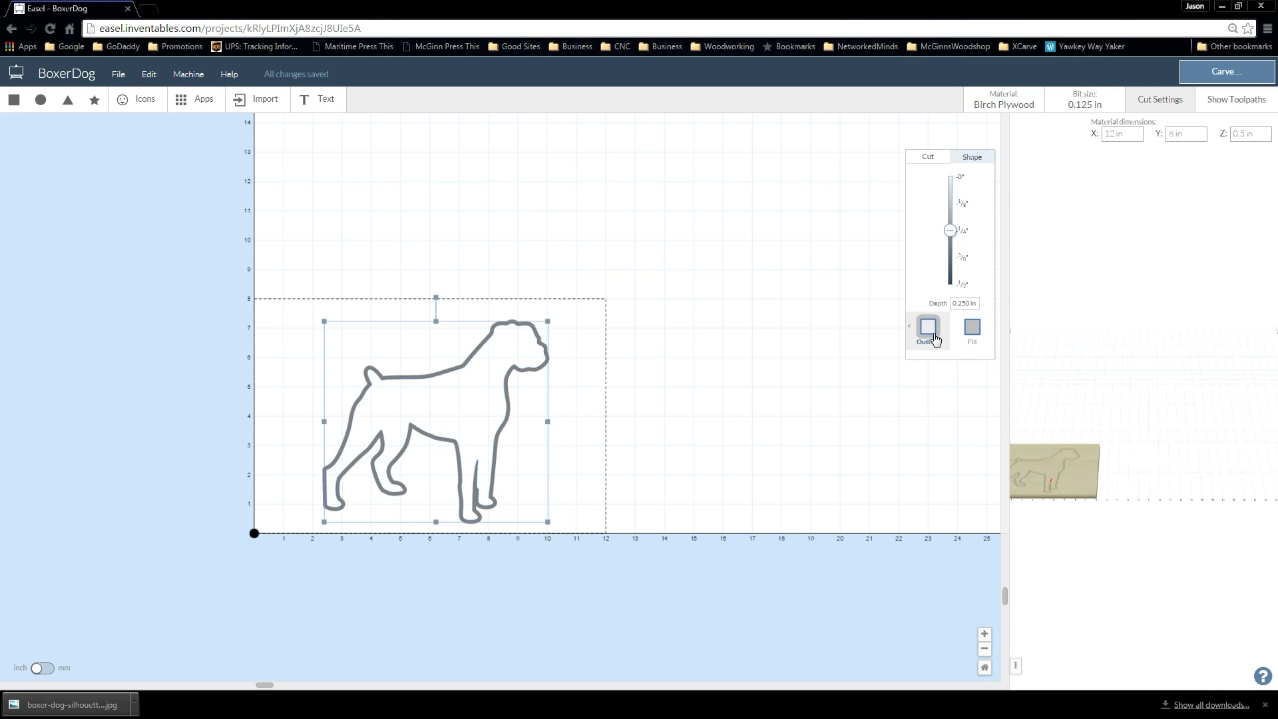
pyautogui.click(970, 327)
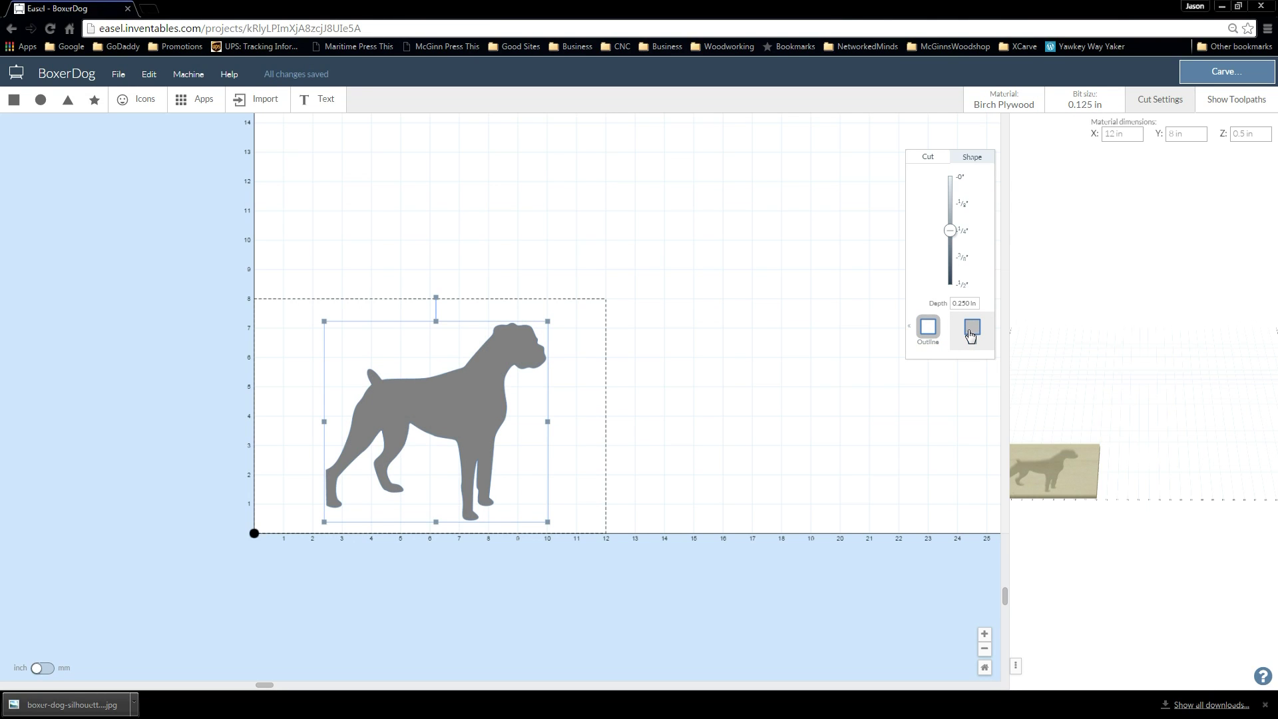
pyautogui.click(970, 329)
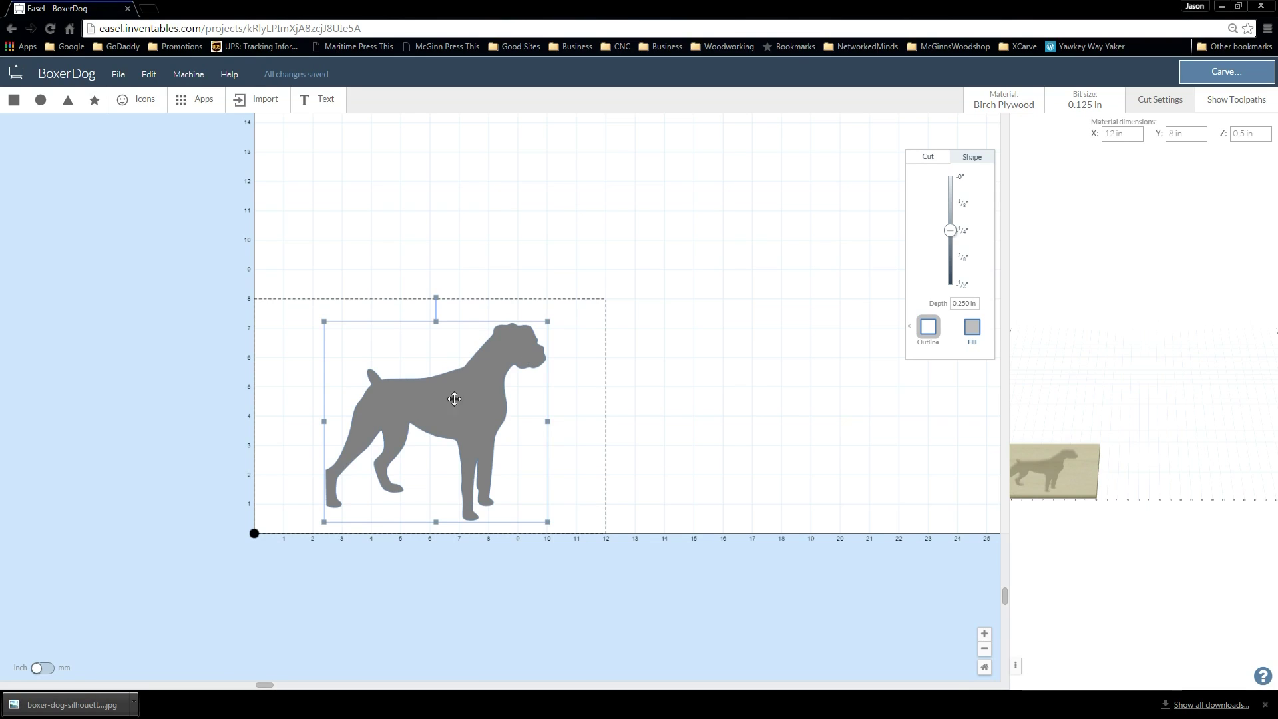
pyautogui.moveTo(487, 413)
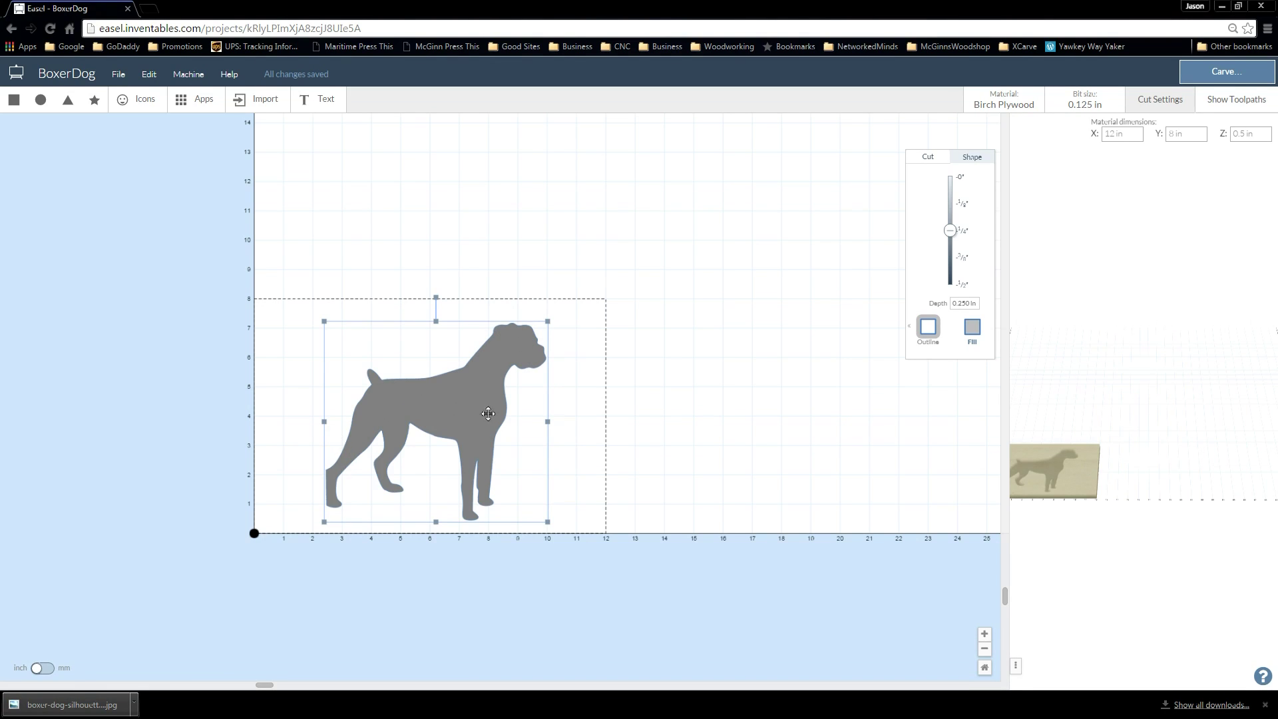
pyautogui.moveTo(731, 415)
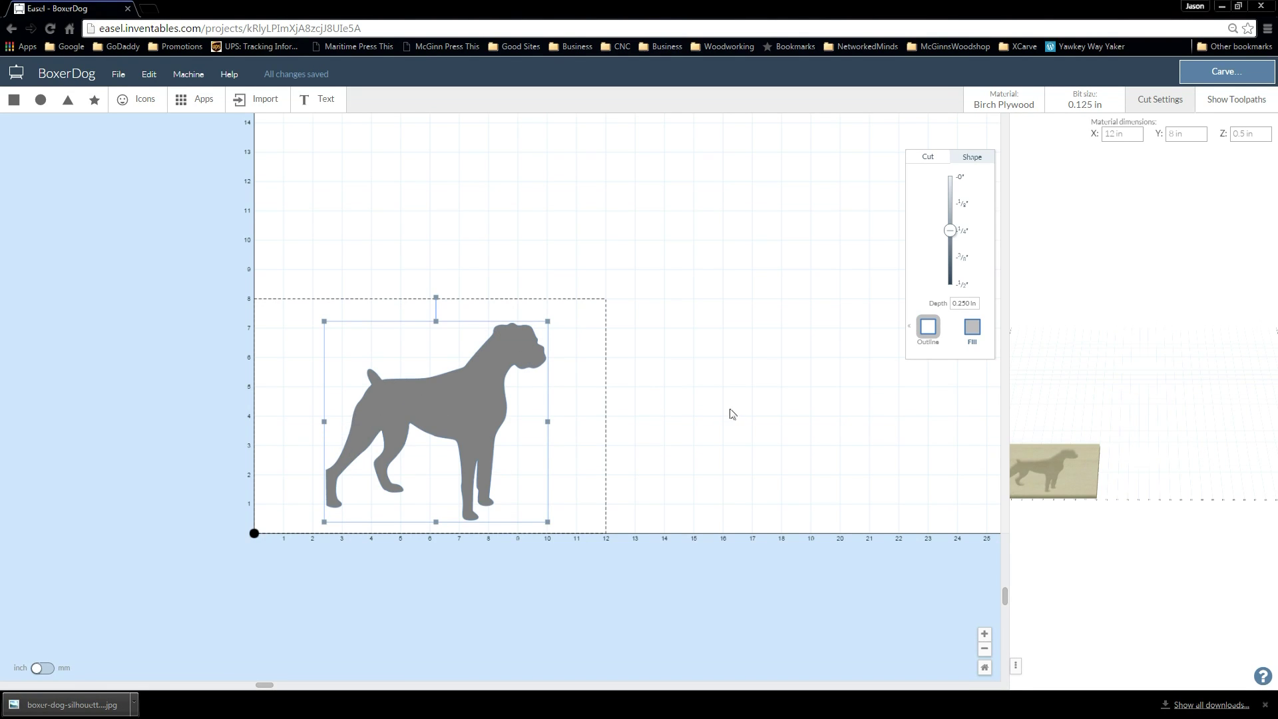
# Step: Make a copy of the BoxerDog project via File > Make a copy
pyautogui.click(117, 75)
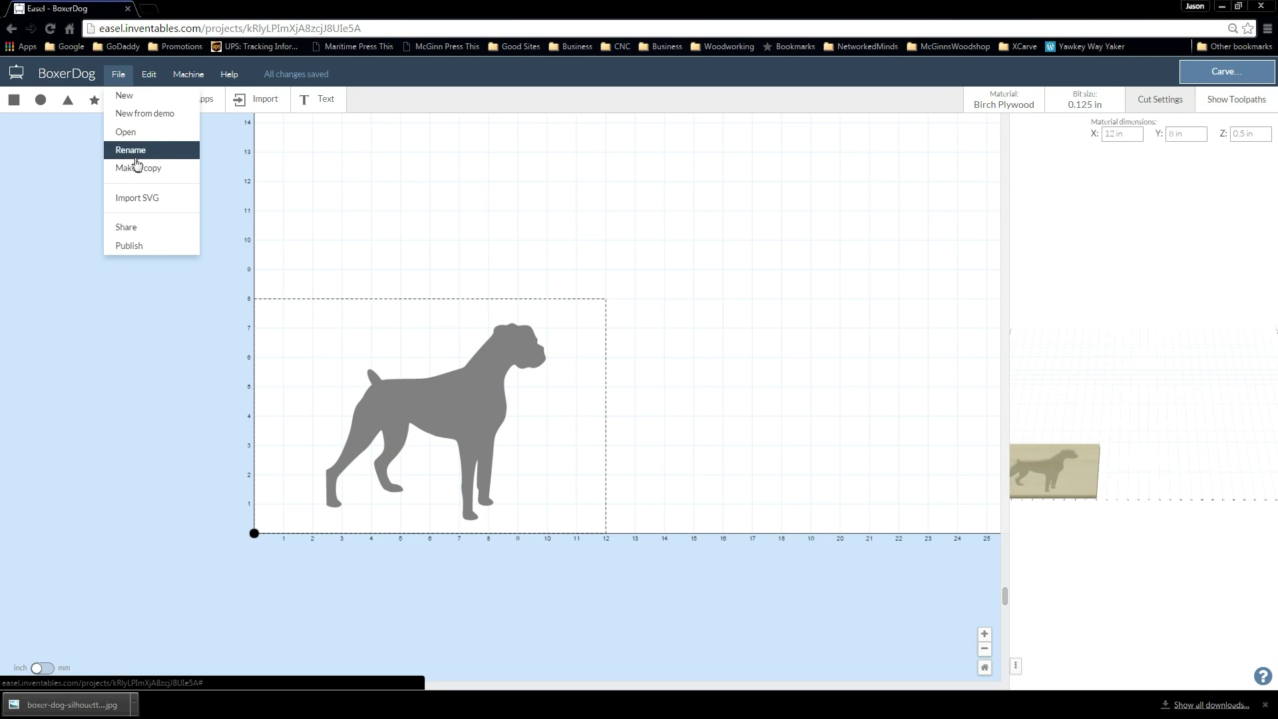
pyautogui.click(139, 168)
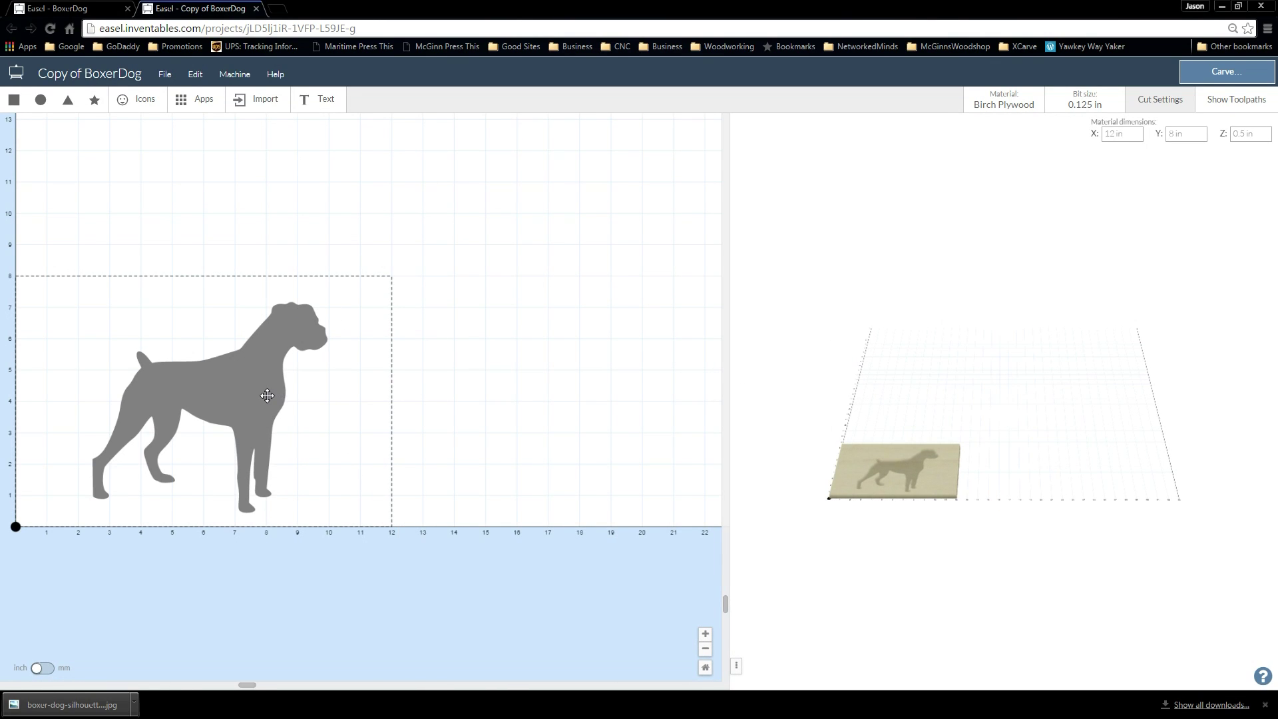
pyautogui.moveTo(257, 436)
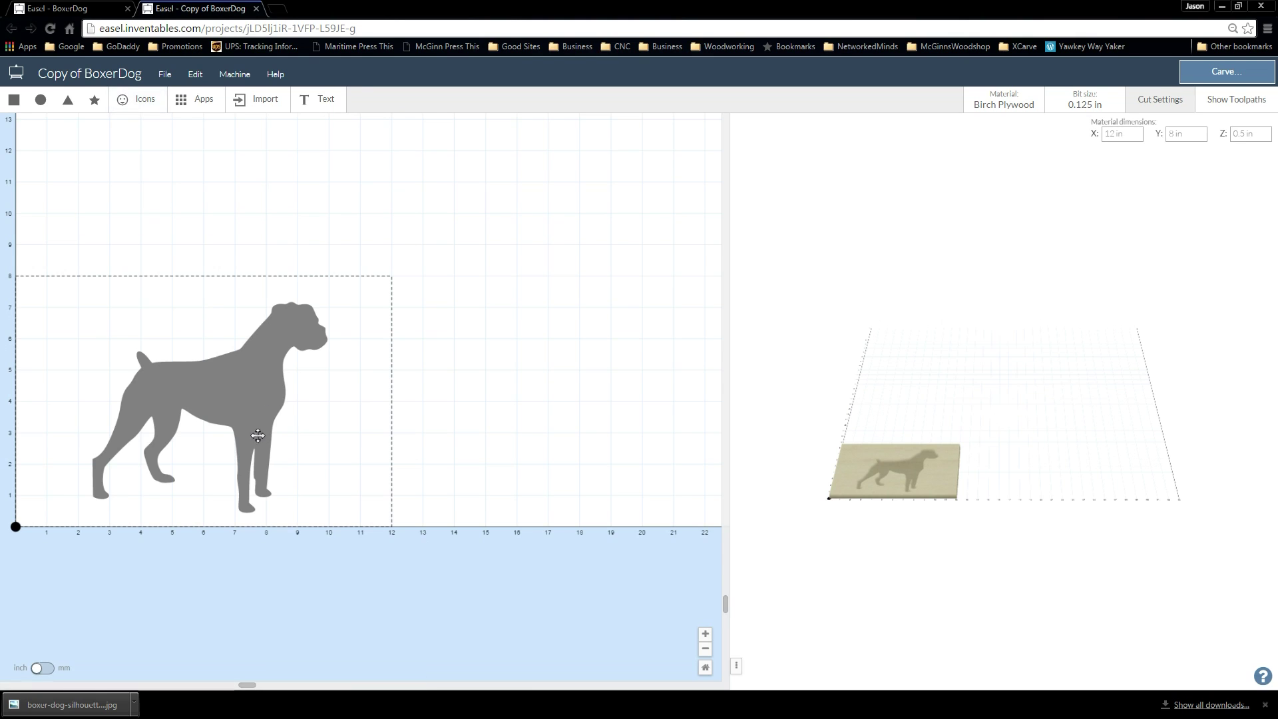
# Step: Set the copy's dog to carve as an outline cut
pyautogui.click(648, 331)
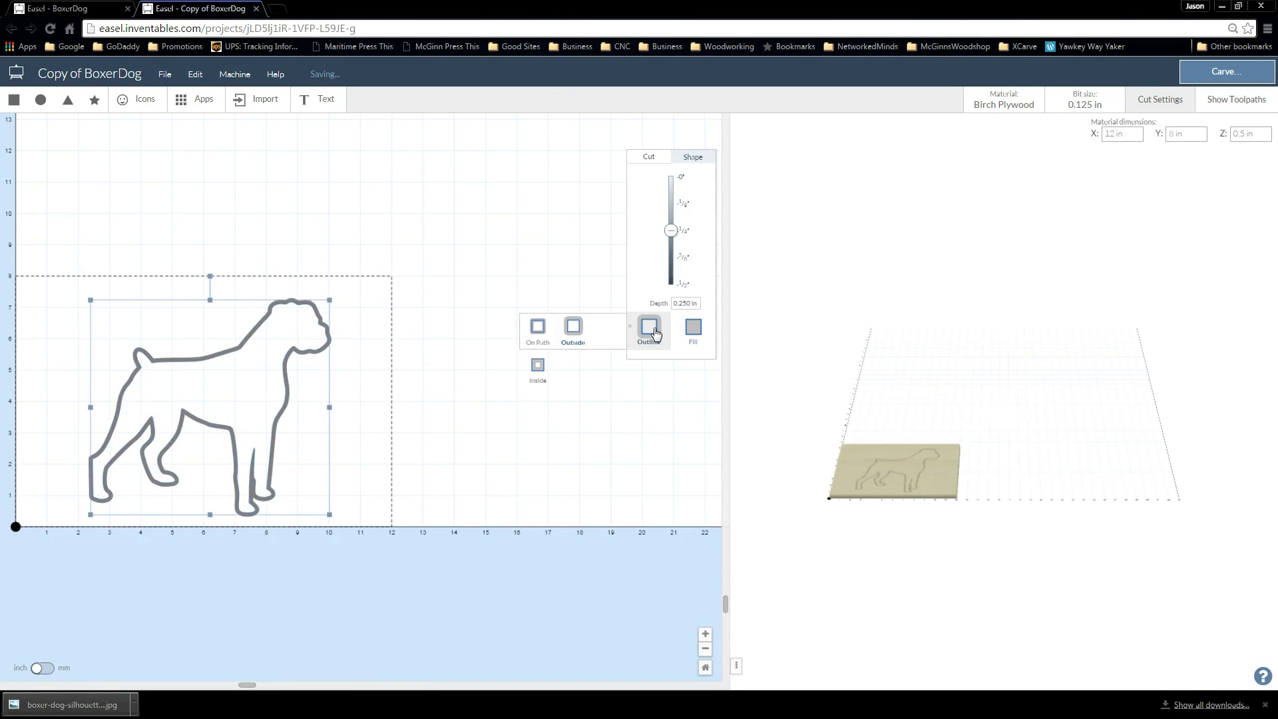
pyautogui.click(649, 330)
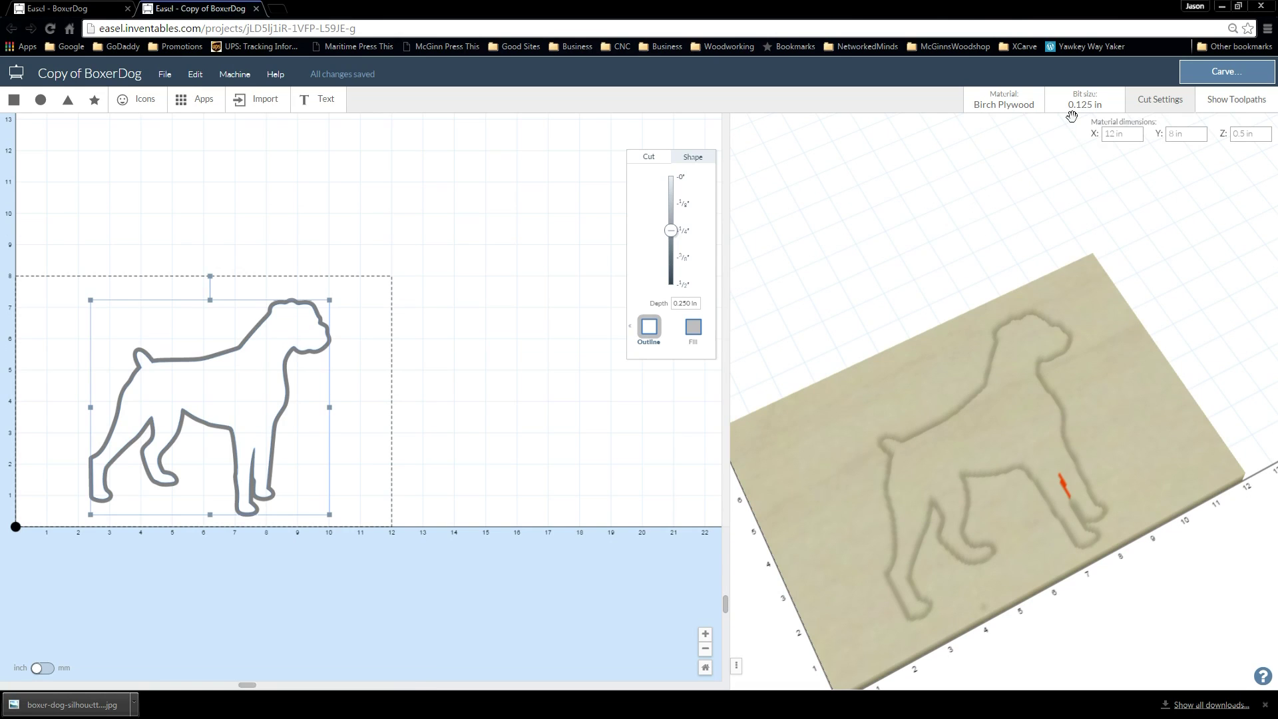
# Step: Set the bit size to a 1/16 (1.6 mm) bit in millimetres
pyautogui.click(1083, 100)
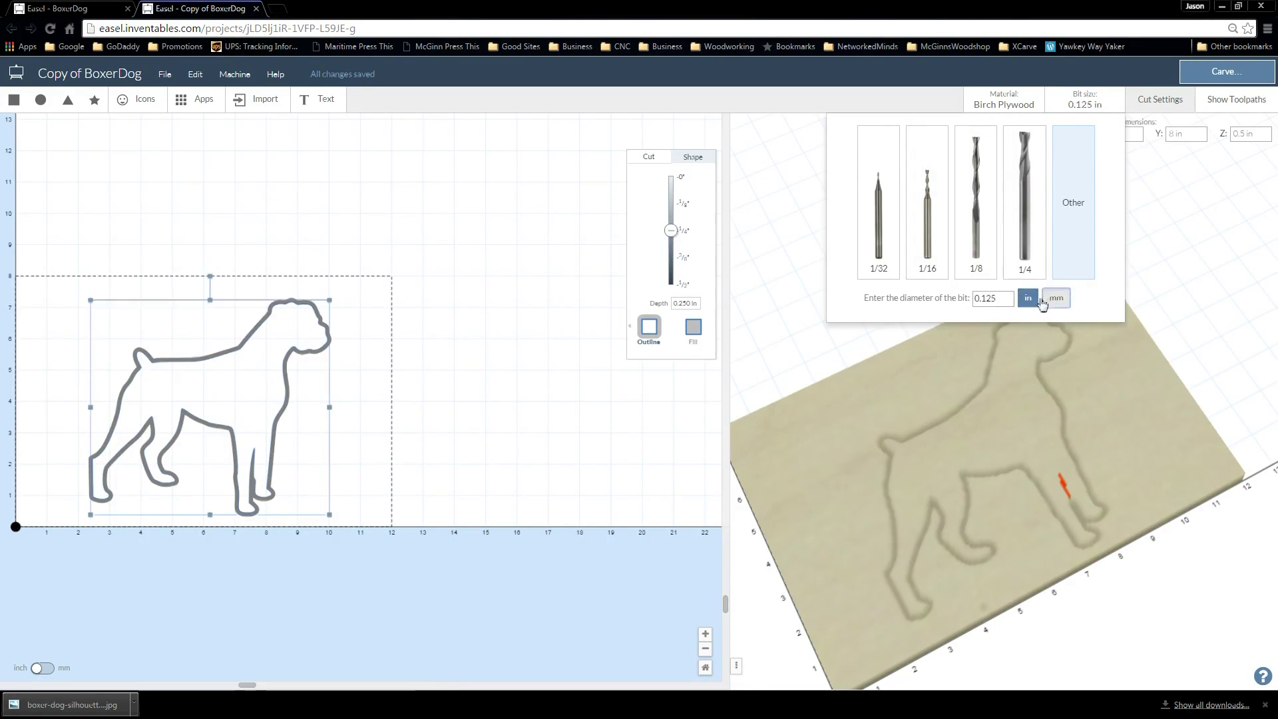
pyautogui.click(1056, 297)
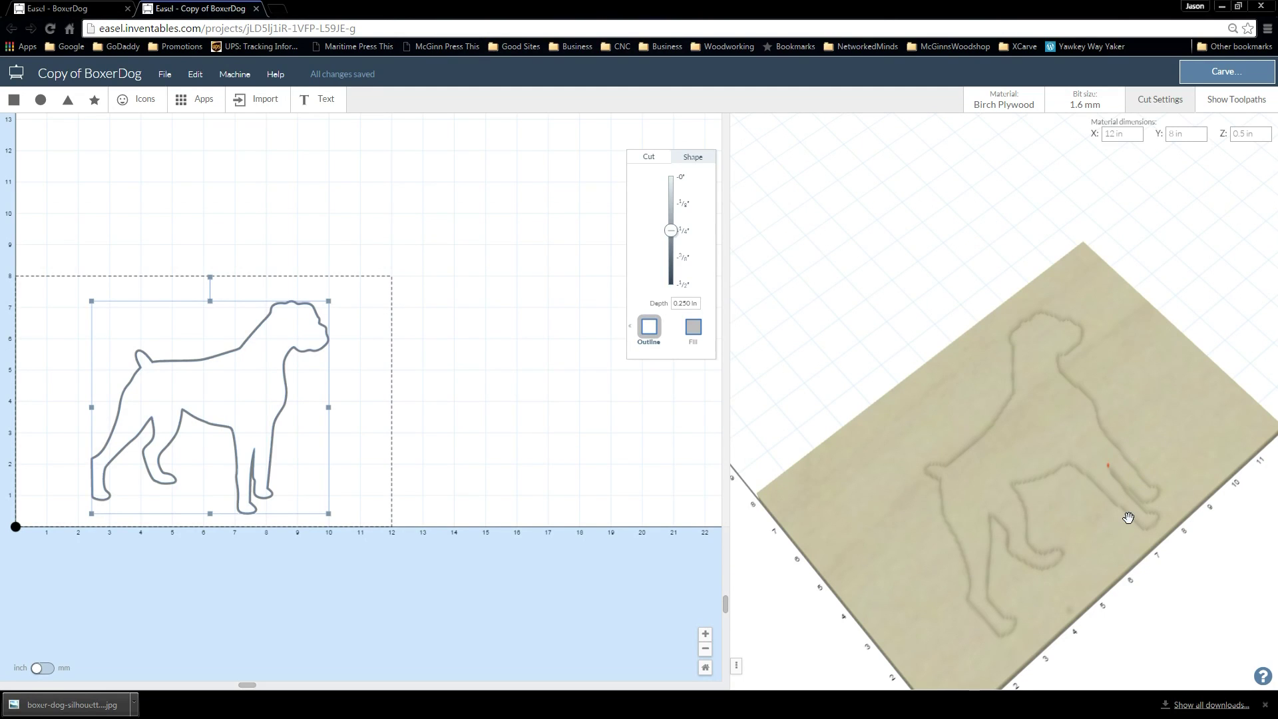
pyautogui.moveTo(1093, 507)
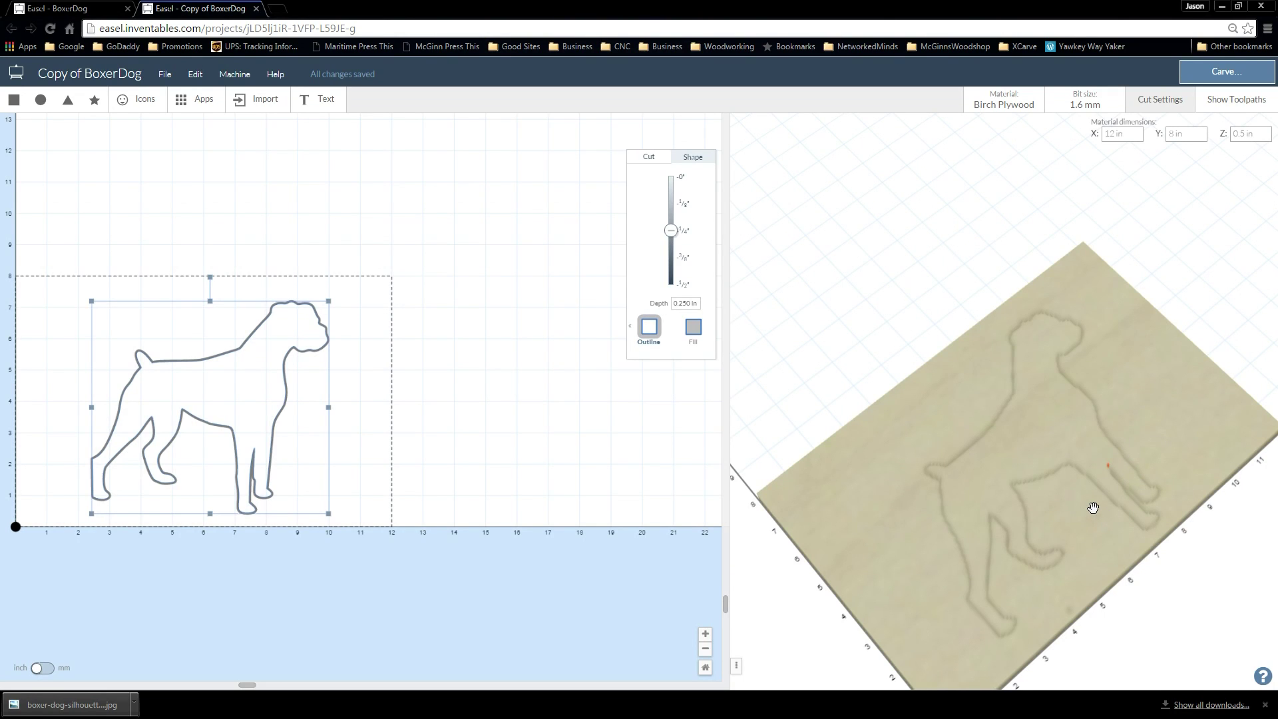
pyautogui.moveTo(667, 435)
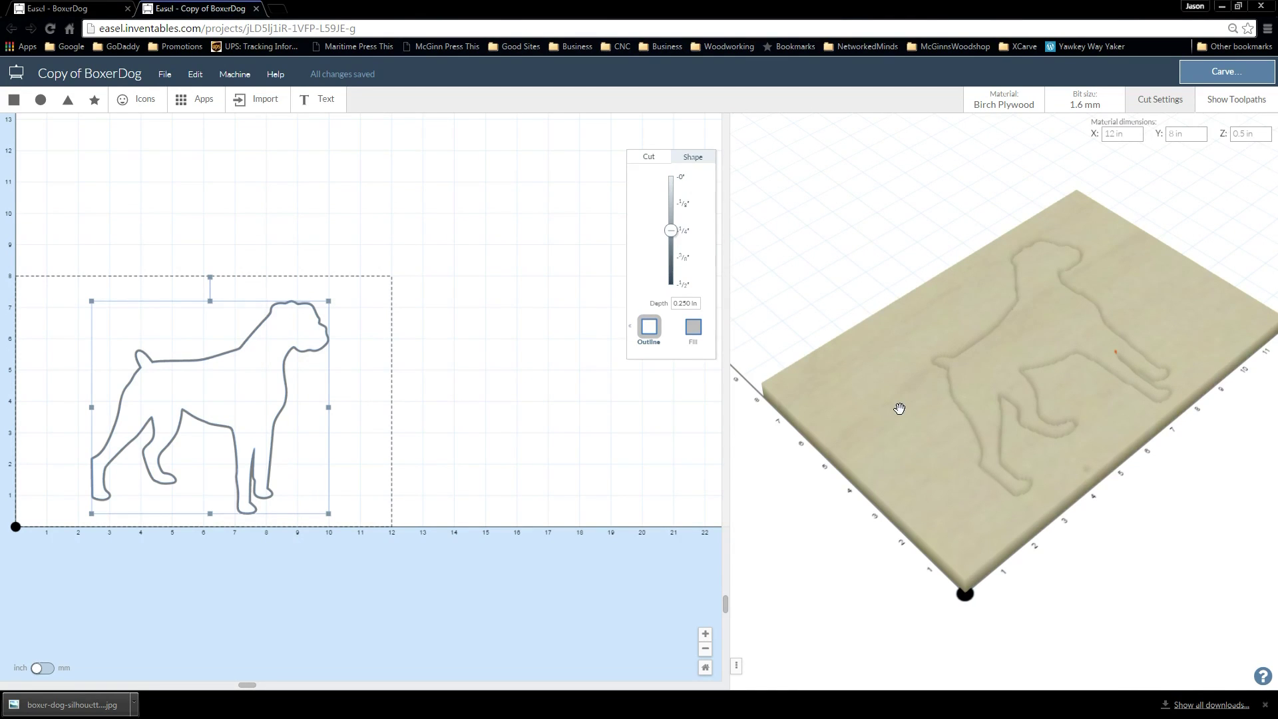
pyautogui.moveTo(905, 401)
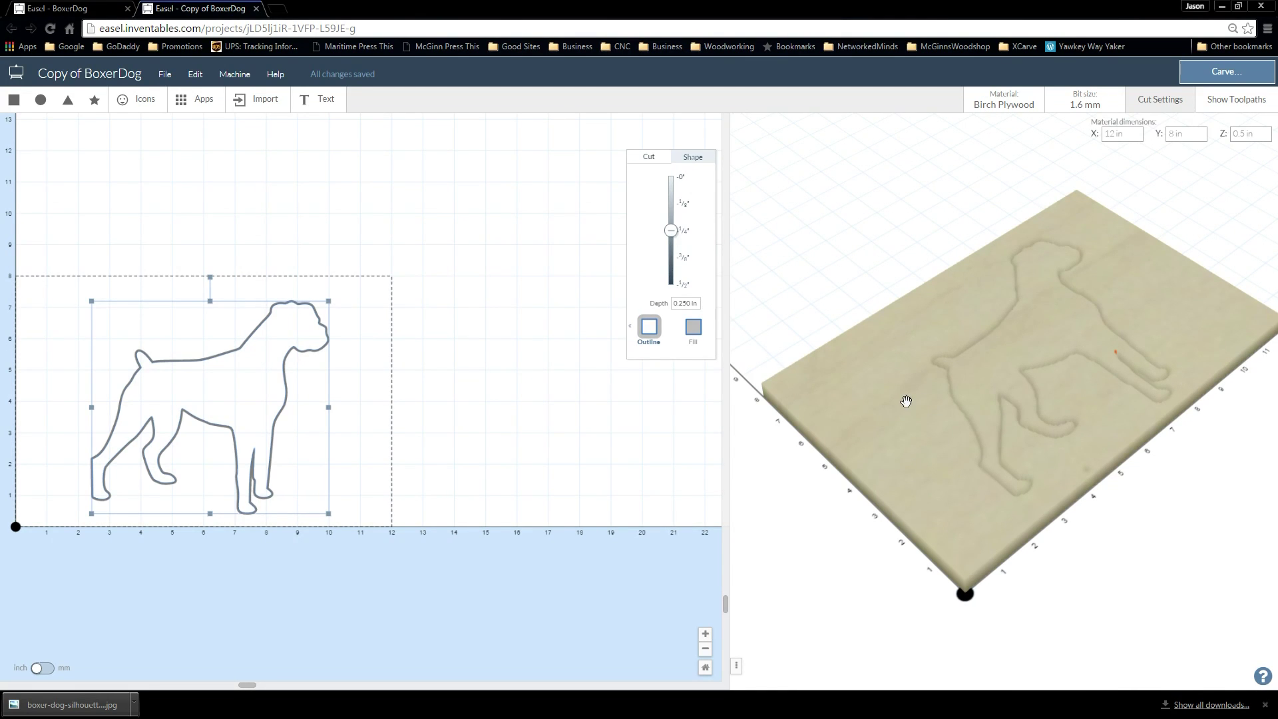